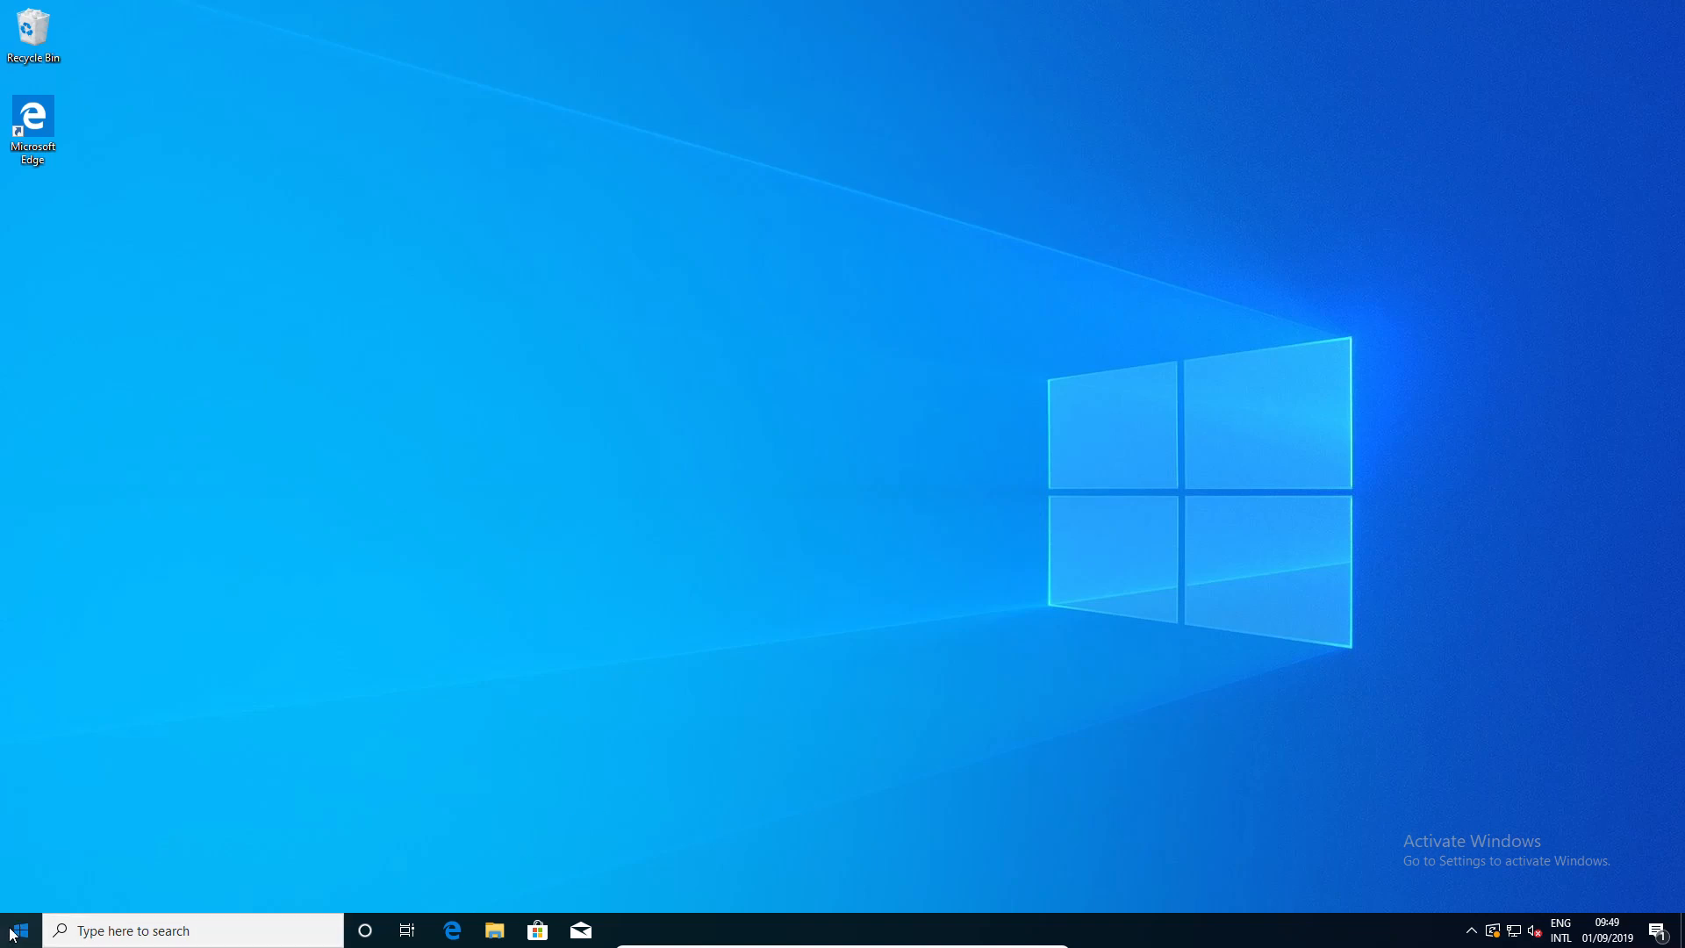
# - Launch Storage Spaces from search and begin creating a new pool, approving the UAC prompt
pyautogui.write('s')
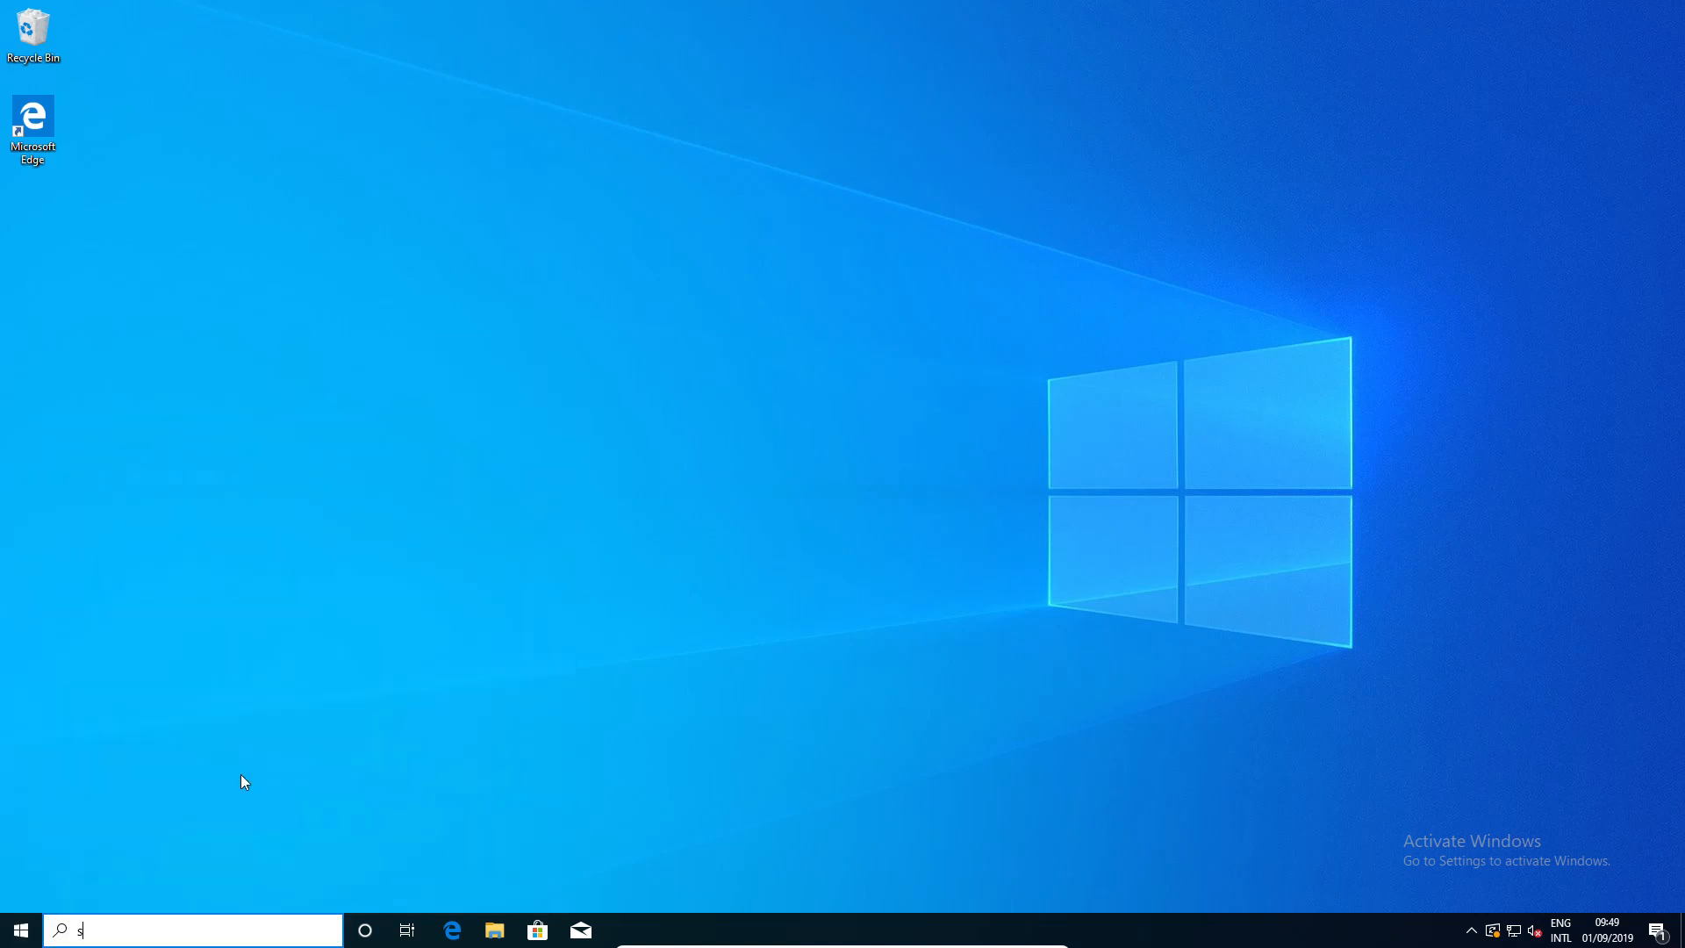
pyautogui.write('torage')
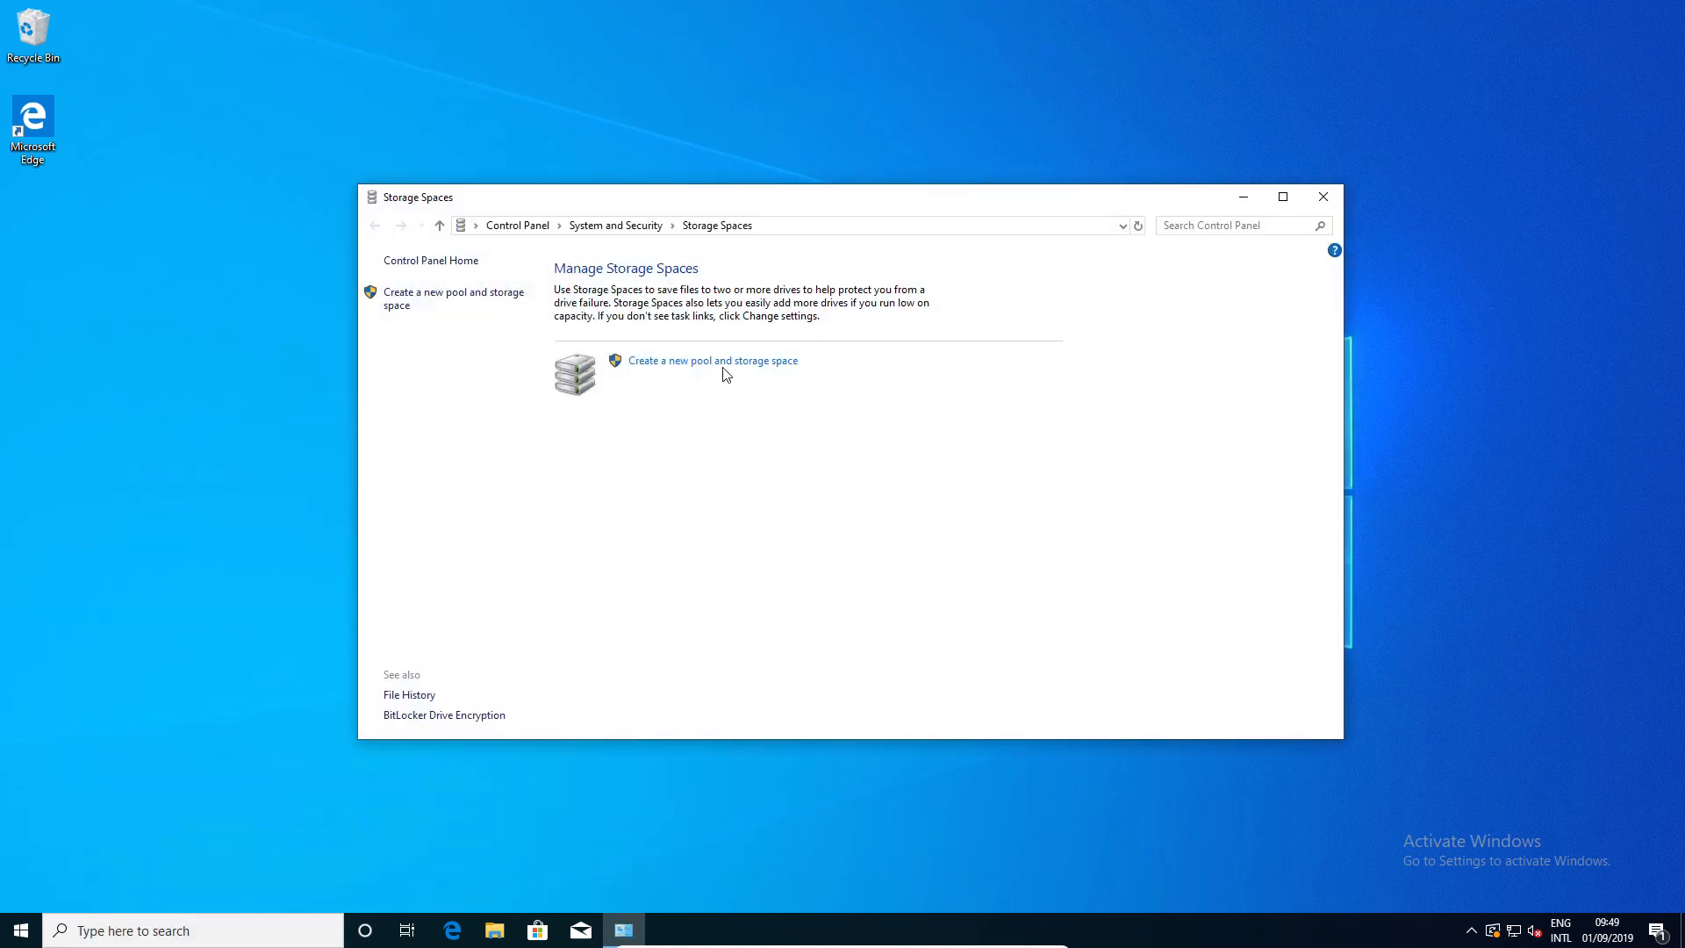
pyautogui.click(711, 360)
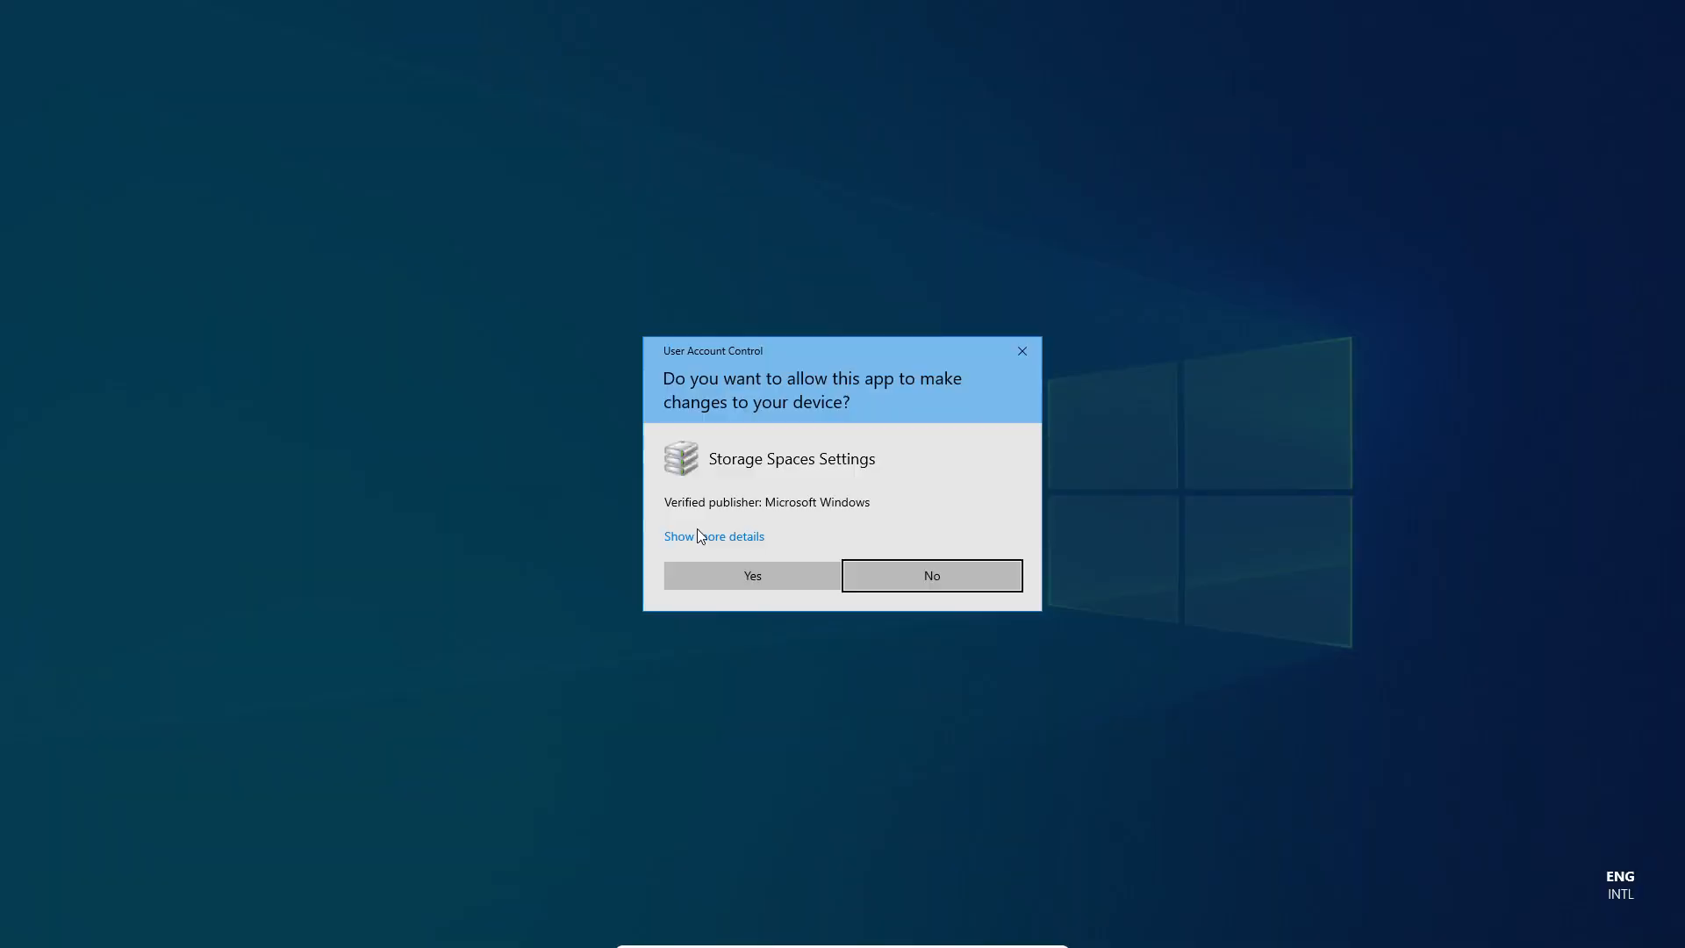
pyautogui.click(751, 575)
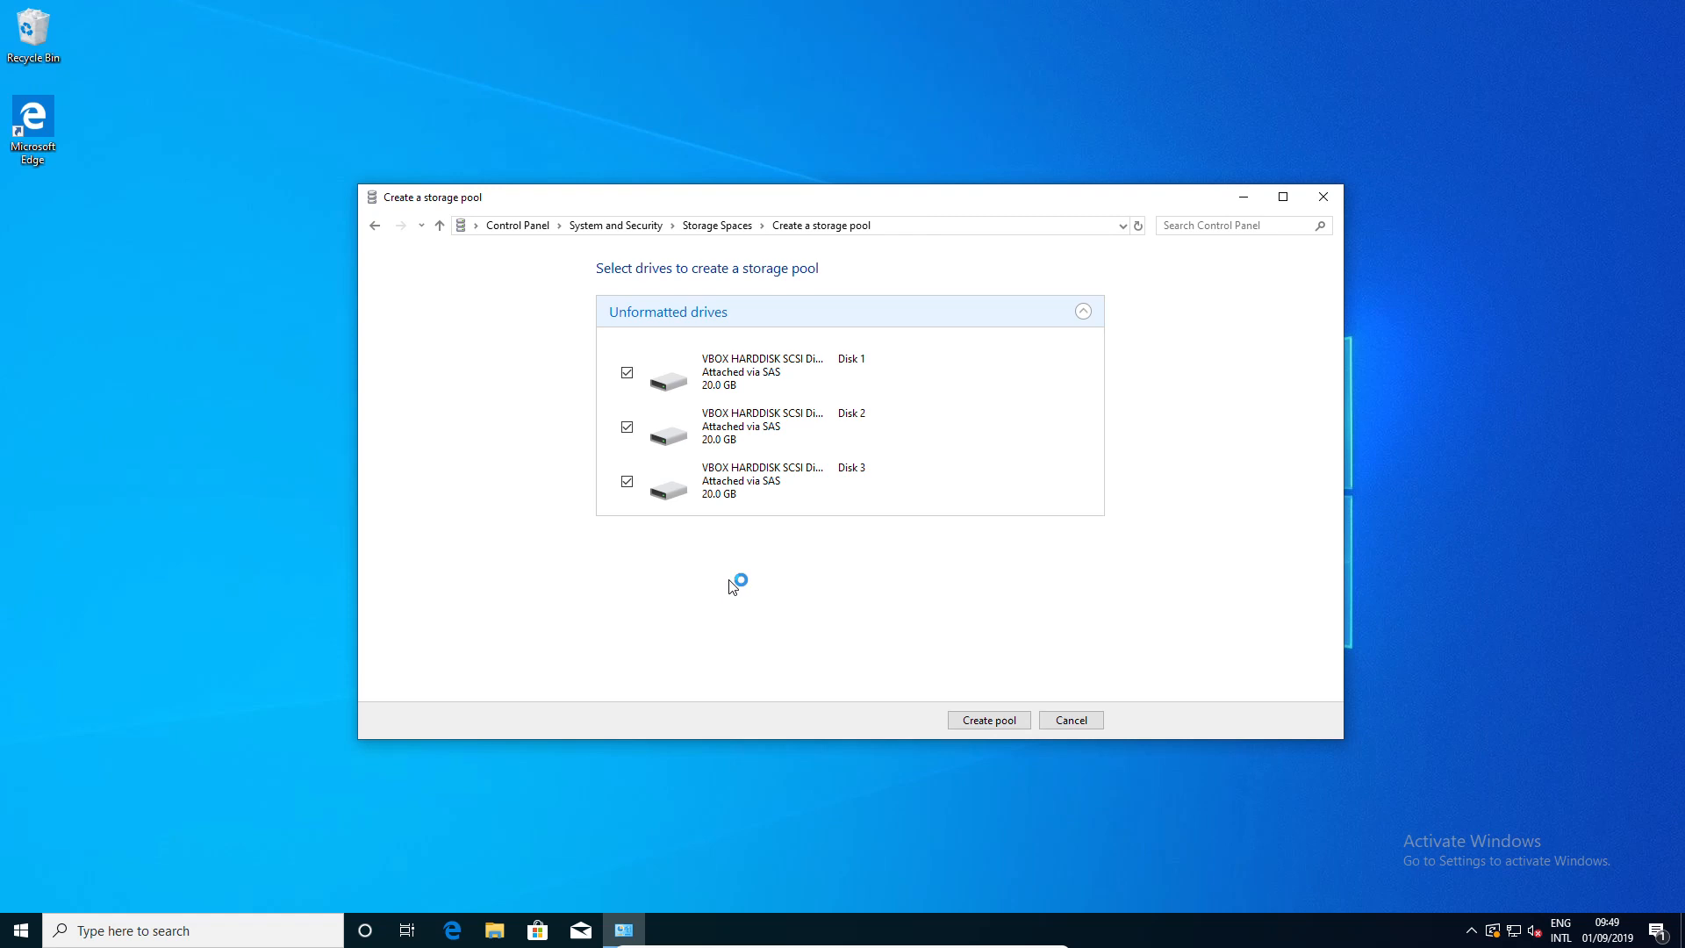
# - Create the 58.4 GB pool from the three drives, review resiliency types, then cancel the storage space setup
pyautogui.click(986, 719)
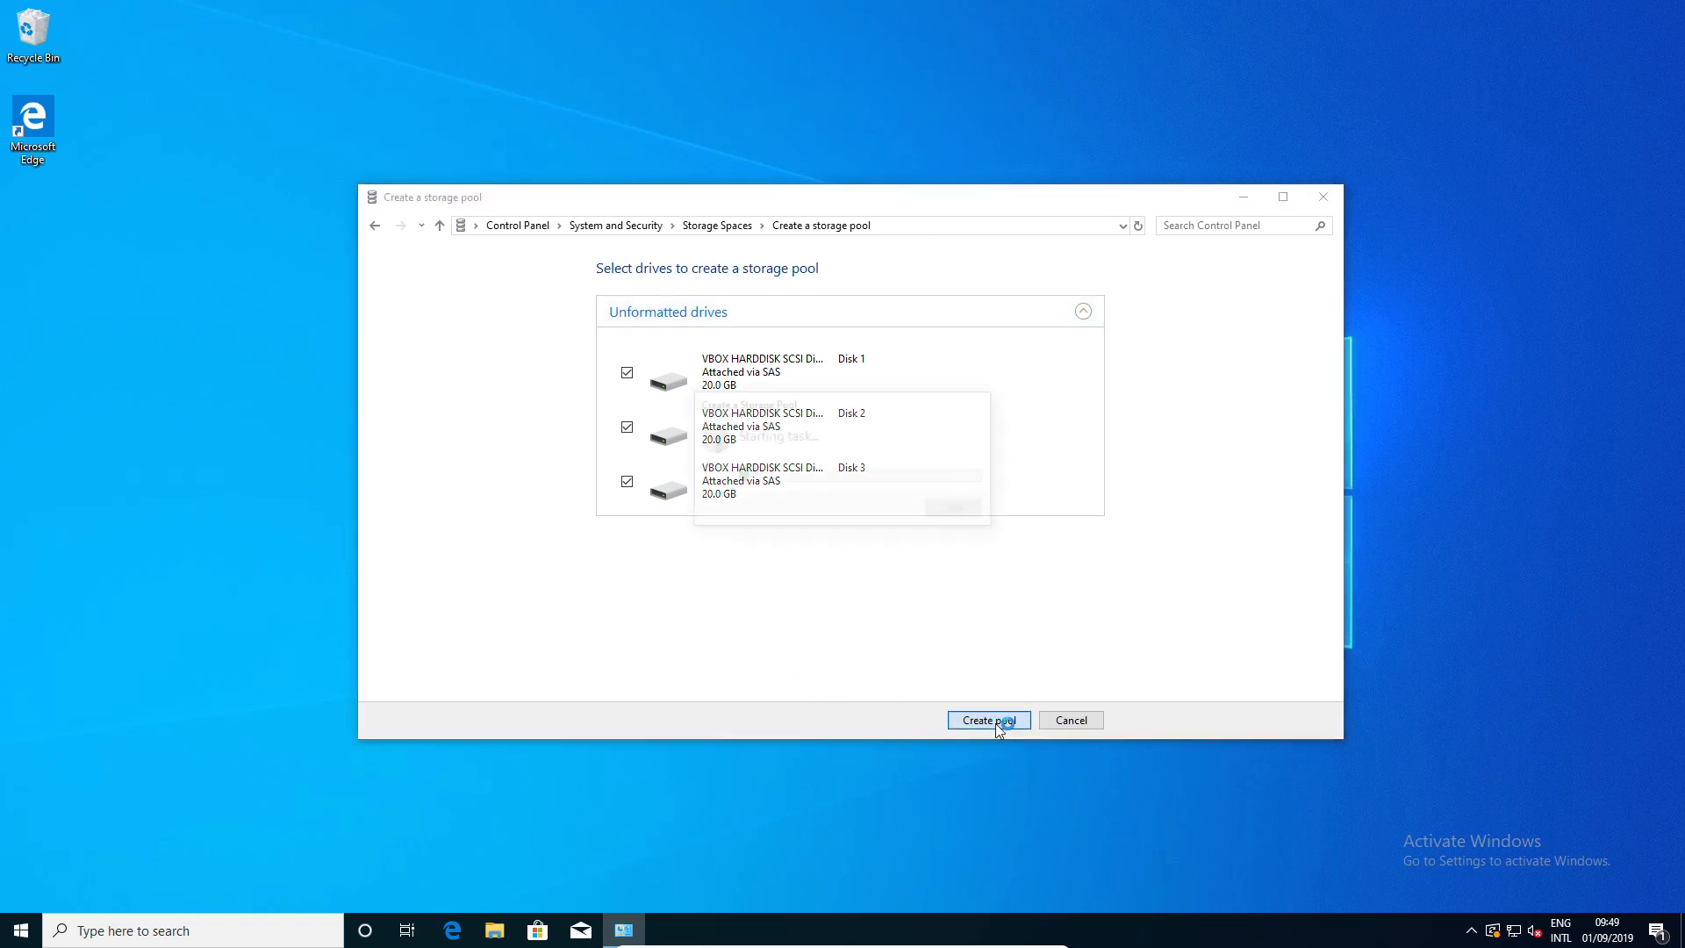
pyautogui.click(986, 719)
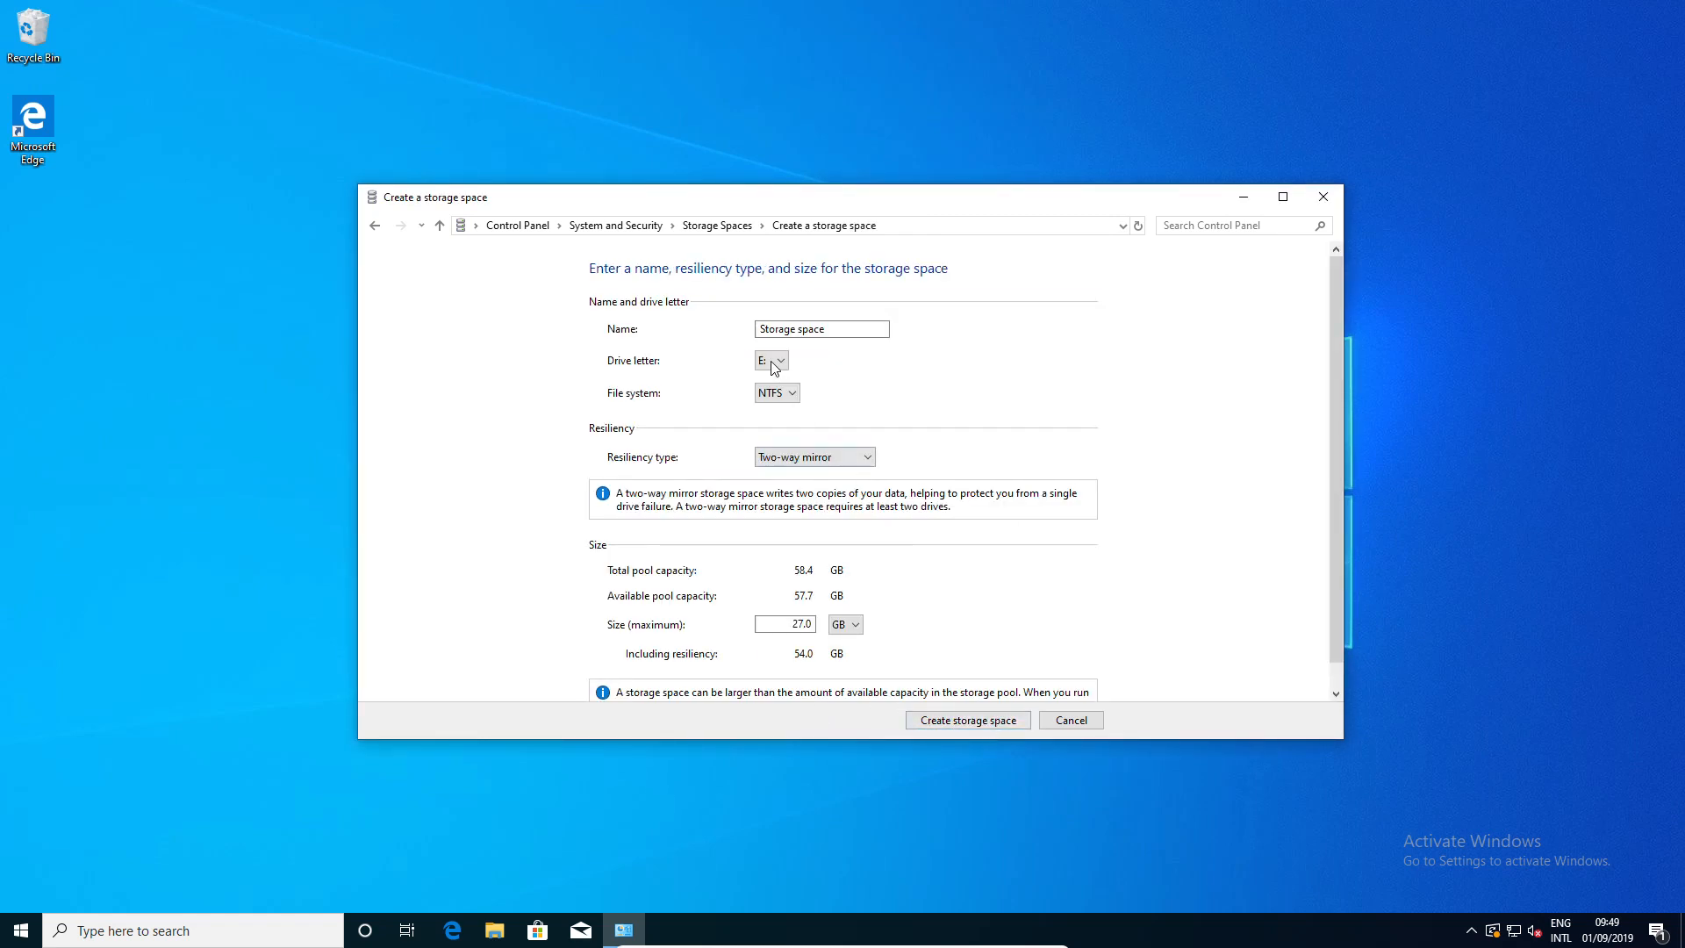
pyautogui.click(813, 455)
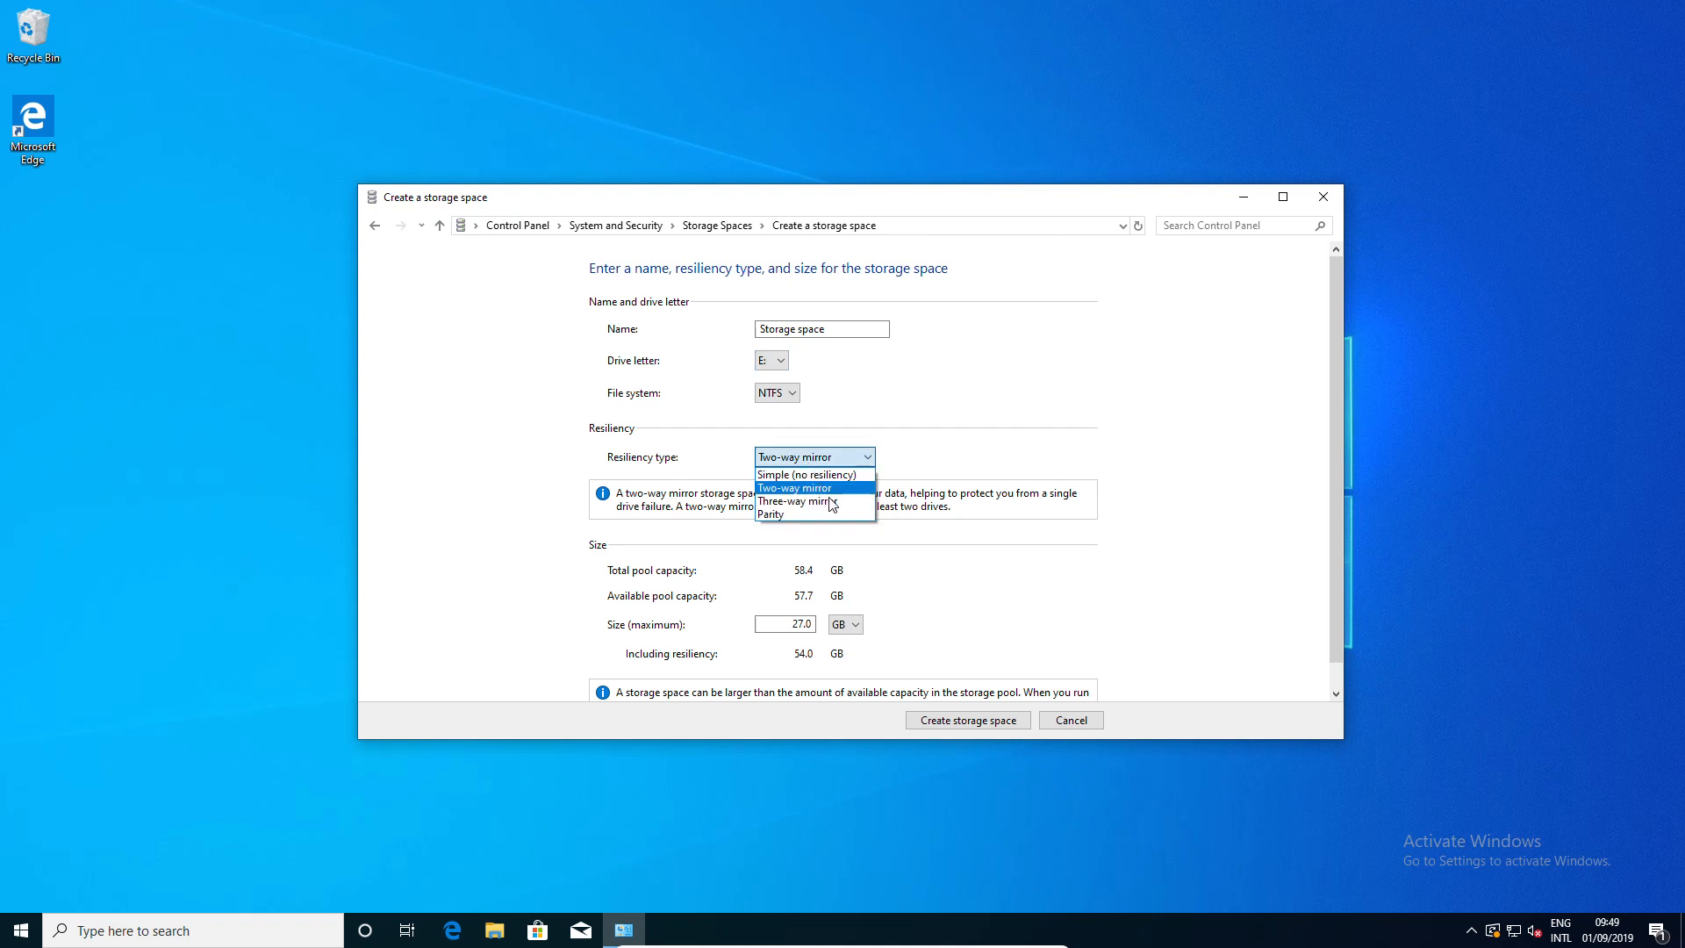
pyautogui.moveTo(879, 512)
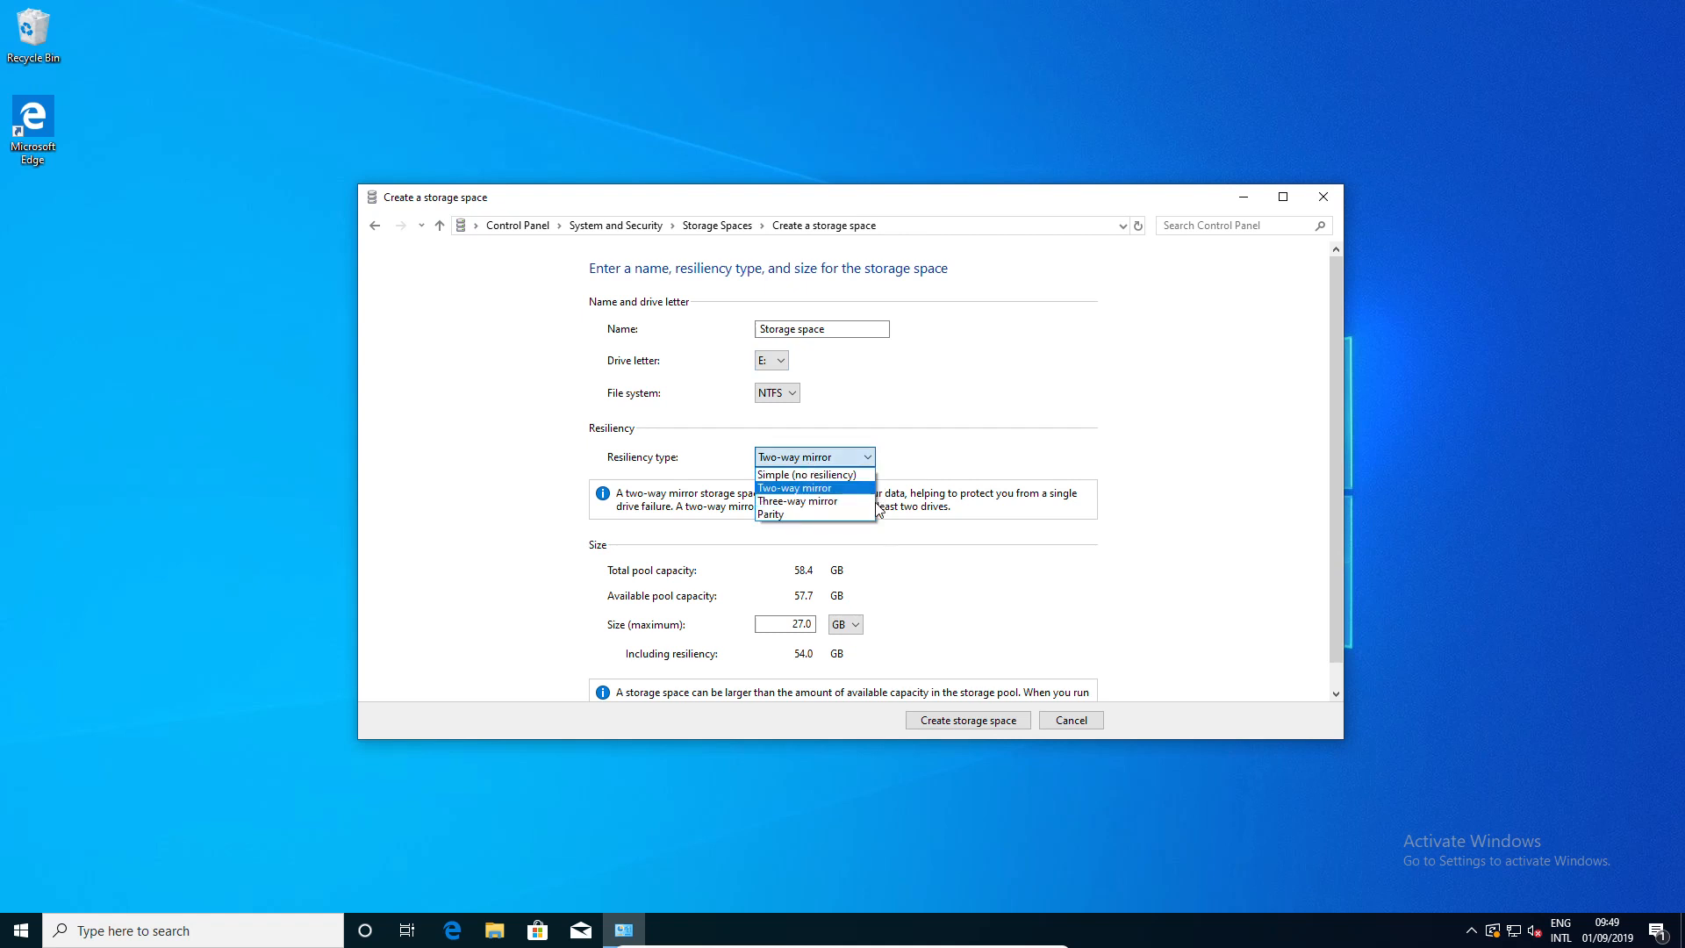
pyautogui.moveTo(814, 514)
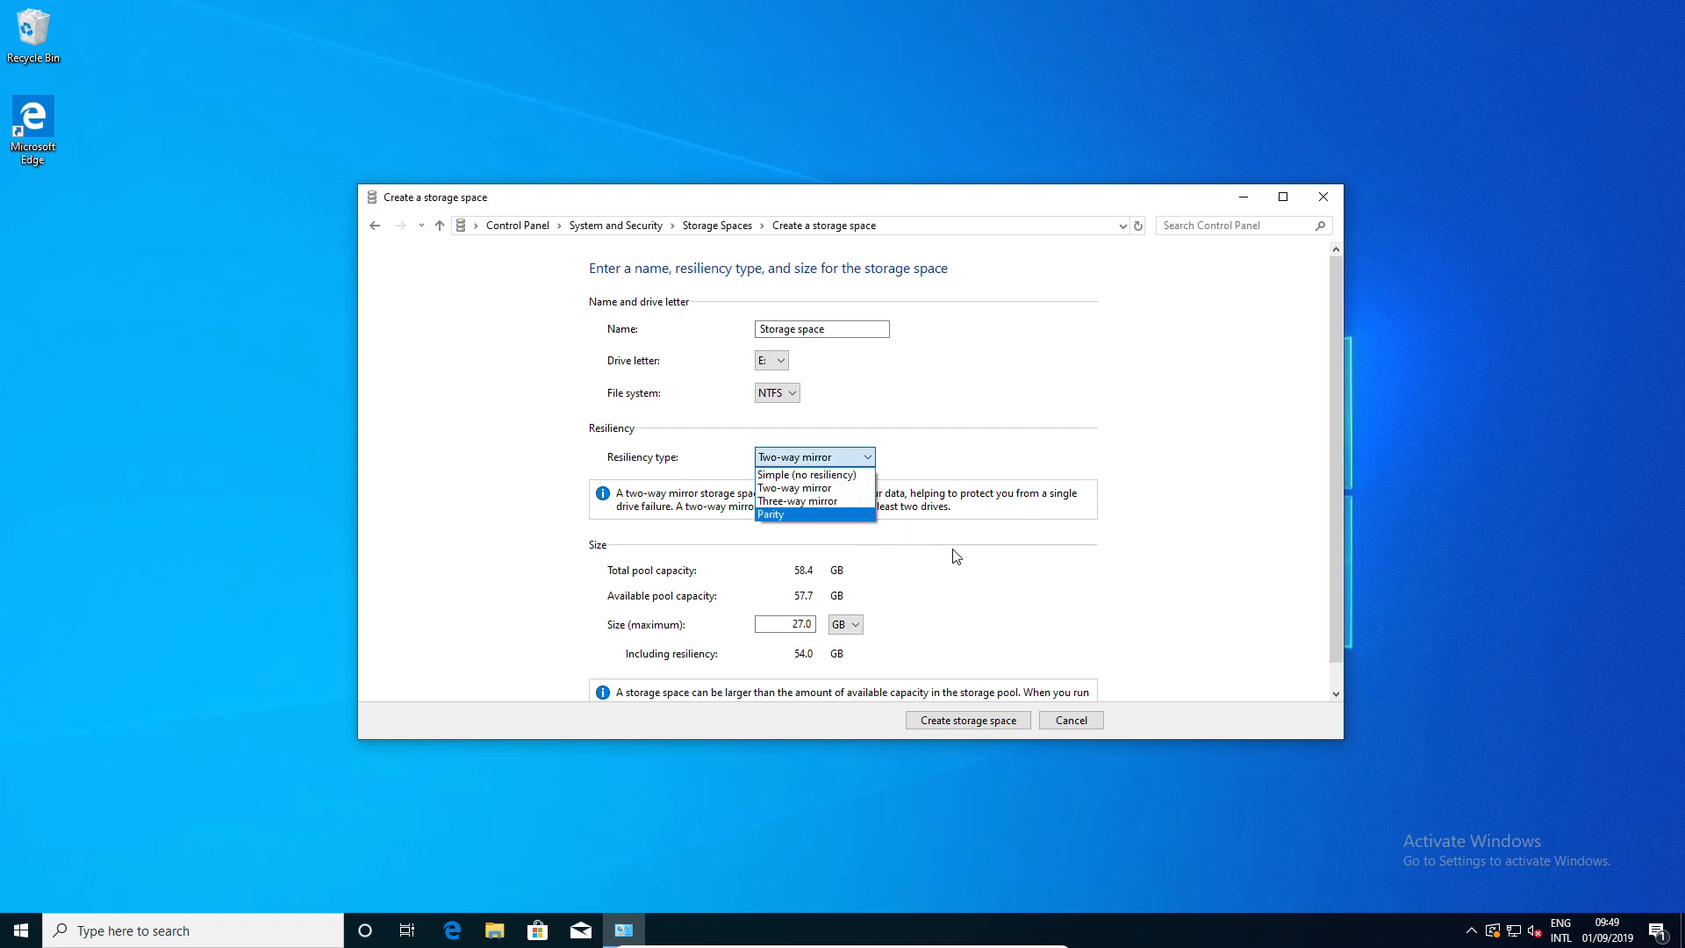
pyautogui.moveTo(963, 559)
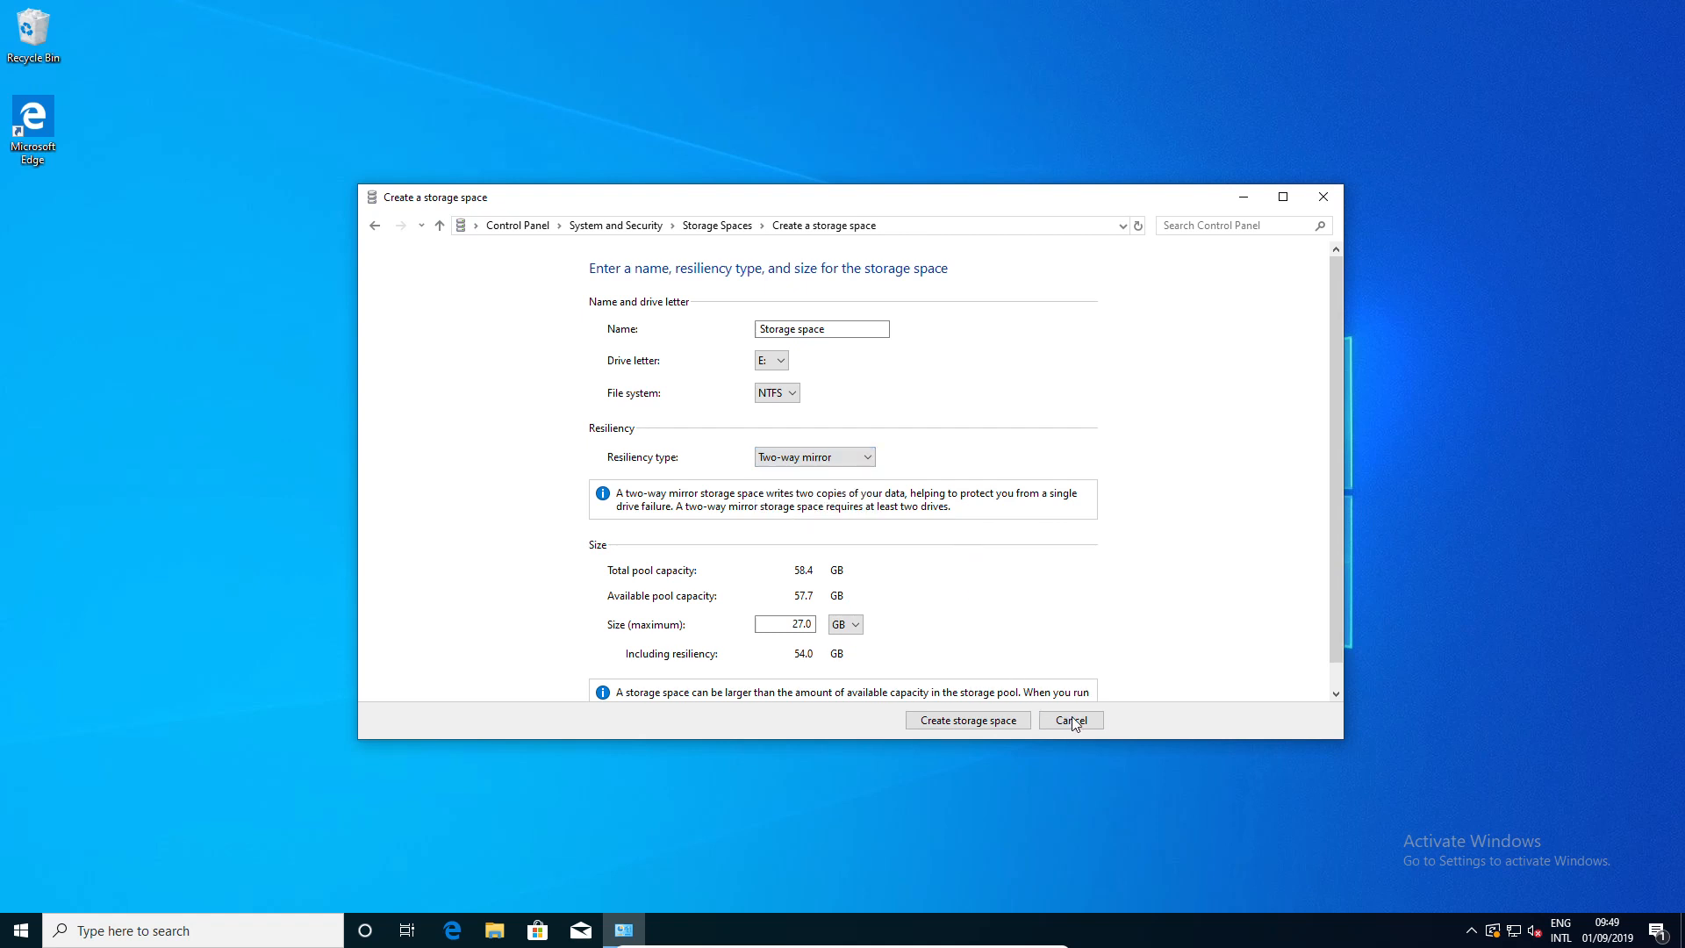
pyautogui.click(1071, 718)
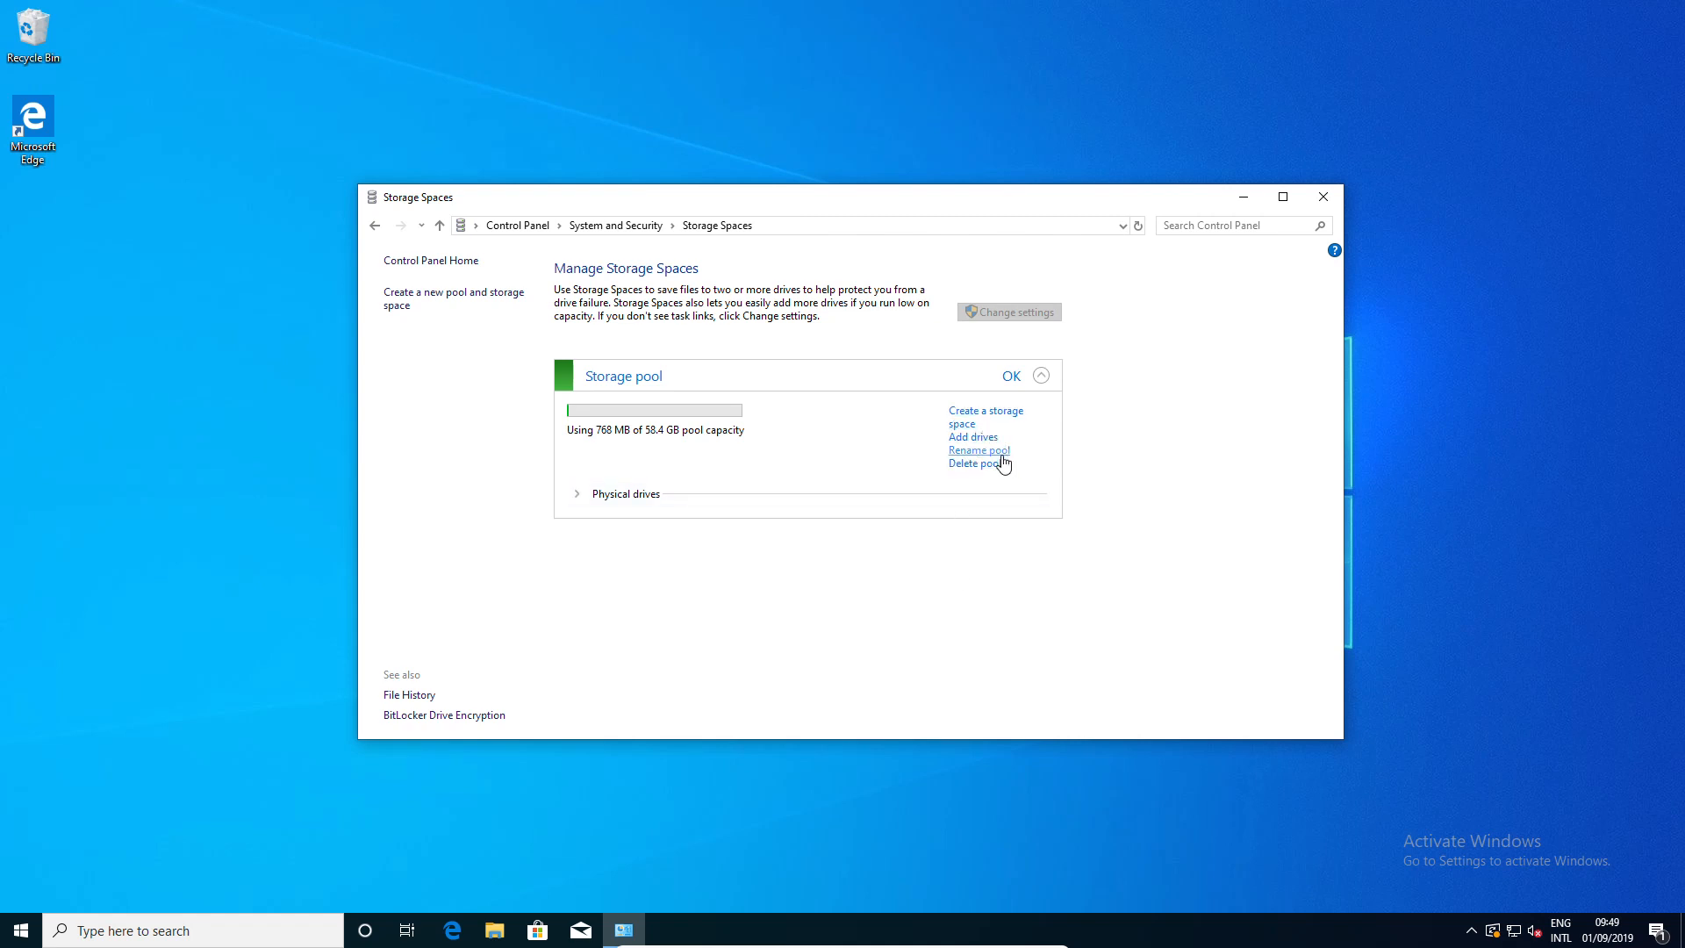
pyautogui.moveTo(973, 463)
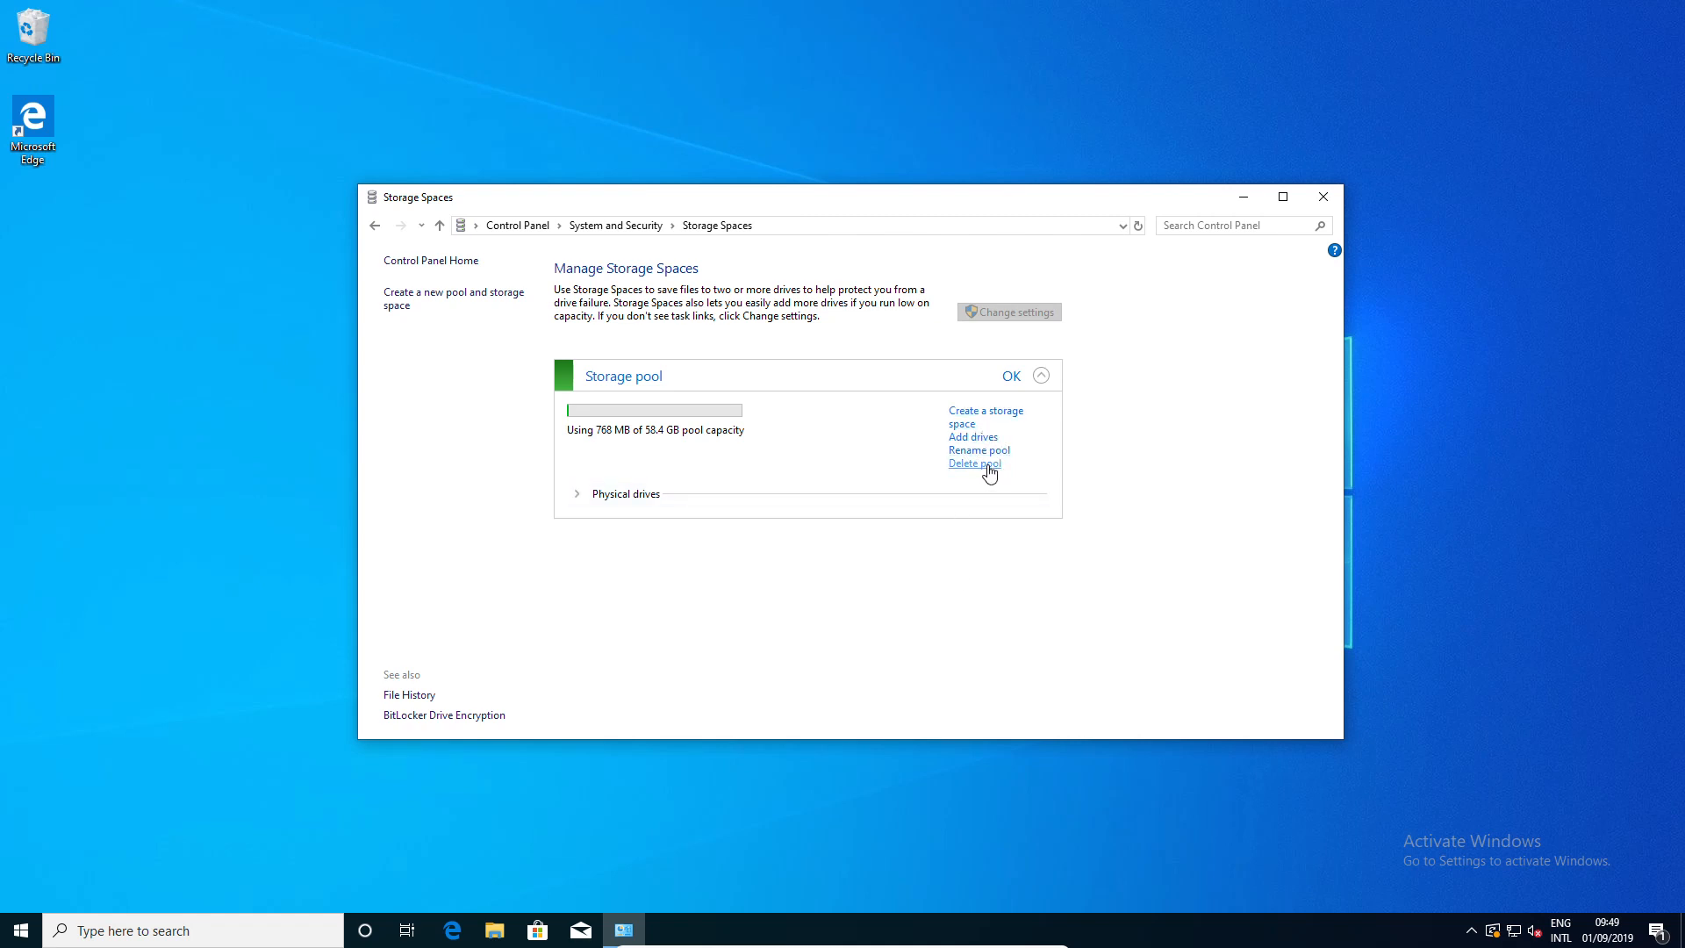
# - Delete the newly created storage pool and confirm the deletion
pyautogui.click(973, 462)
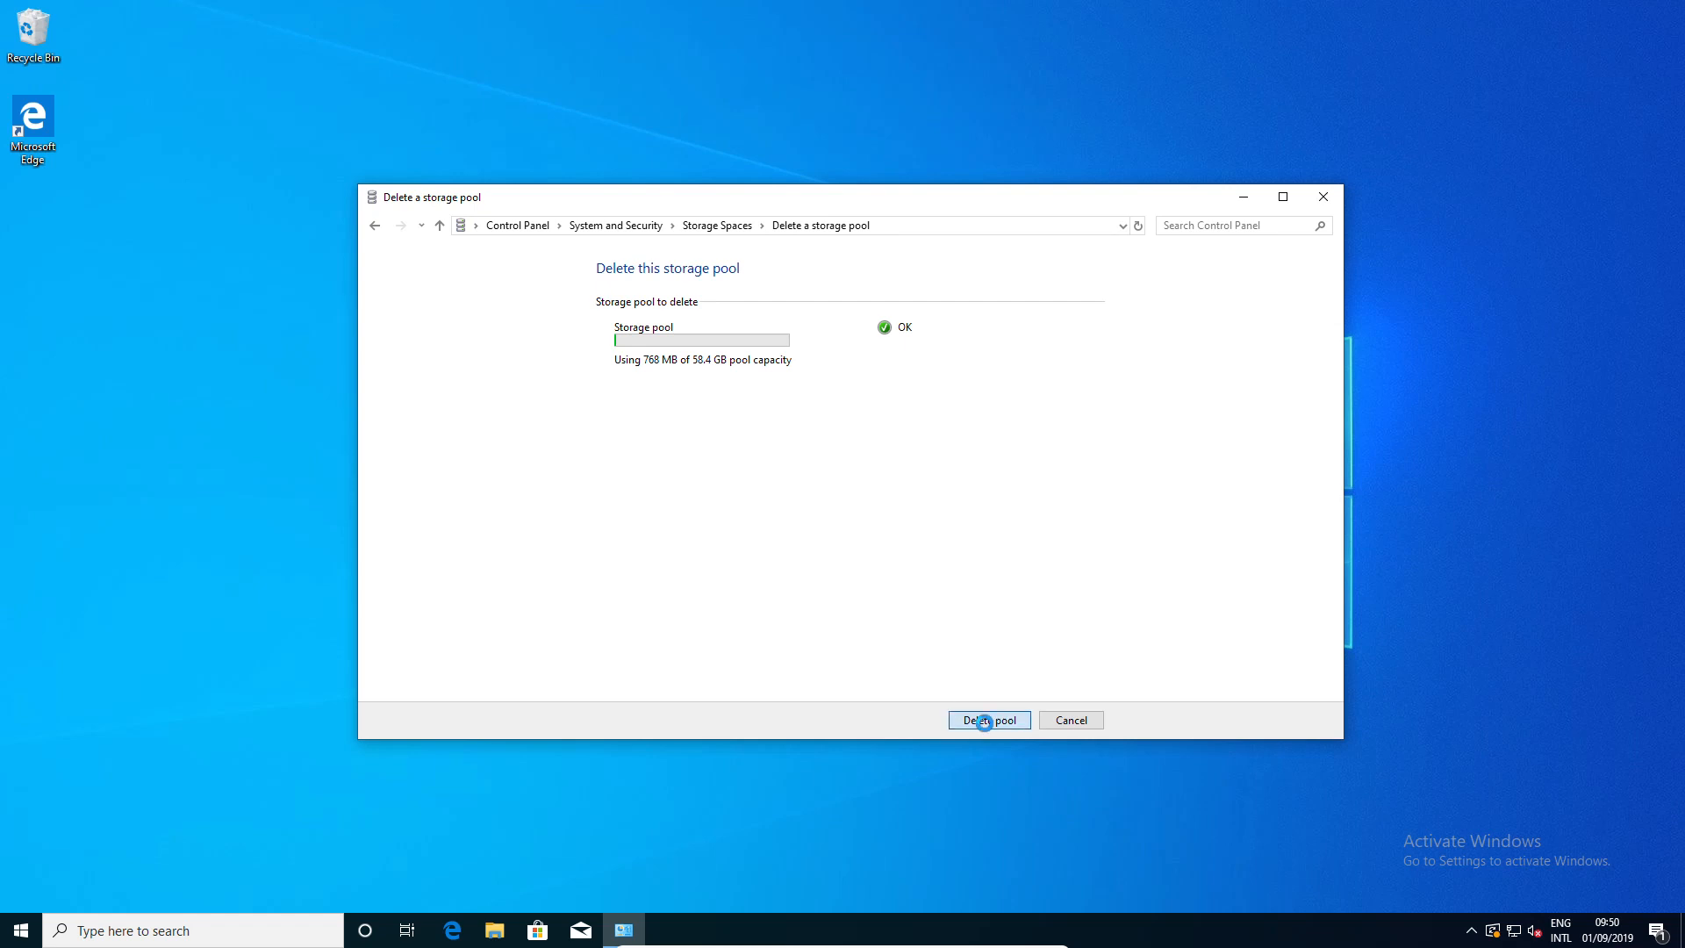
pyautogui.click(987, 719)
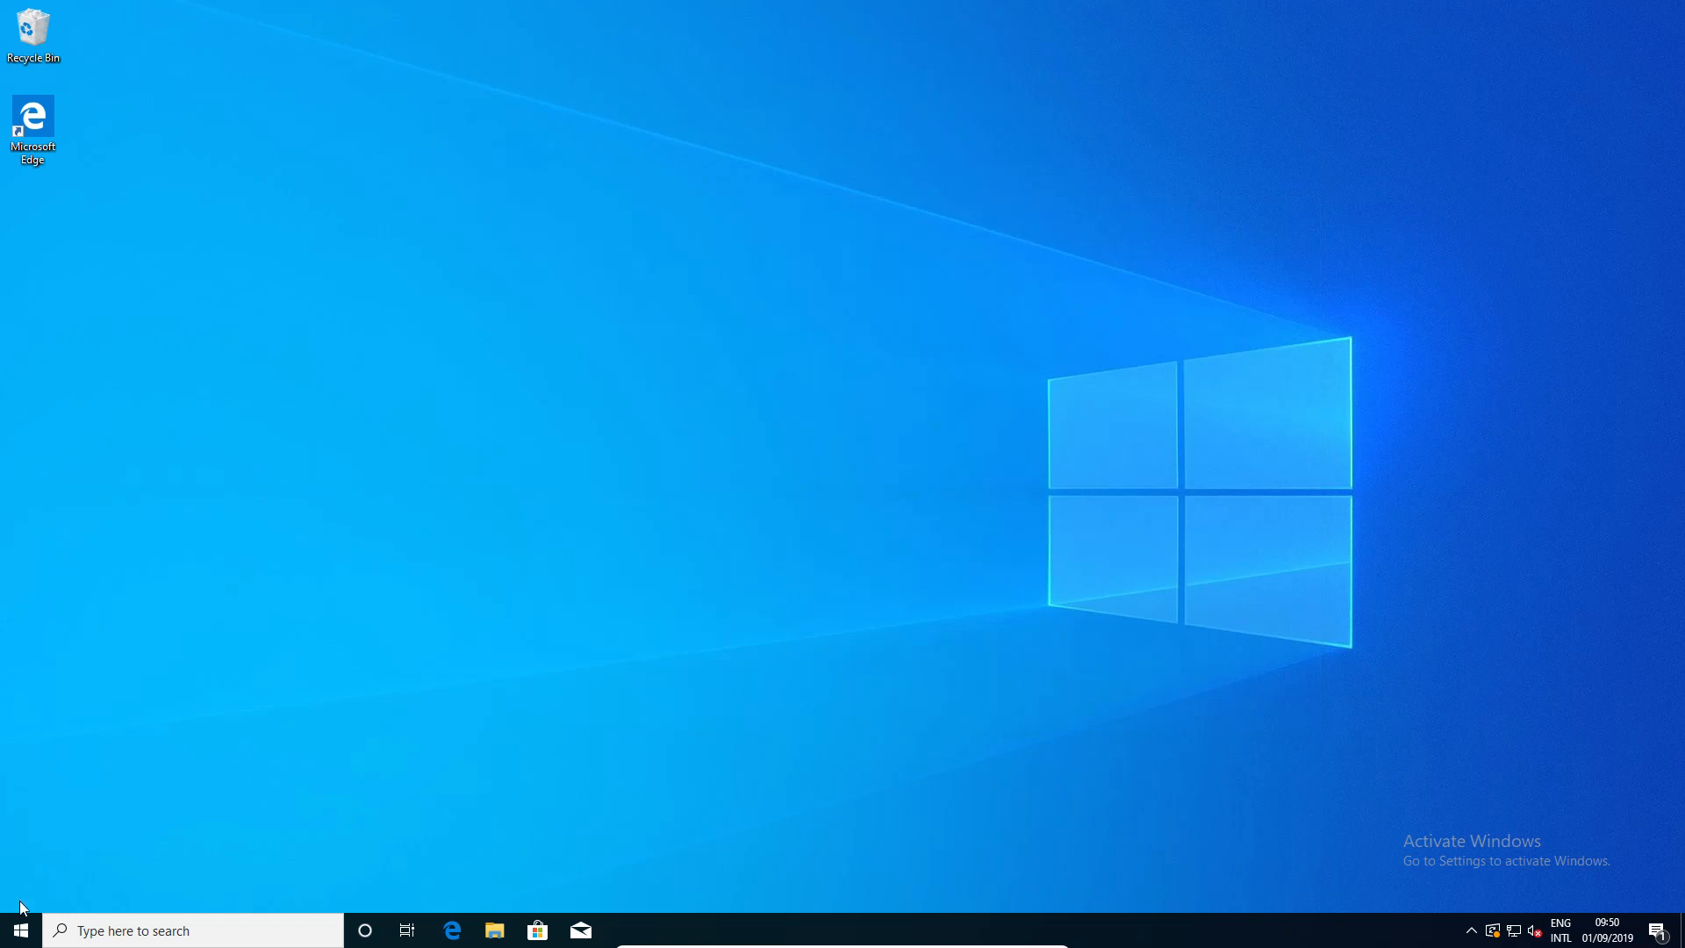
# - Start Windows PowerShell and run Get-PhysicalDisk -CanPool $true to list the three poolable 20 GB disks
pyautogui.click(17, 929)
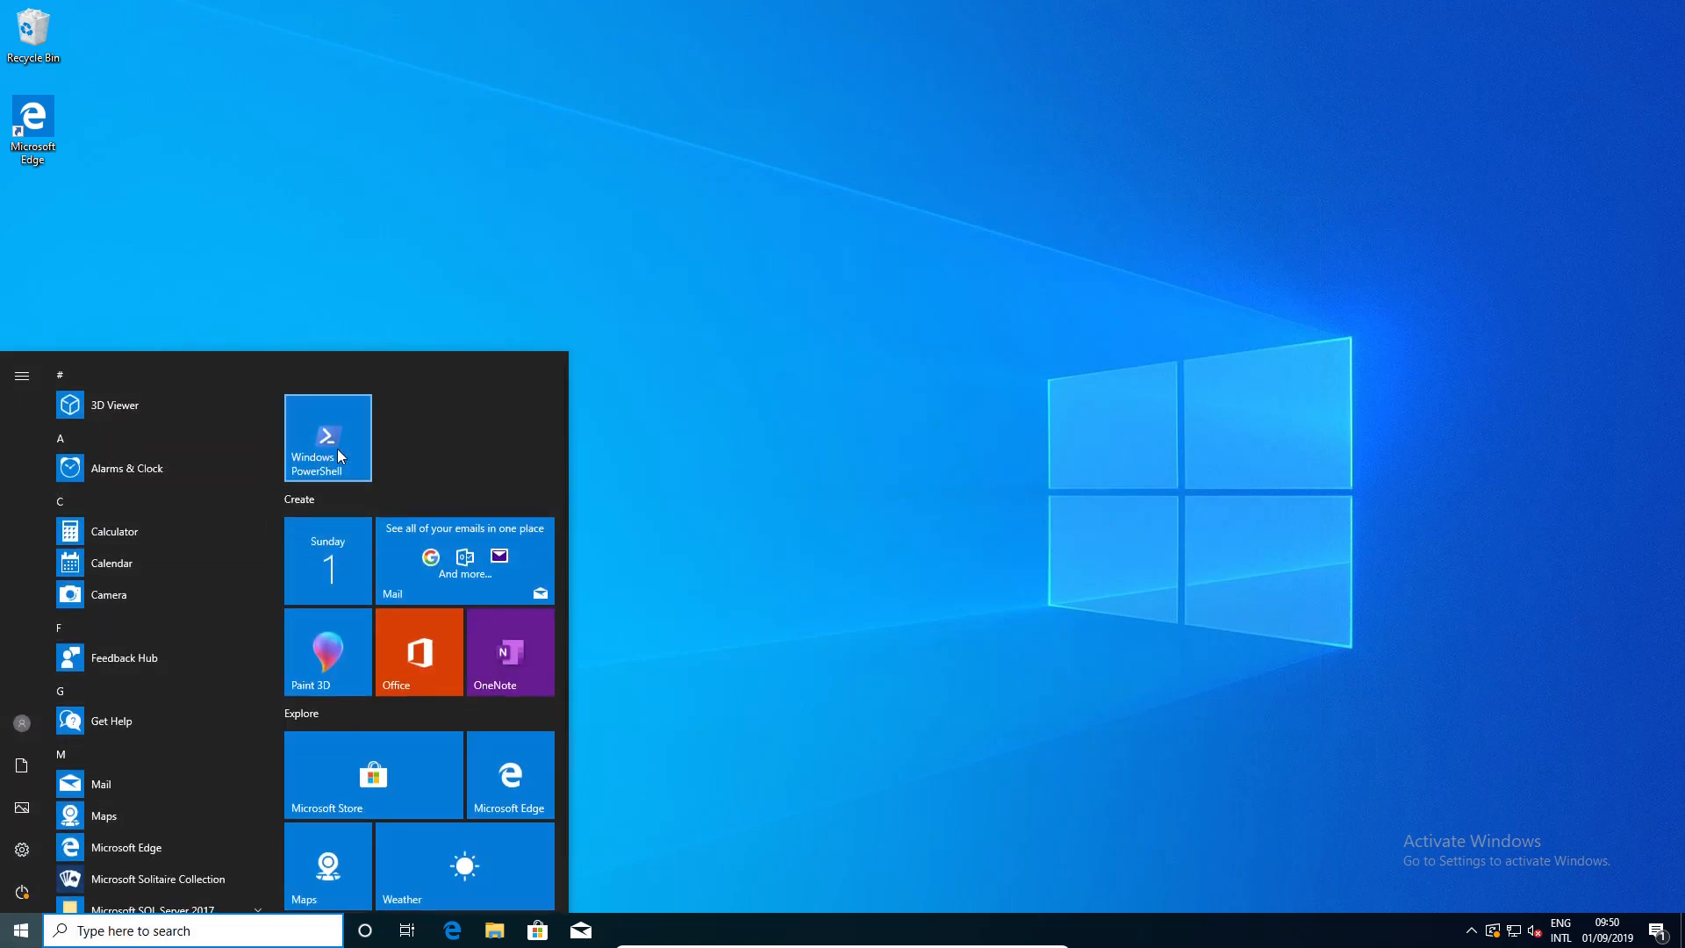
pyautogui.click(326, 437)
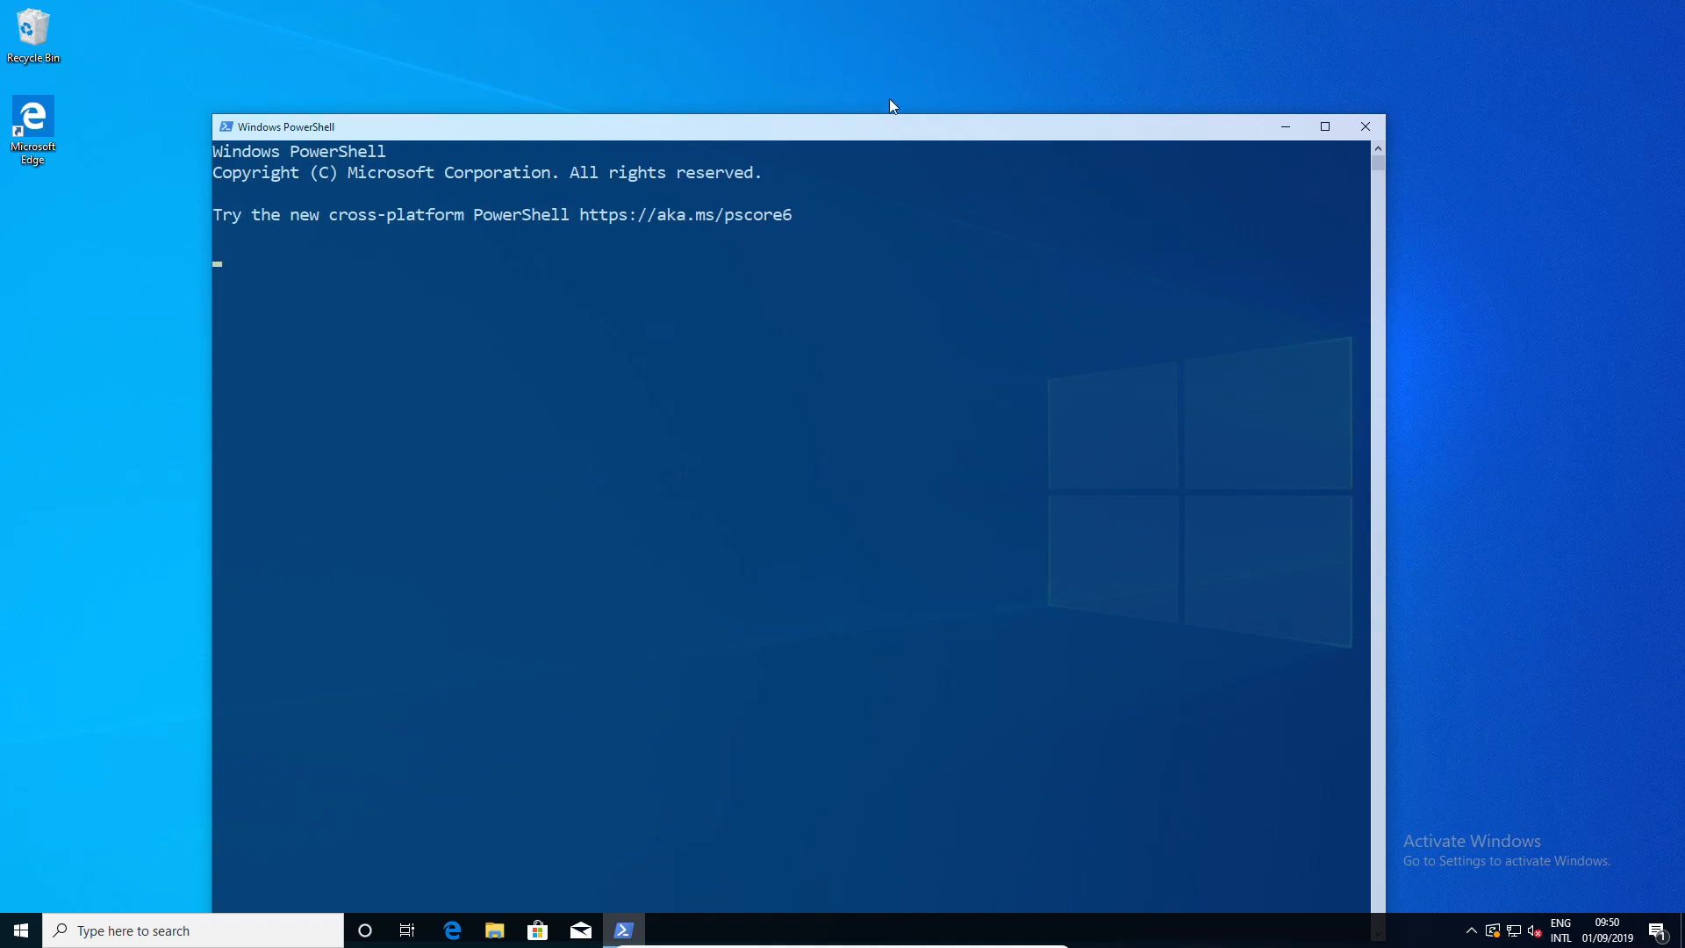
pyautogui.moveTo(752, 126); pyautogui.dragTo(752, 73)
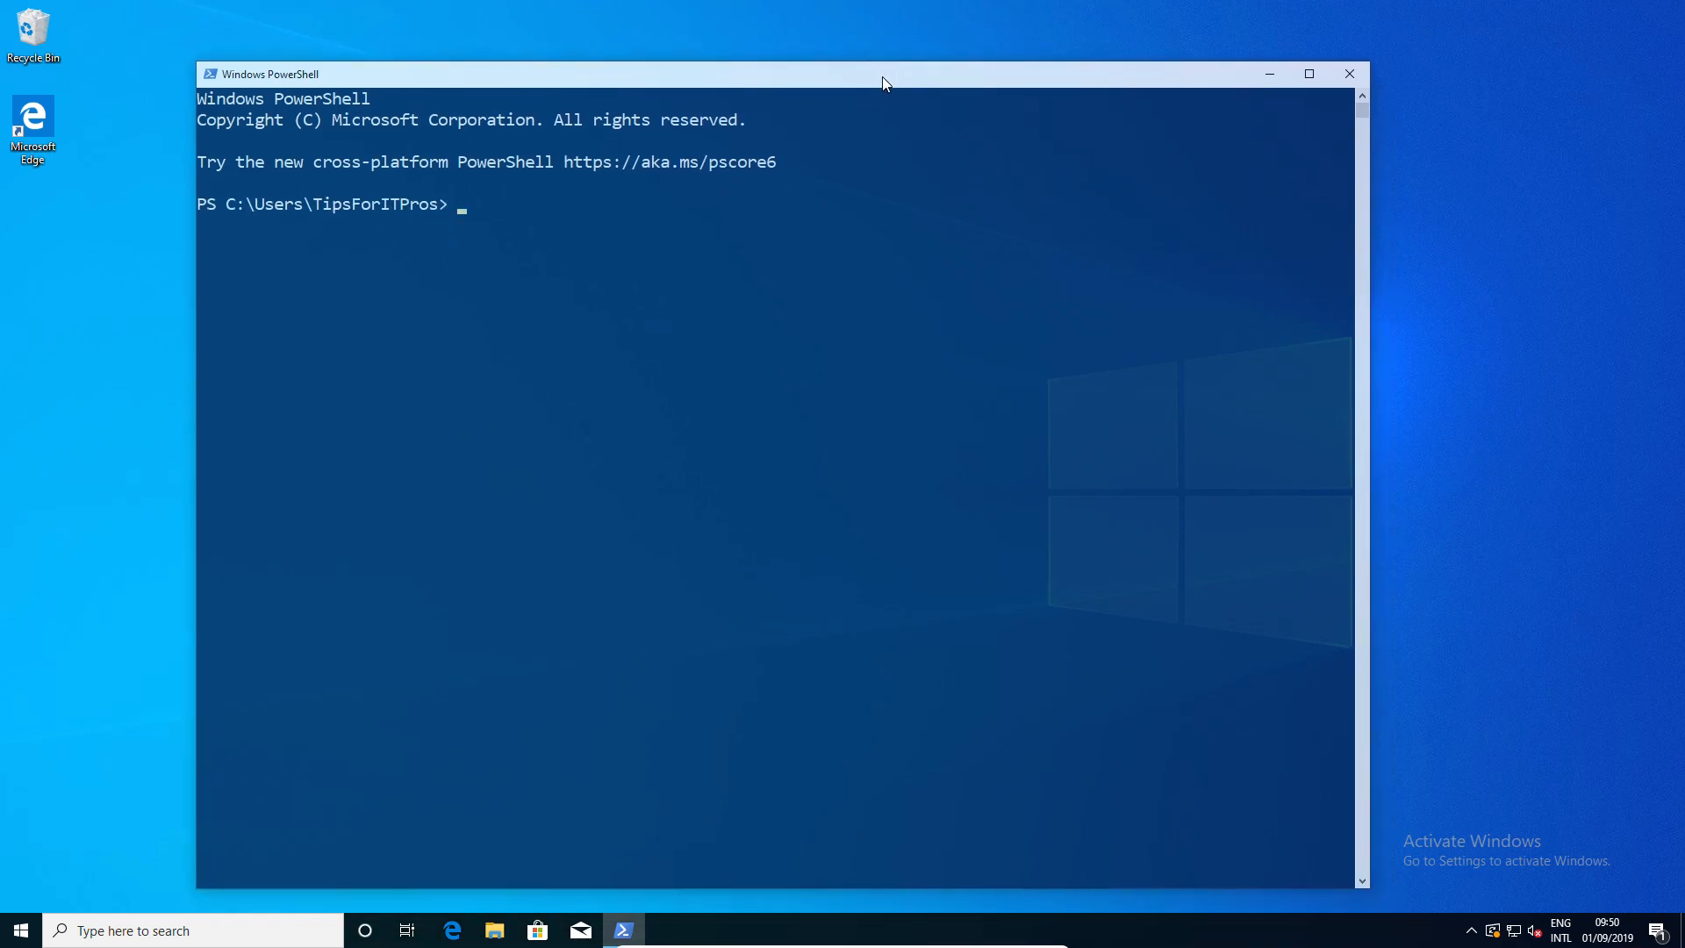
pyautogui.write('get')
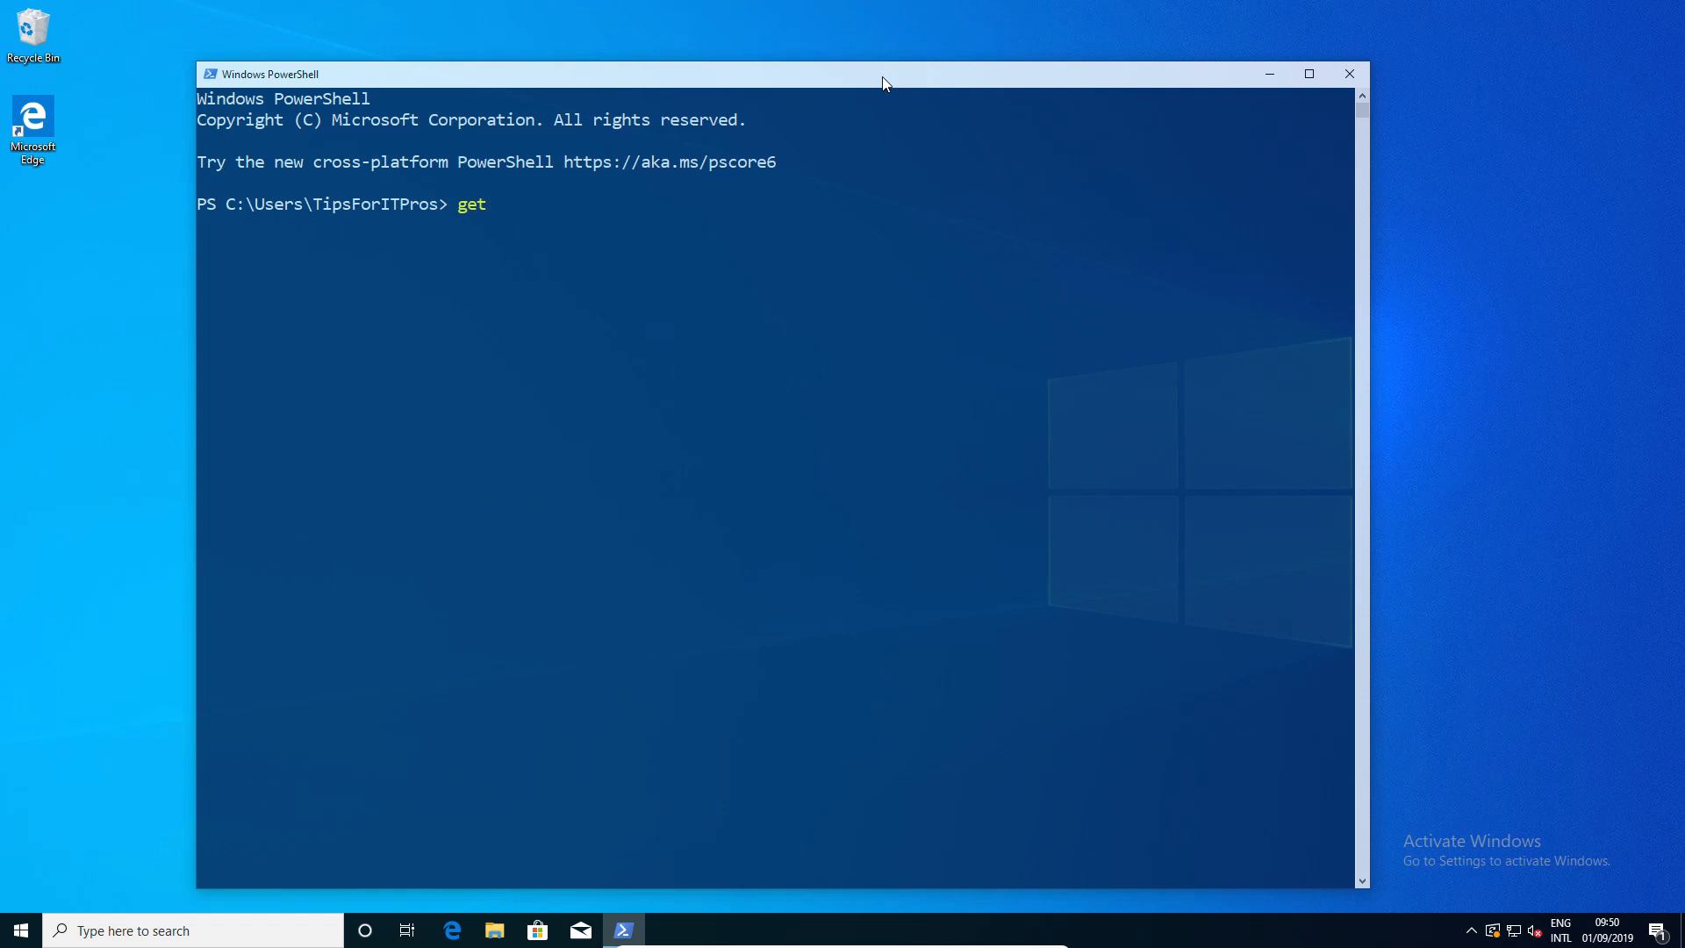
pyautogui.write('-')
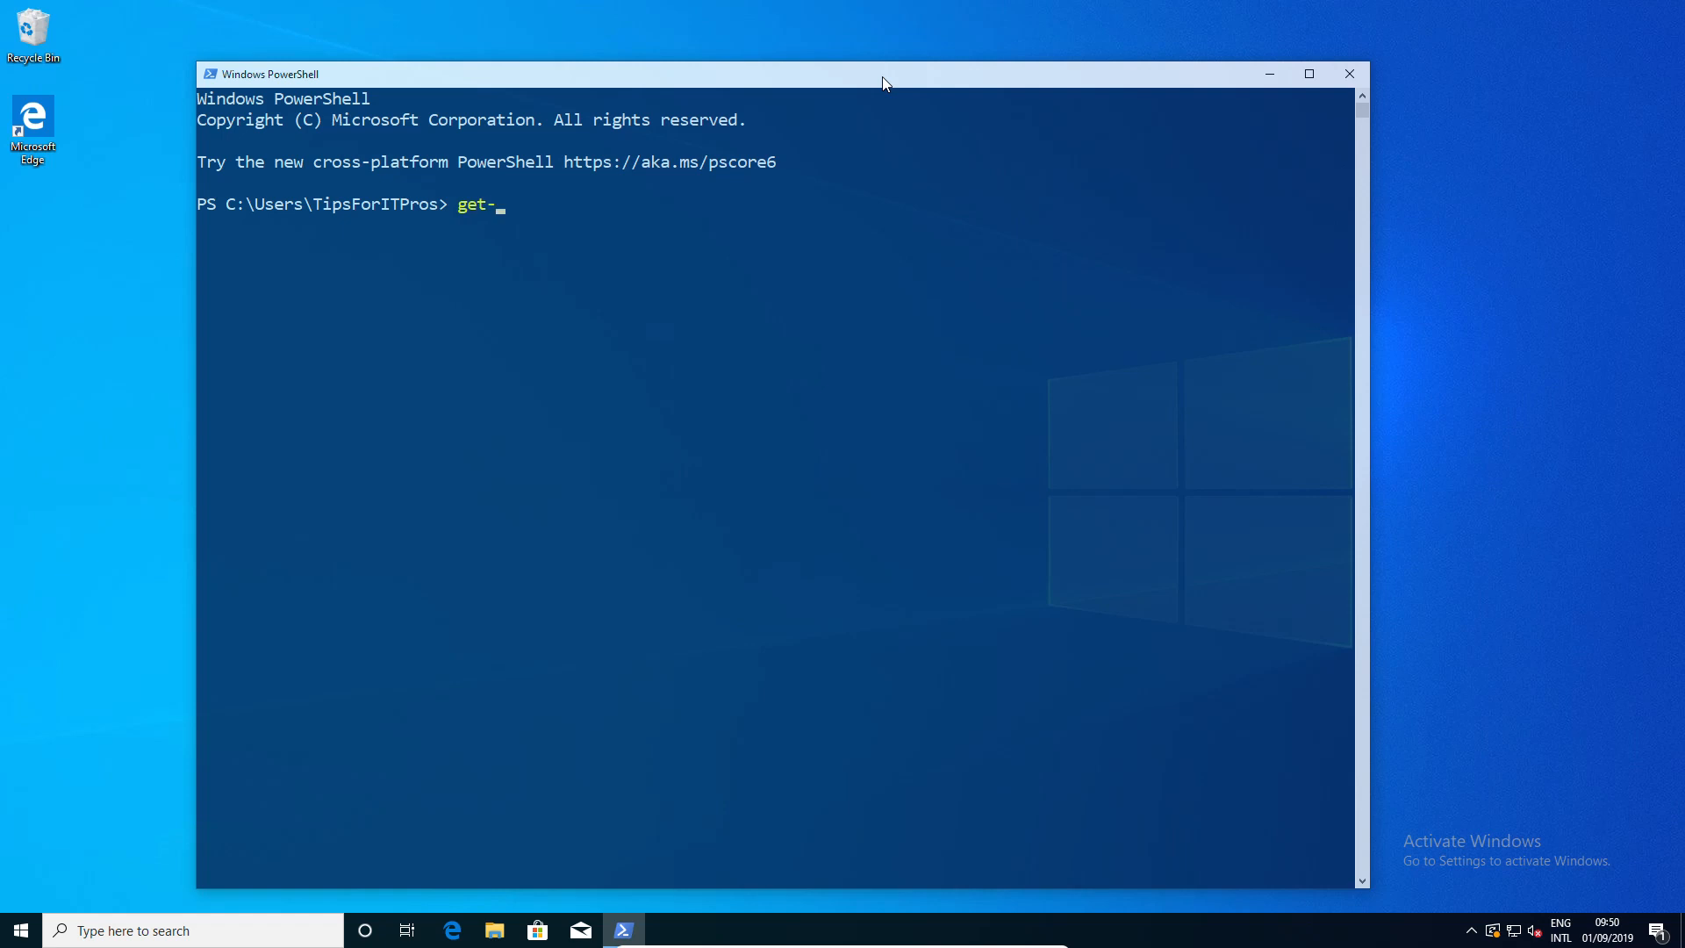
pyautogui.write('phy')
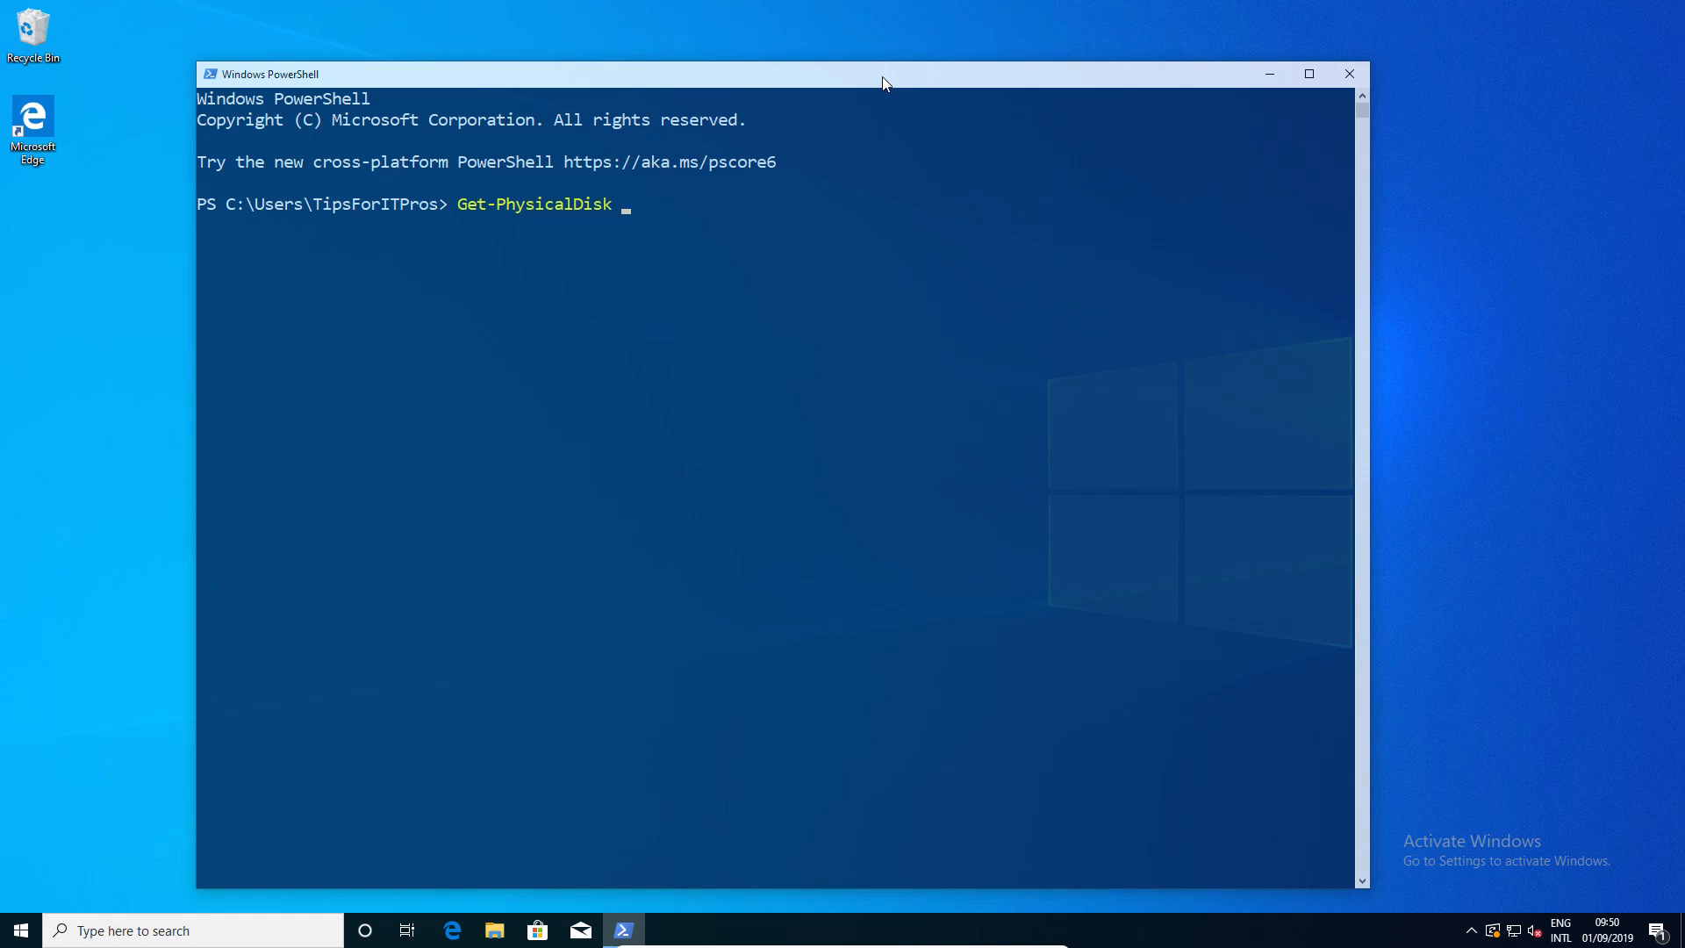
pyautogui.write('-can')
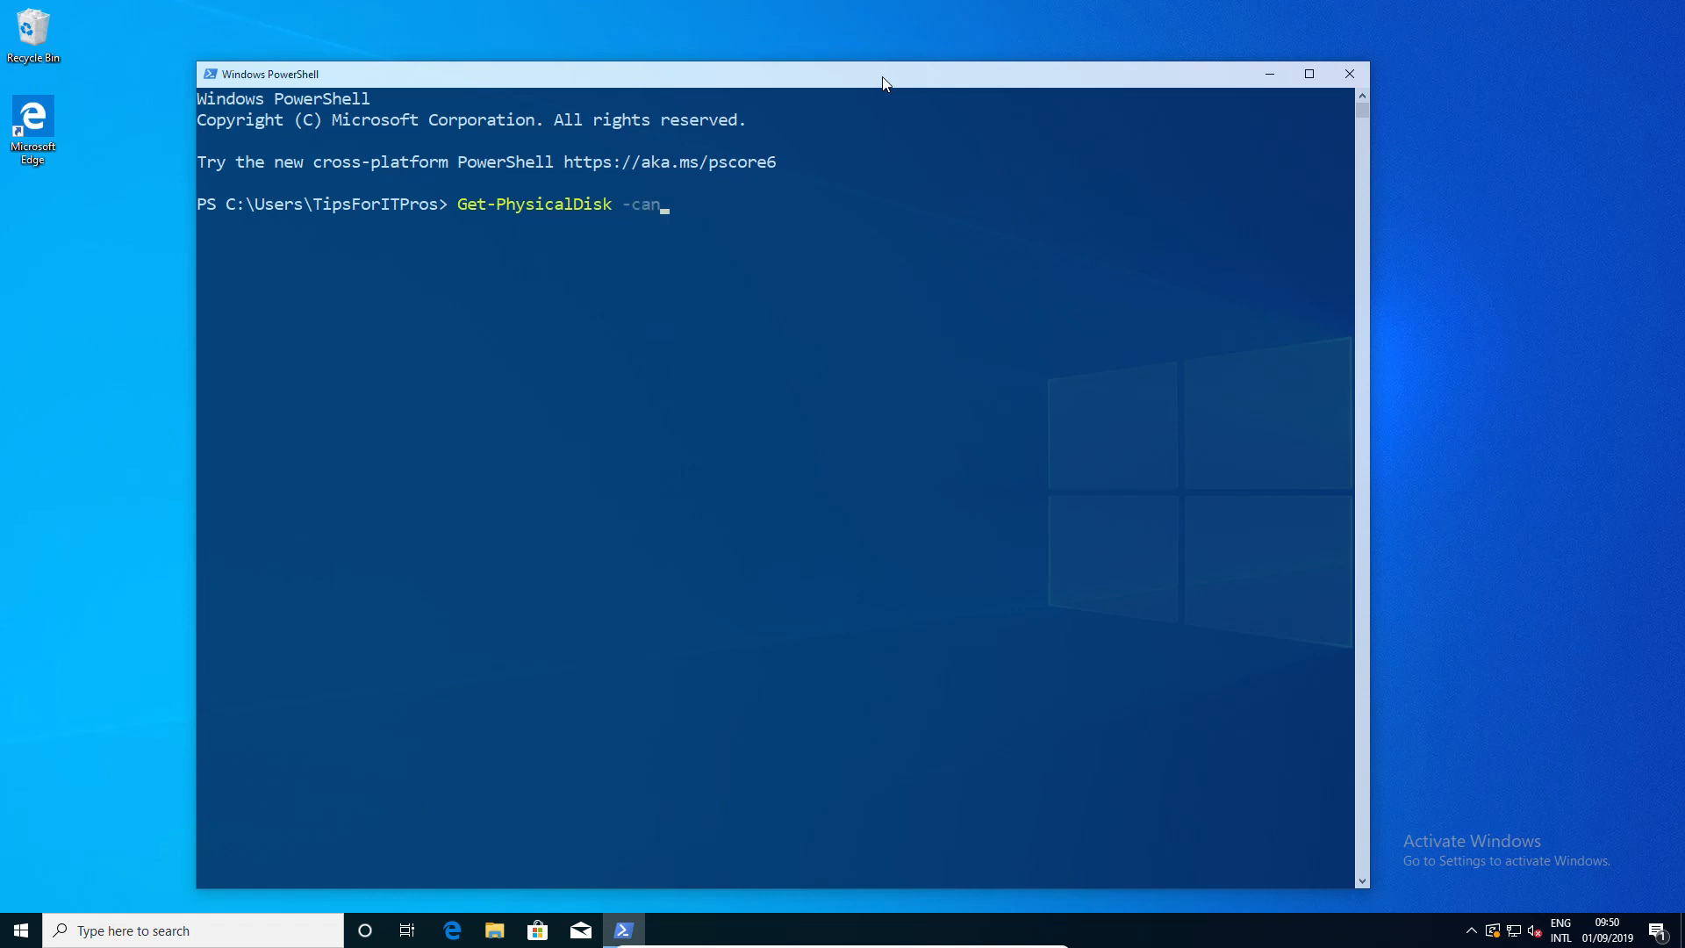
pyautogui.write('Pool $true')
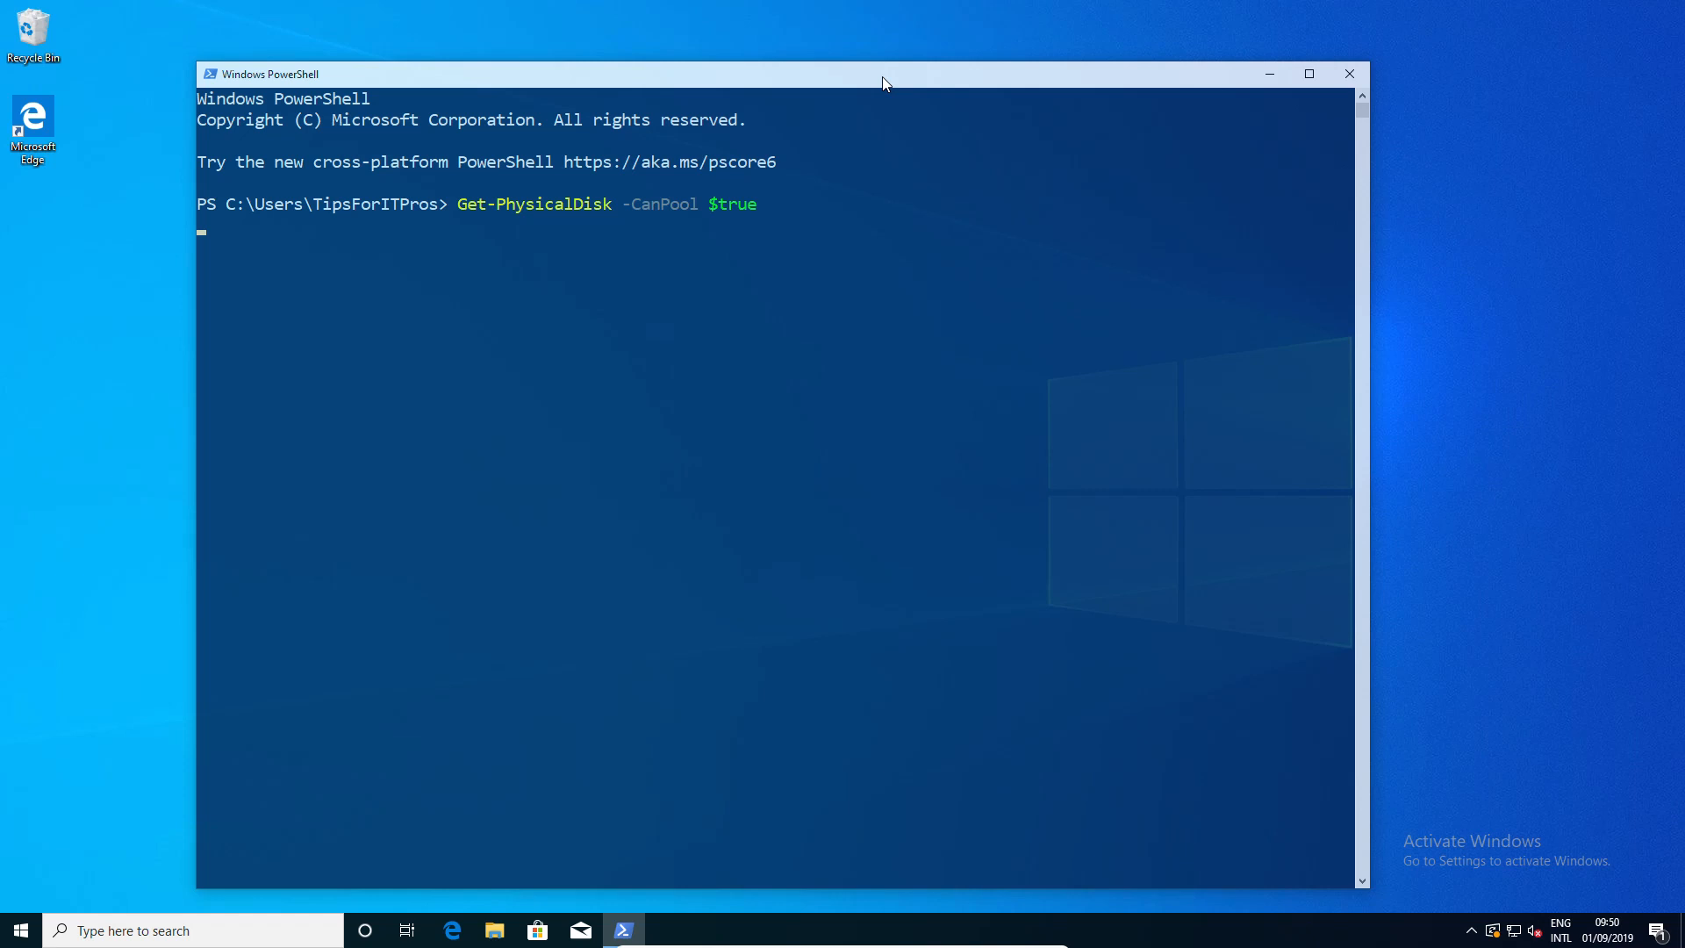
pyautogui.press('Return')
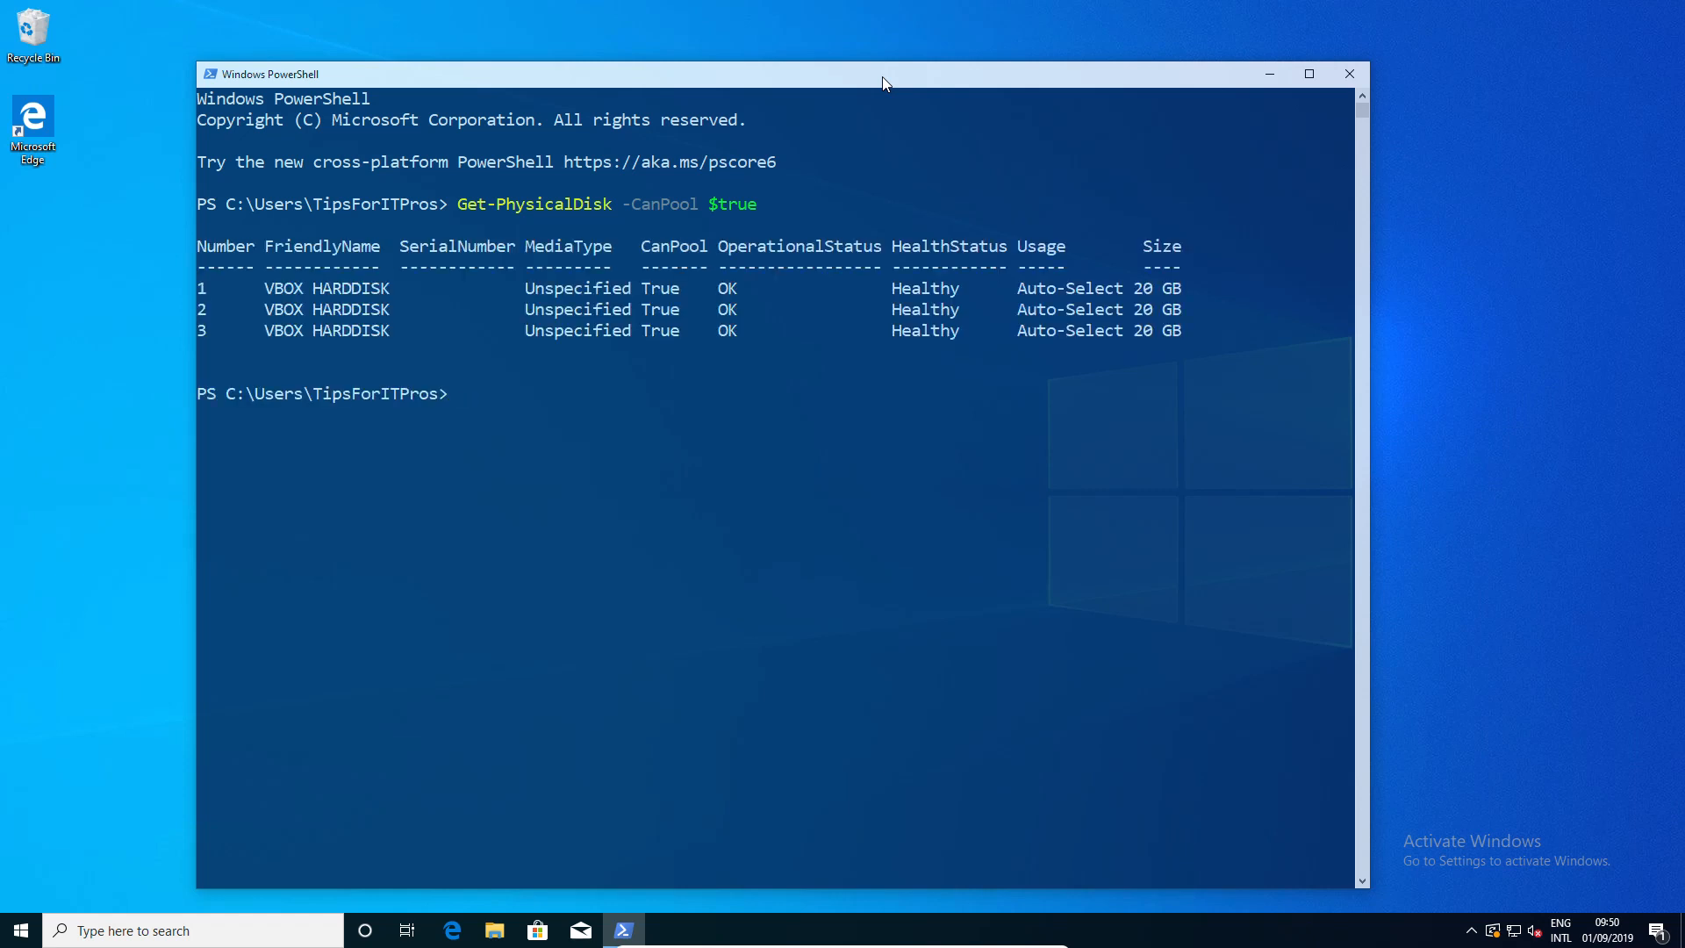
# - Run Get-PhysicalDisk to list all disks including the 50 GB system disk, then clear the console
pyautogui.write('Get-PhysicalDisk -CanPool $')
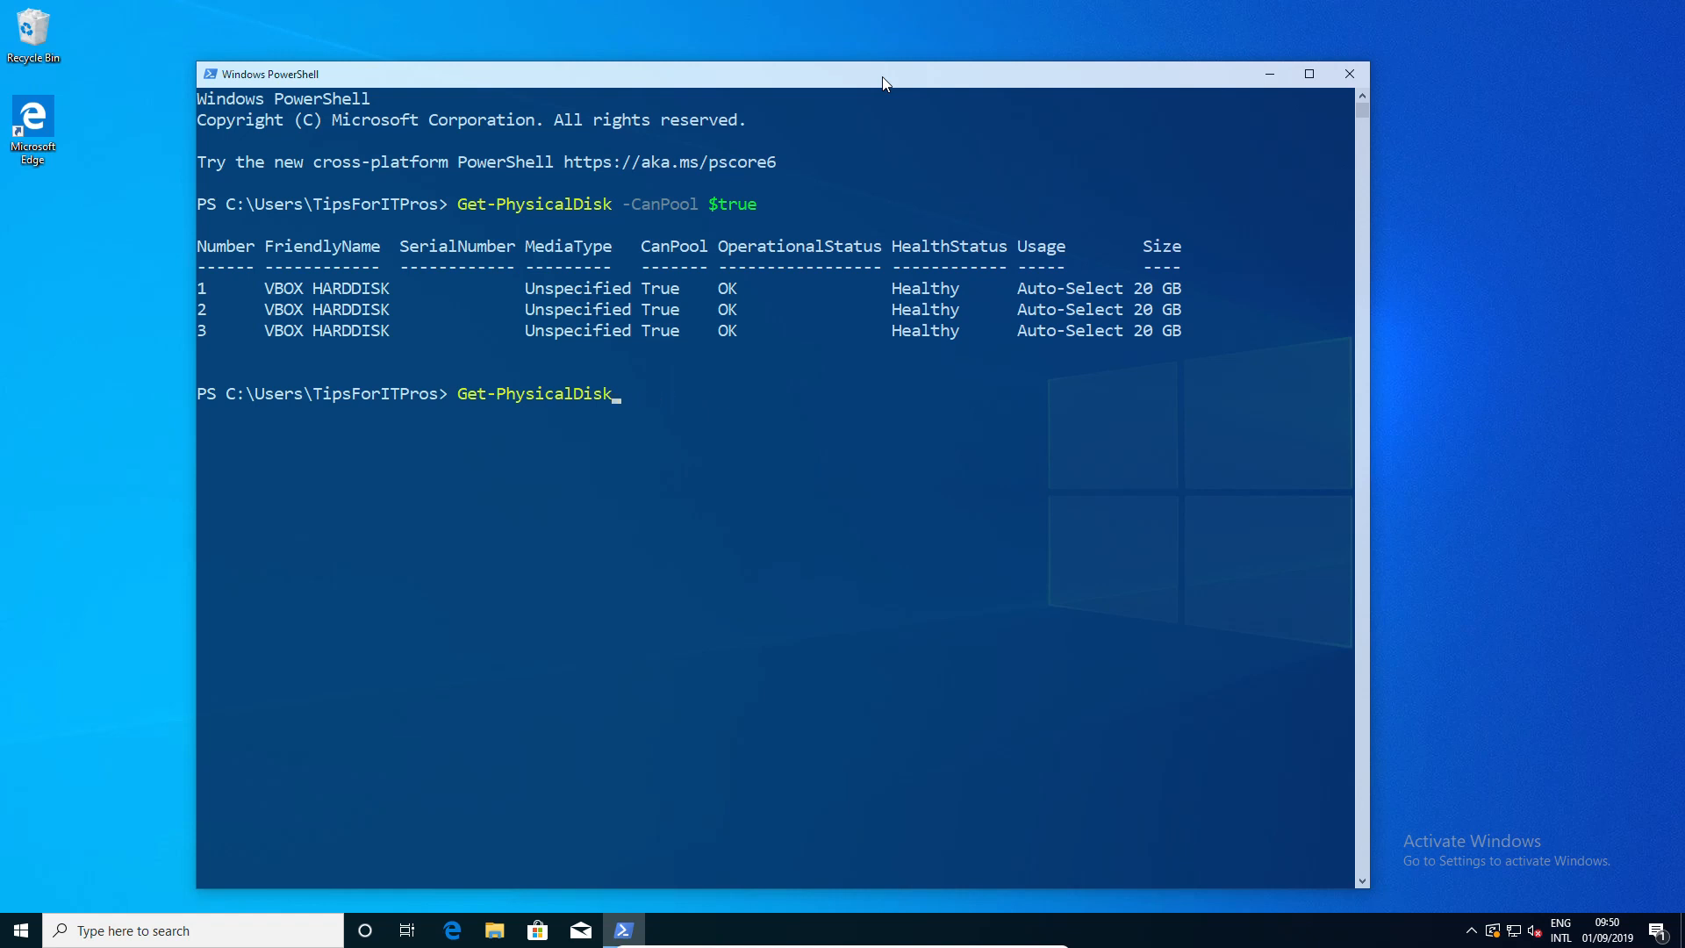
pyautogui.press('Return')
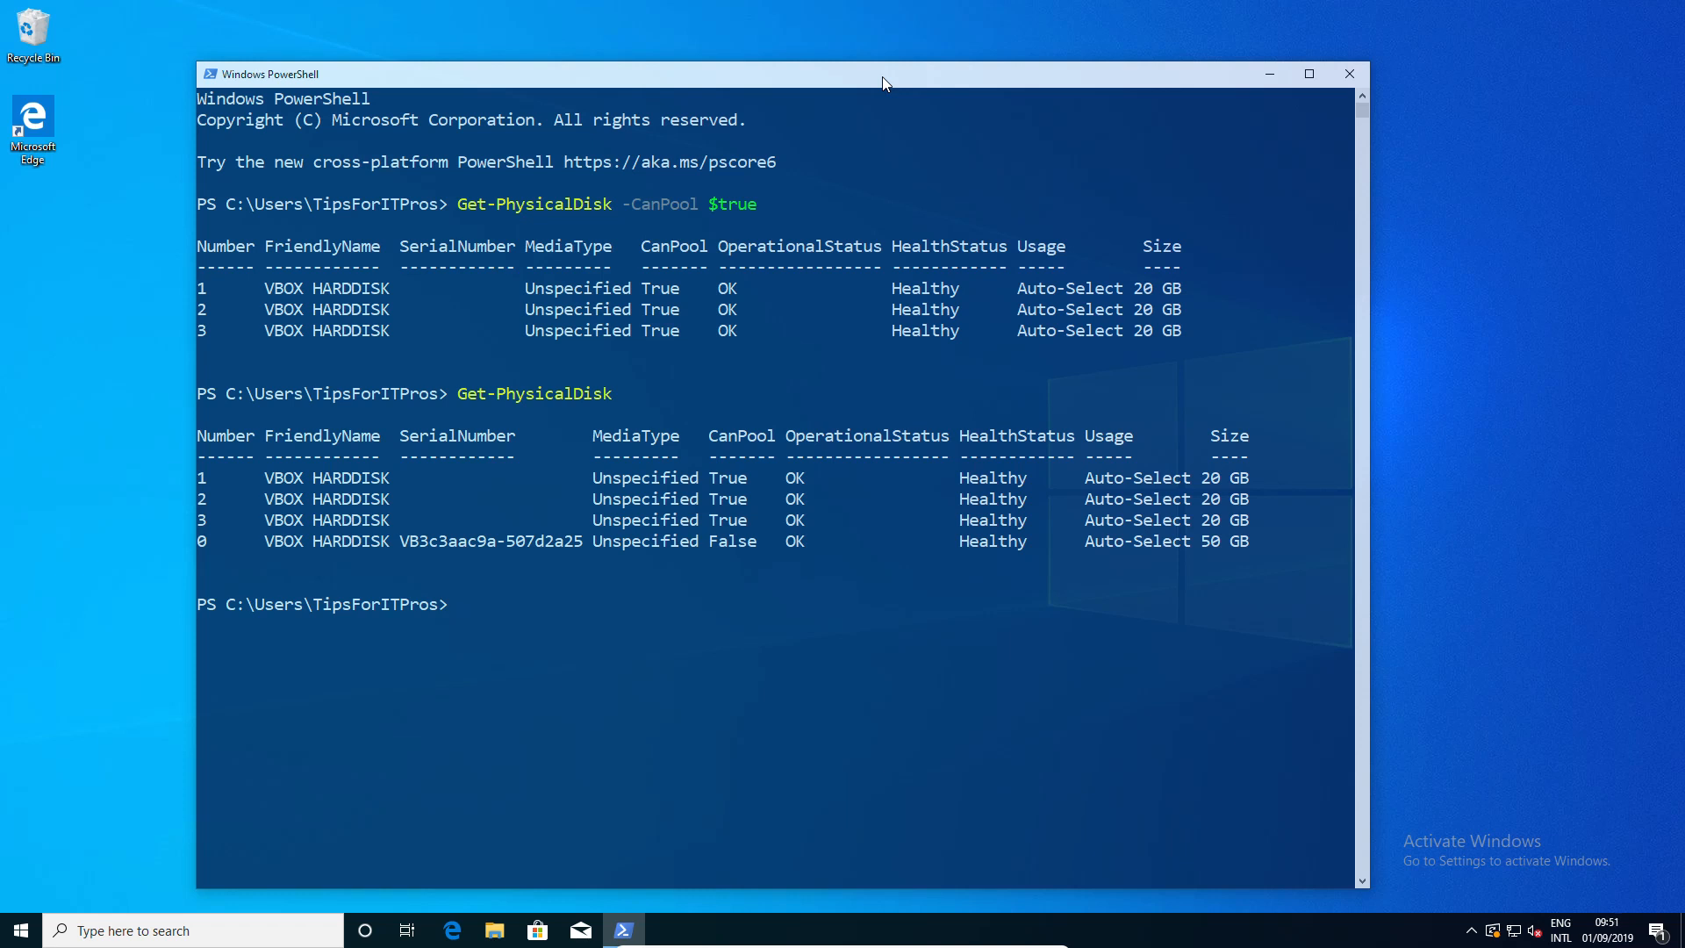
pyautogui.write('clear')
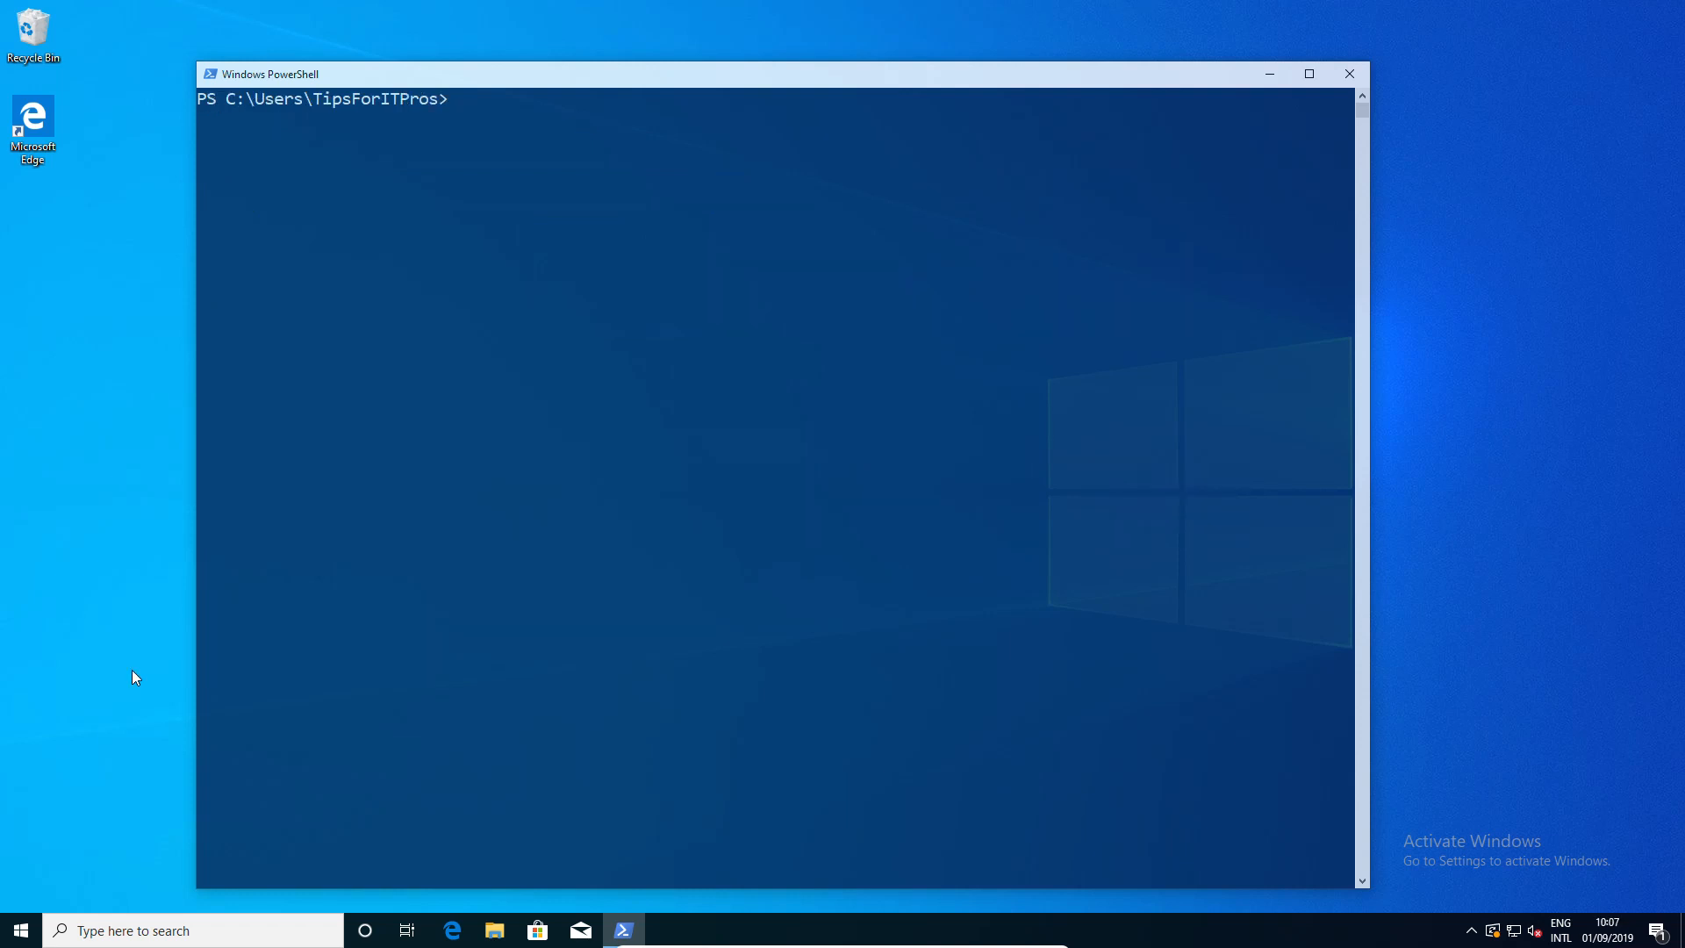
# - Show the storage subsystem health and the poolable physical disks, then clear the console
pyautogui.write('get-stora')
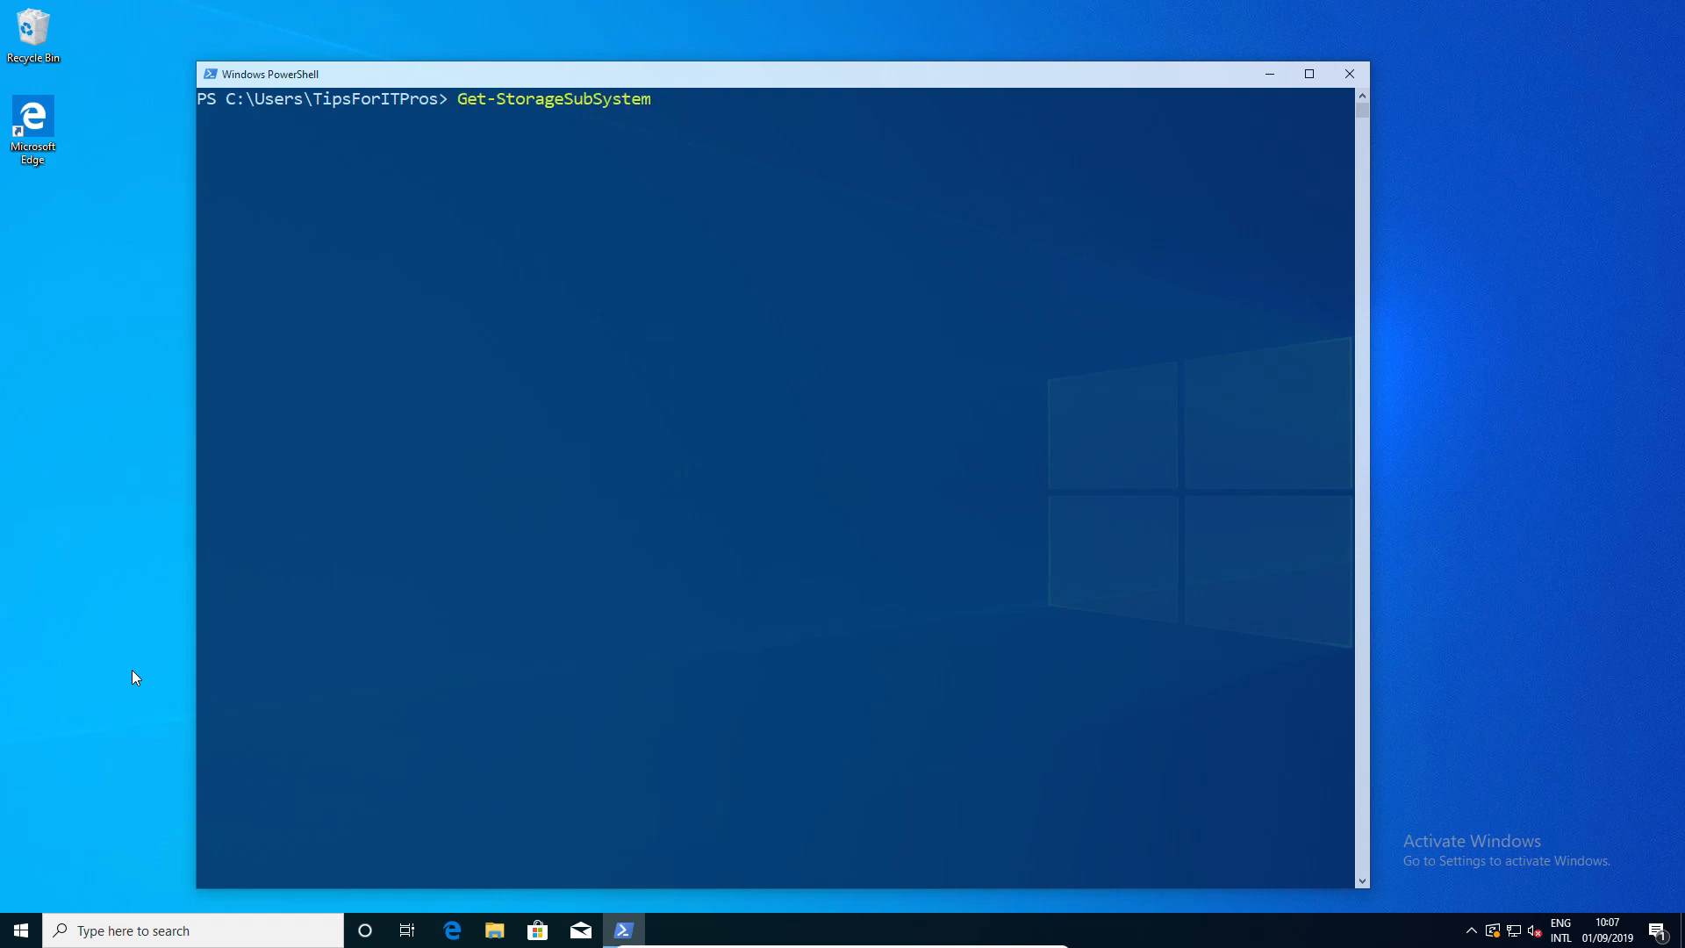
pyautogui.press('Return')
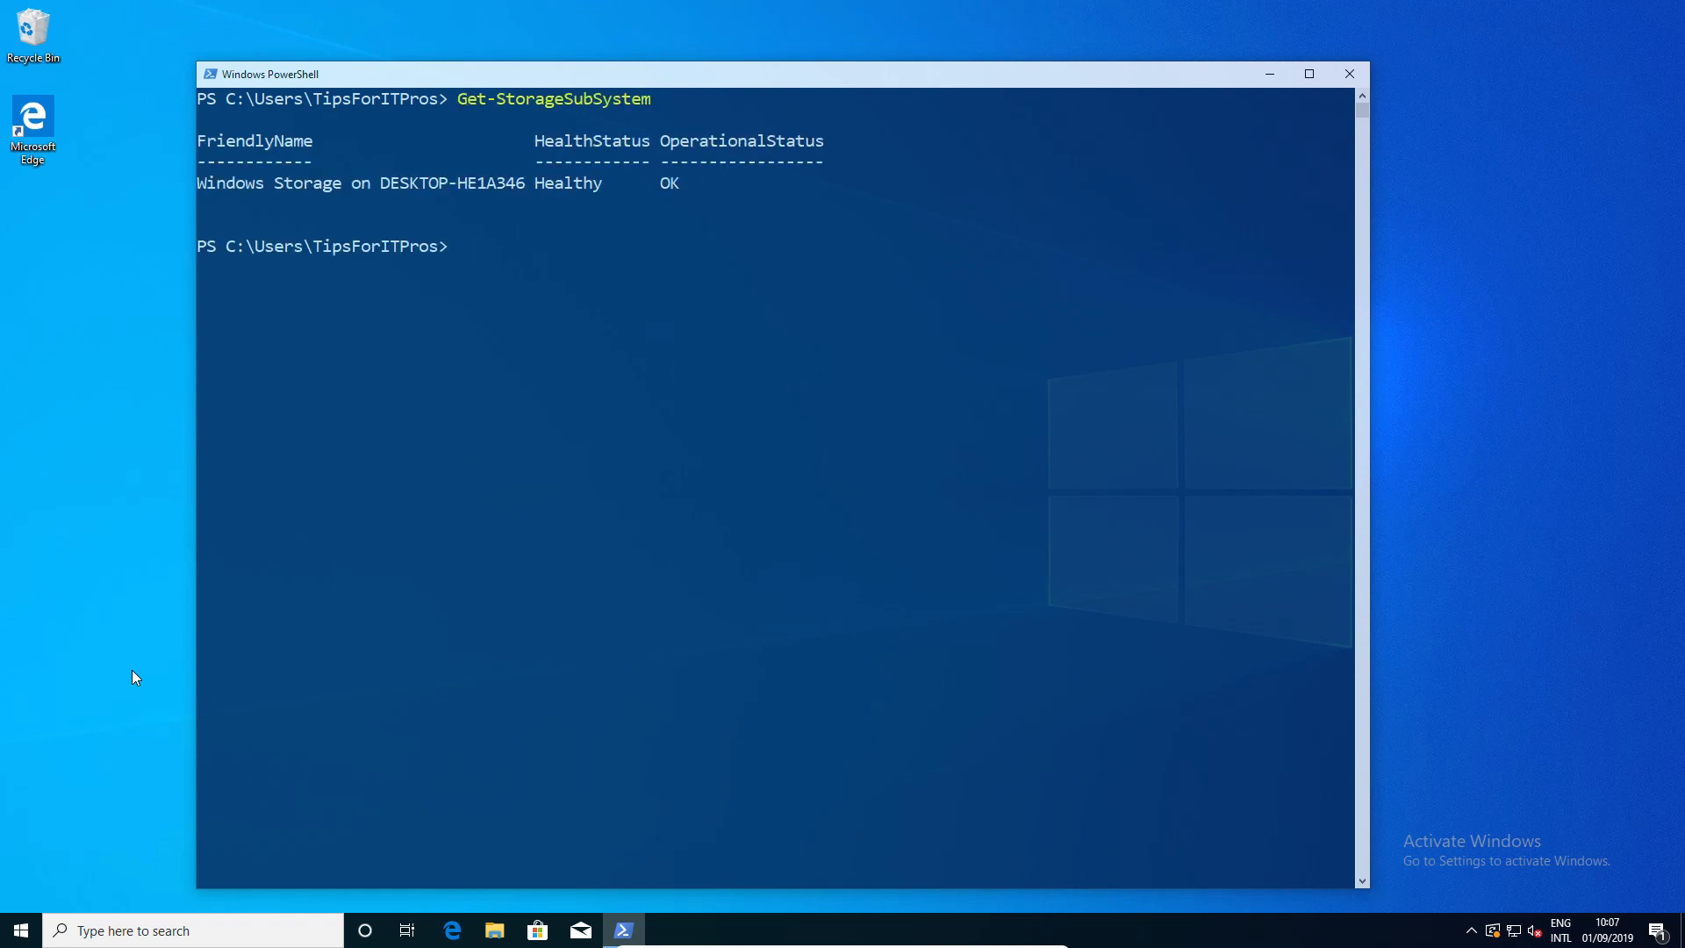
pyautogui.write('get-')
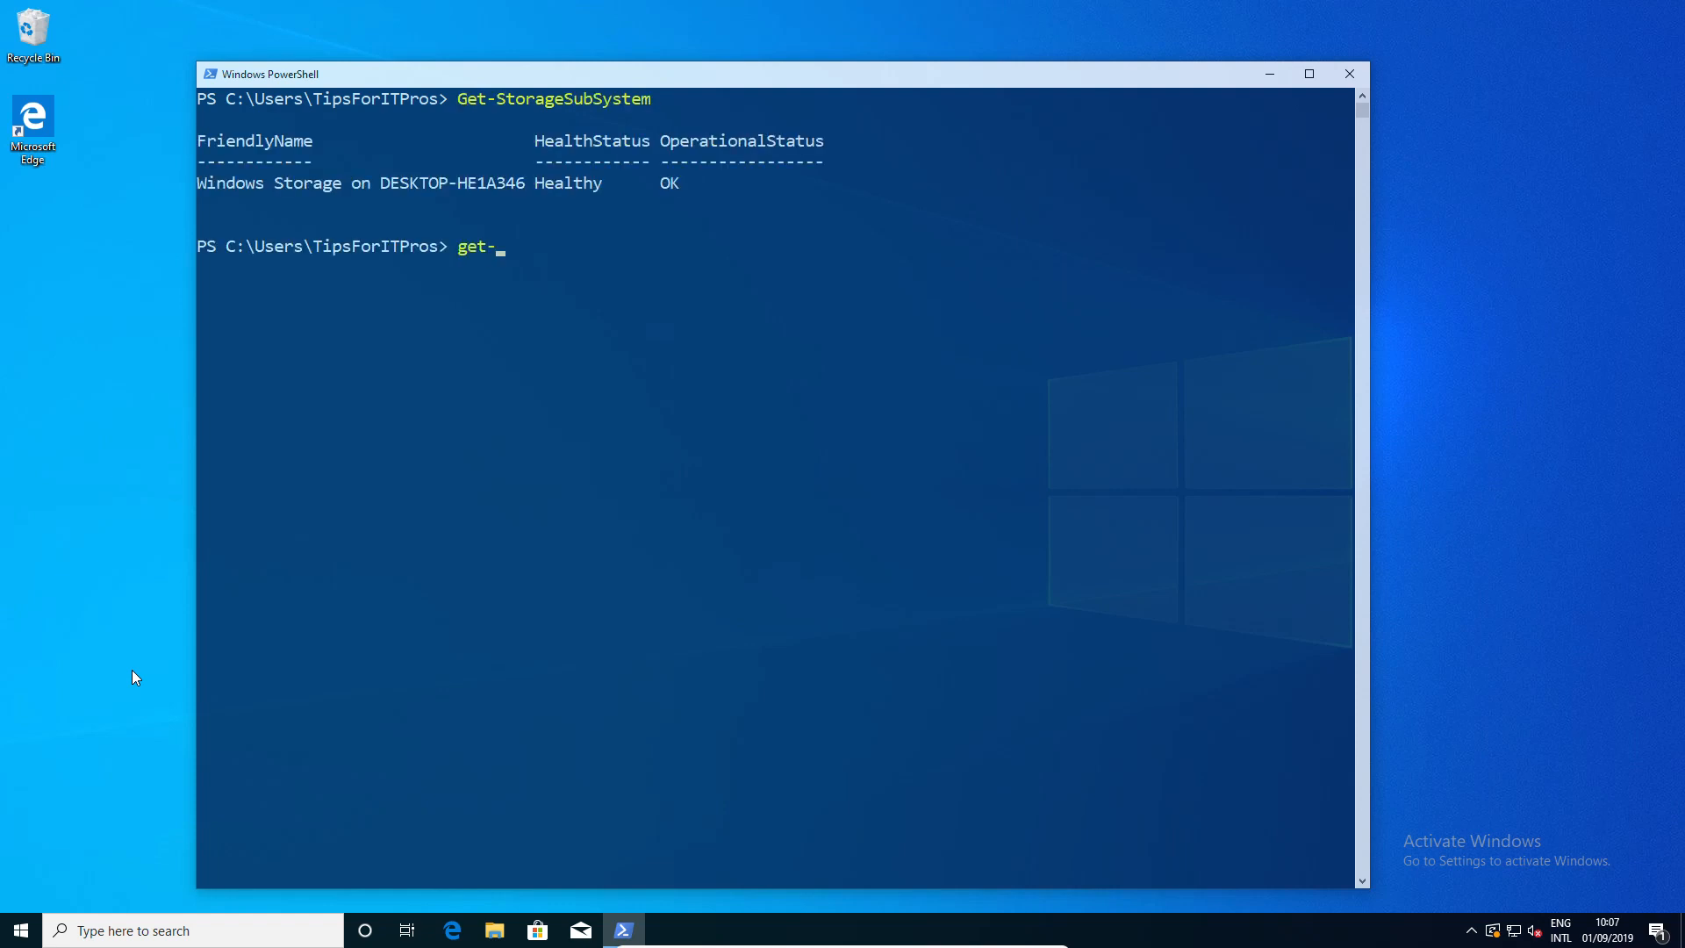
pyautogui.write('phy')
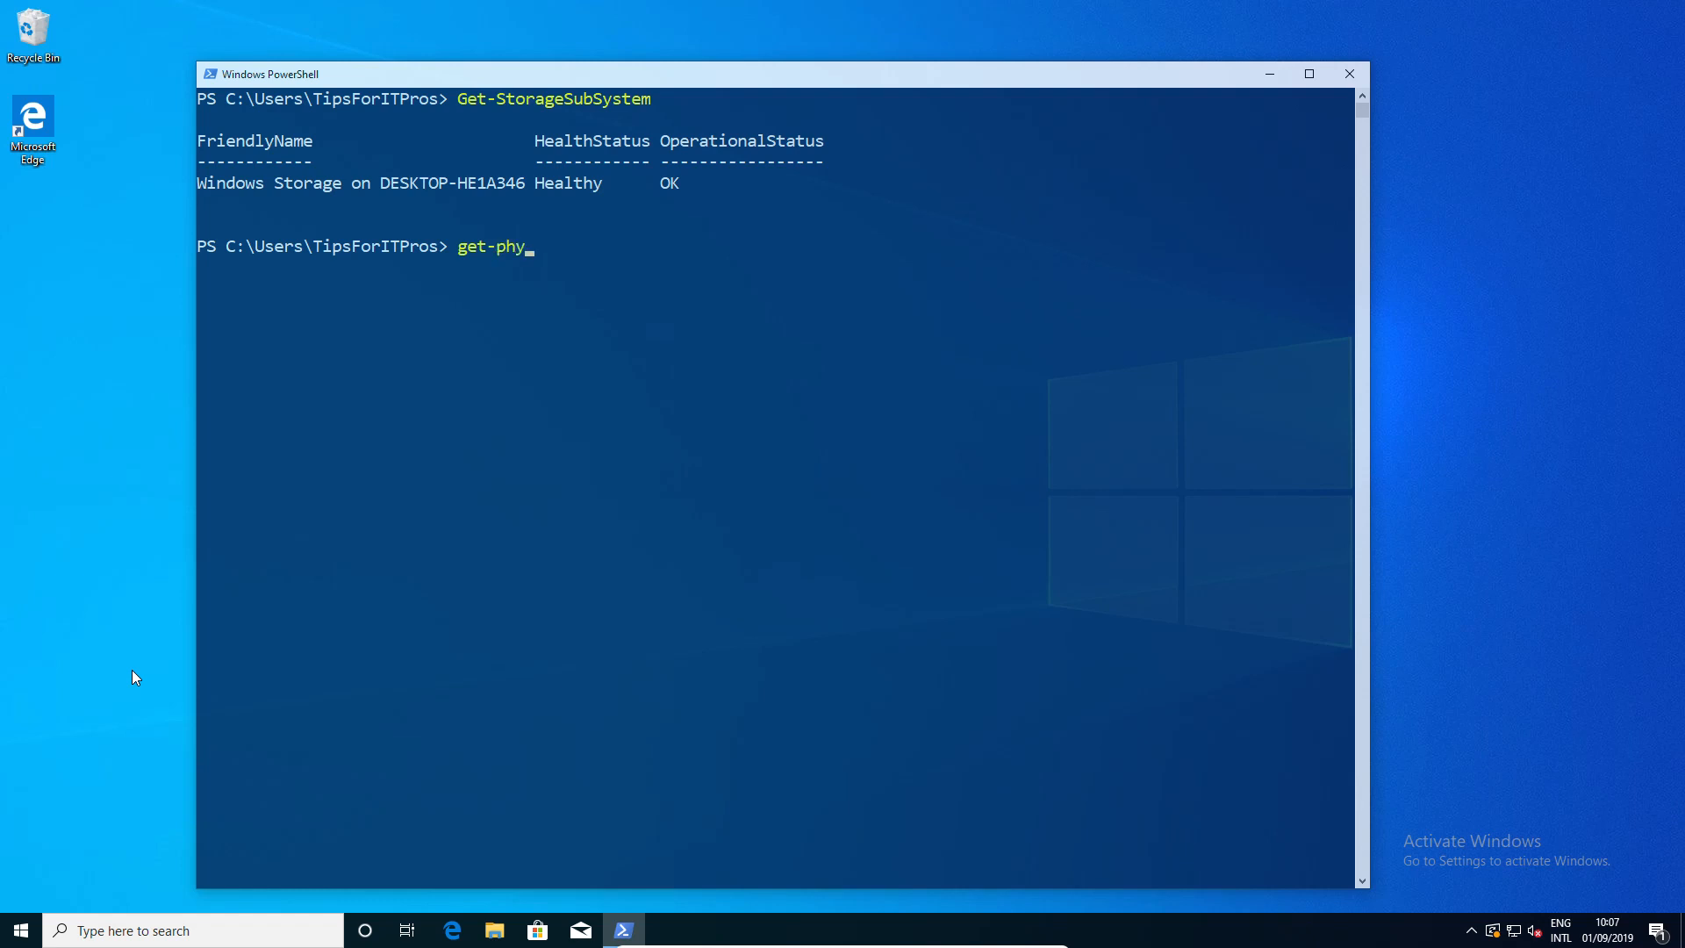
pyautogui.write('icl')
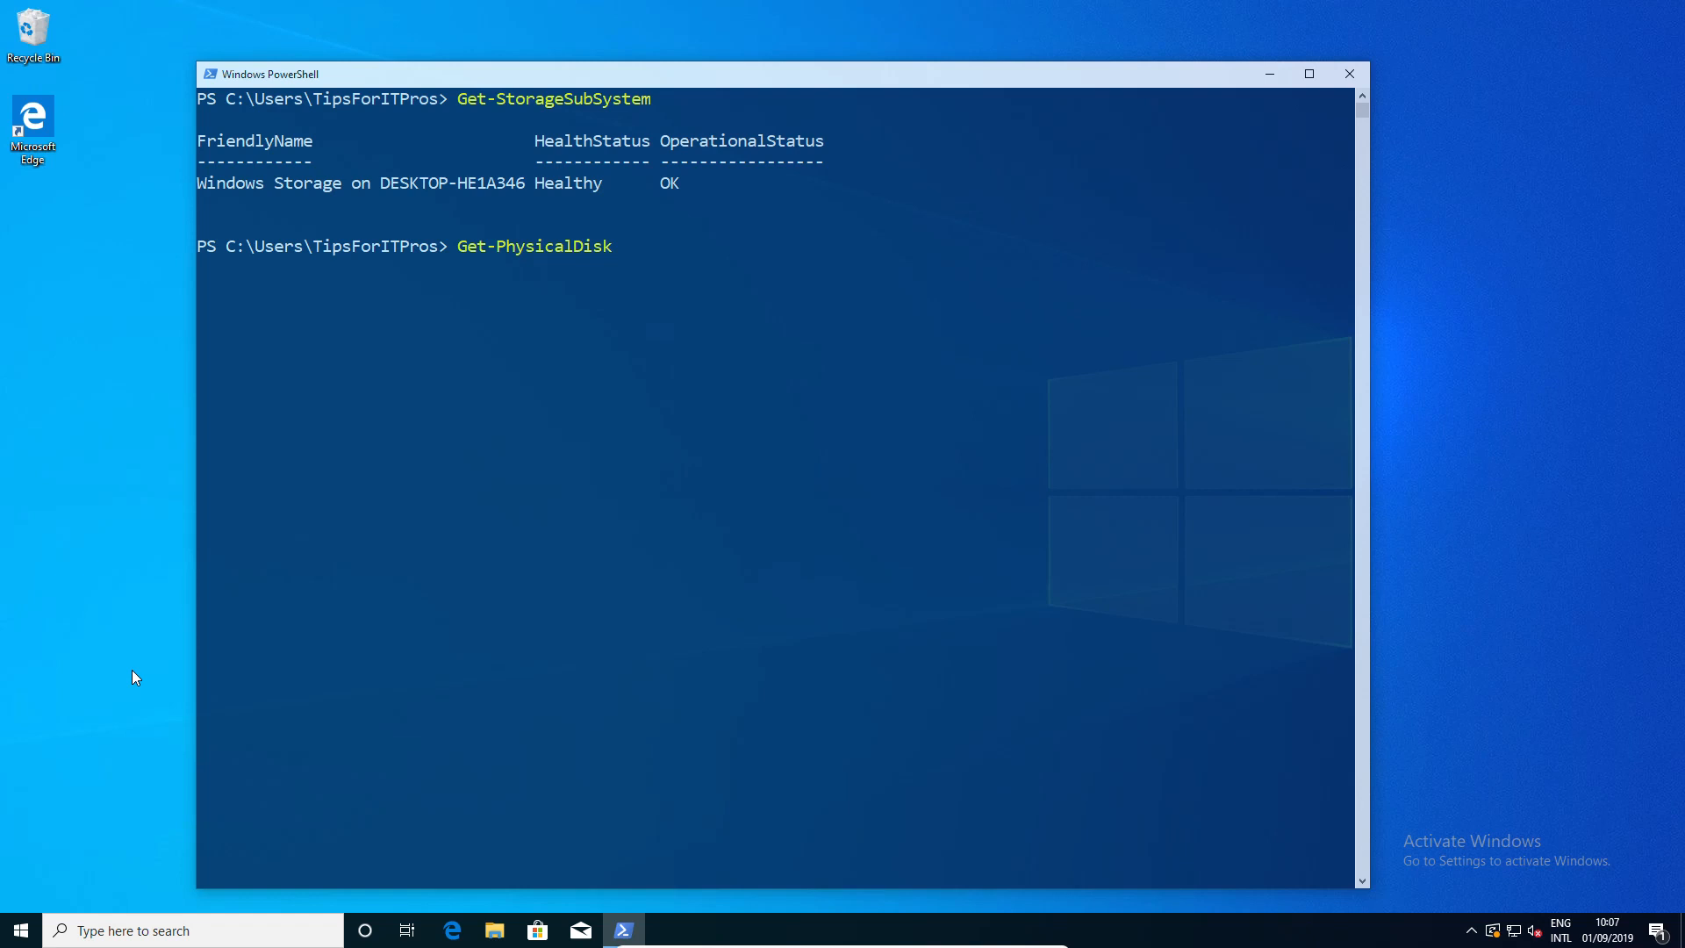
pyautogui.write('-canpool')
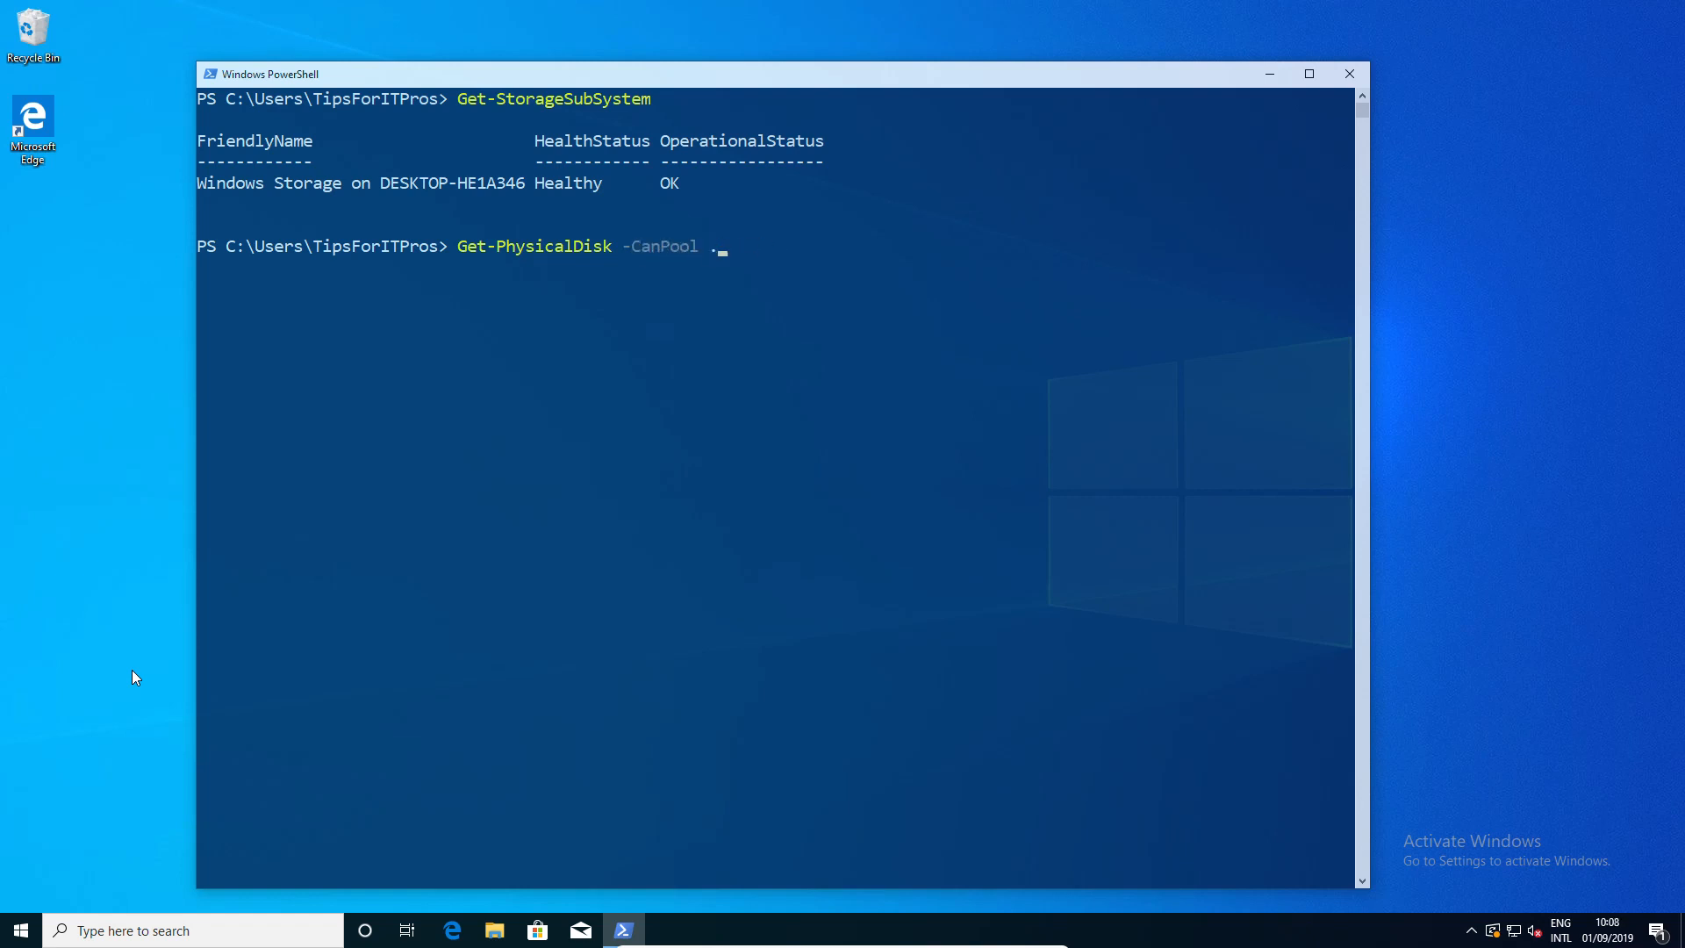
pyautogui.write('$true')
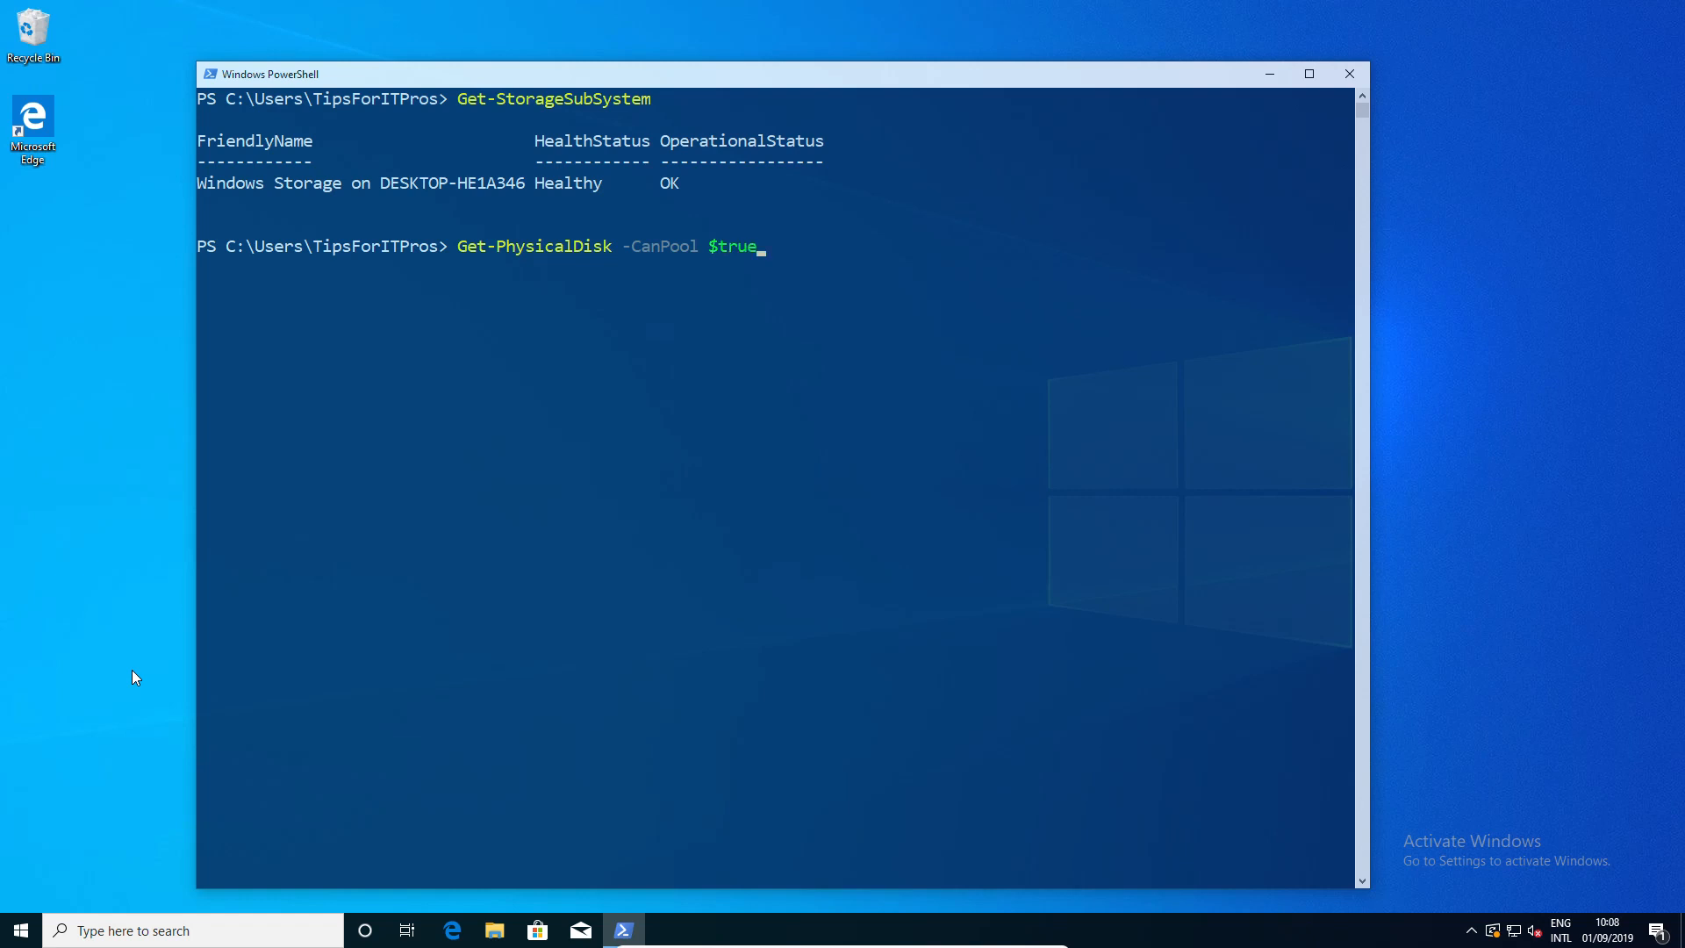
pyautogui.press('Return')
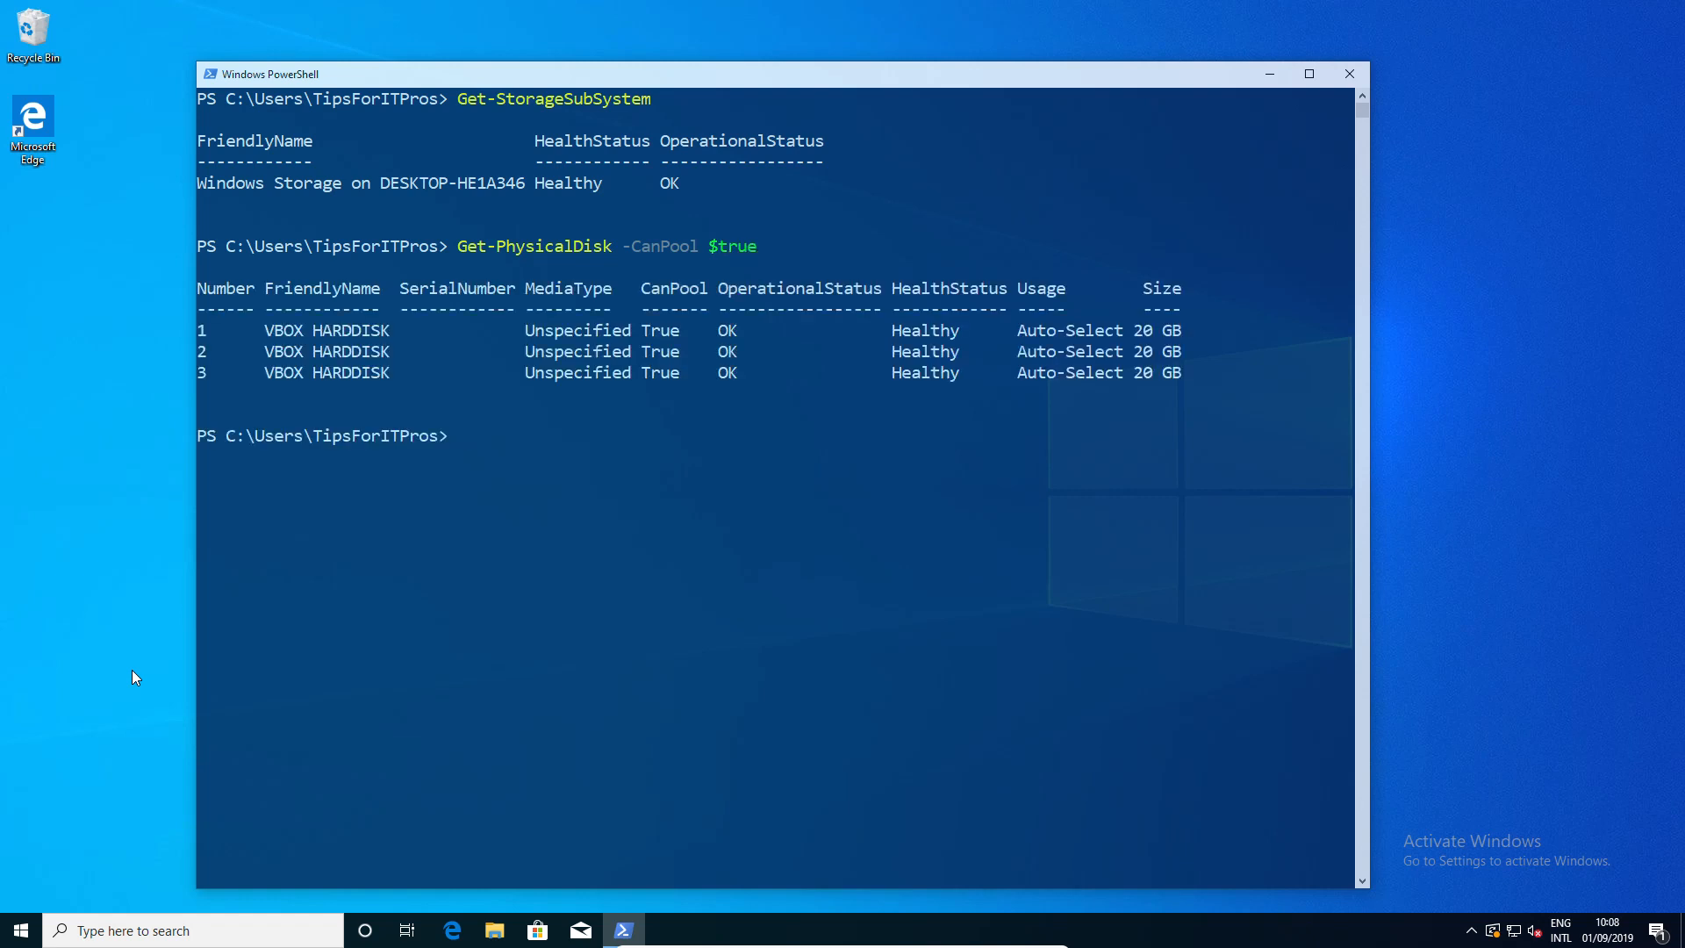
pyautogui.write('clear')
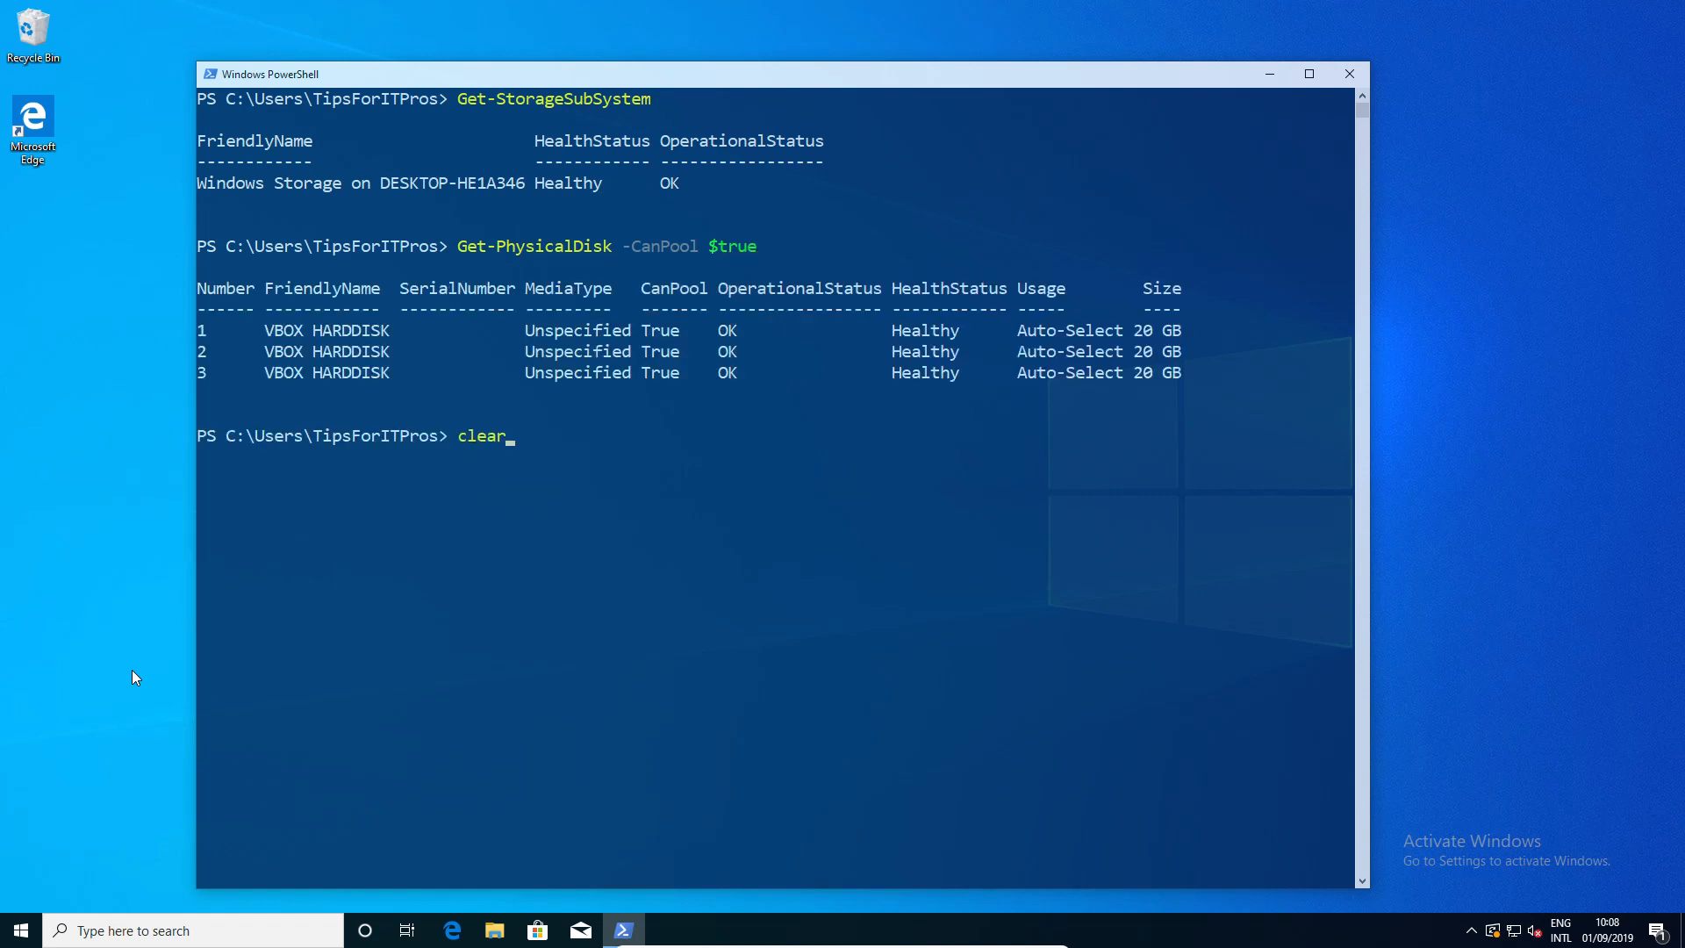
pyautogui.press('Return')
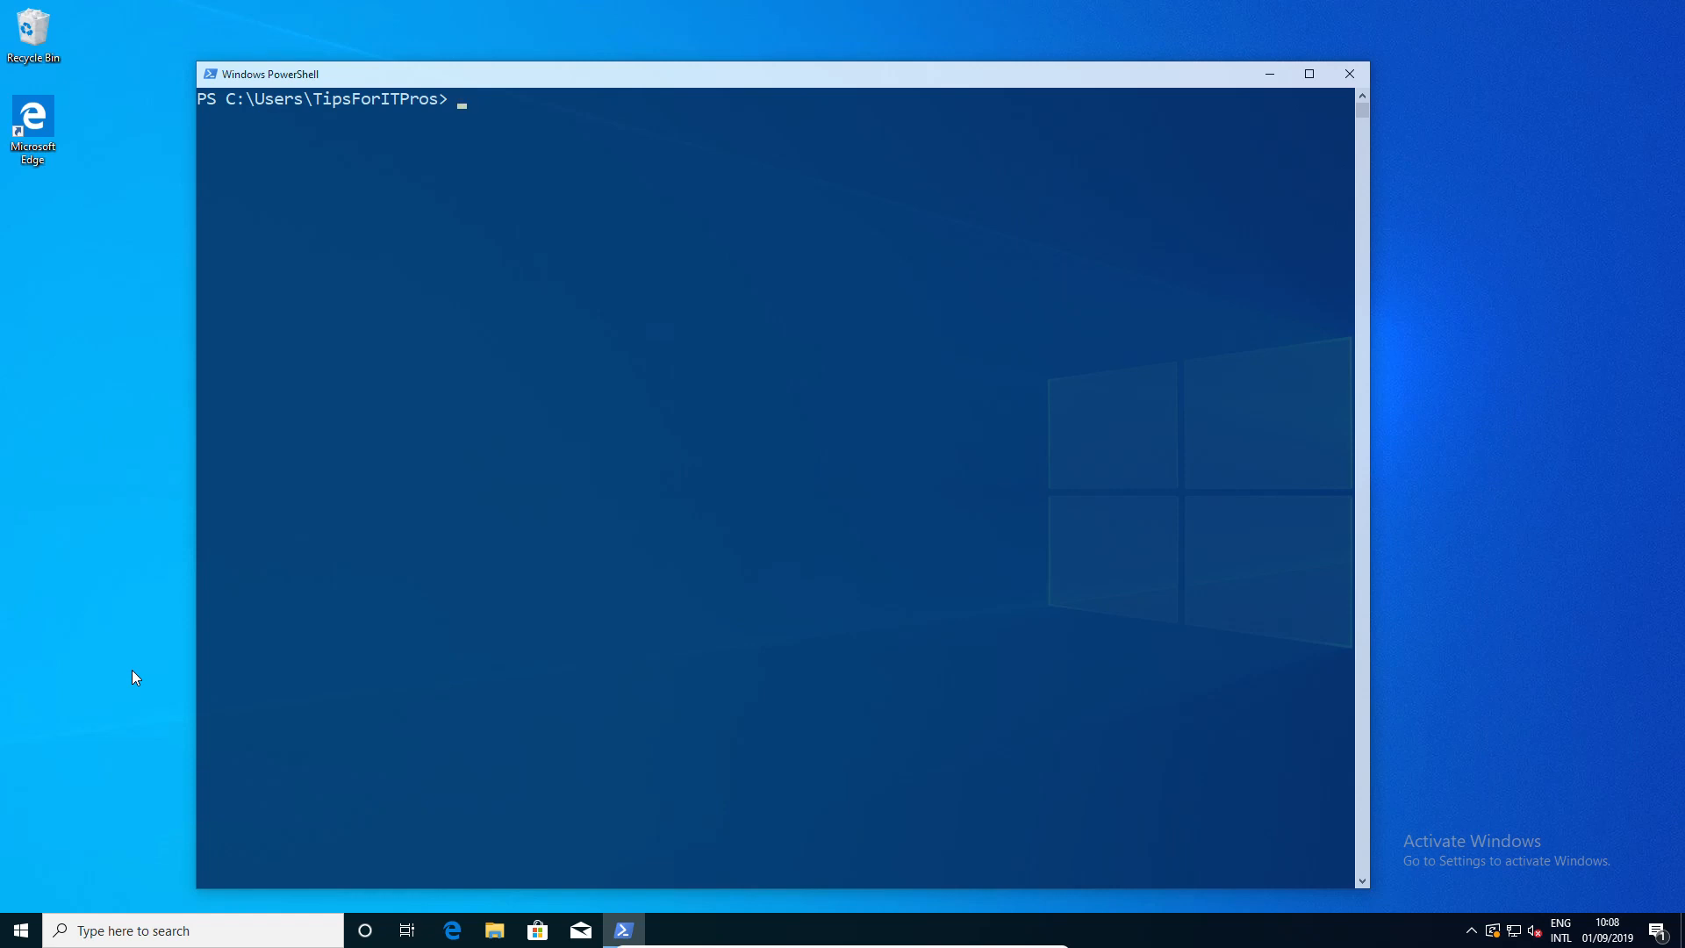
# - Store the storage subsystem in $s with Get-StorageSubSystem, fixing a typo in the command name
pyautogui.write('$s')
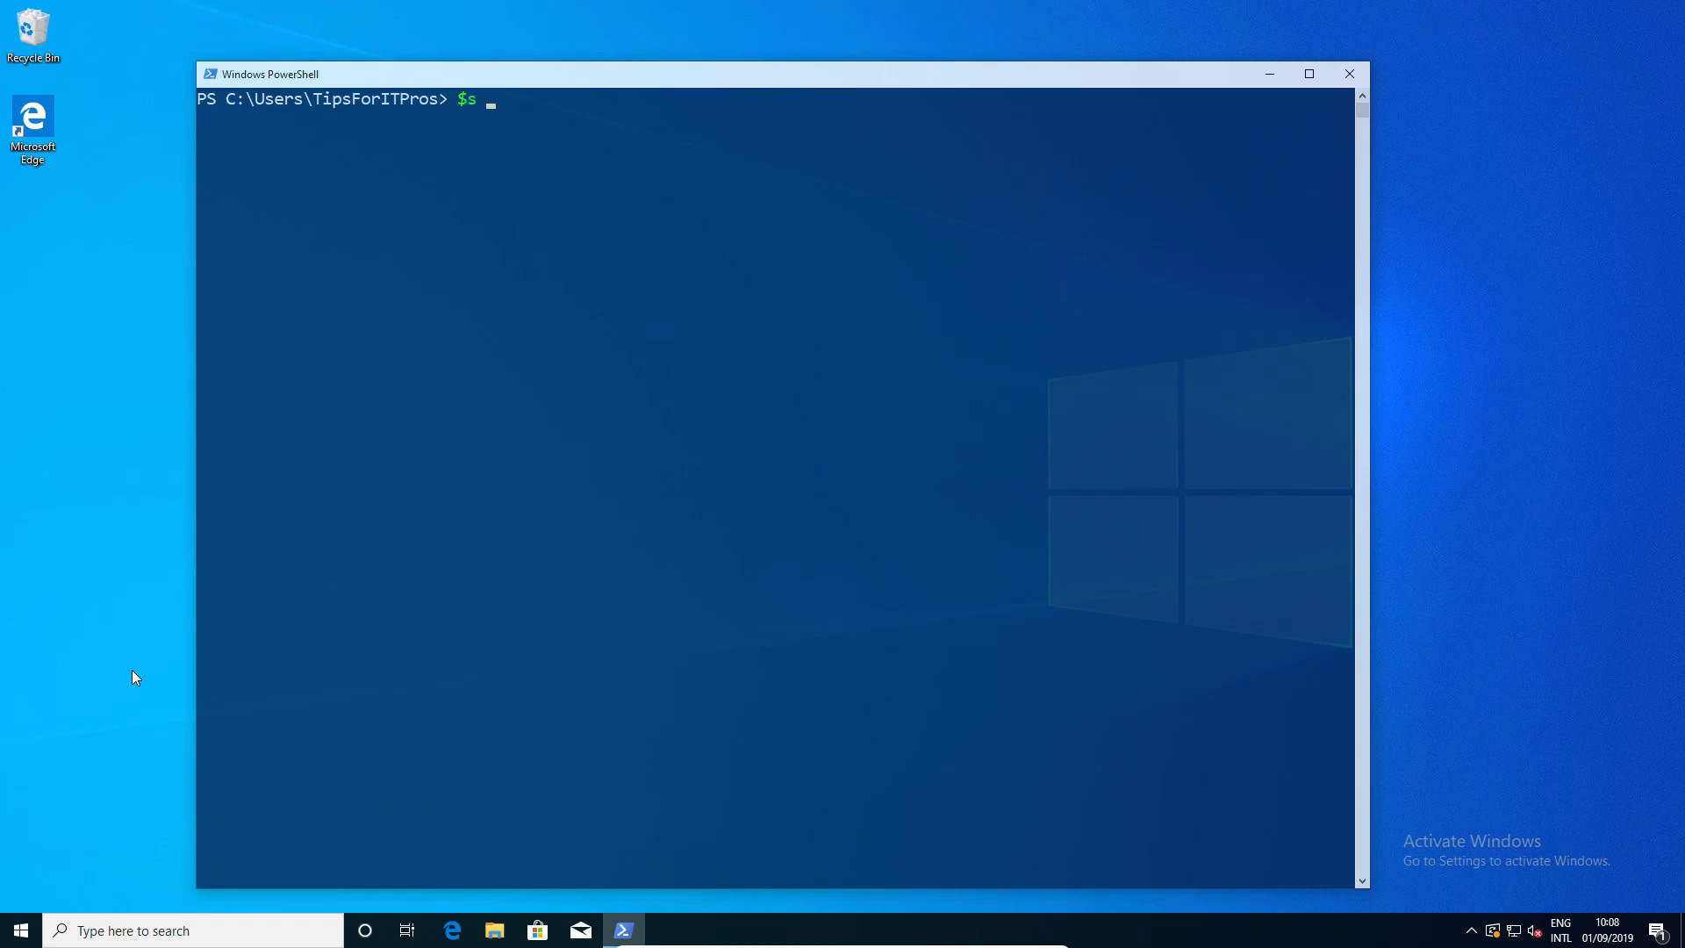
pyautogui.write('= get')
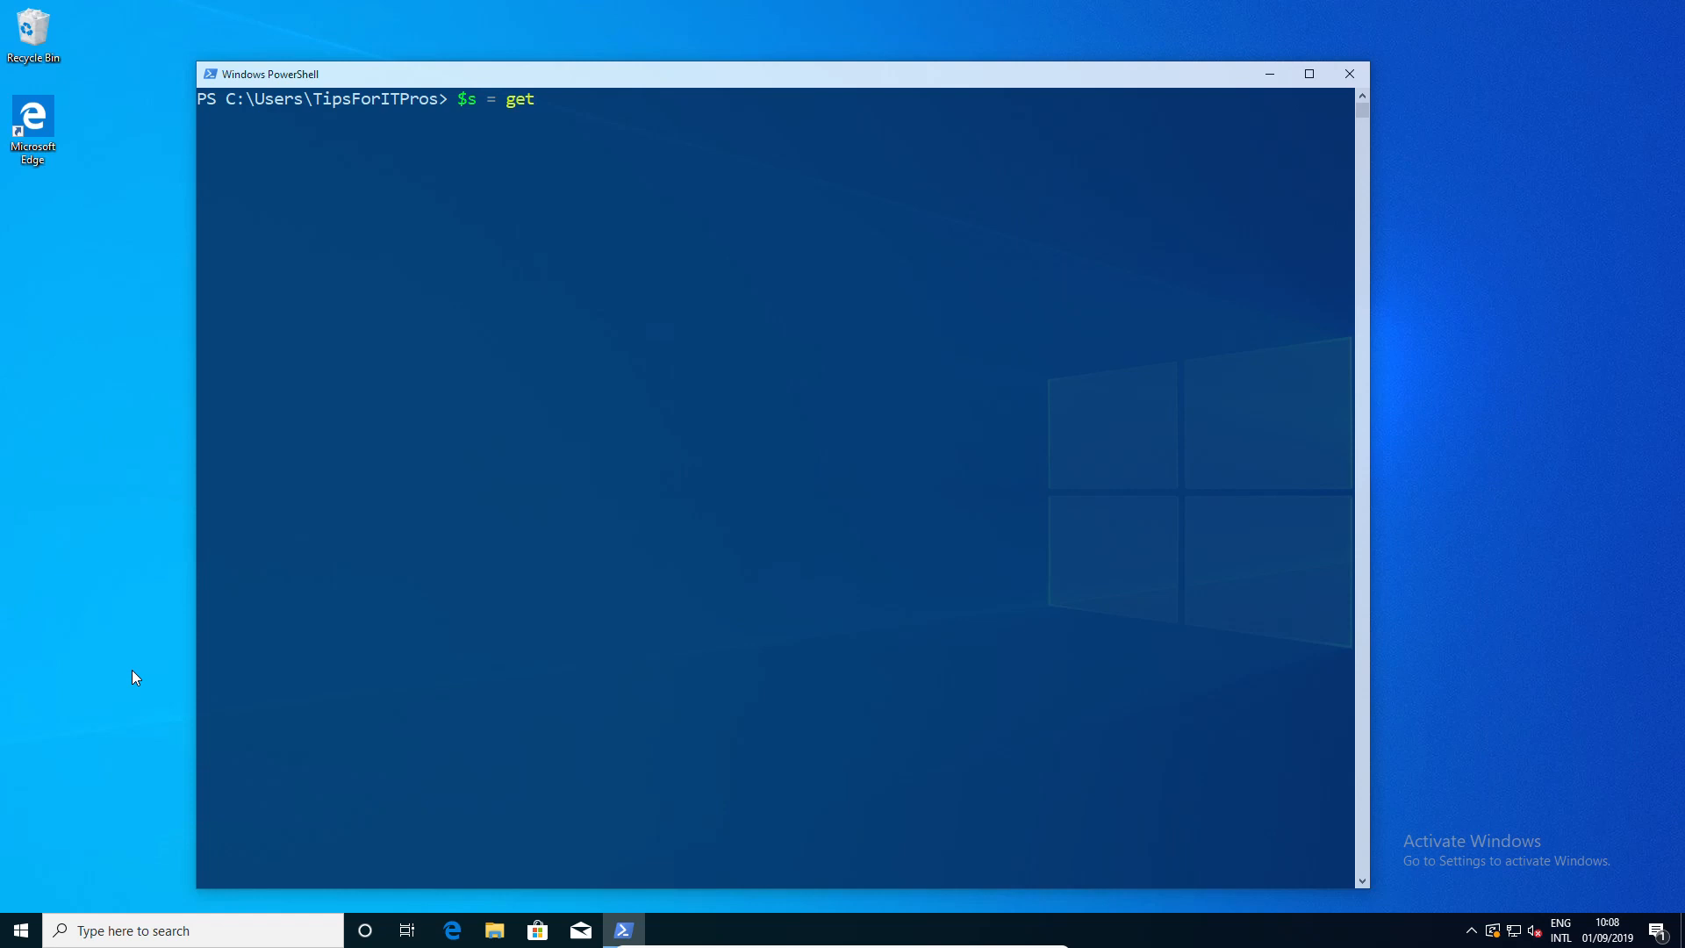
pyautogui.write('-sub')
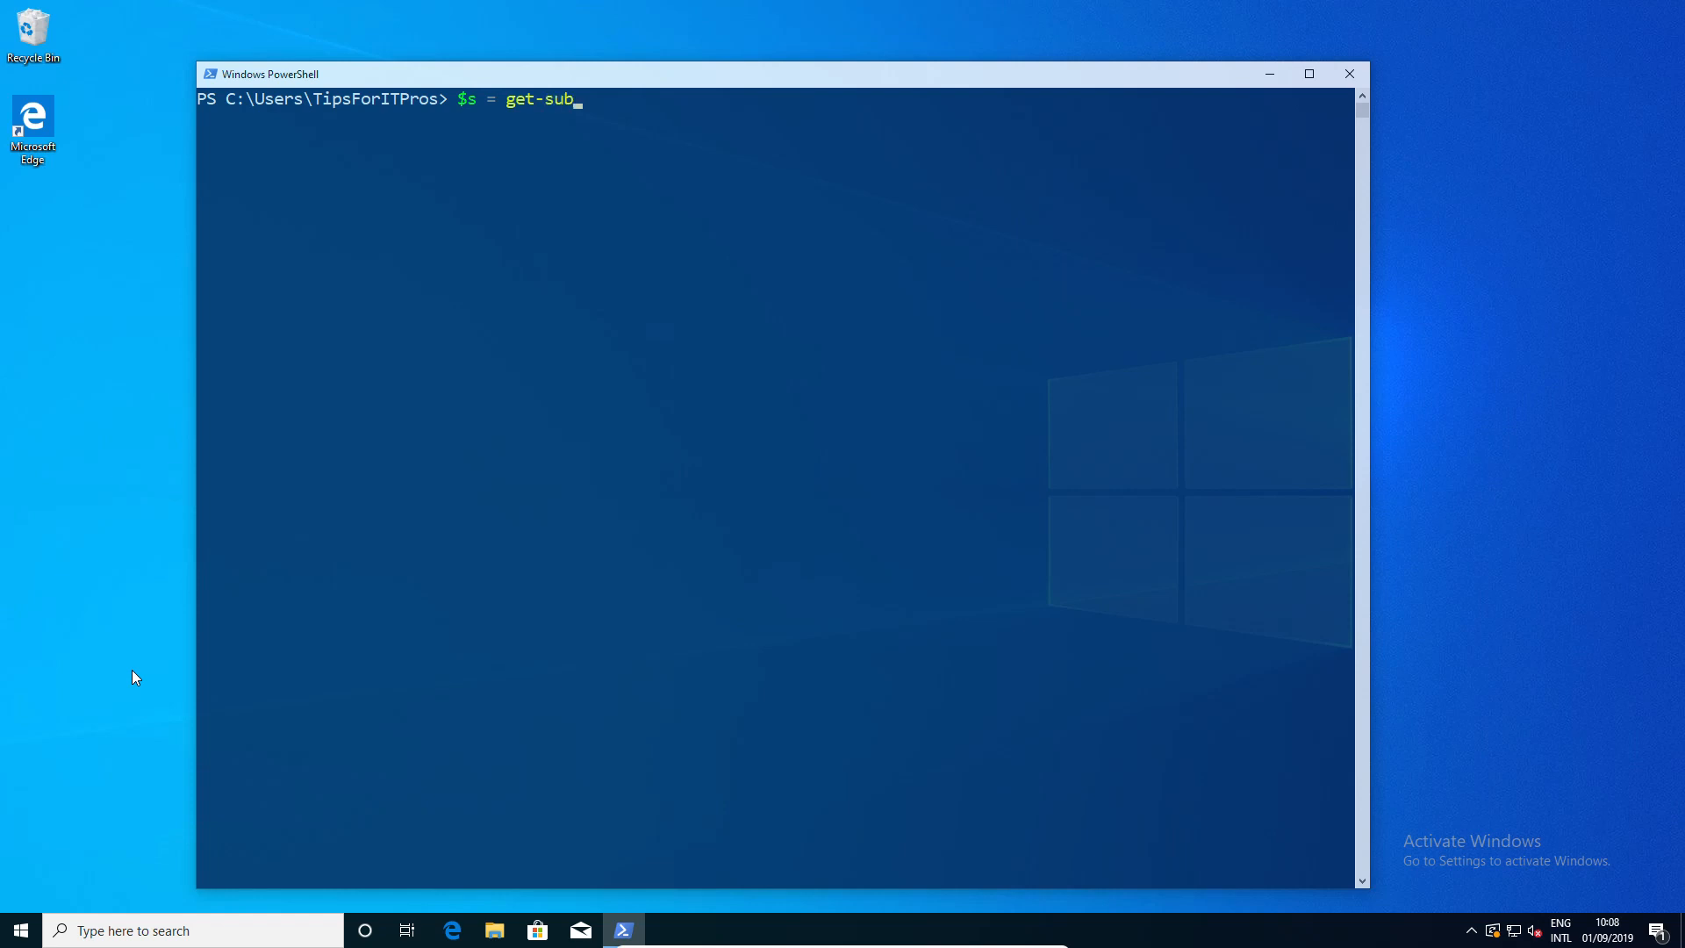
pyautogui.write('roage')
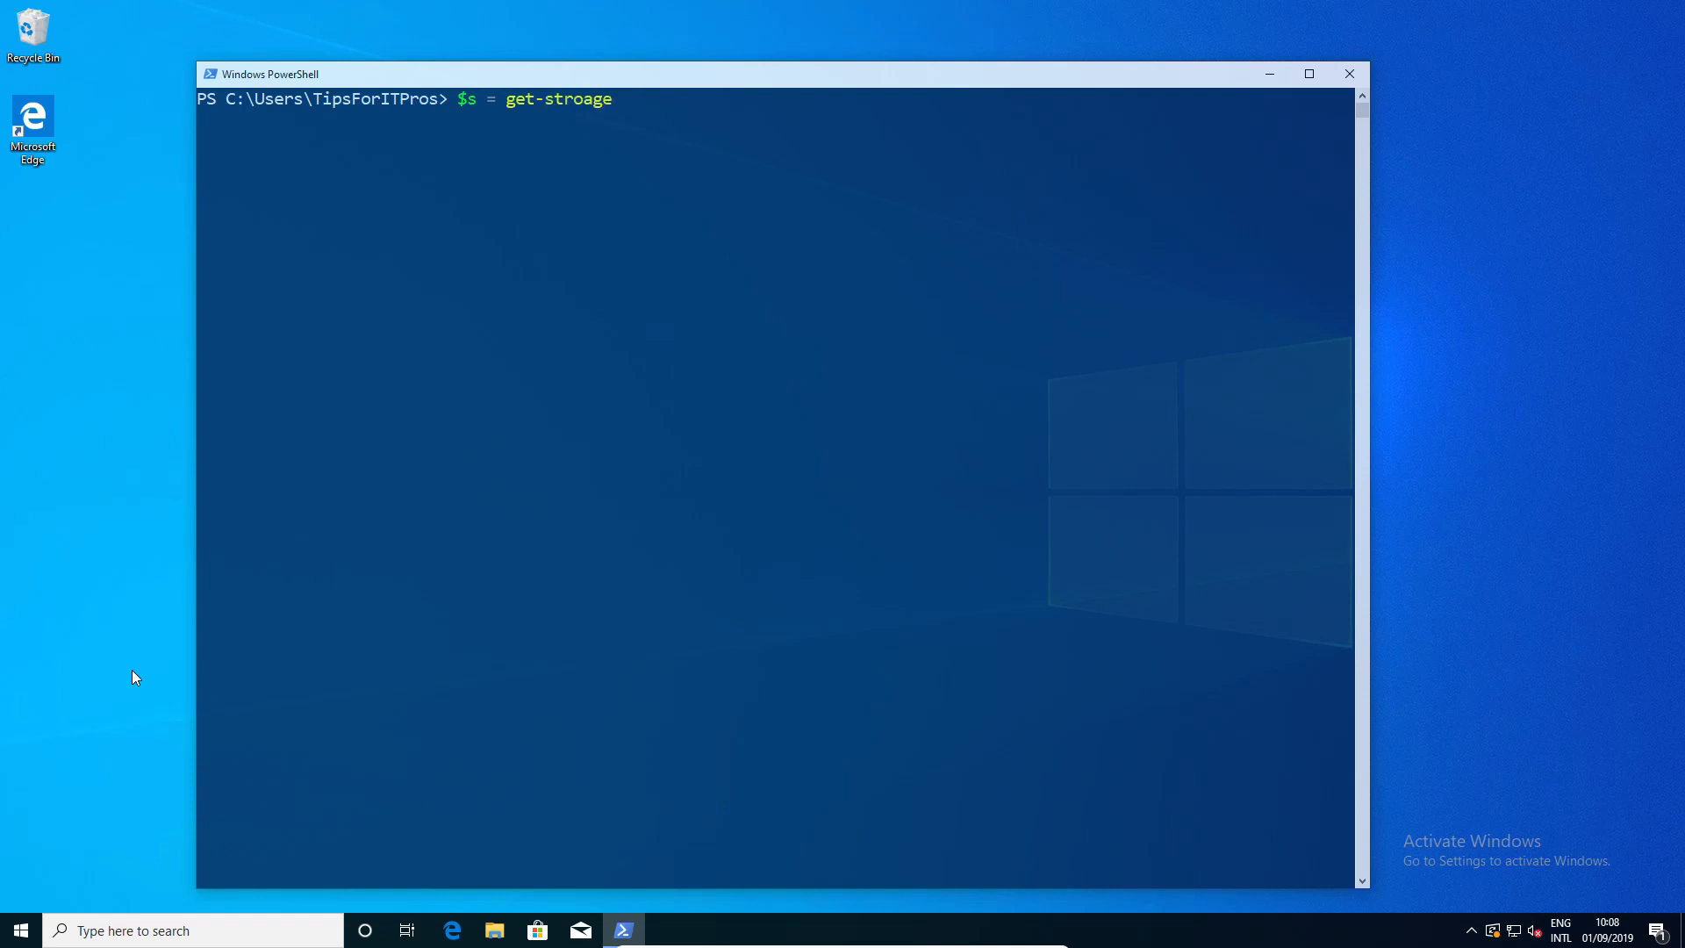
pyautogui.write('sub')
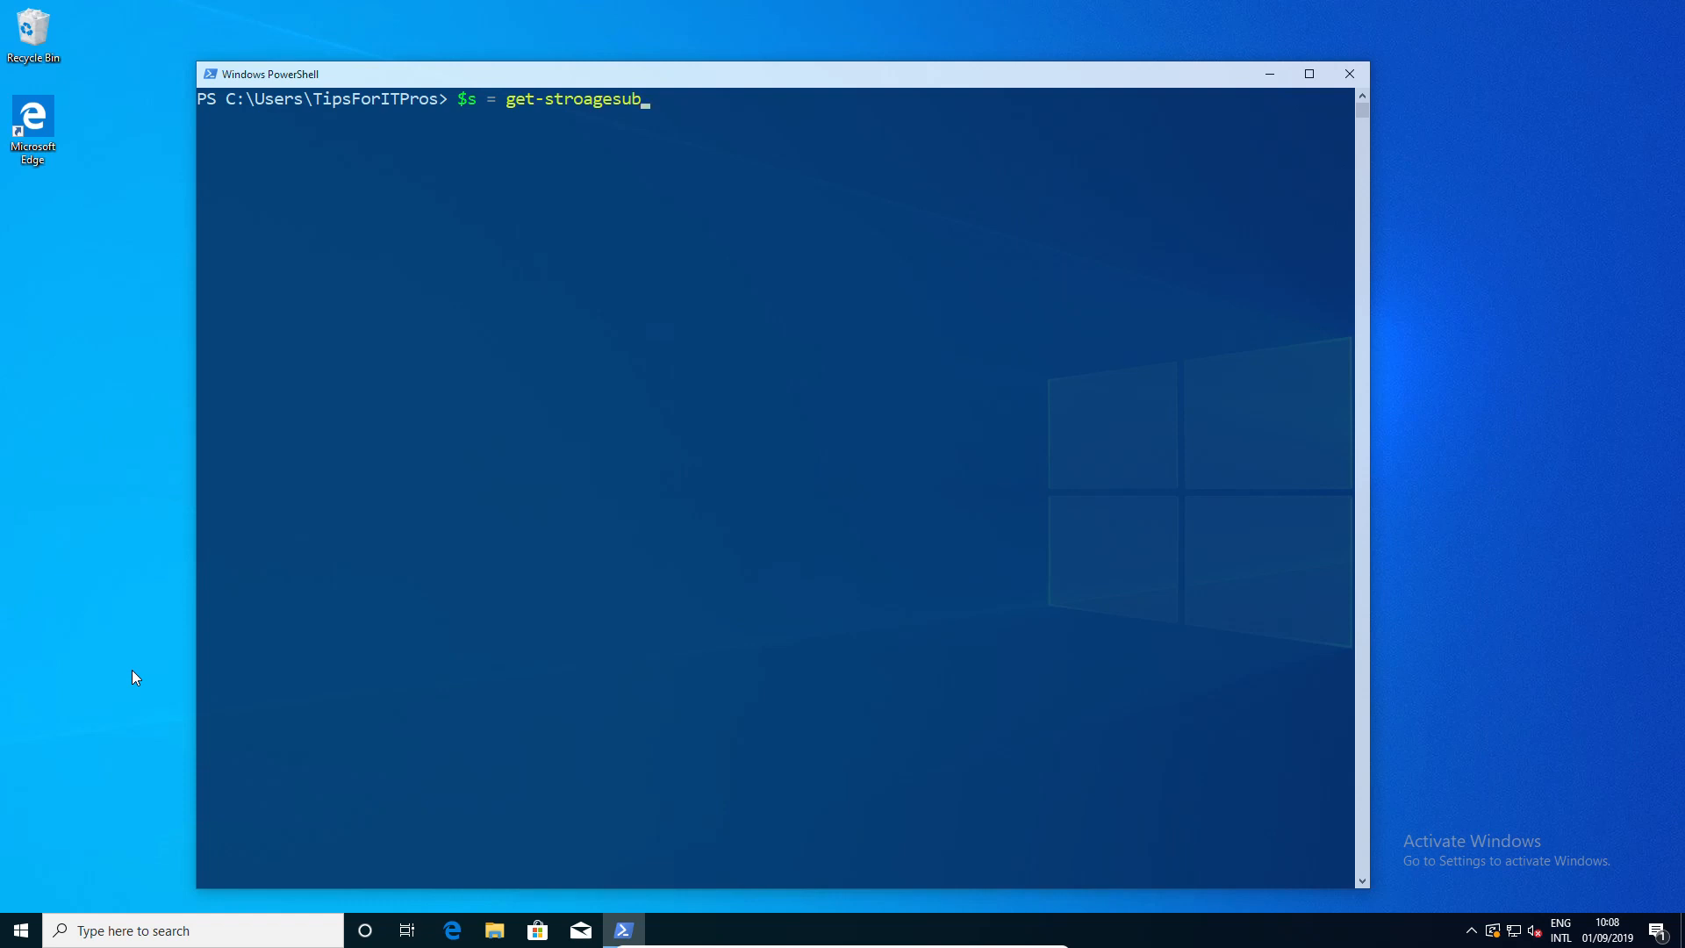
pyautogui.press('Backspace')
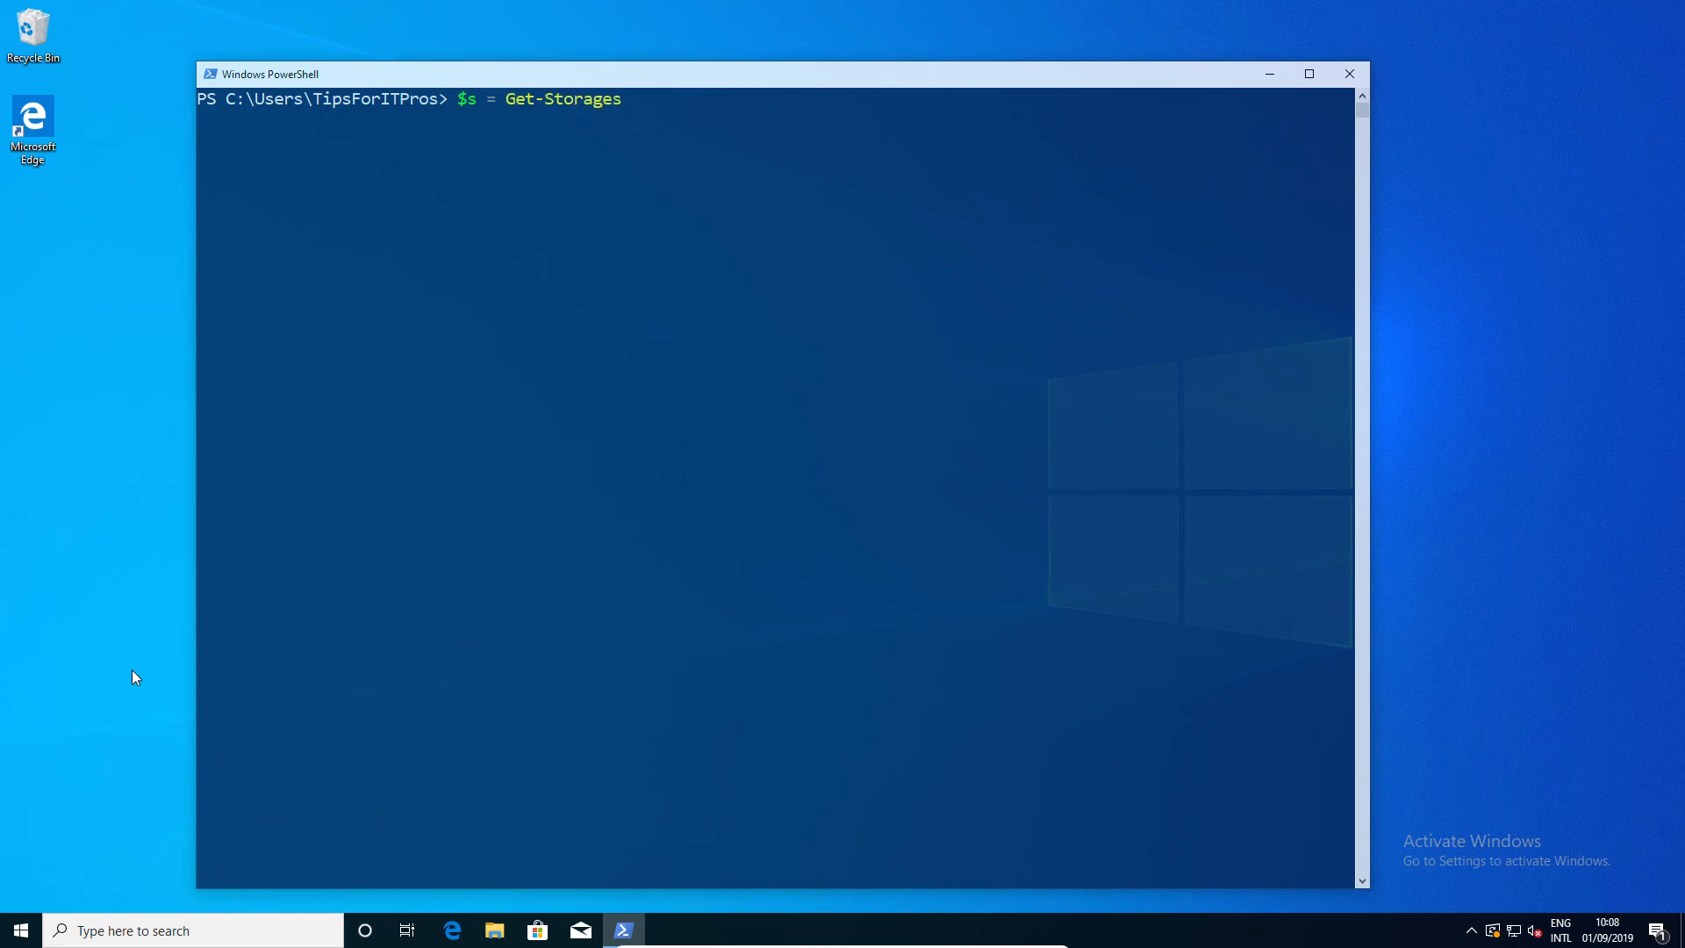
pyautogui.write('SubSystem')
pyautogui.press('Return')
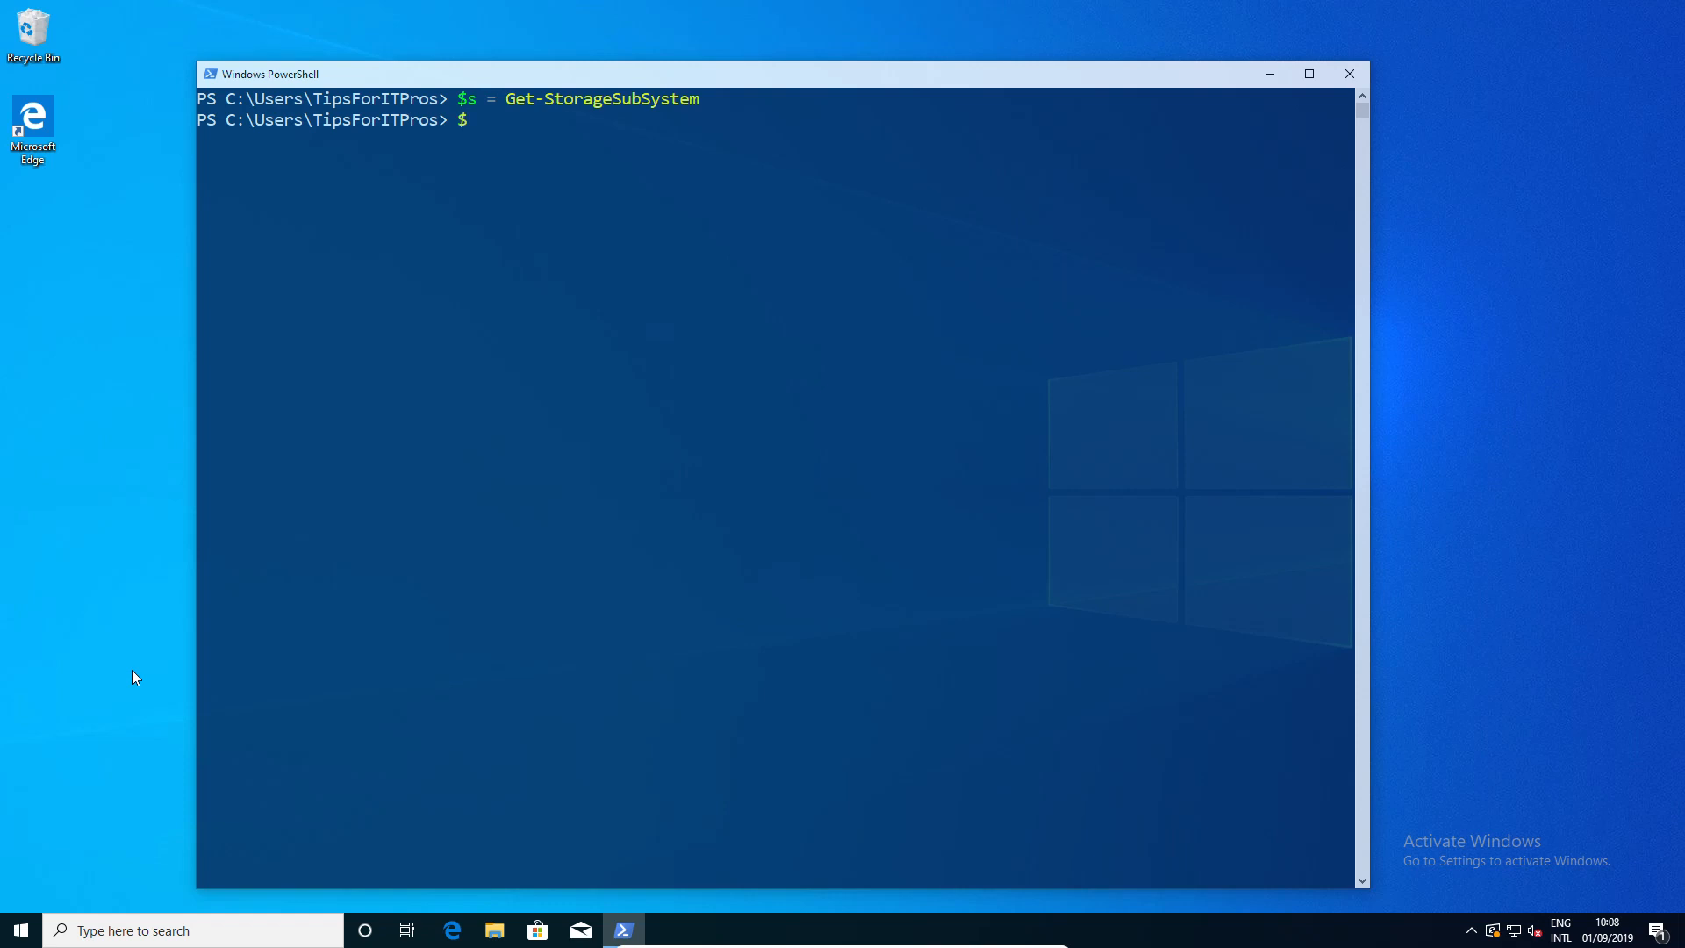
# - Assign the poolable disks to $disk with Get-PhysicalDisk -CanPool $true
pyautogui.write('$disk =')
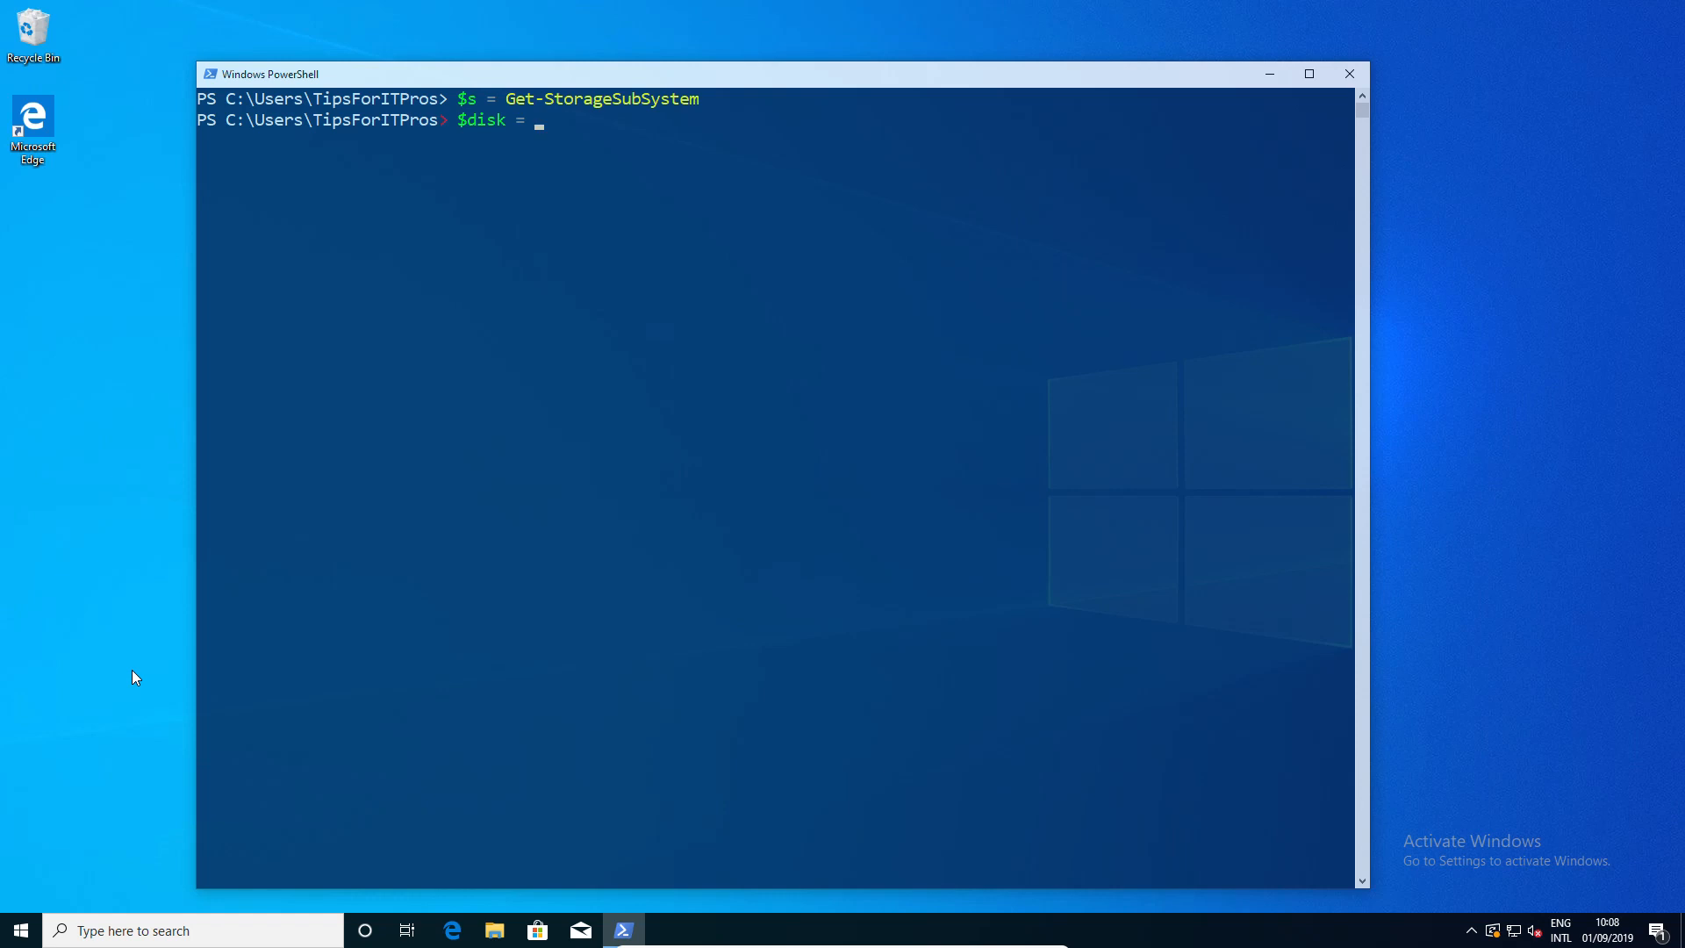
pyautogui.write('get-ph')
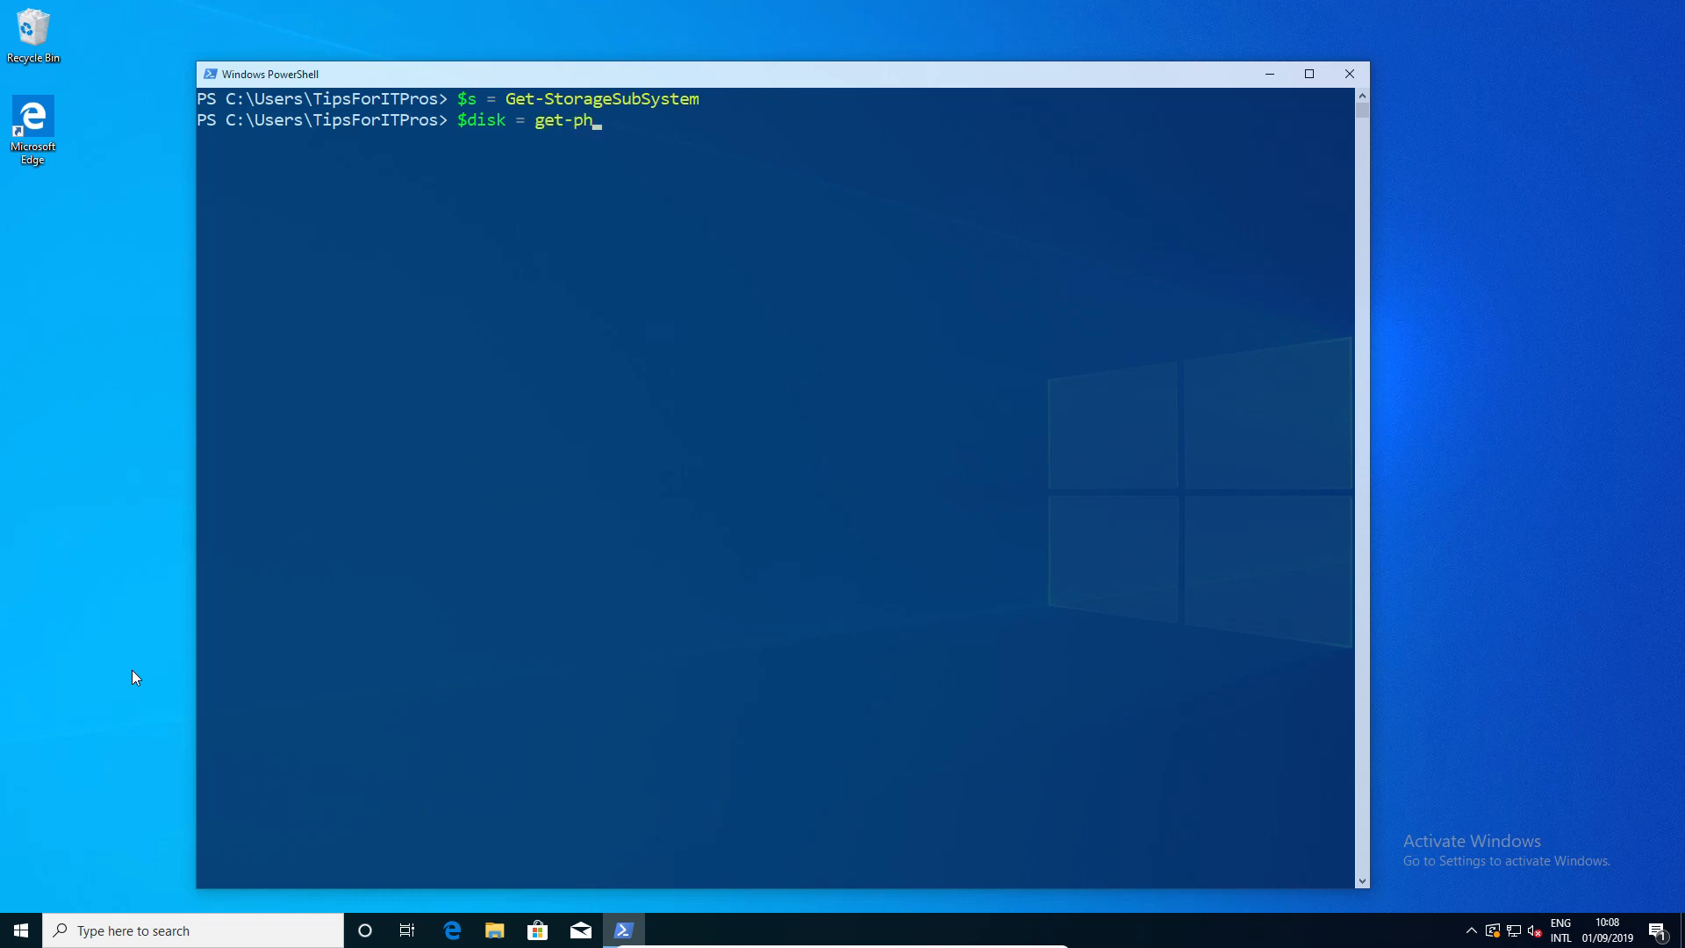
pyautogui.write('ysicalDisk -')
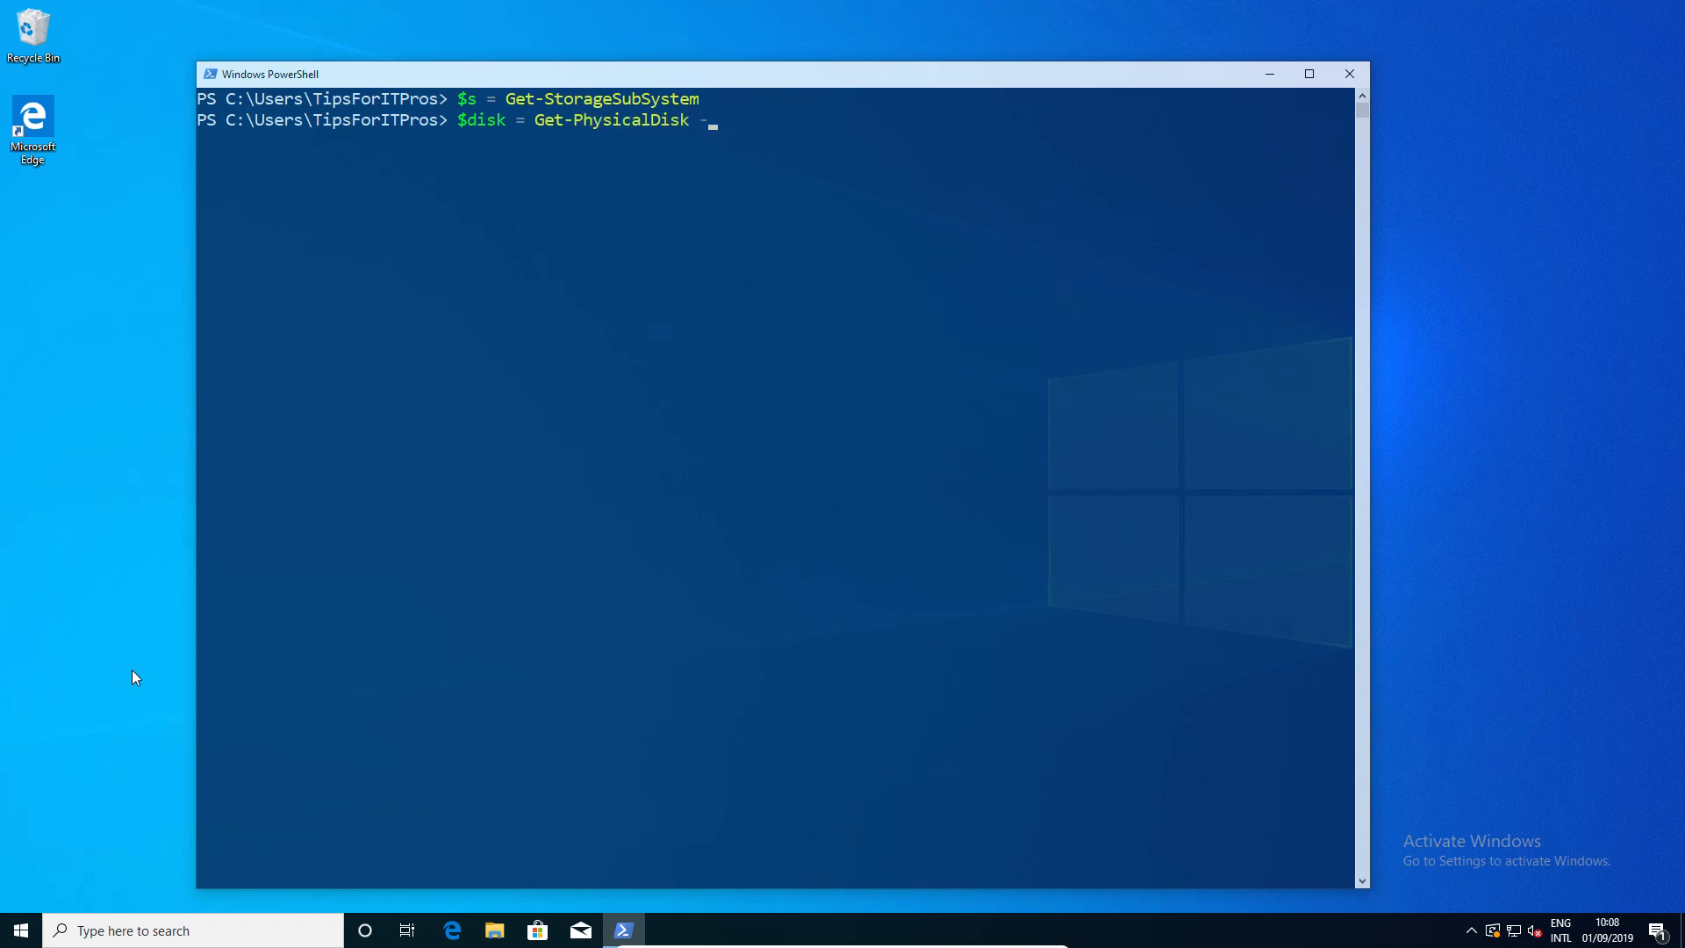
pyautogui.write('CanPool')
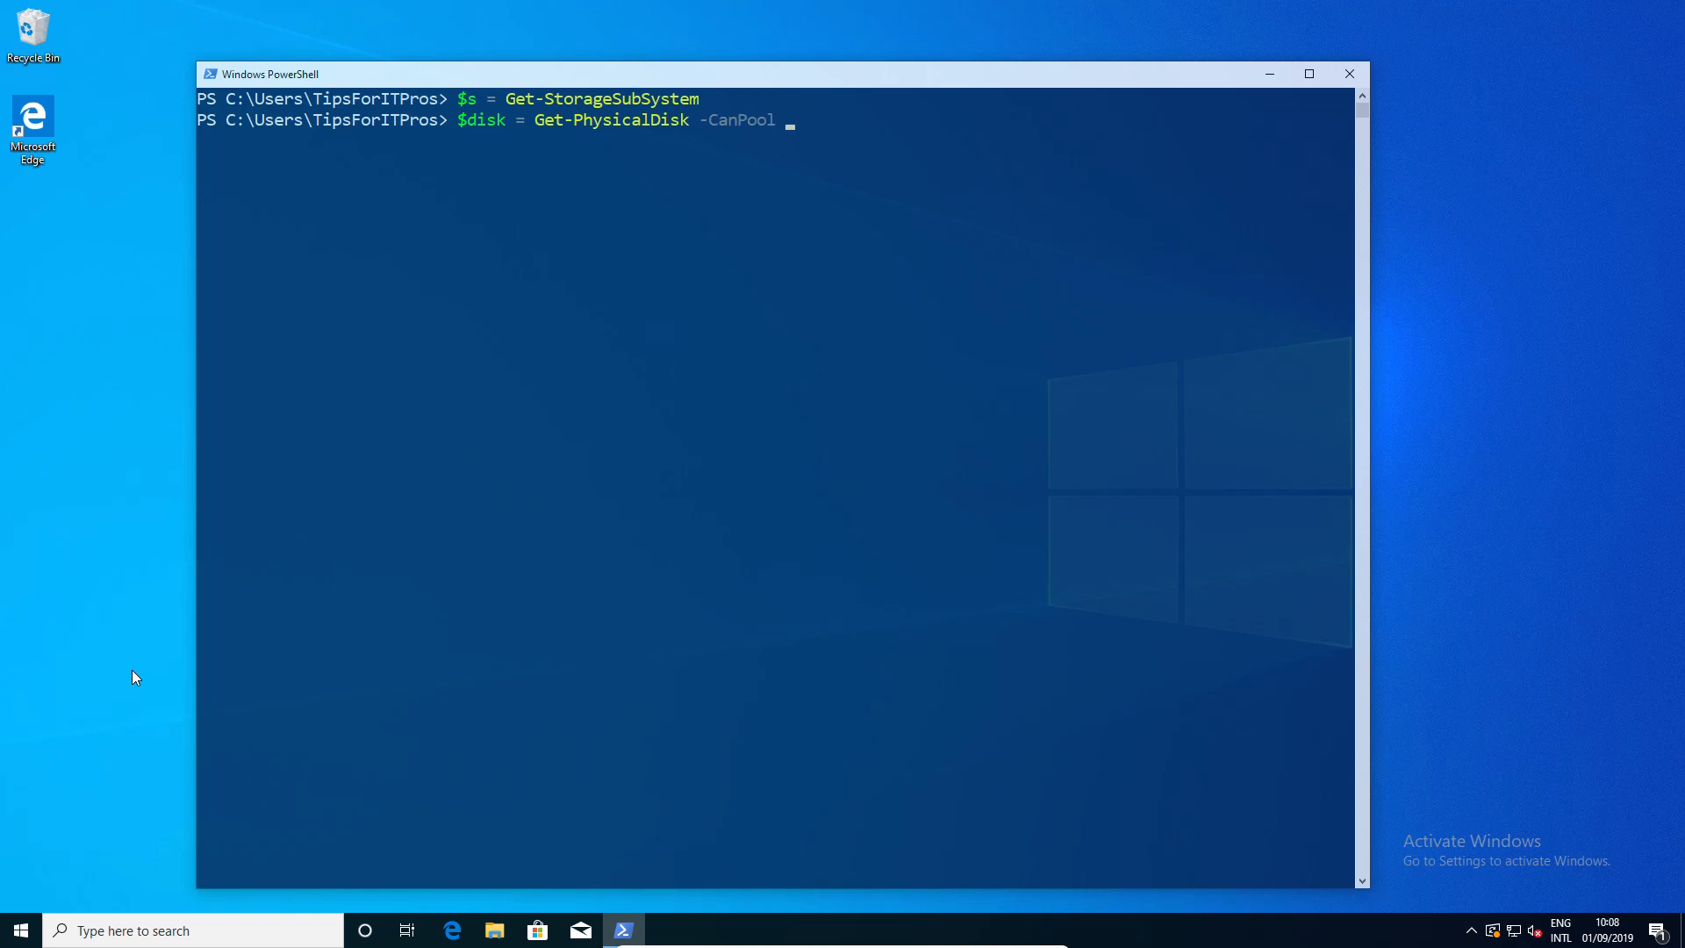
pyautogui.write('$true)')
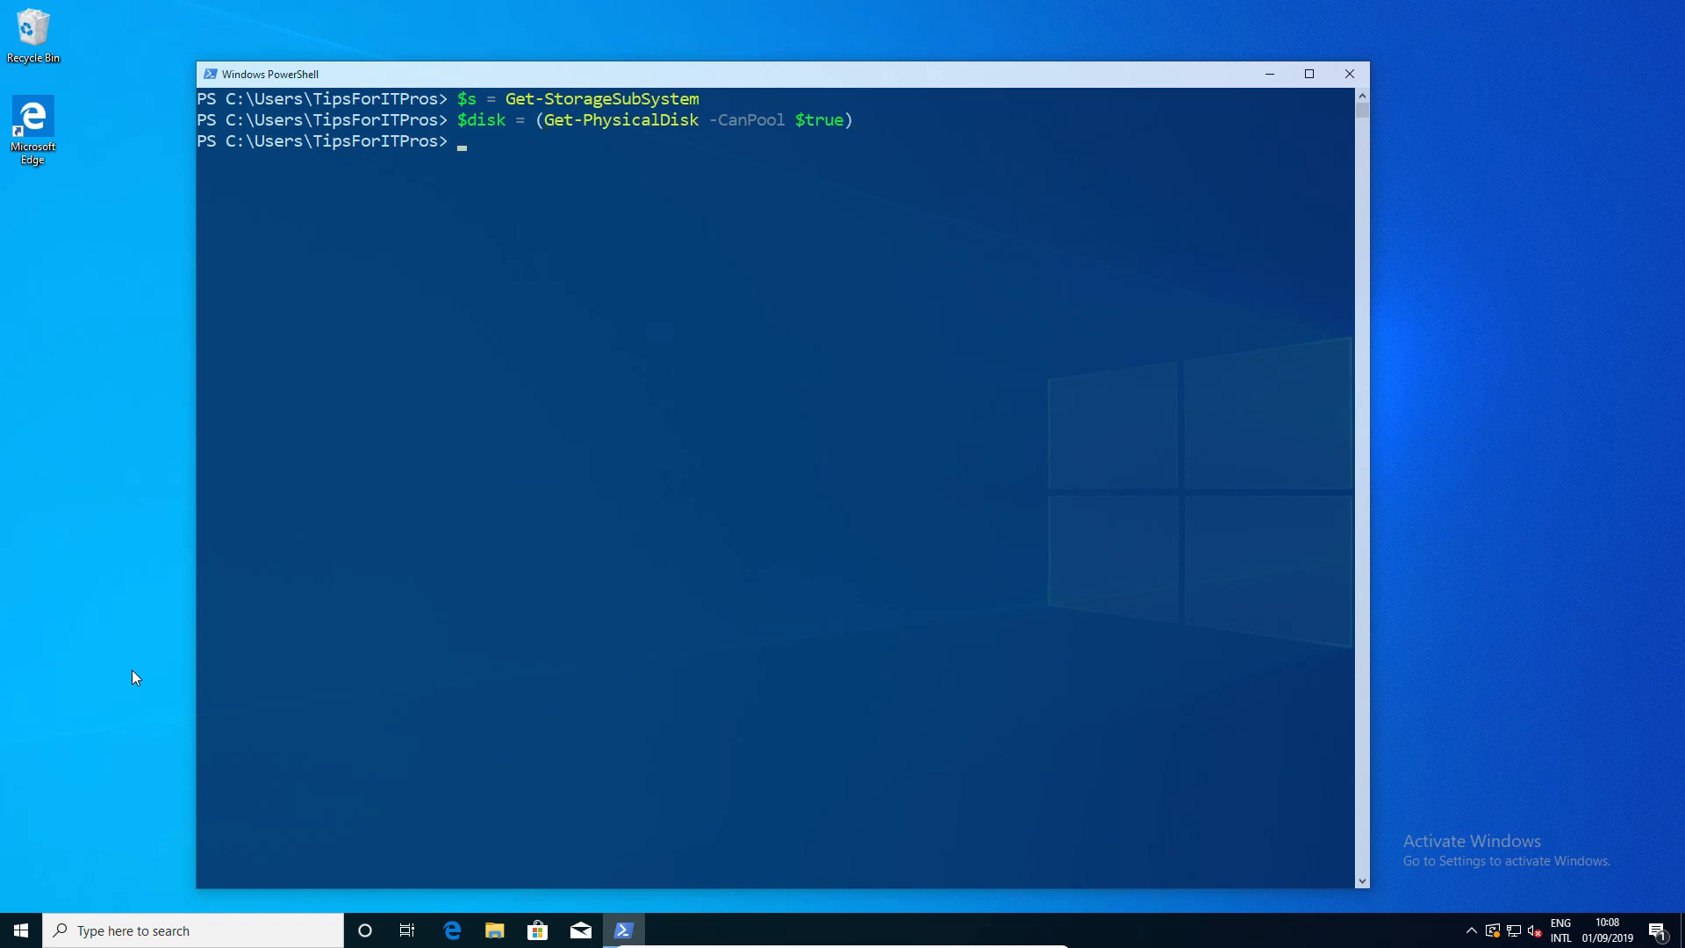
# - Run New-StoragePool -FriendlyName "MyPool" with $s.UniqueId and $disk, which fails with access denied
pyautogui.write('ne')
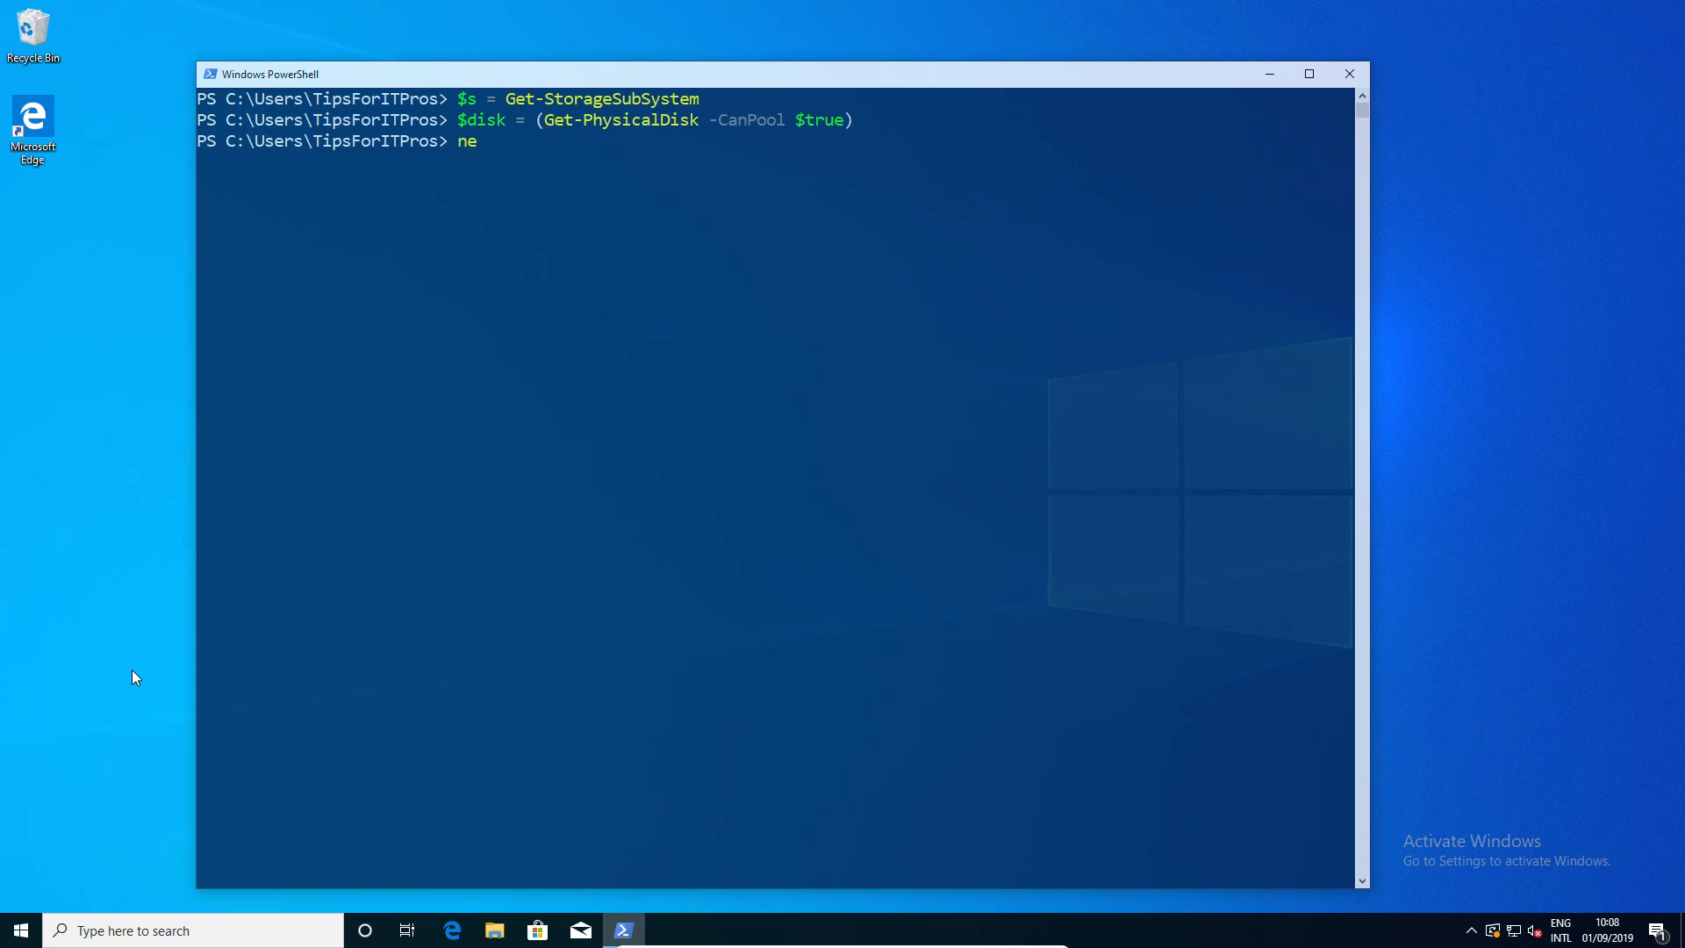
pyautogui.write('w-sto')
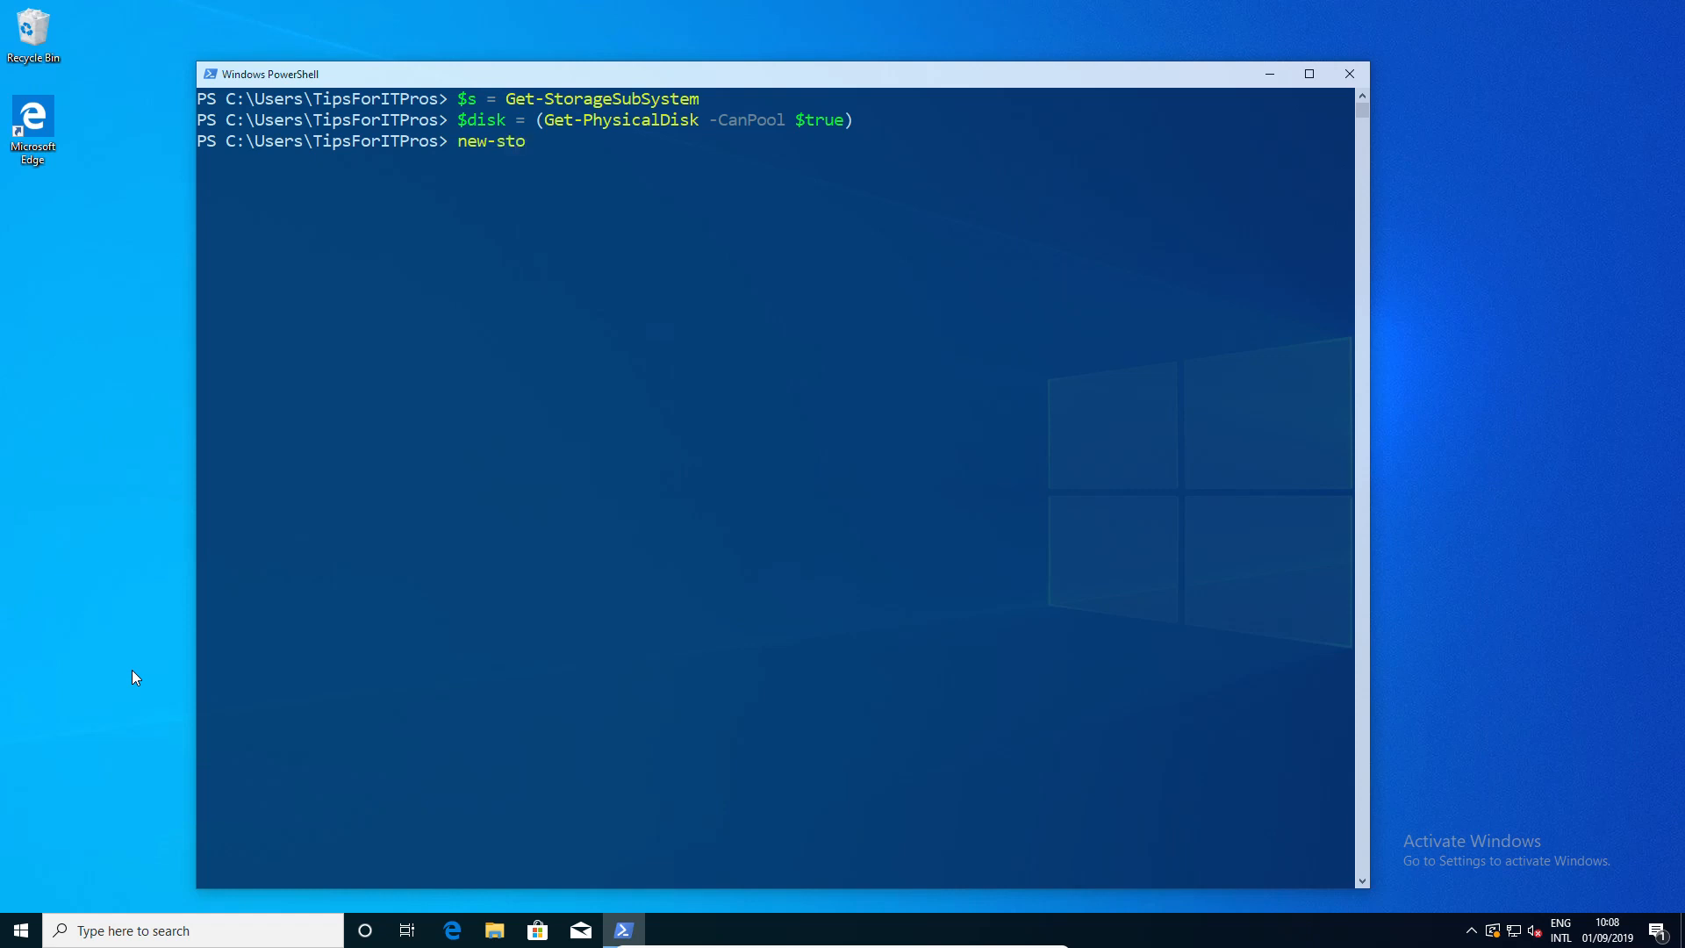
pyautogui.write('rage-')
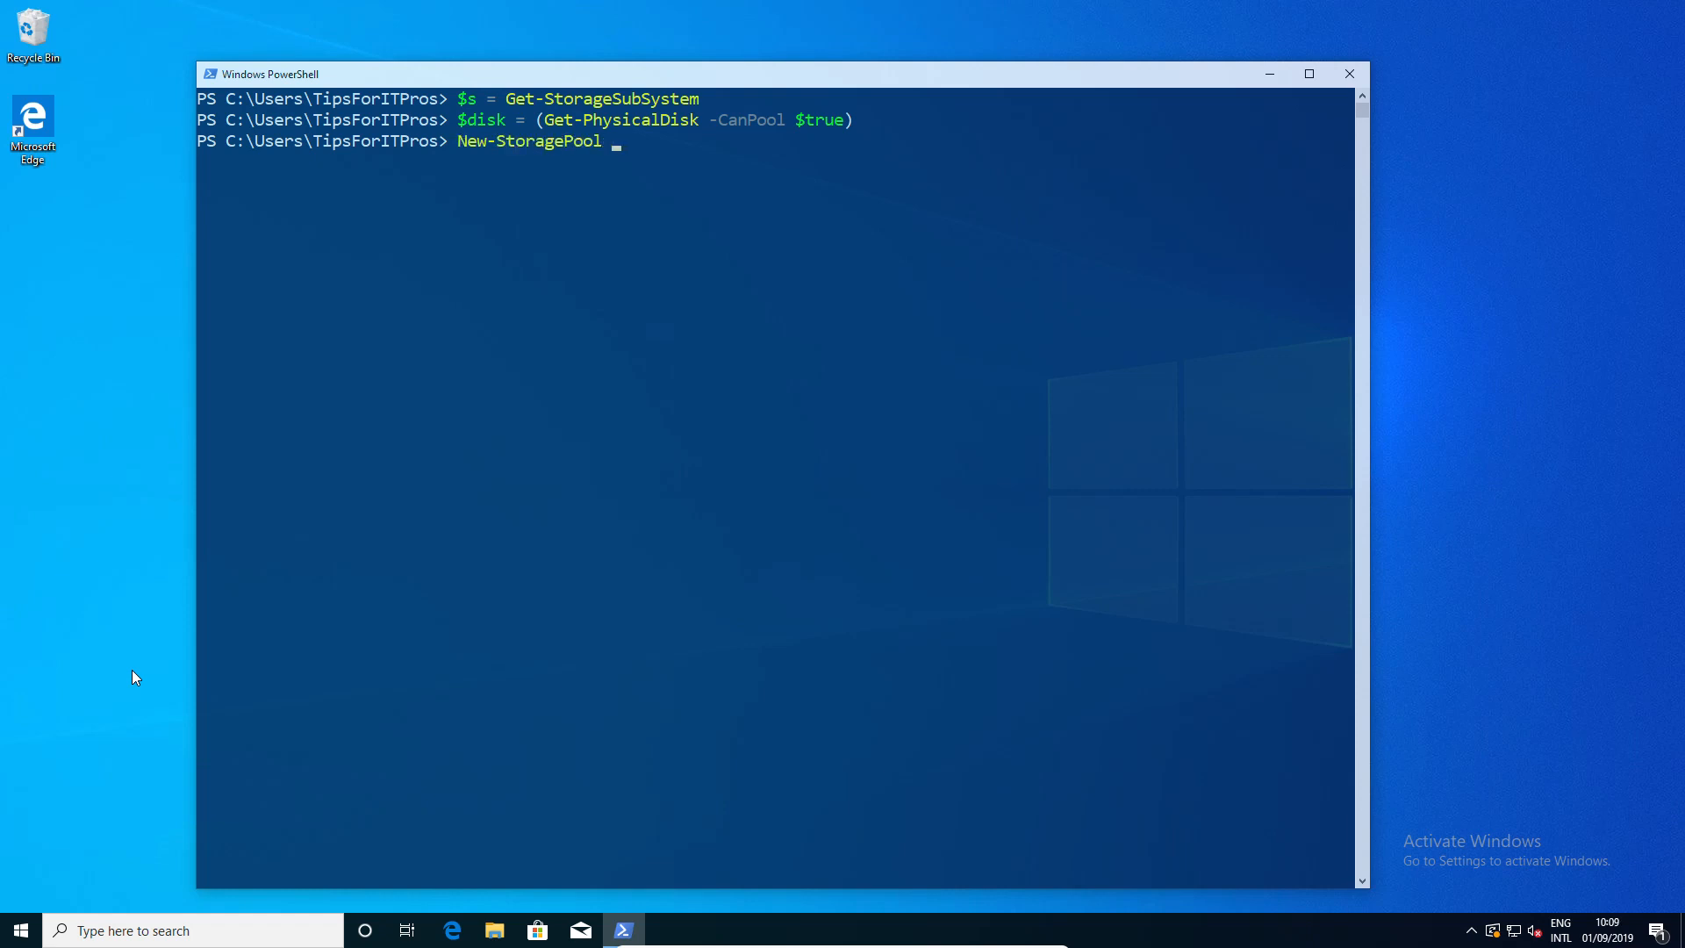
pyautogui.write('-FriendlyName')
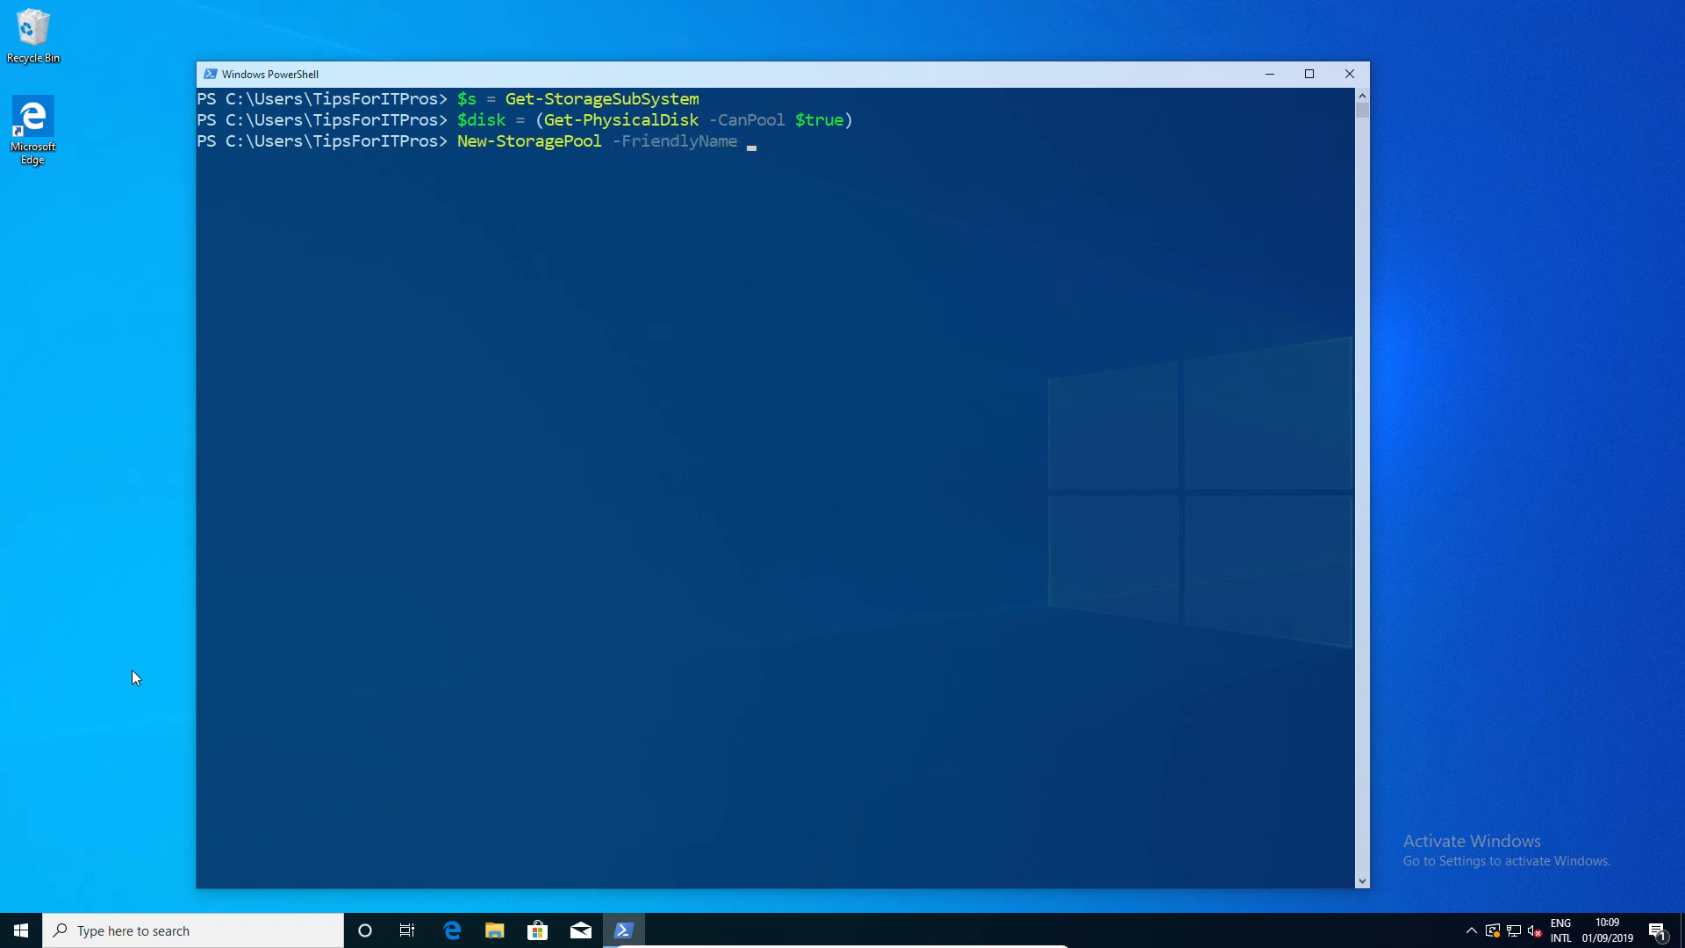
pyautogui.write('"MyPool')
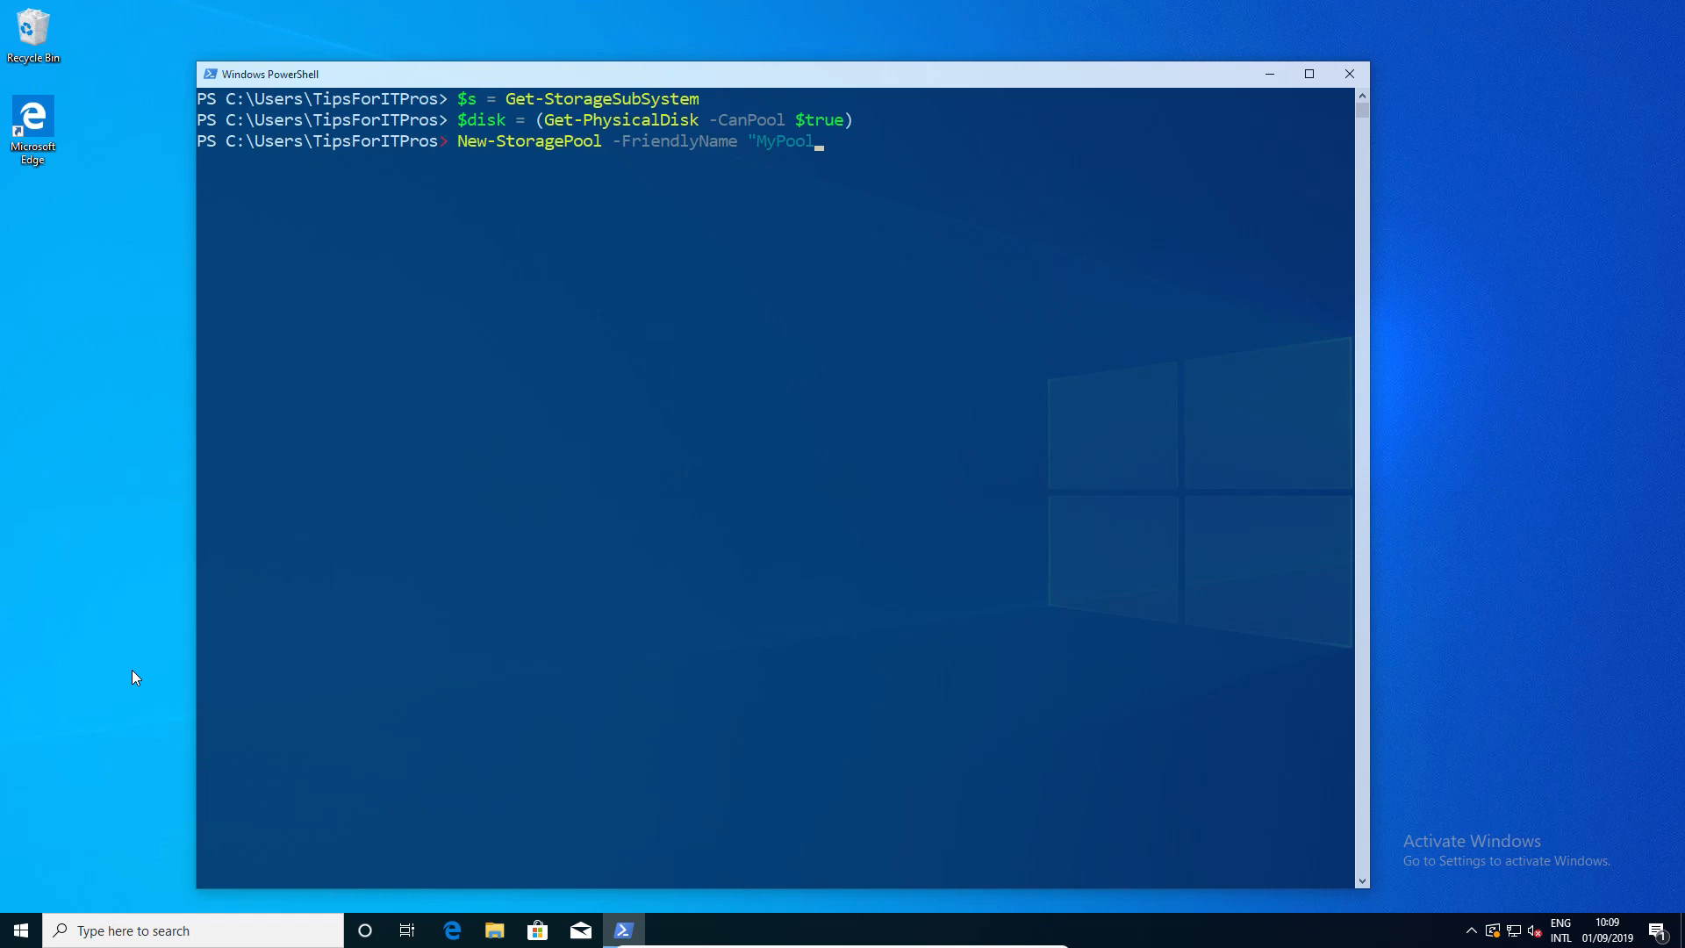
pyautogui.write('"-')
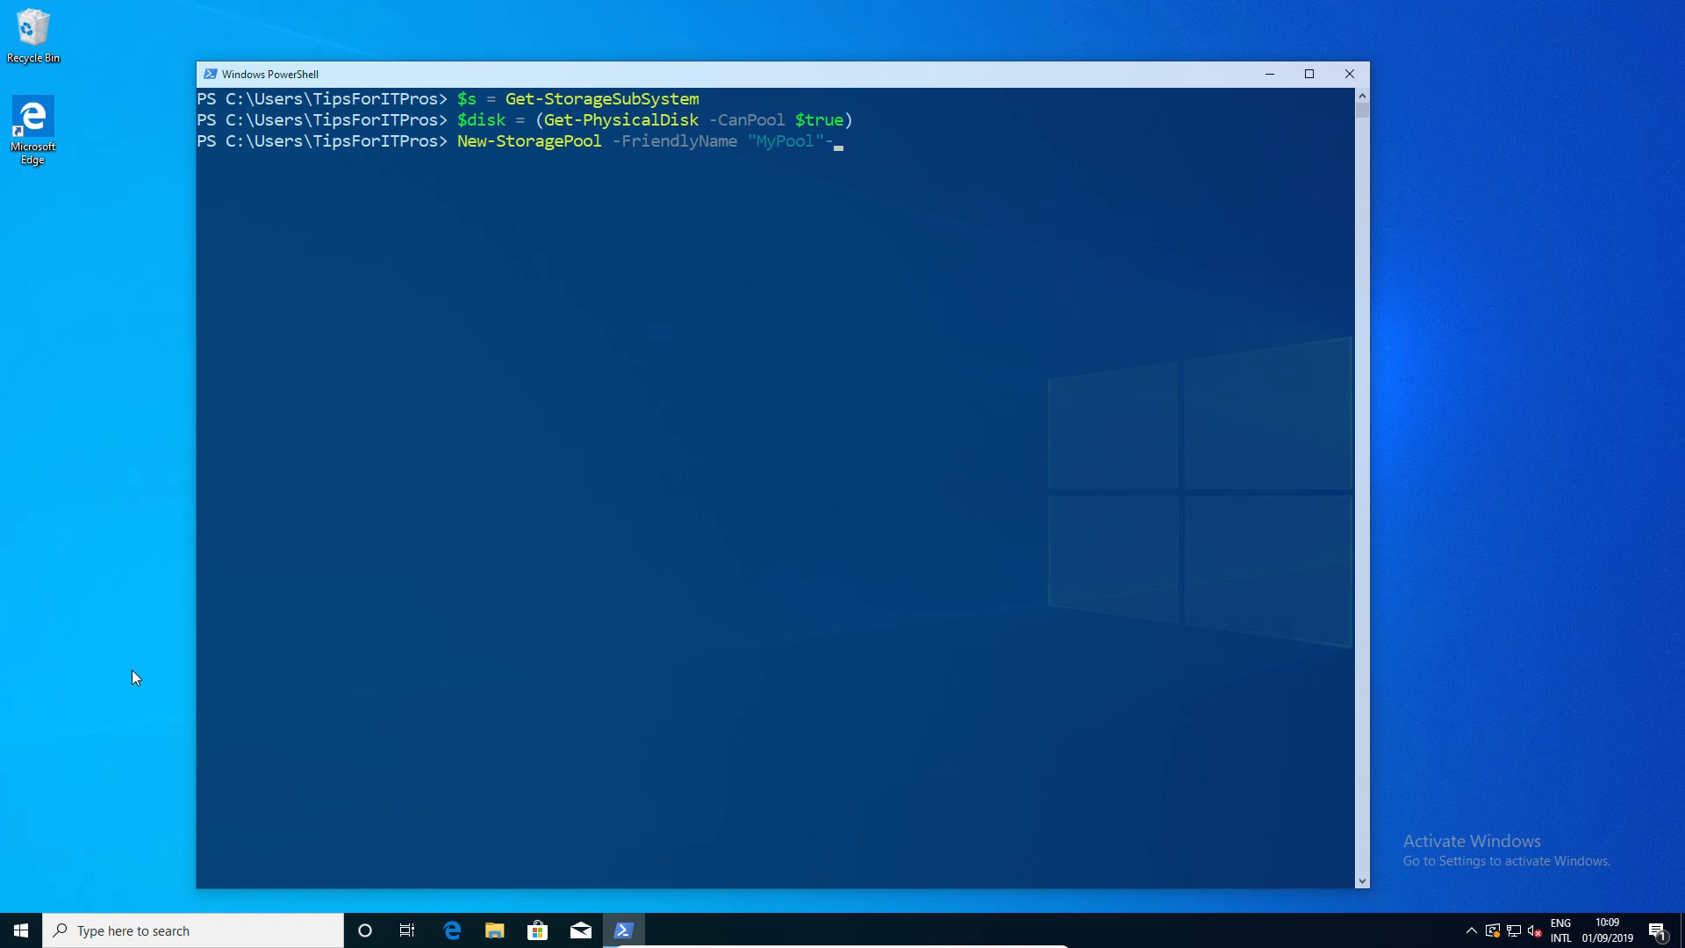
pyautogui.write('stor')
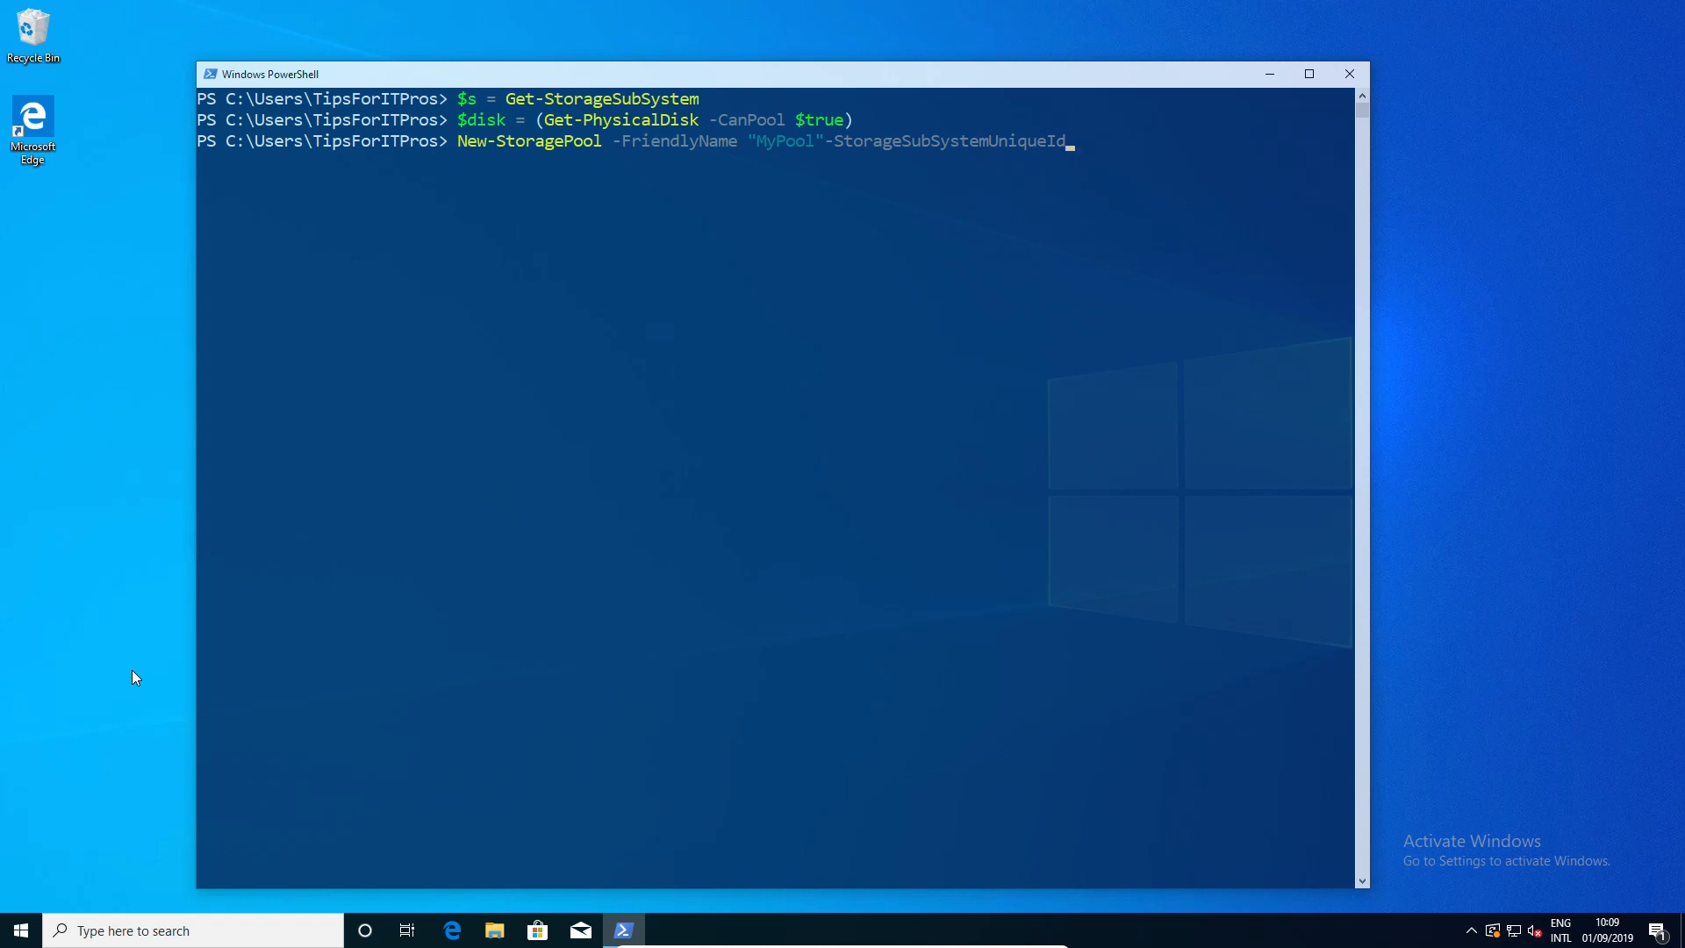
pyautogui.write('$')
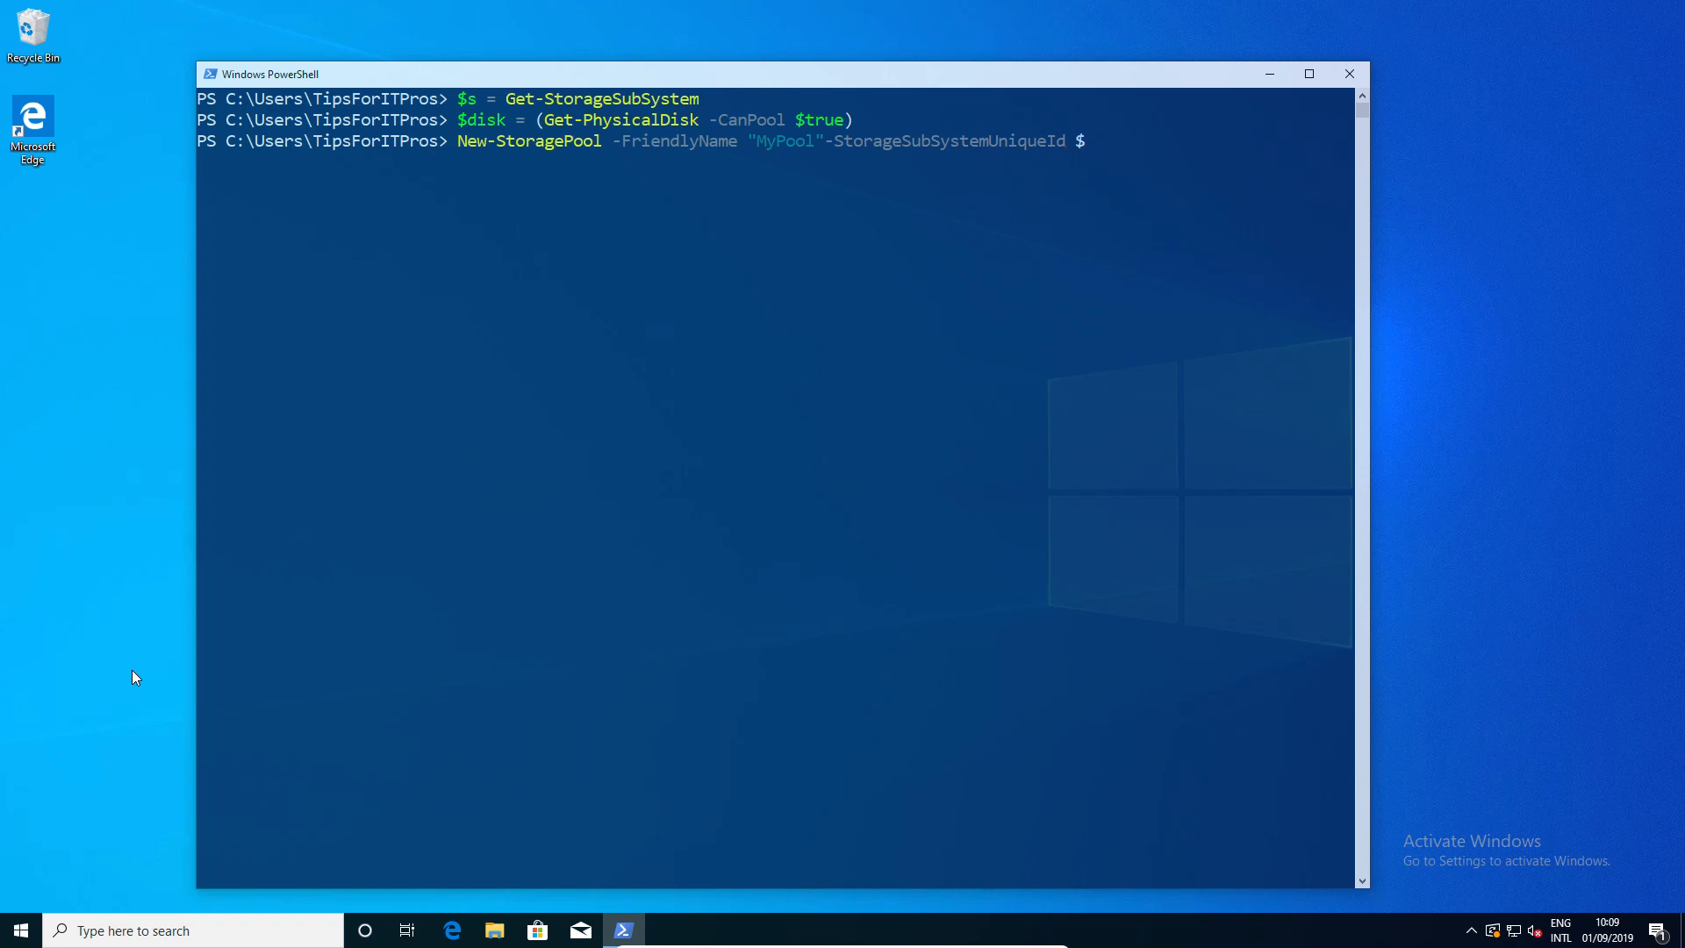
pyautogui.write('$s.UniqueId')
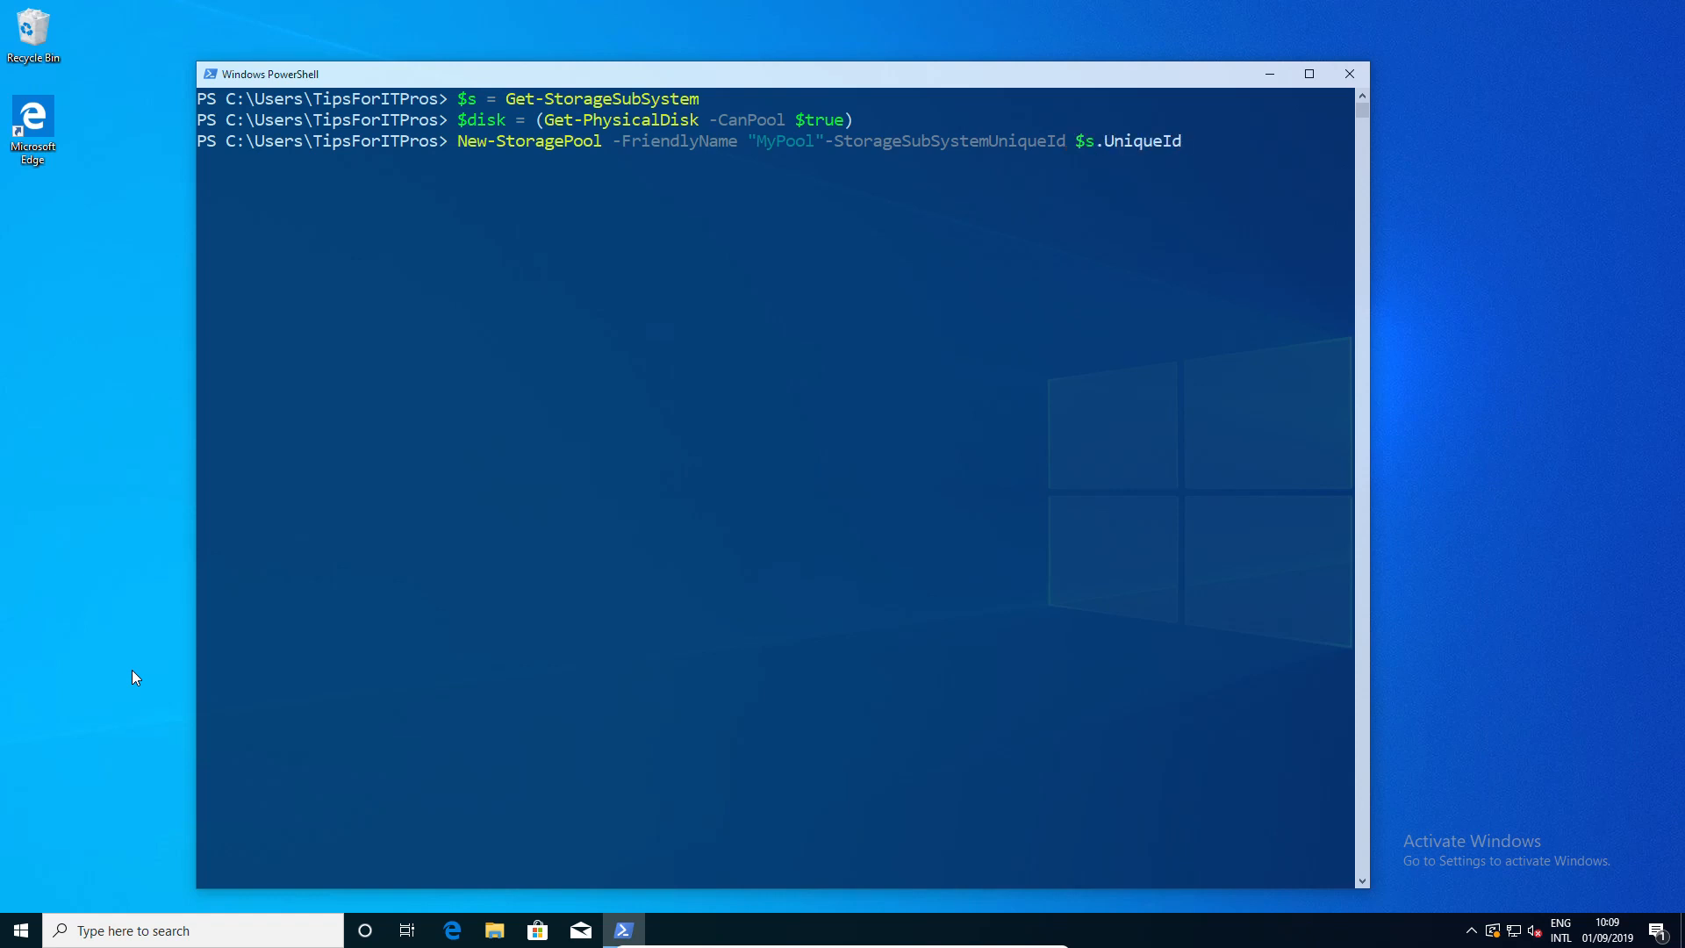
pyautogui.write('-')
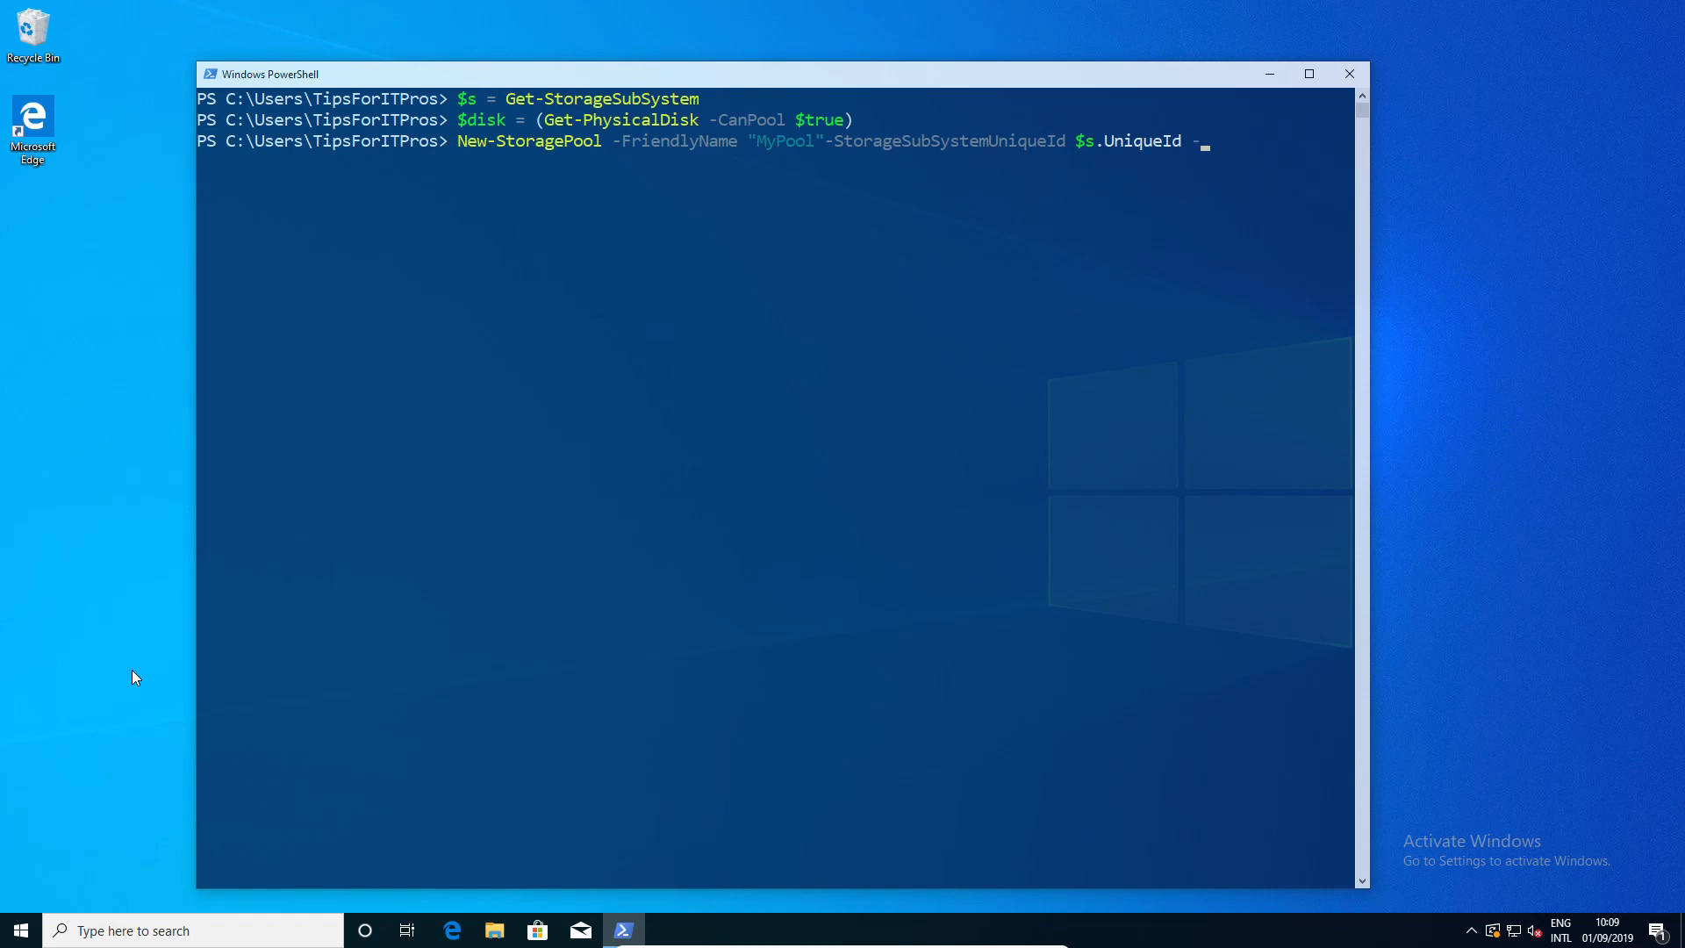
pyautogui.write('phy')
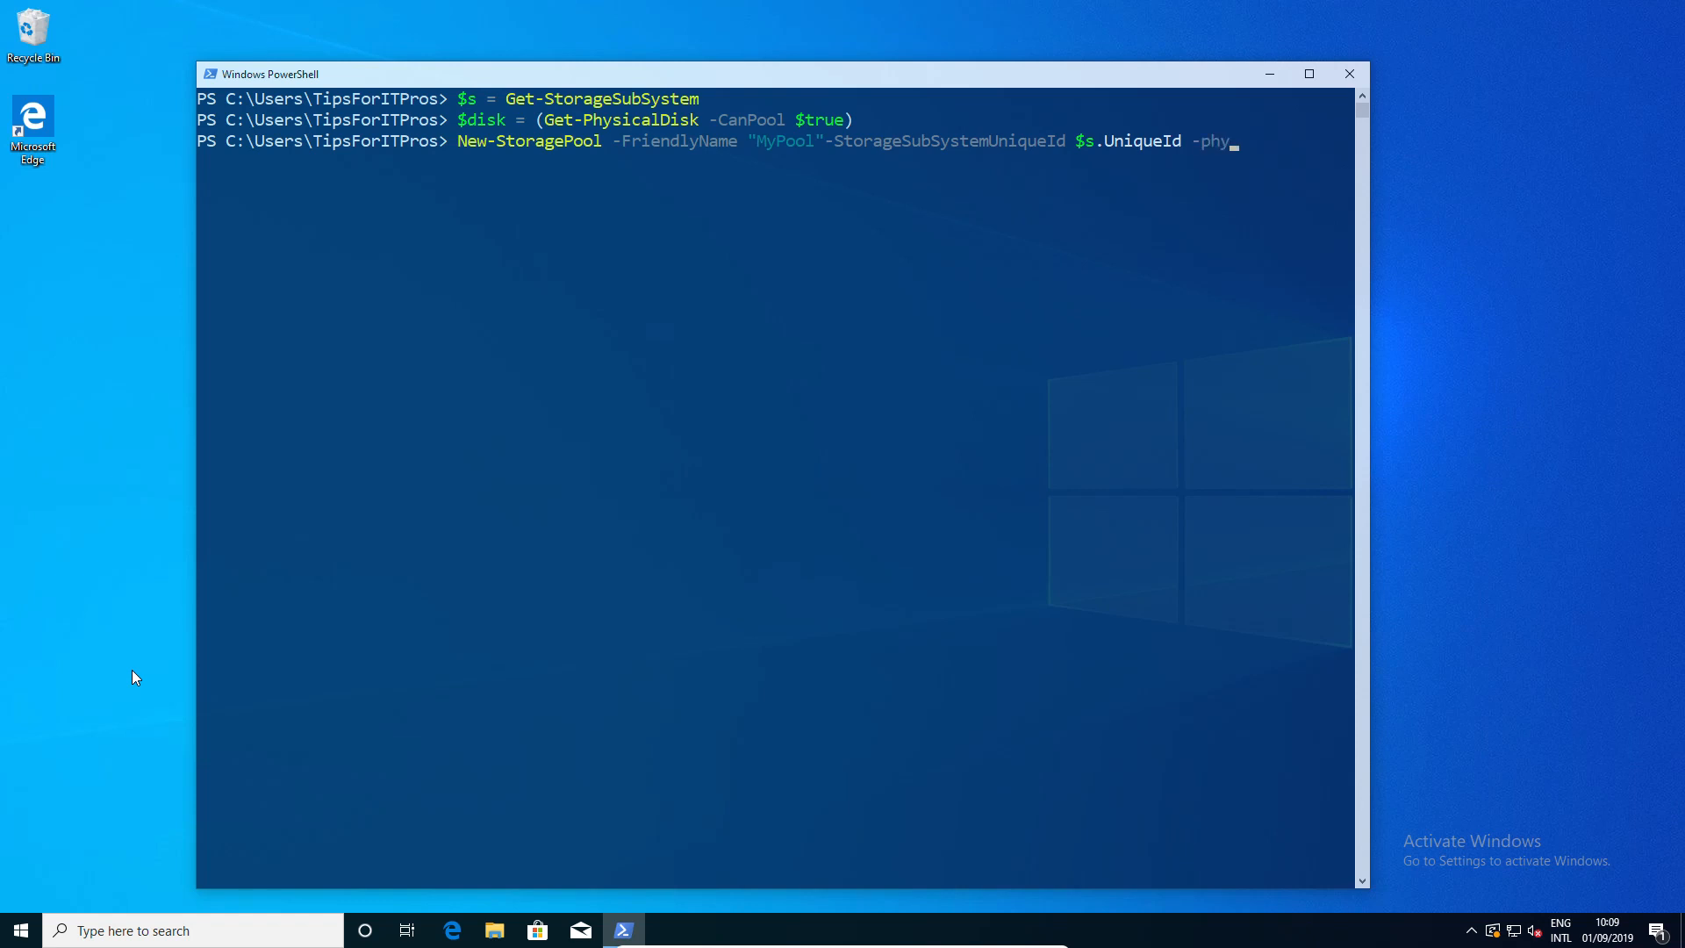
pyautogui.write('sicalDisks $')
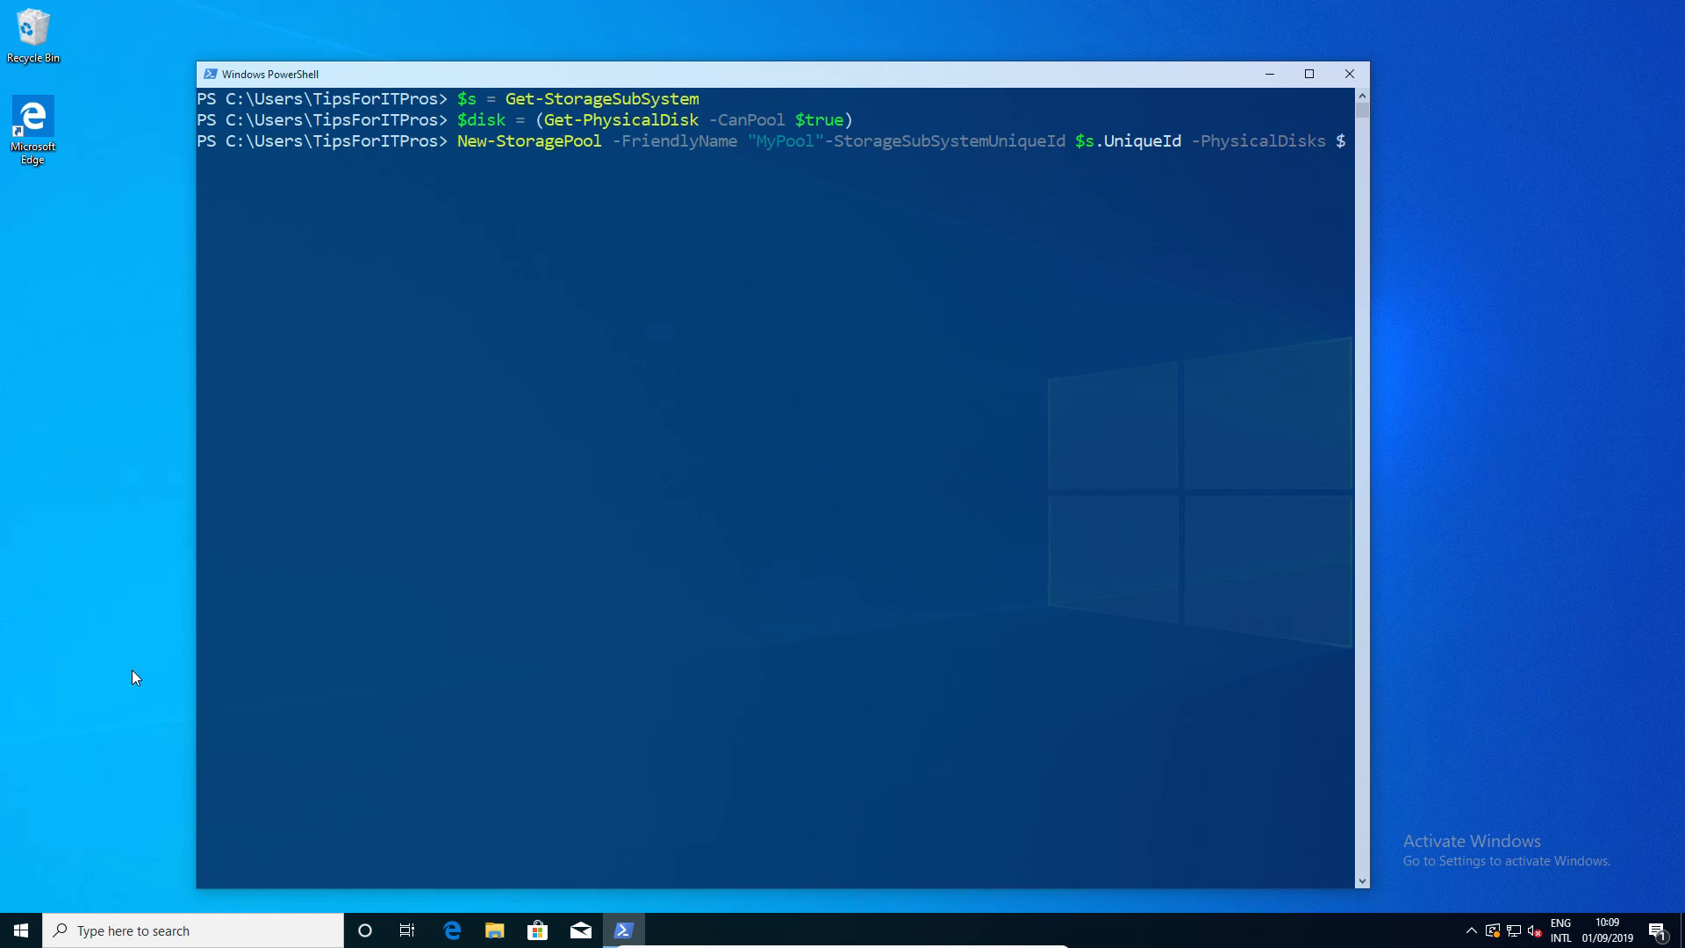
pyautogui.press('Return')
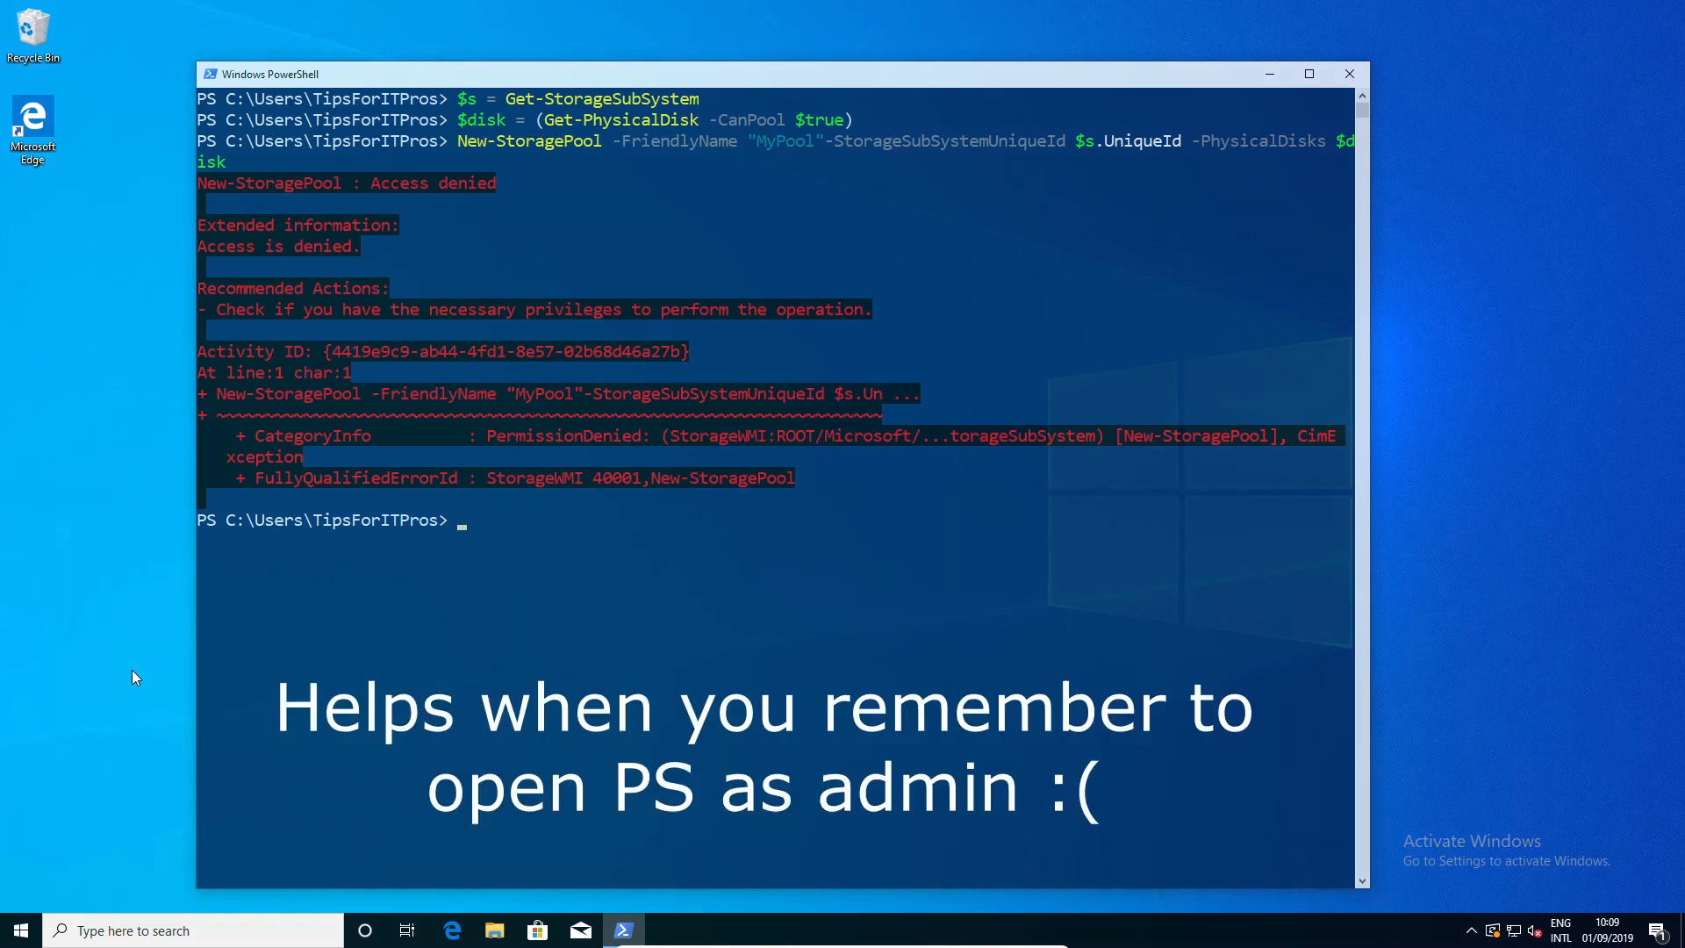
pyautogui.moveTo(1094, 235)
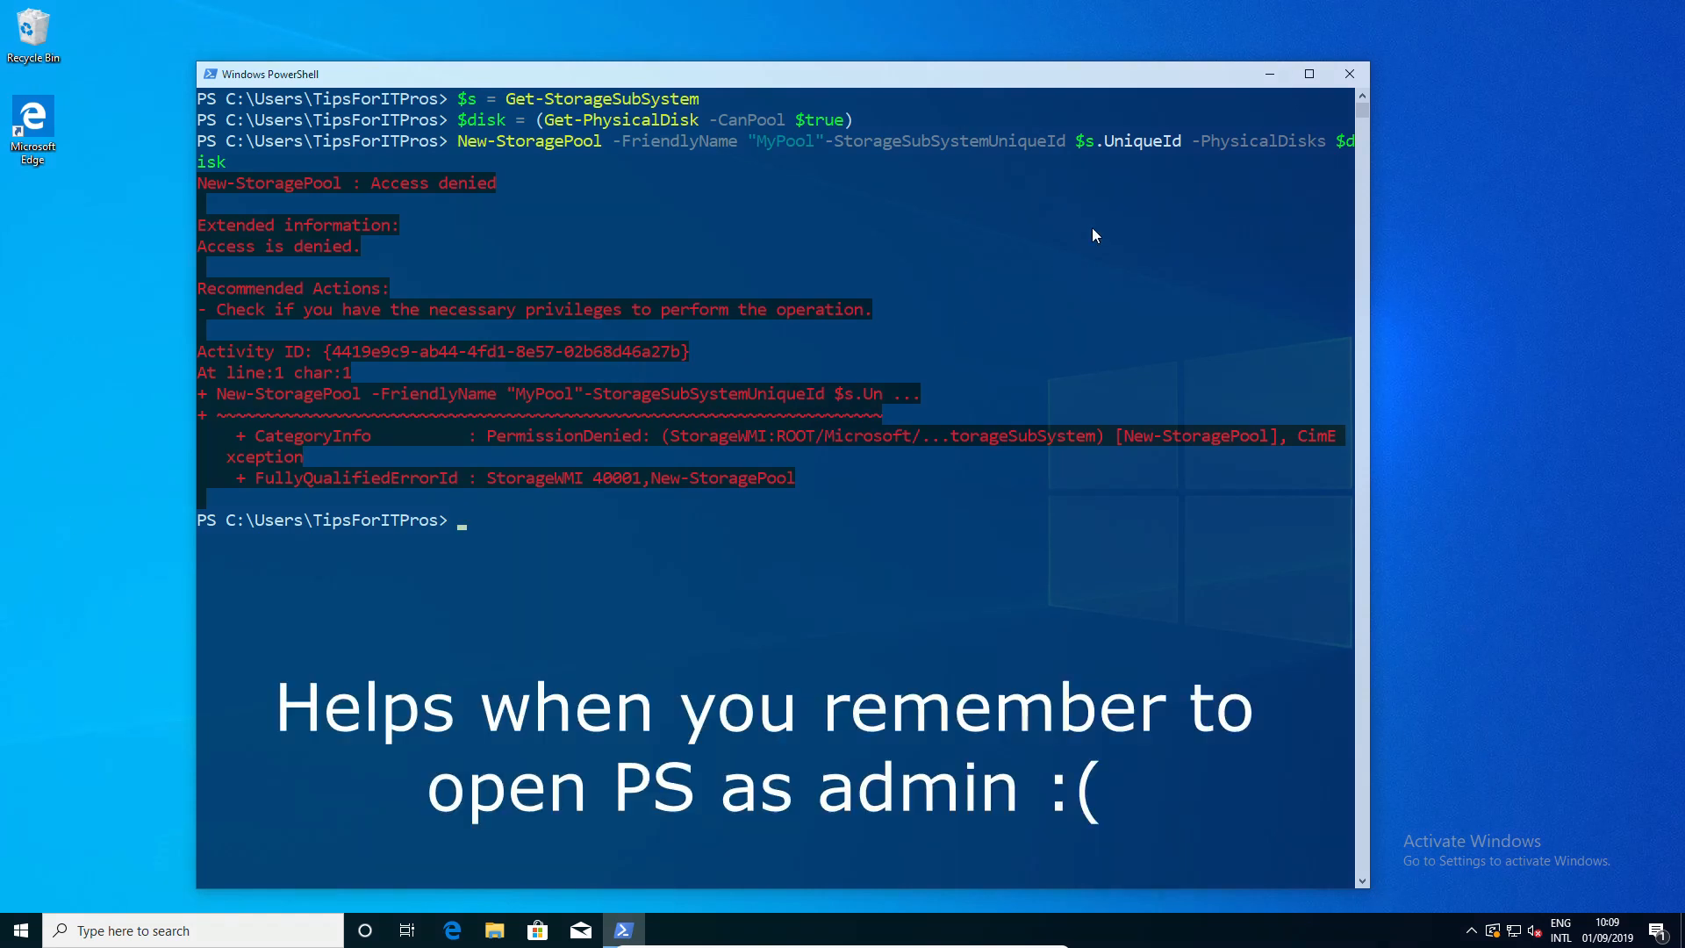
pyautogui.moveTo(1349, 74)
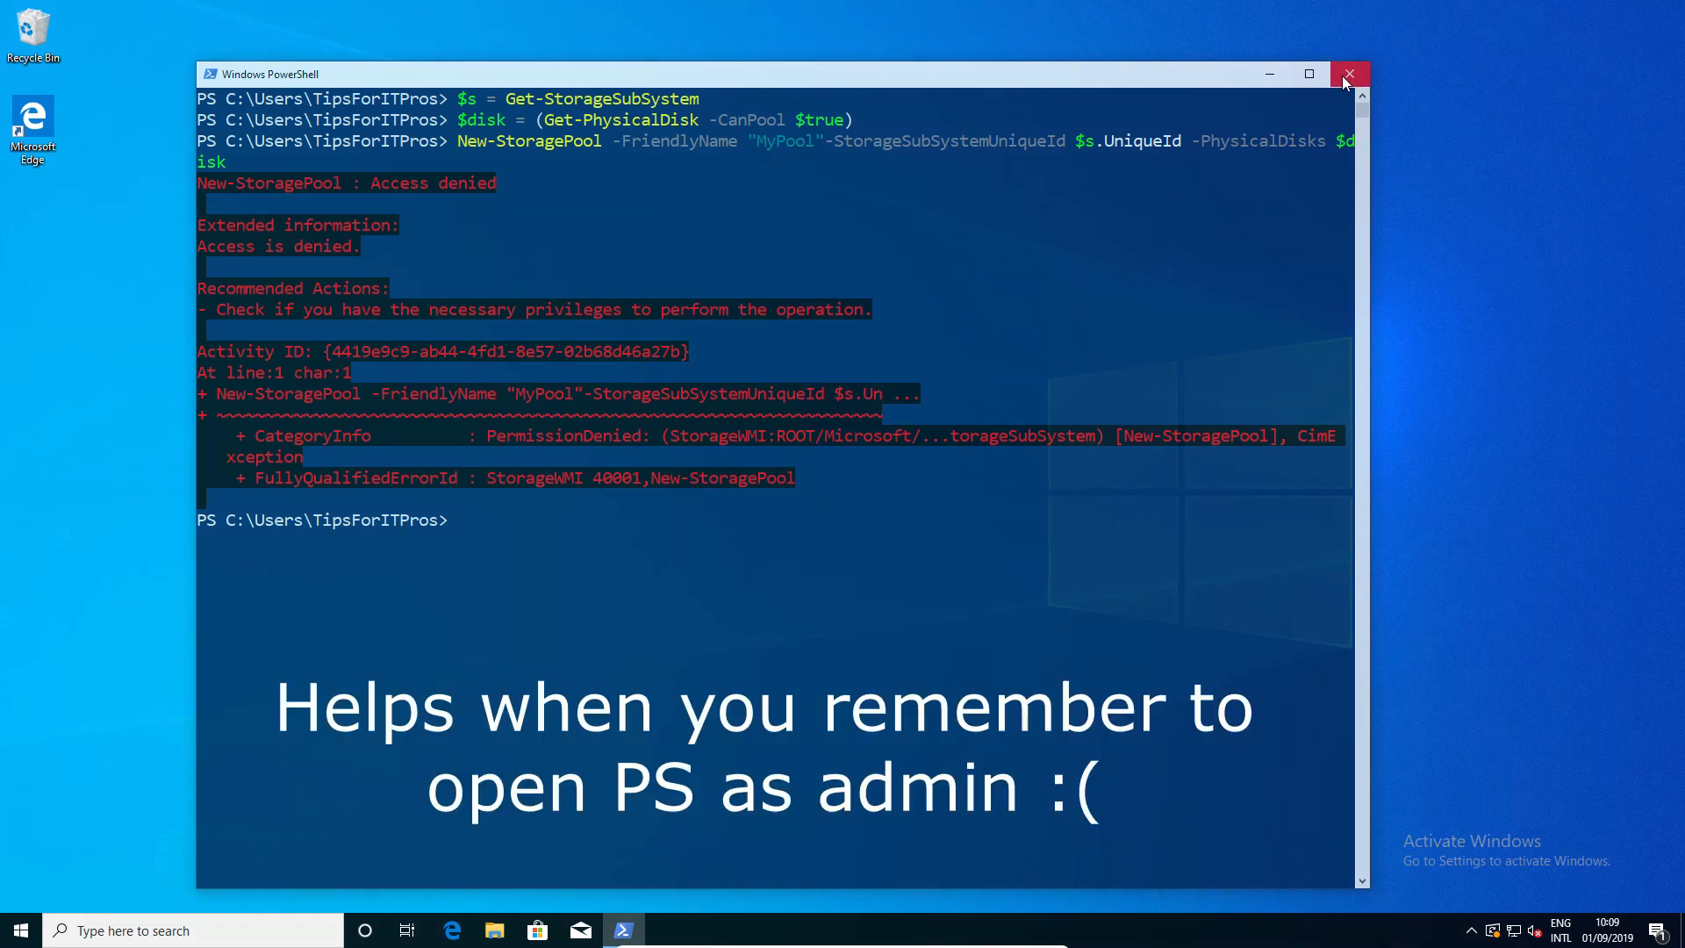
pyautogui.moveTo(1349, 74)
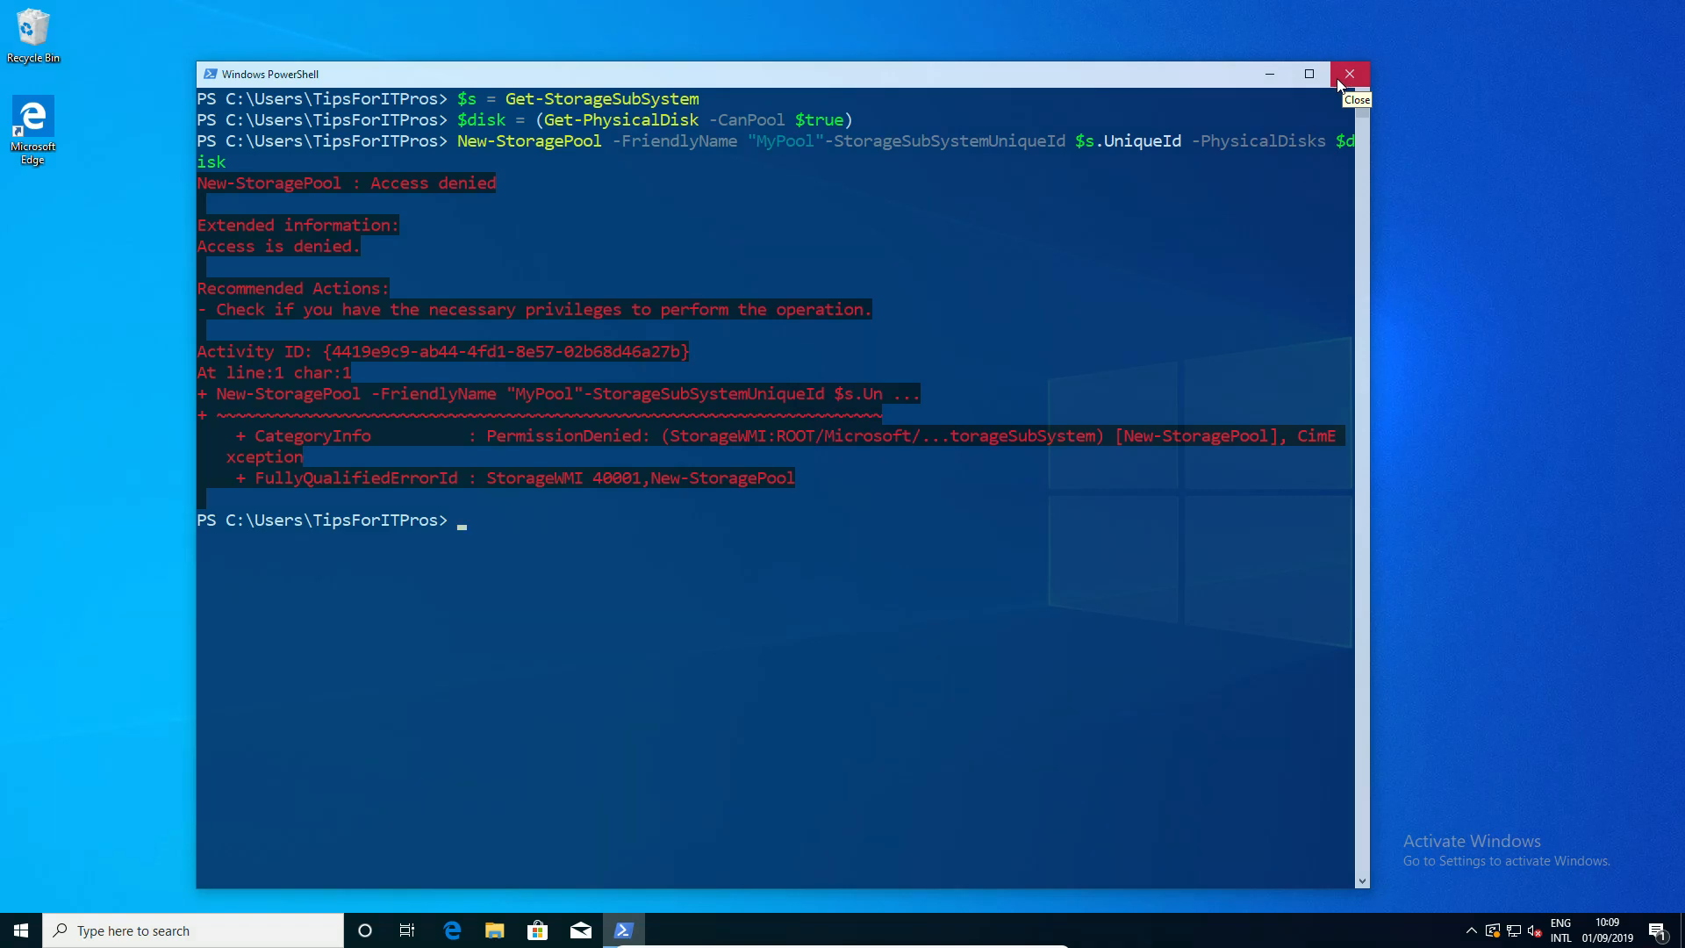
# - Close the unelevated console and start Windows PowerShell as administrator from Start
pyautogui.click(14, 930)
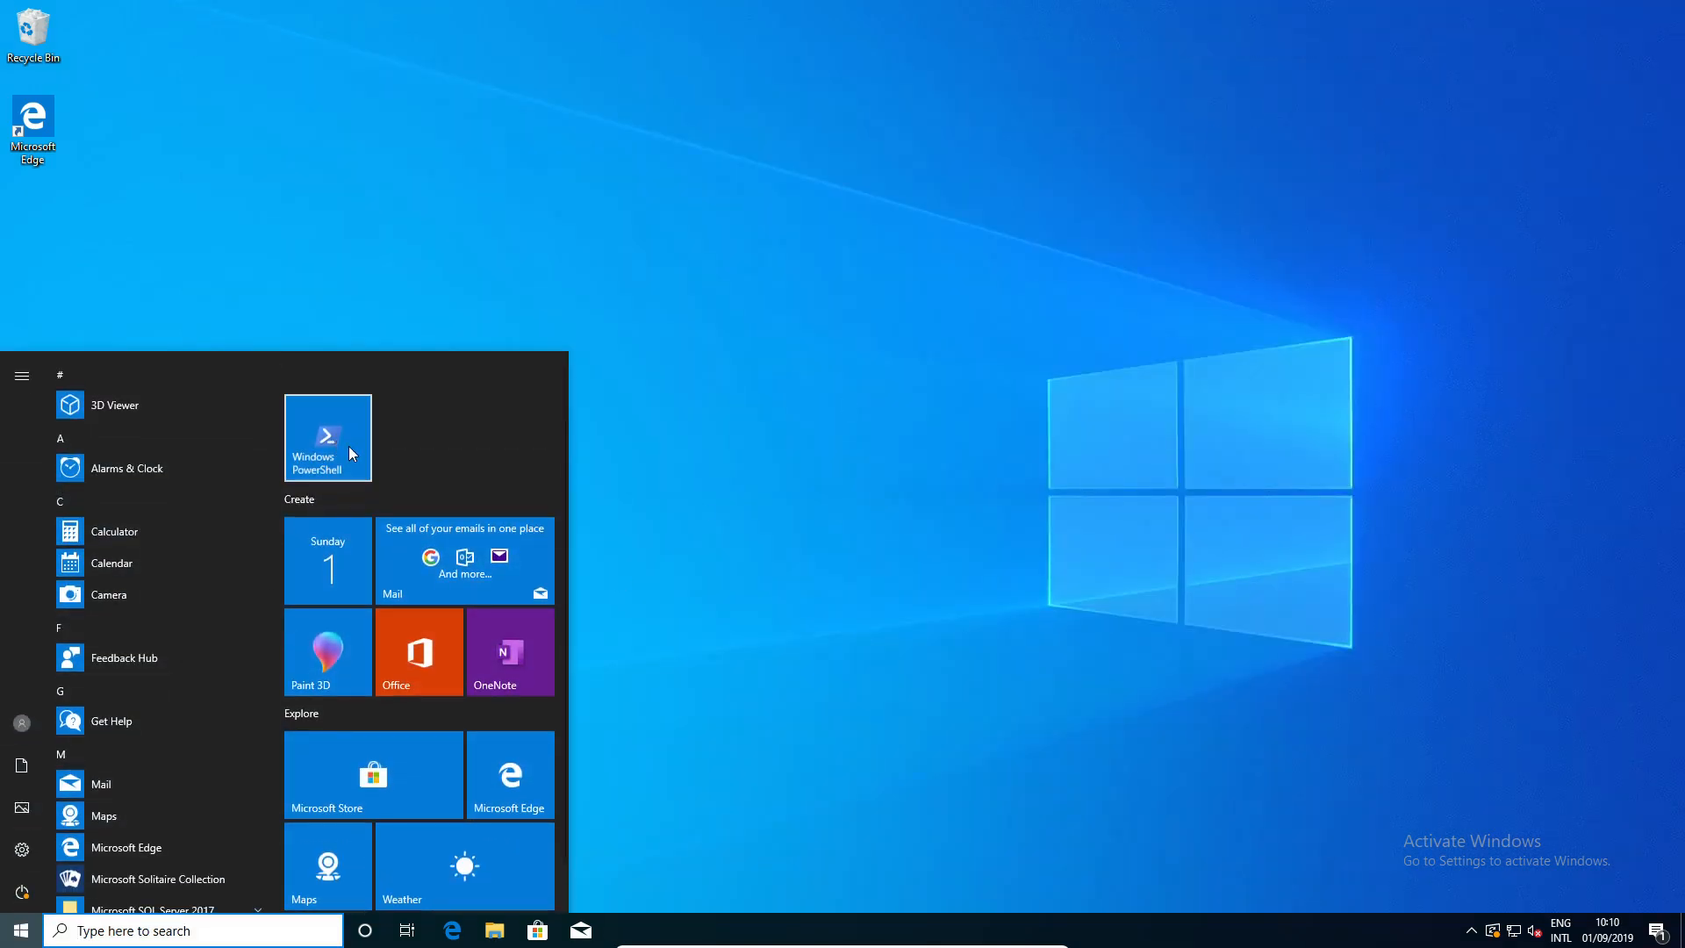
pyautogui.click(632, 531)
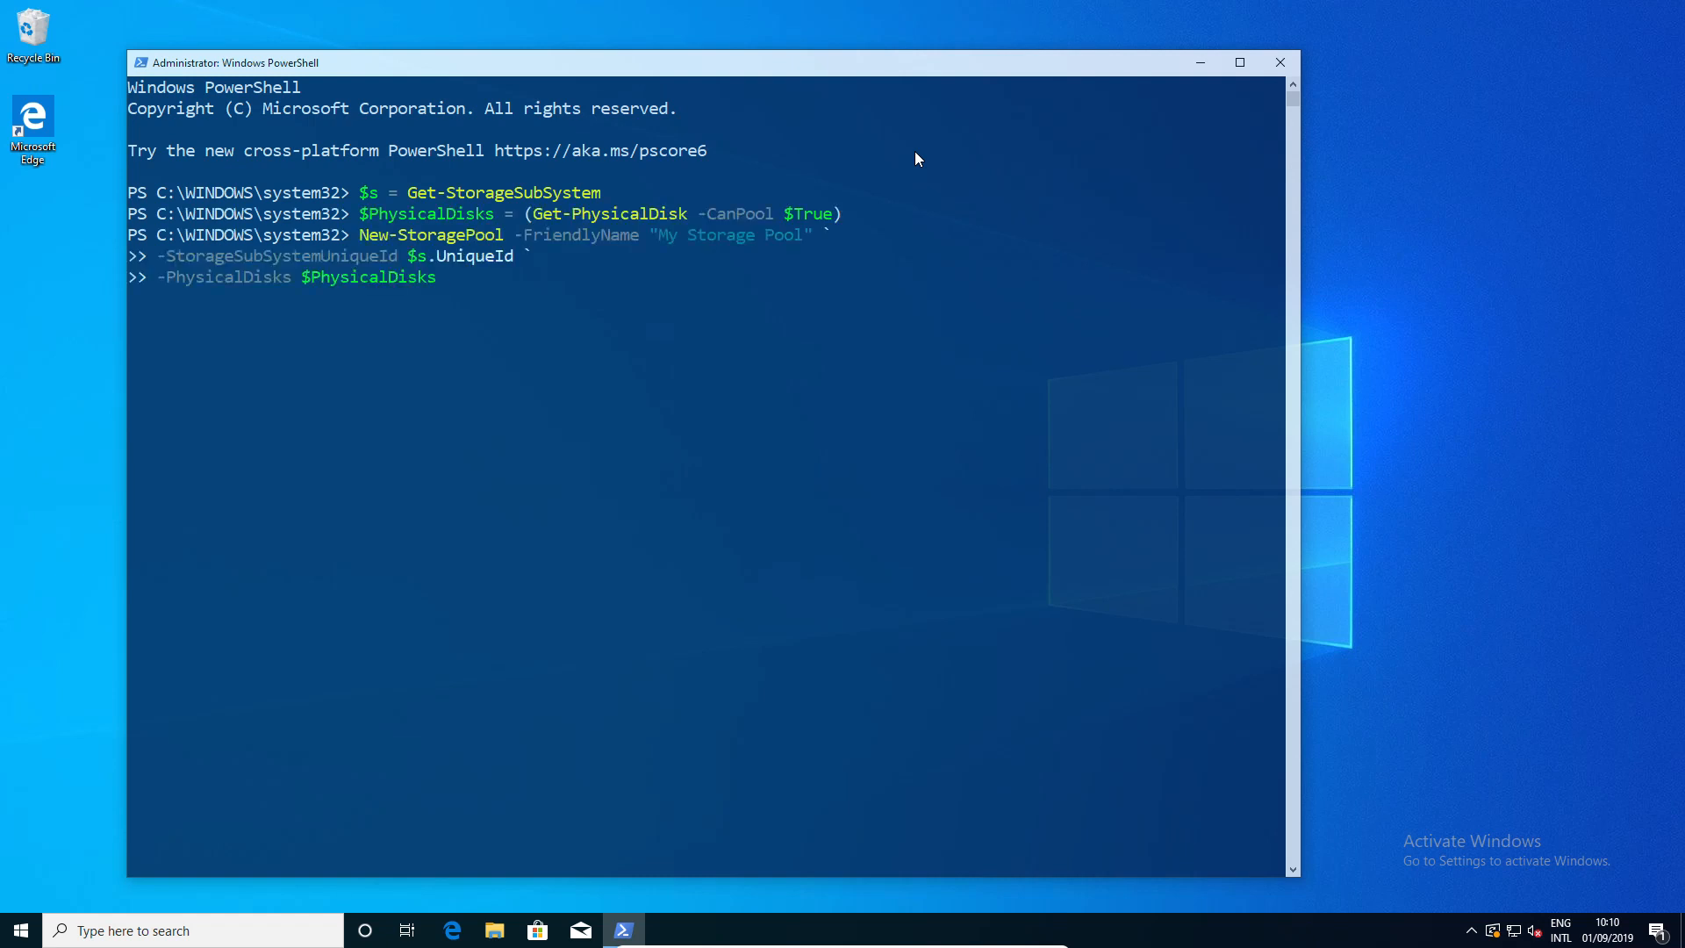
# - Create the 58.45 GB My Storage Pool and run Get-StoragePool to see it beside the Primordial pool
pyautogui.press('Return')
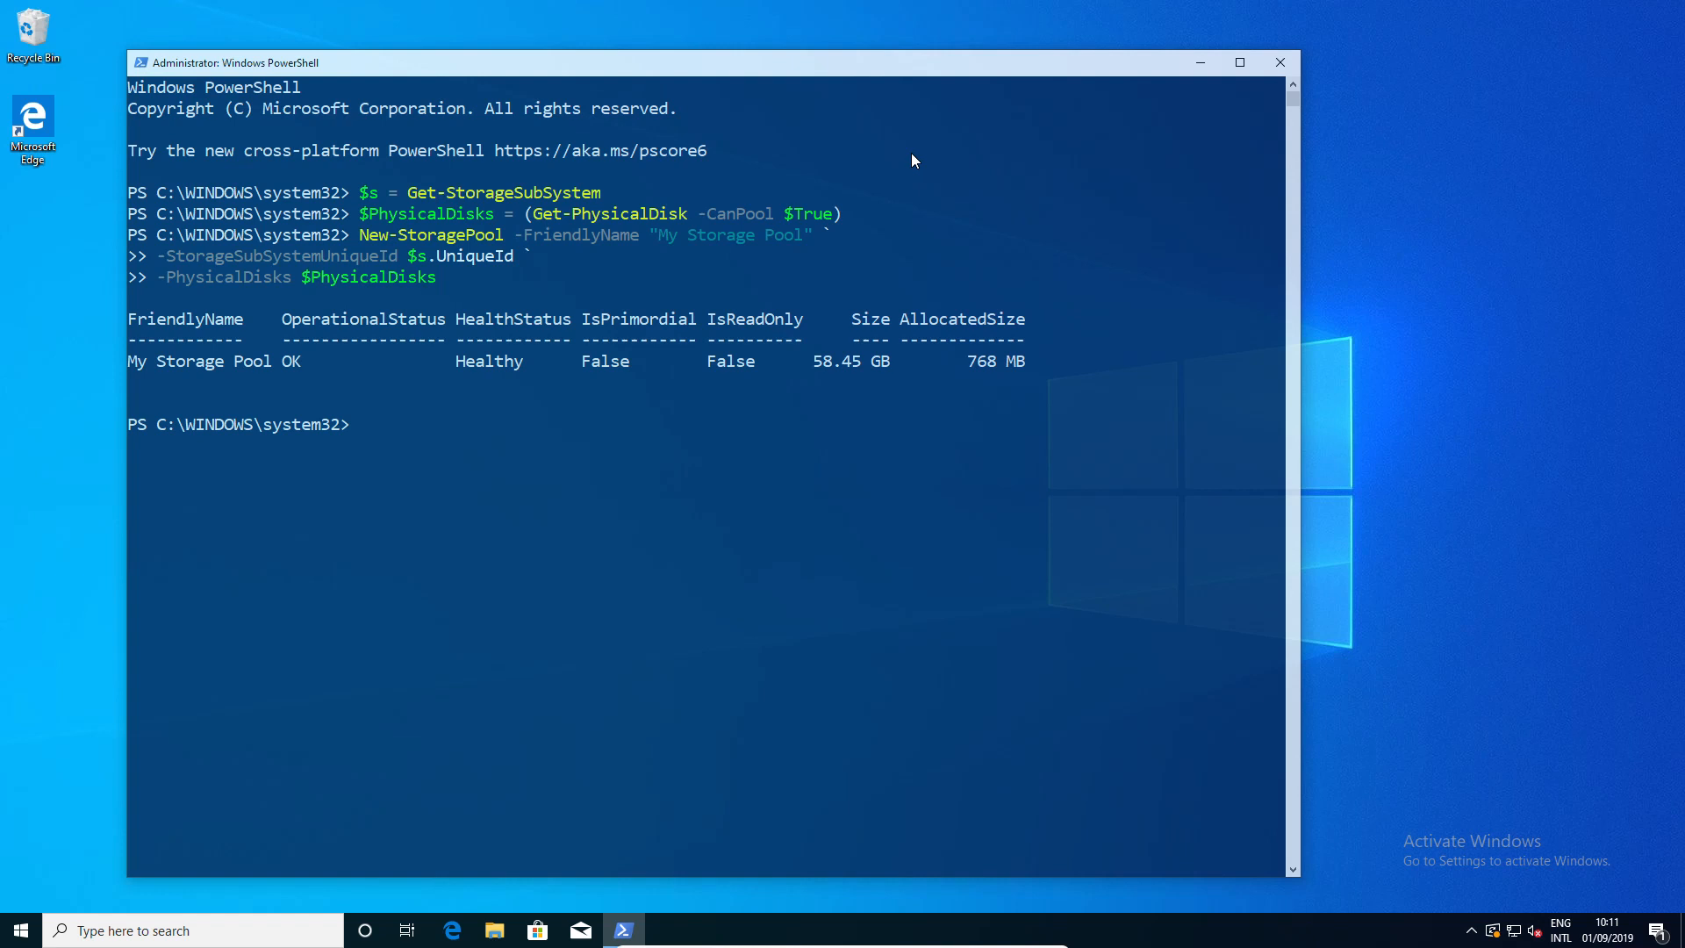
pyautogui.moveTo(226, 387)
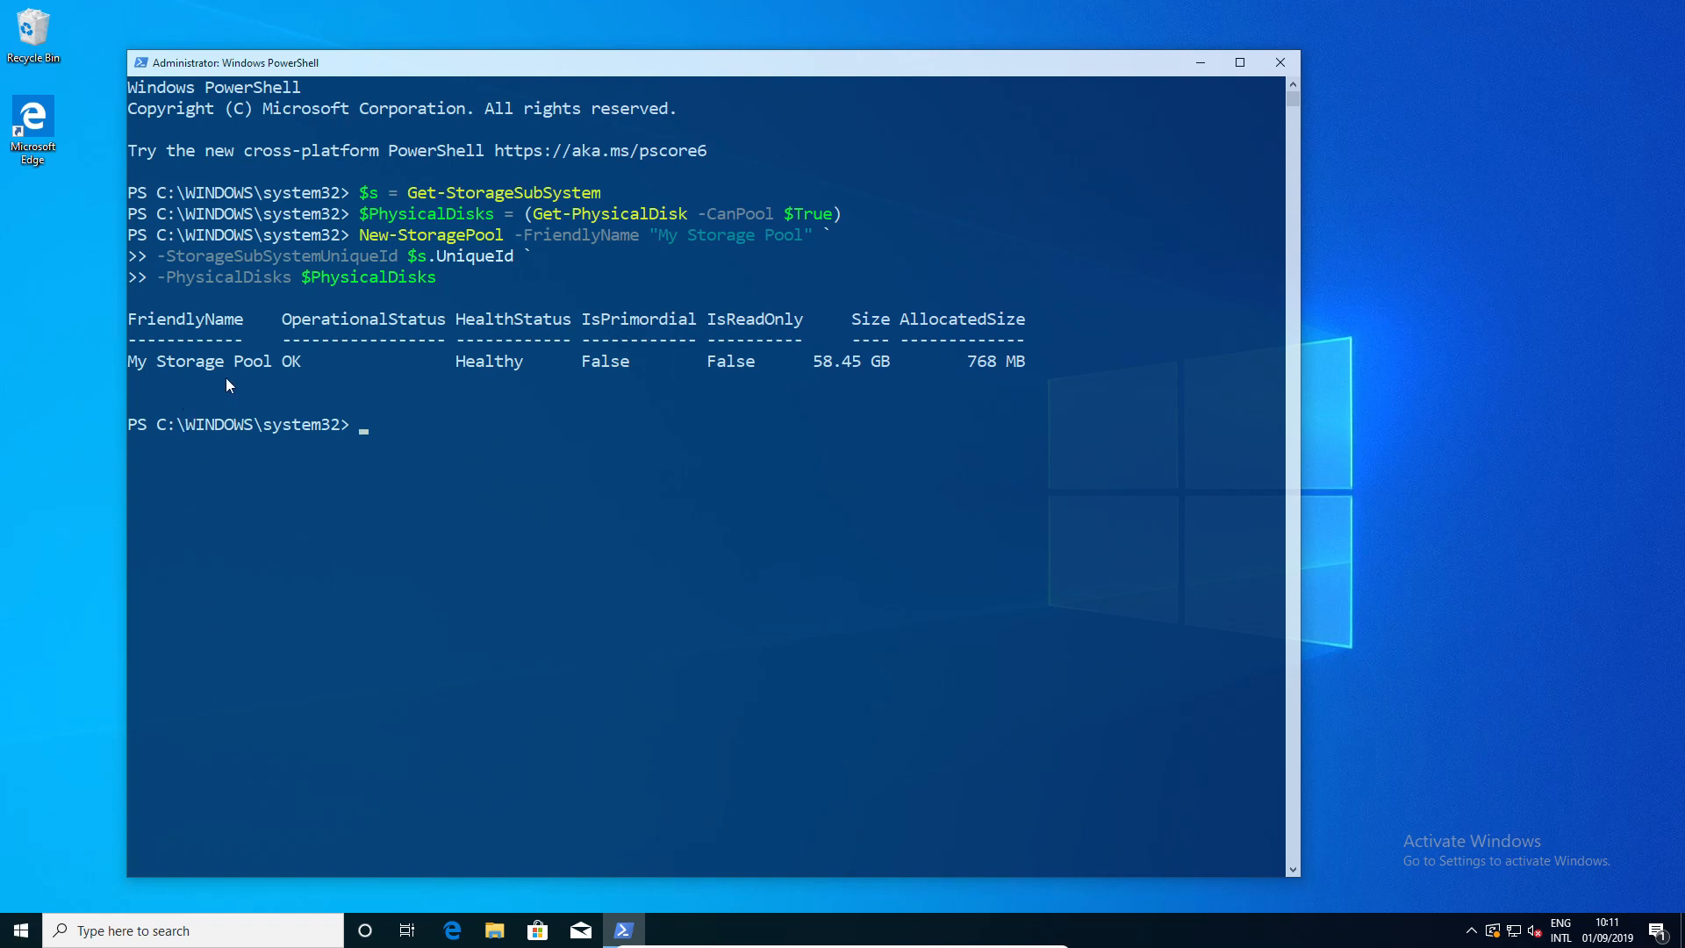
pyautogui.moveTo(310, 521)
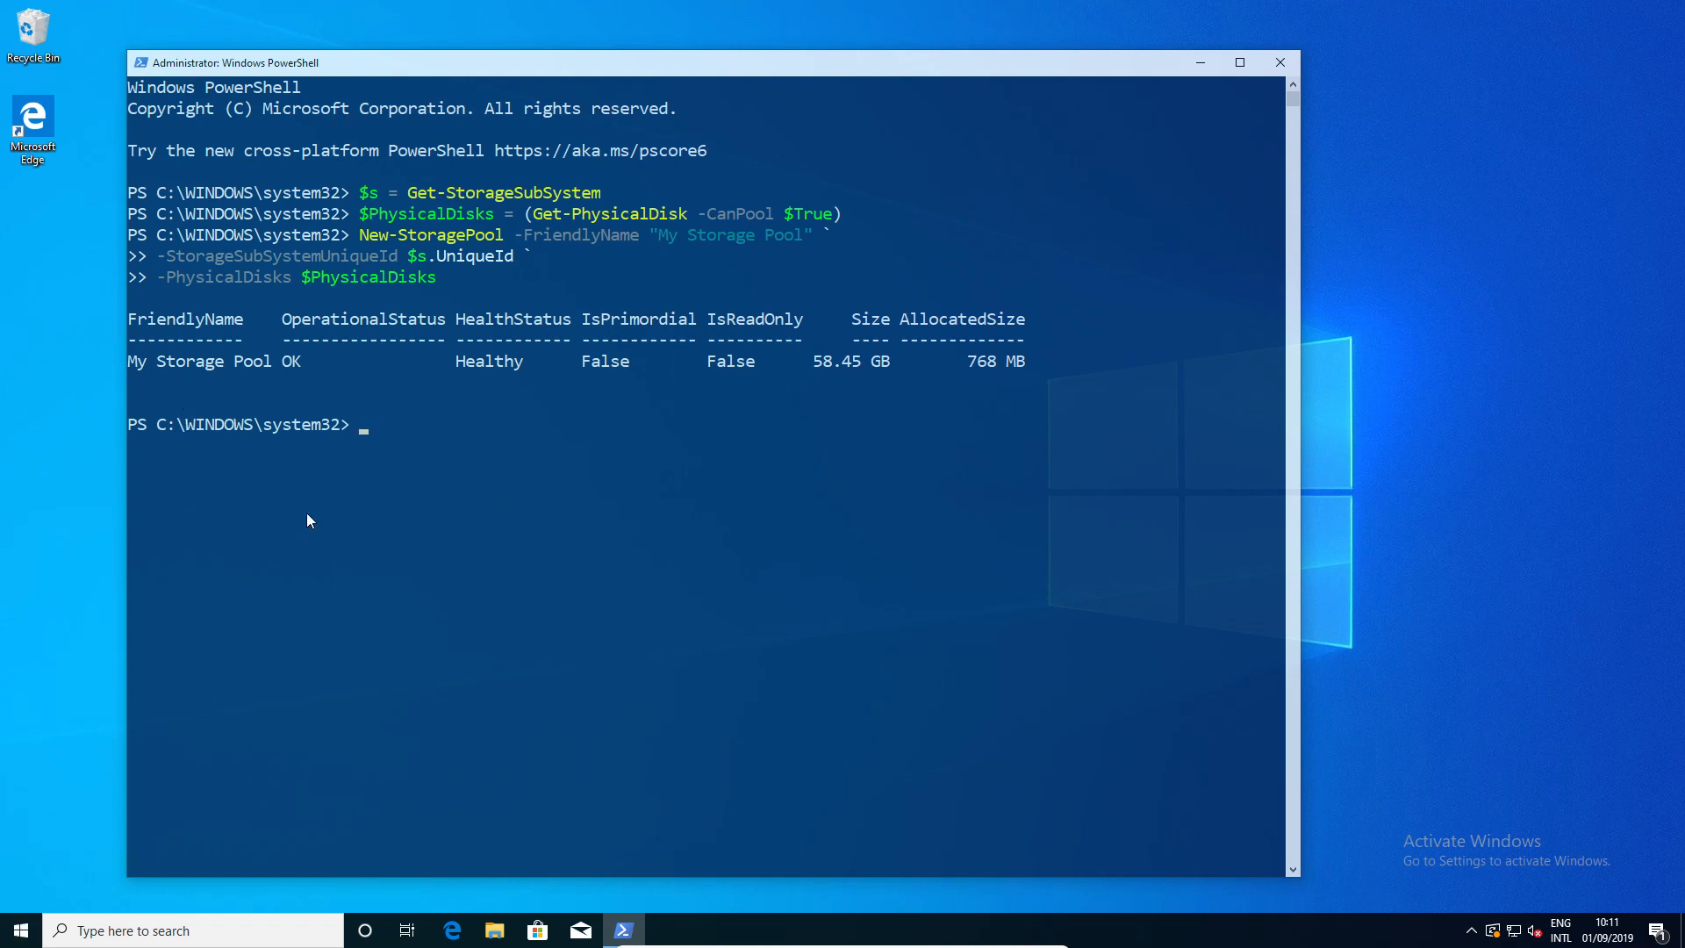
pyautogui.write('get-')
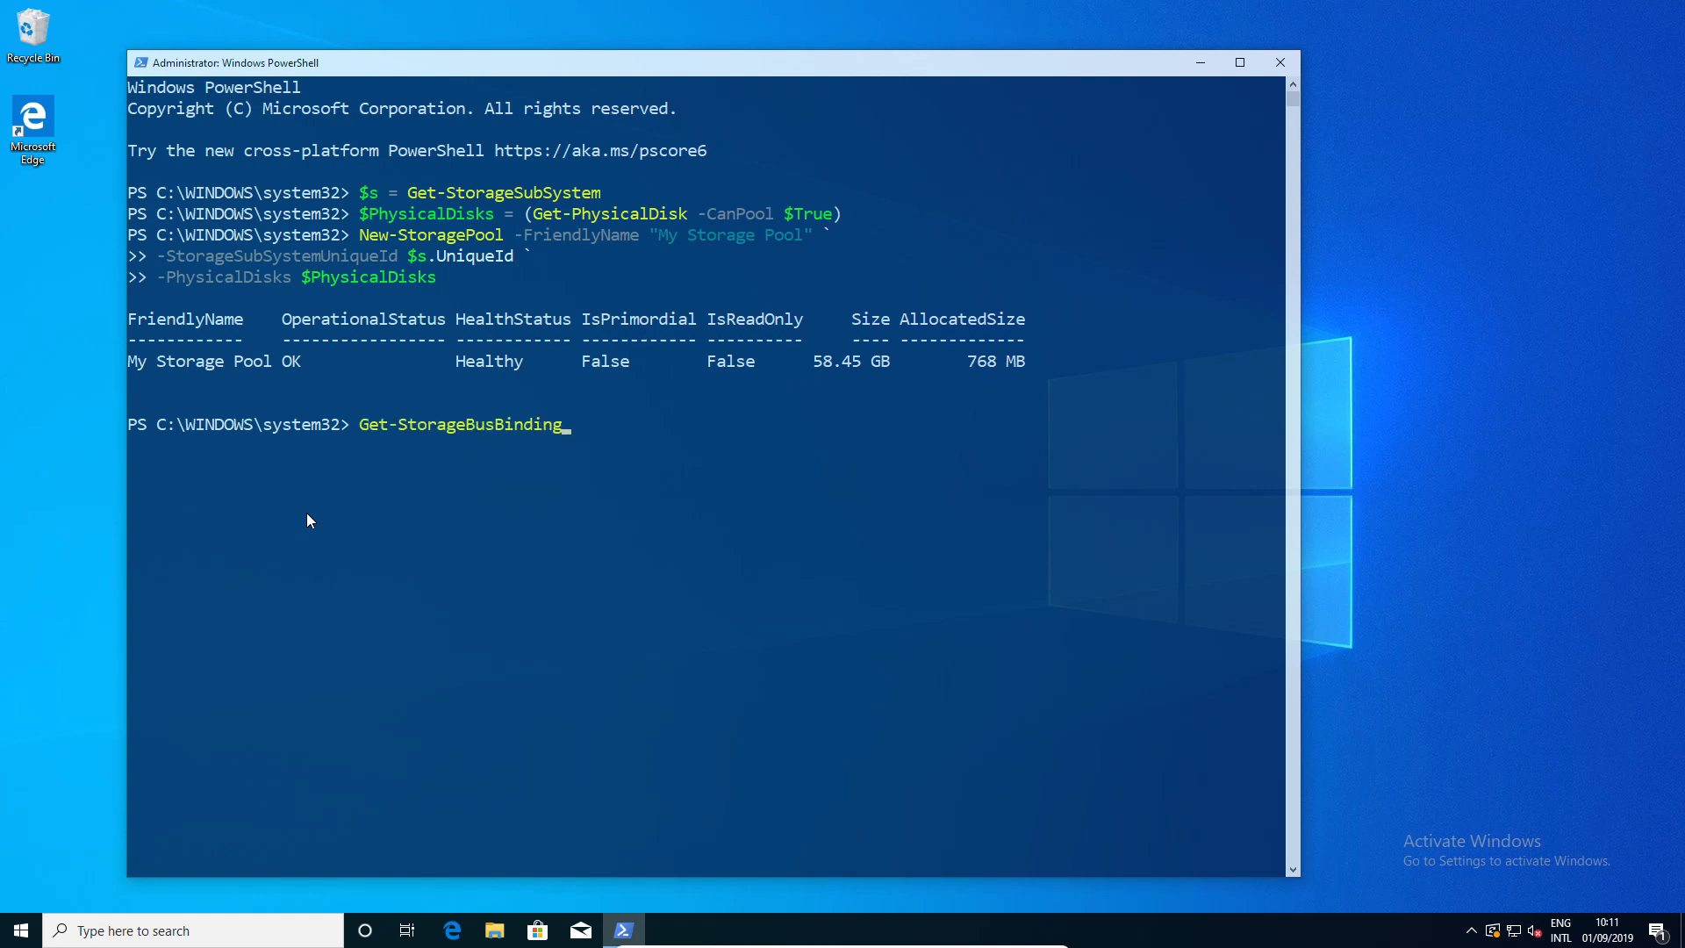
pyautogui.press('BackSpace')
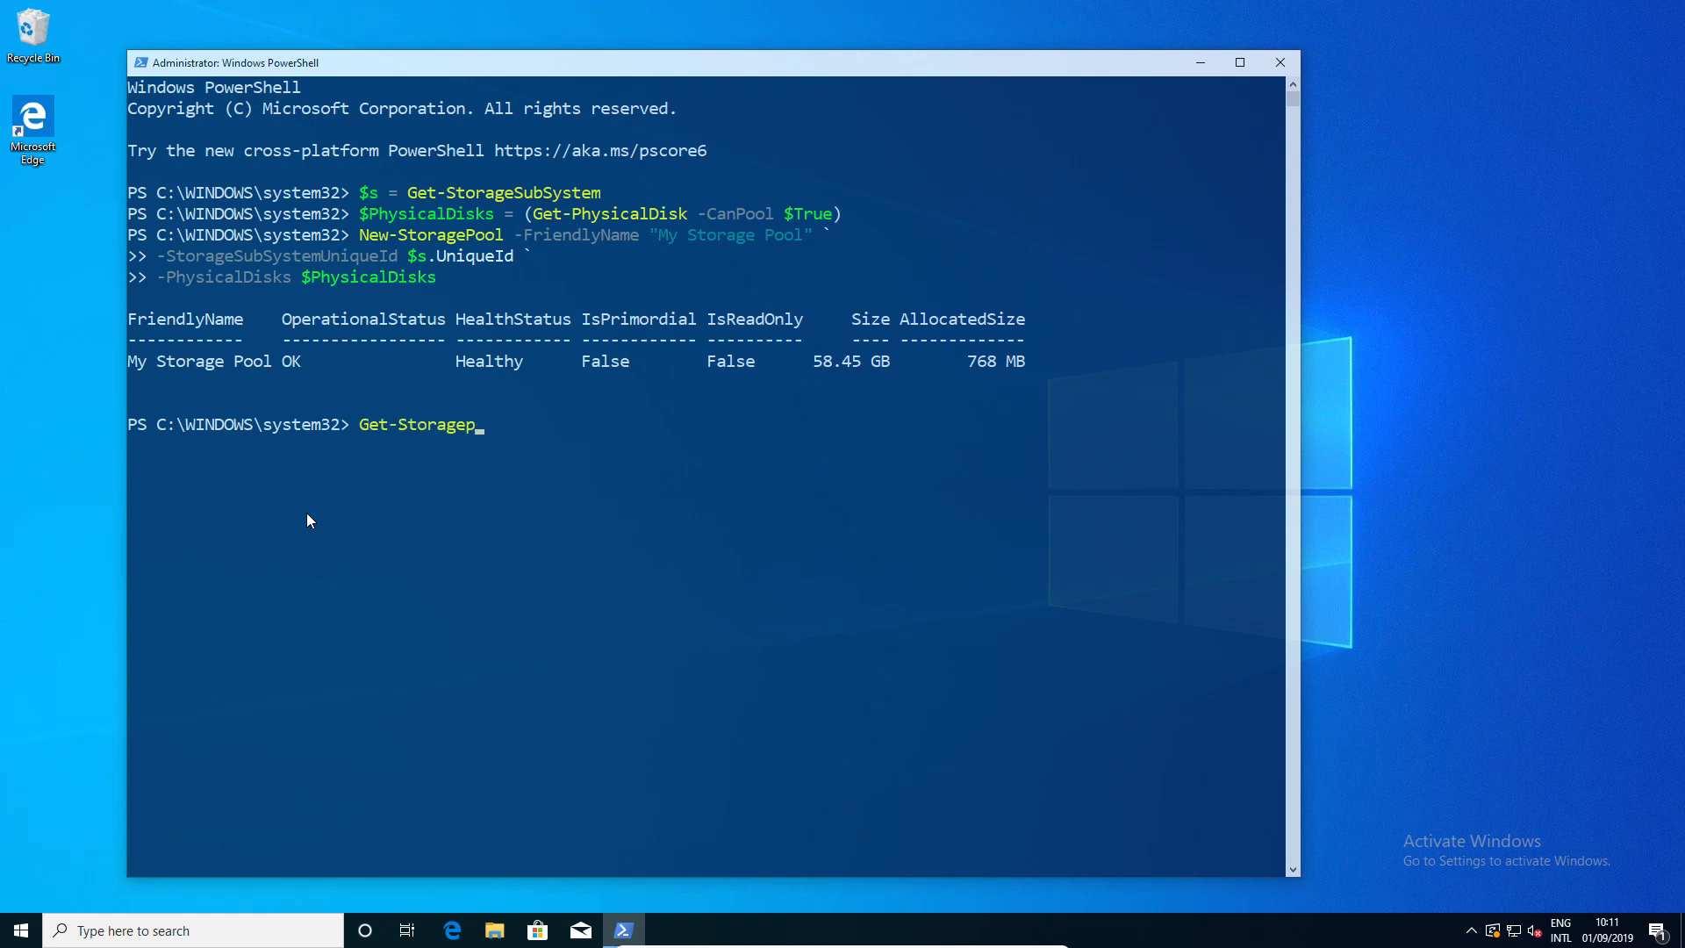
pyautogui.write('Pool')
pyautogui.press('Return')
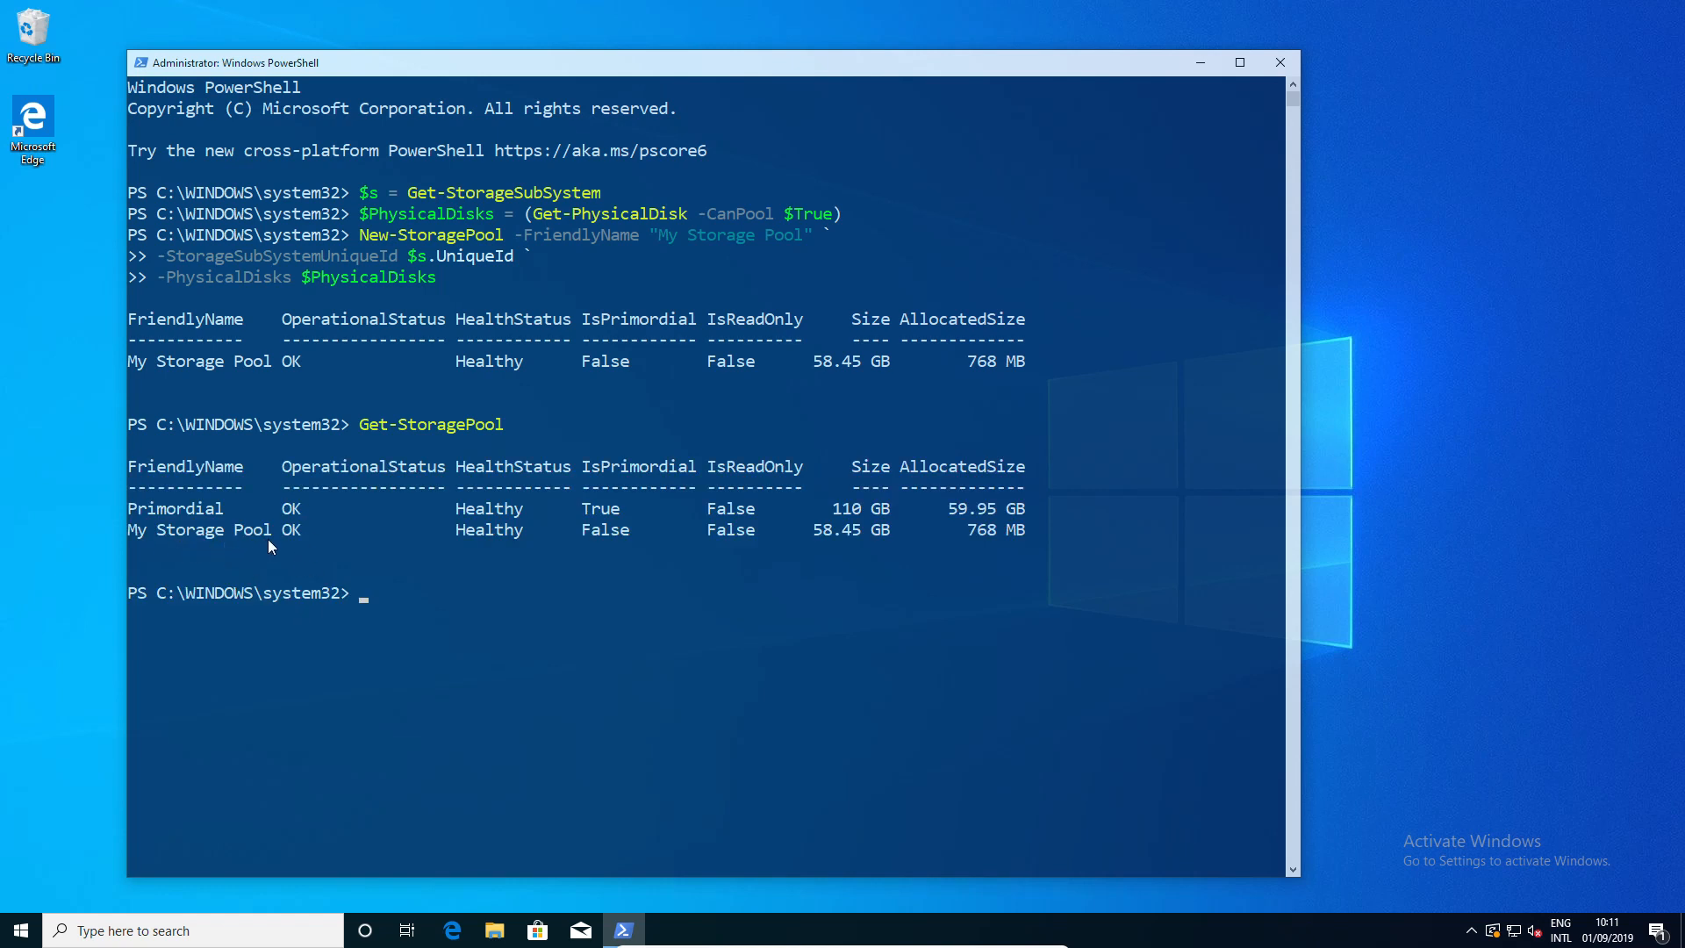
pyautogui.moveTo(308, 557)
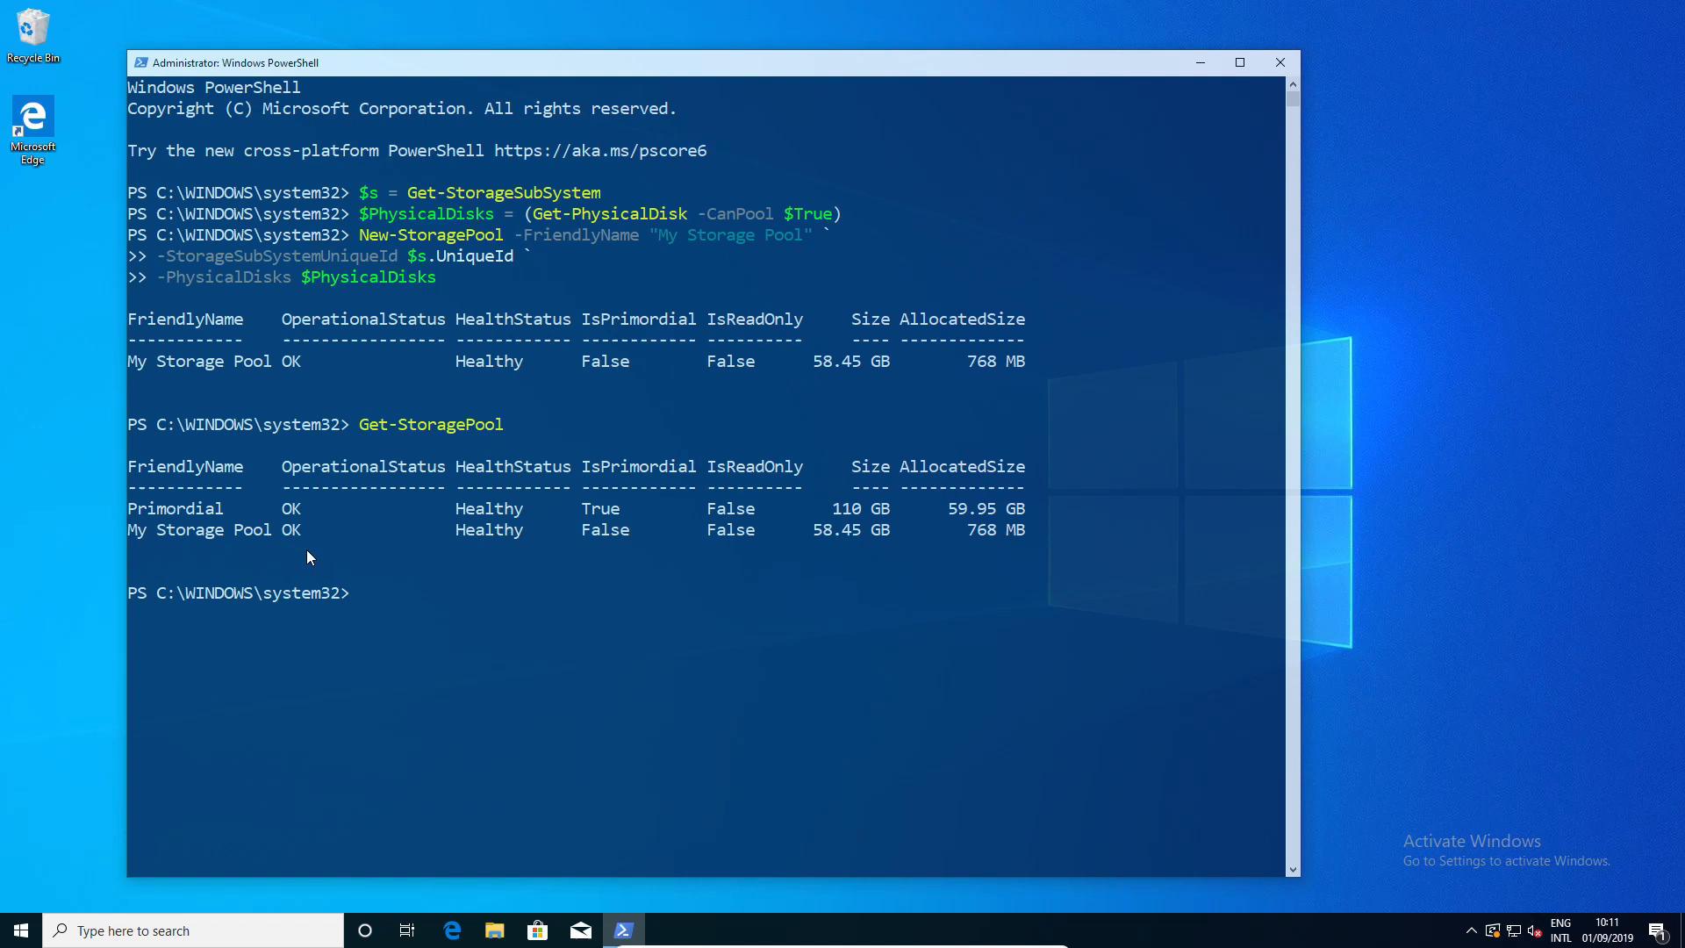
pyautogui.moveTo(485, 645)
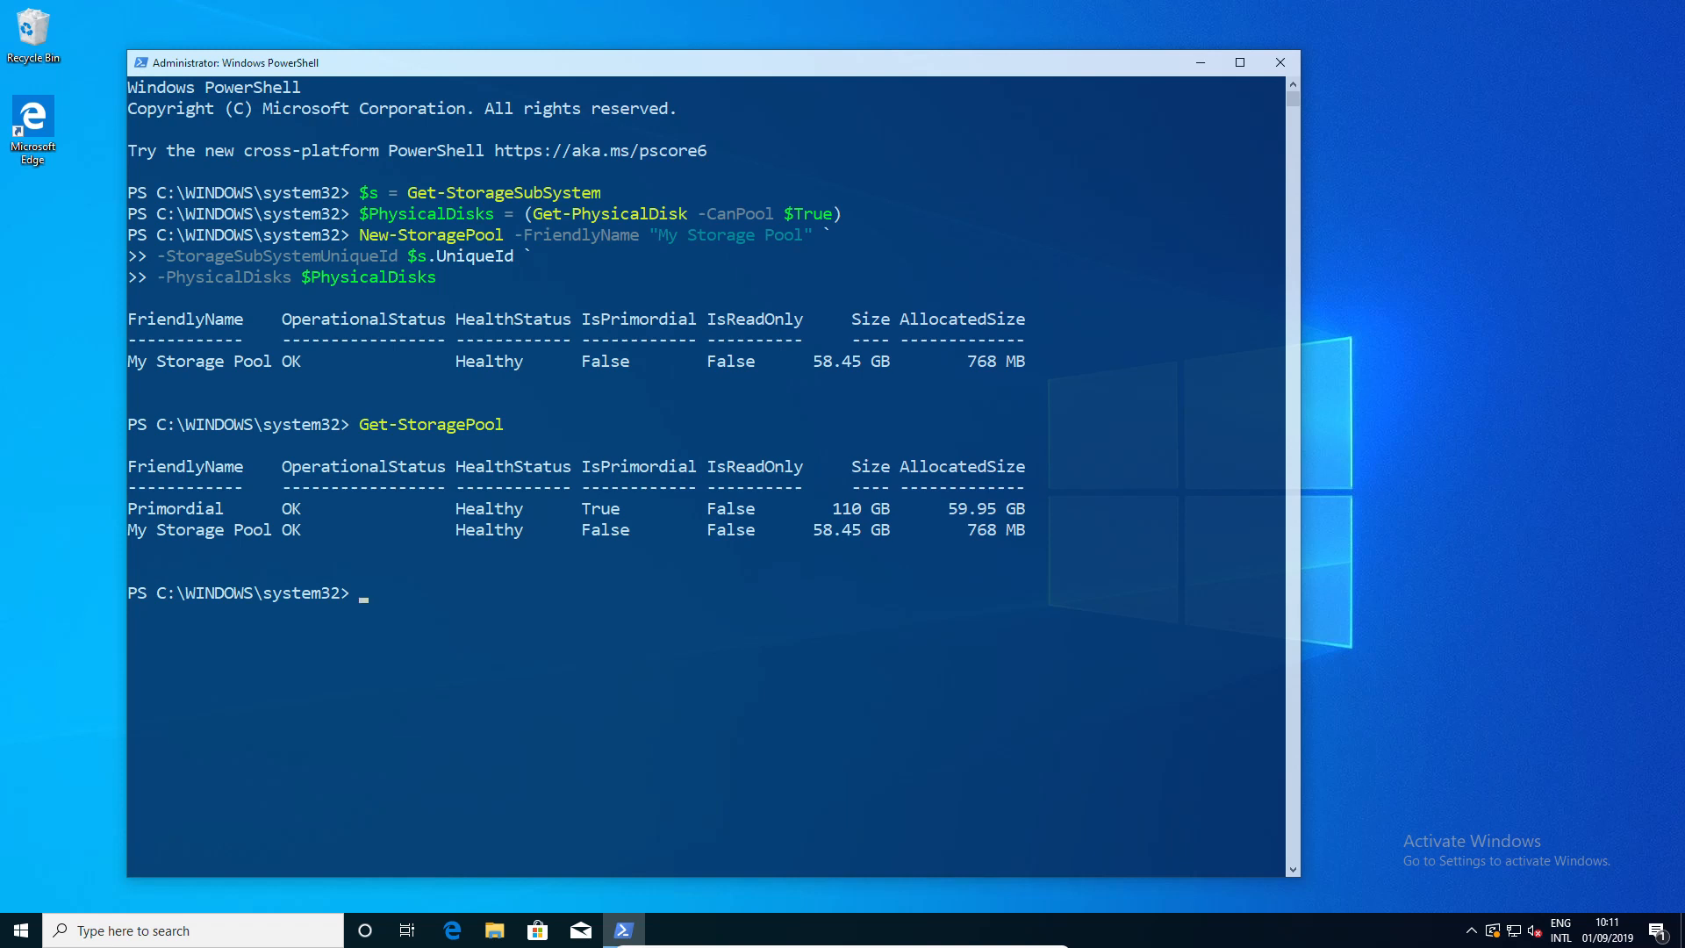
# - Remove "My Storage Pool" with Remove-StoragePool, confirming, then clear the console
pyautogui.write('Remove-StoragePool -FriendlyName "My Storage Pool"')
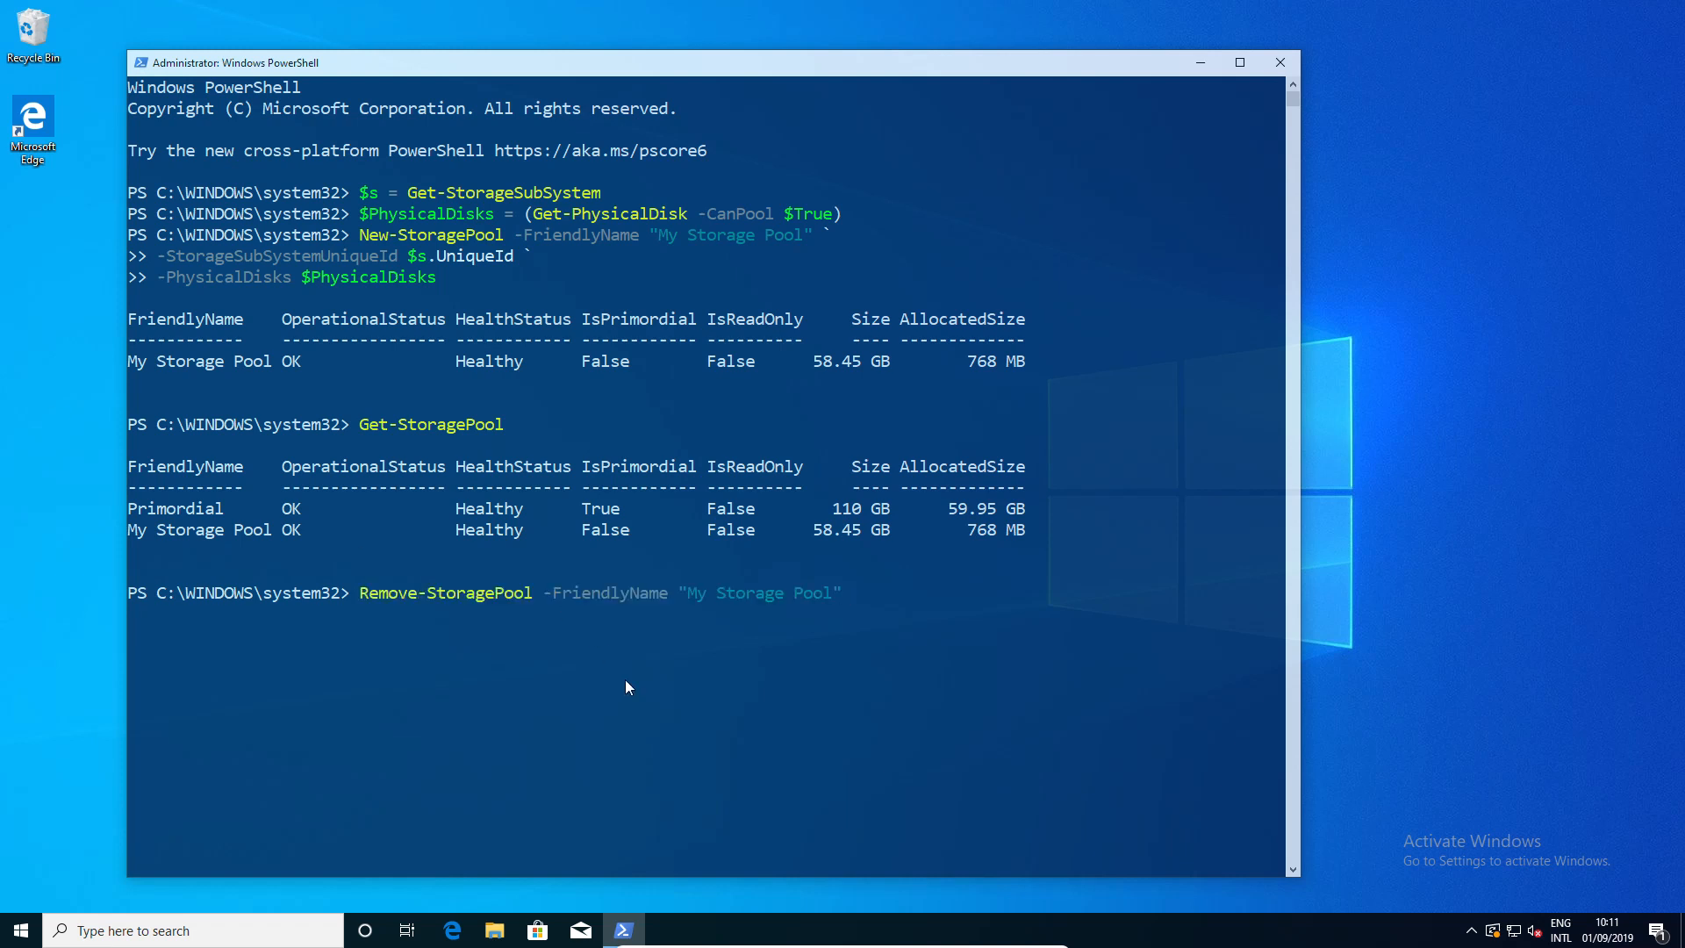
pyautogui.press('Return')
pyautogui.write('clea')
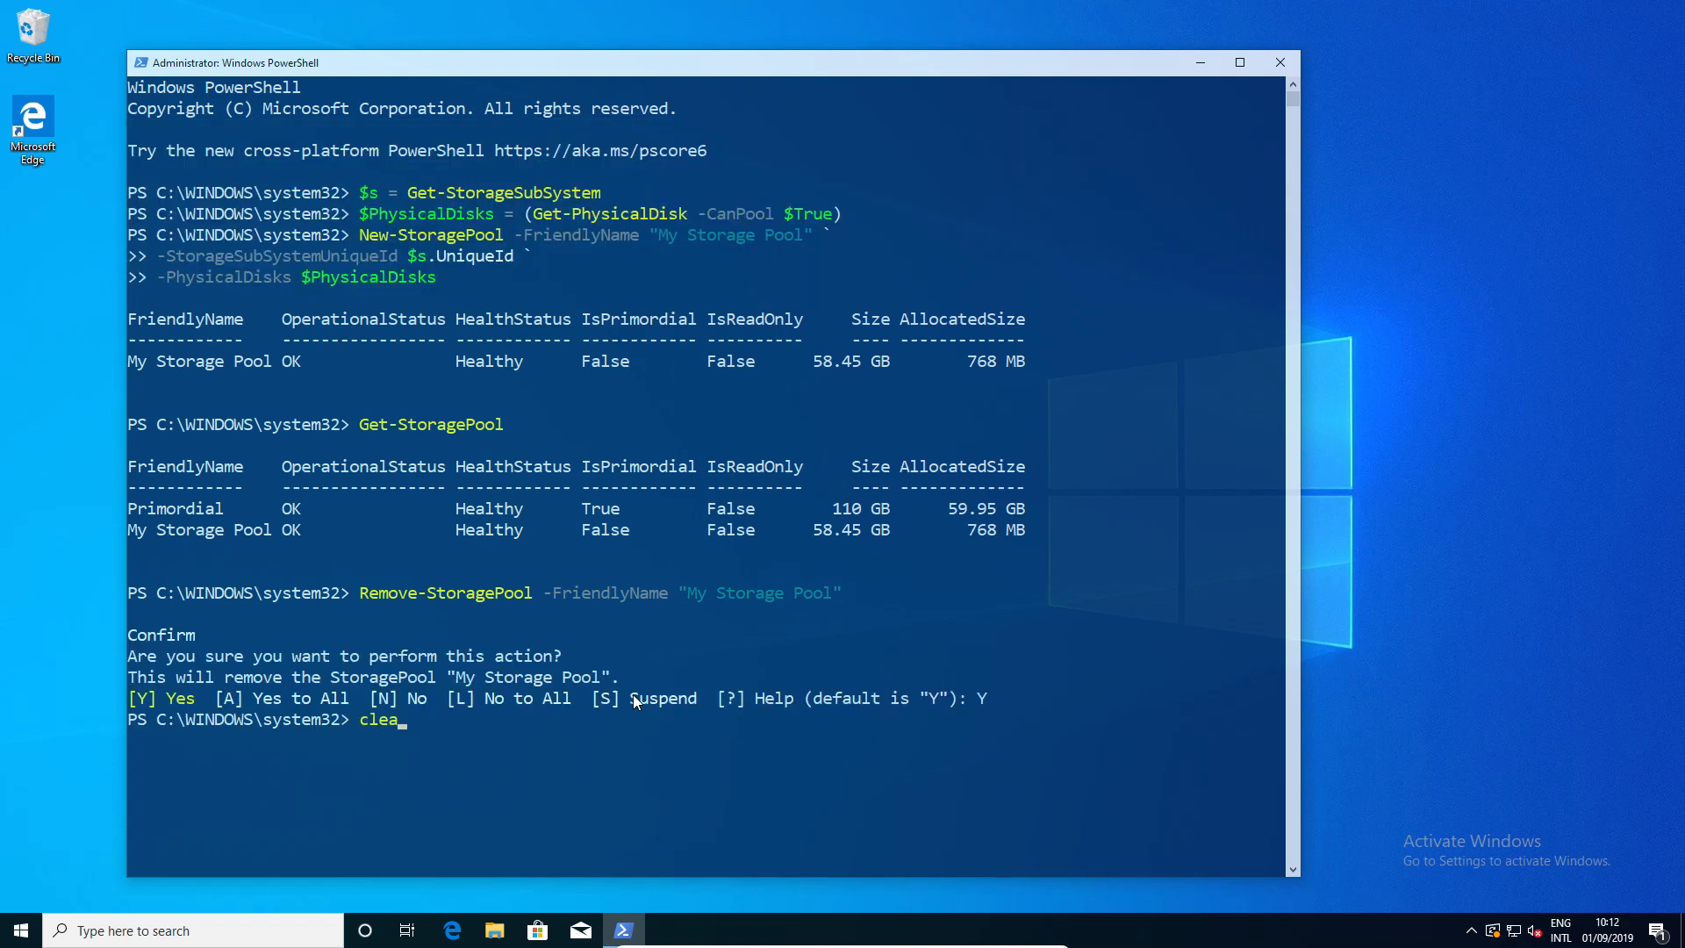
pyautogui.press('Return')
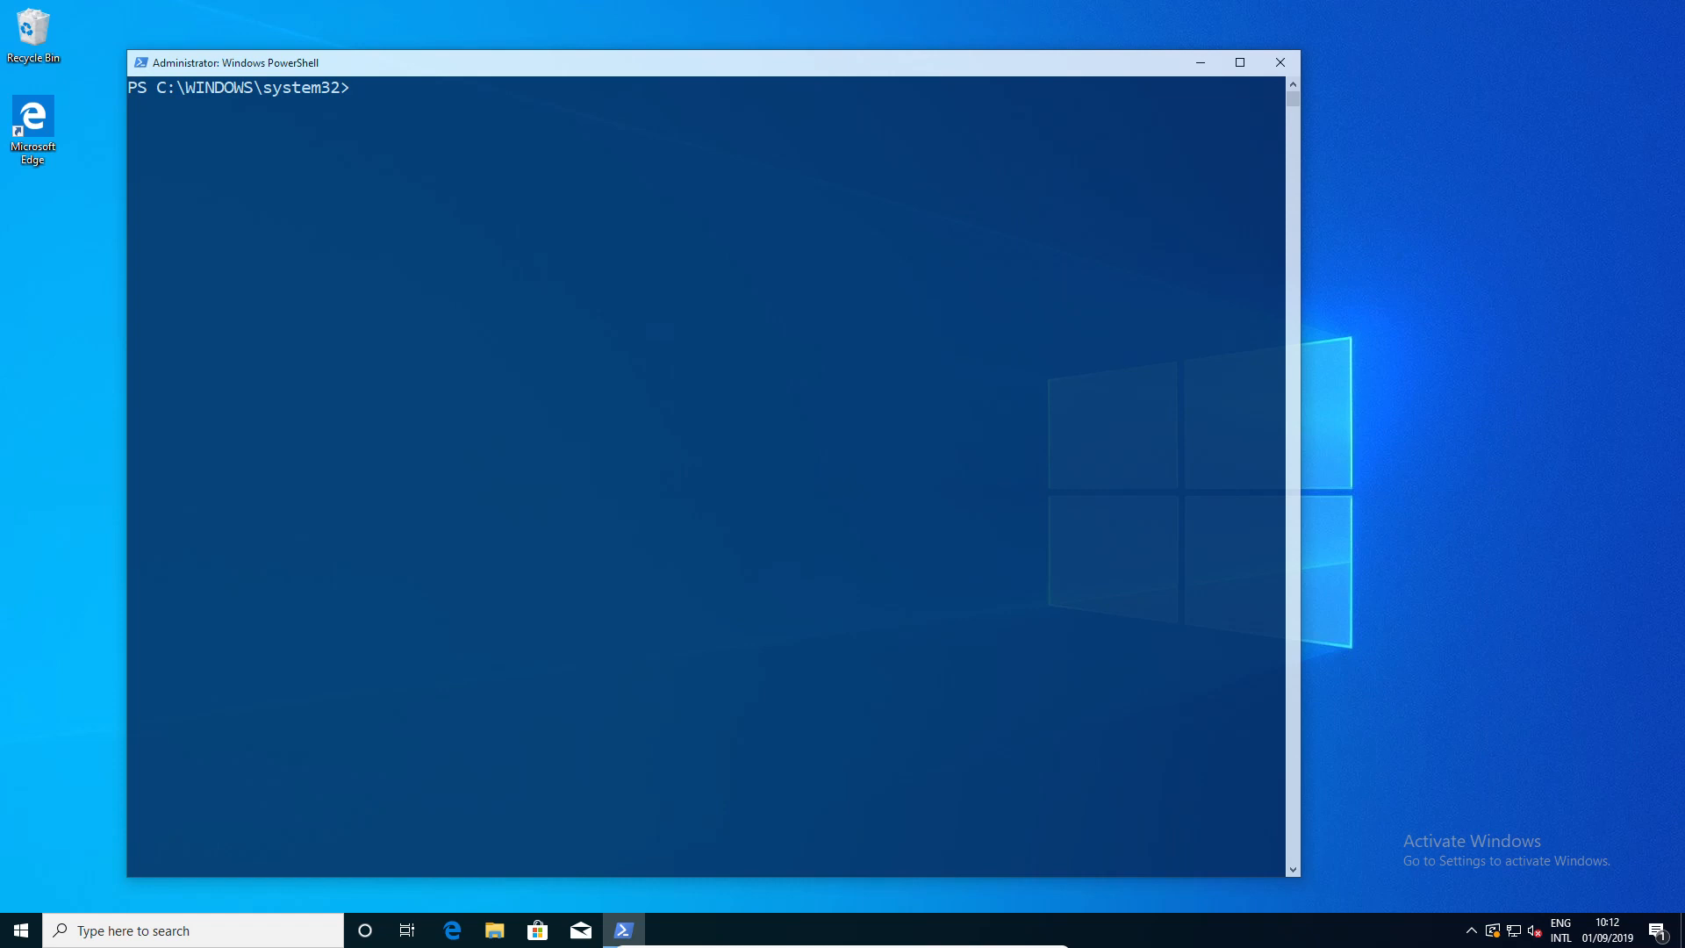
# - Recreate My Storage Pool with -ResiliencySettingNameDefault Parity, discarding a stray file-name completion
pyautogui.write('$s = Get-StorageSubSystem')
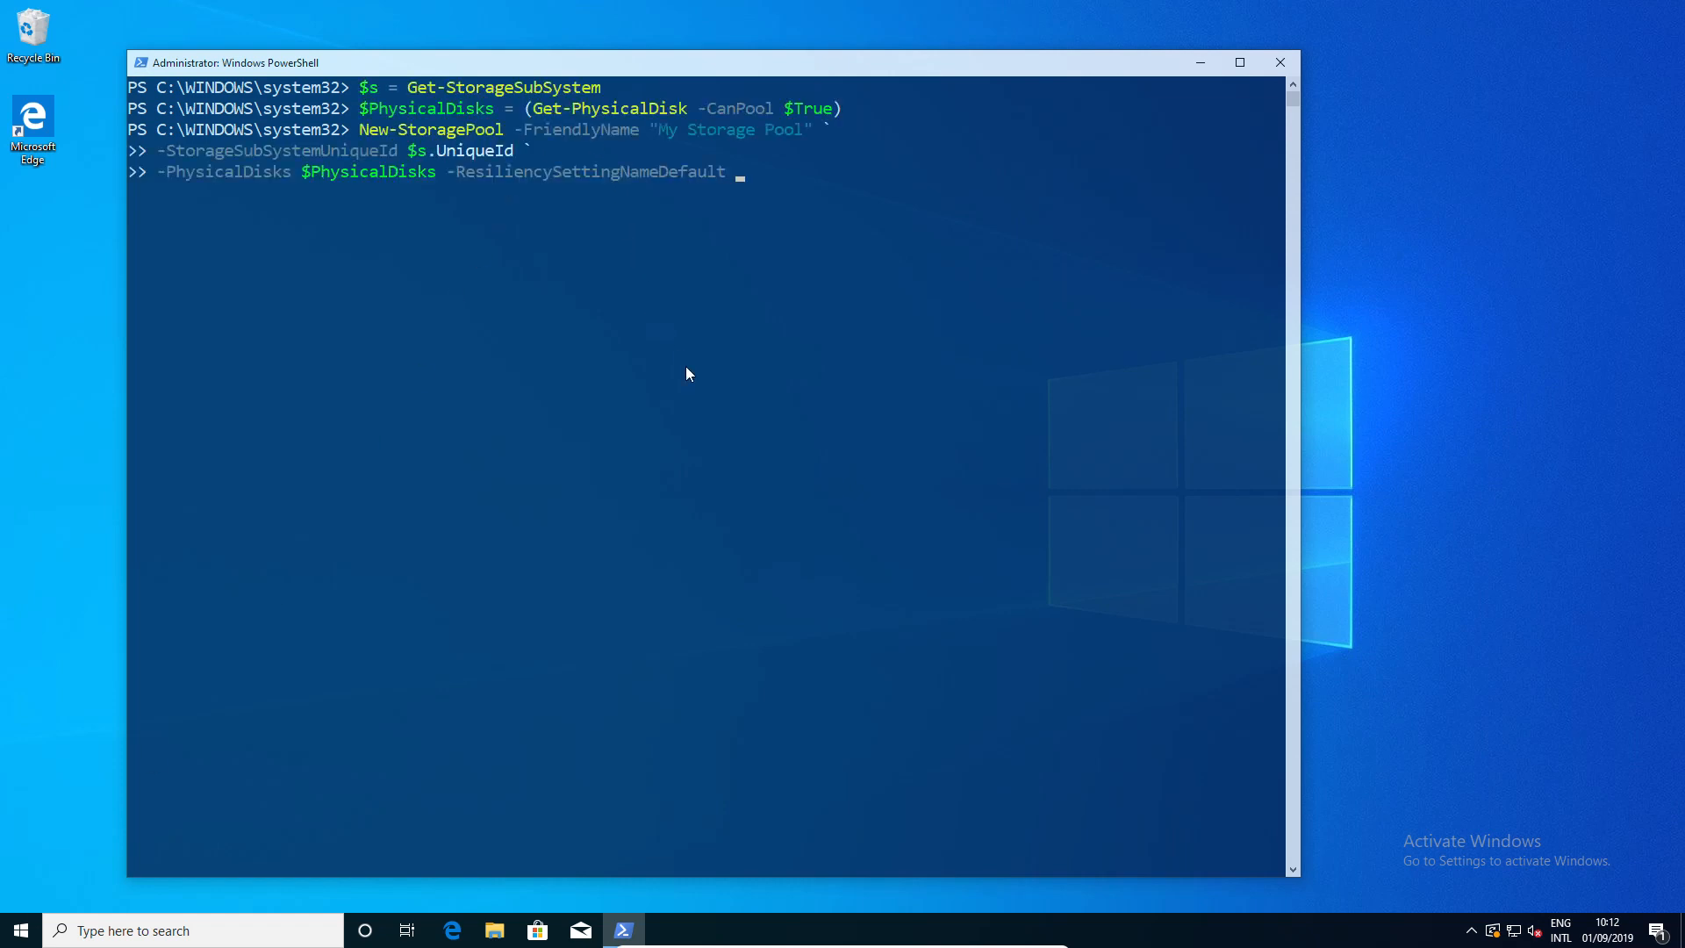
pyautogui.write('.\\@AdvancedKeySettingsNotification.png')
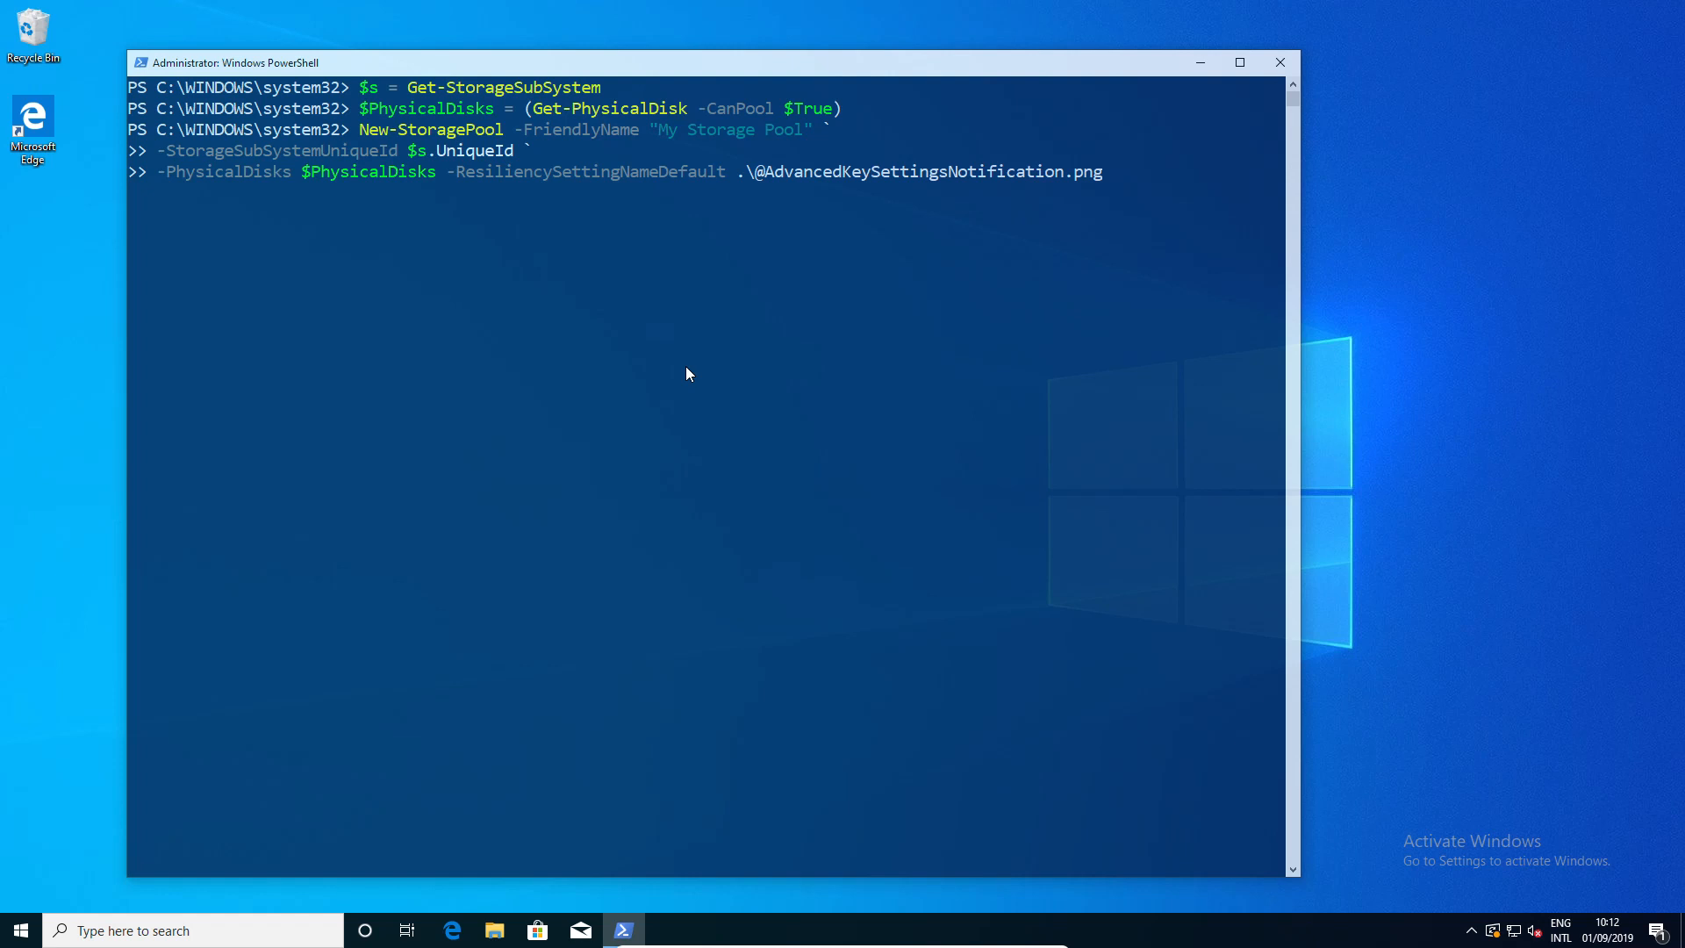
pyautogui.press('BackSpace')
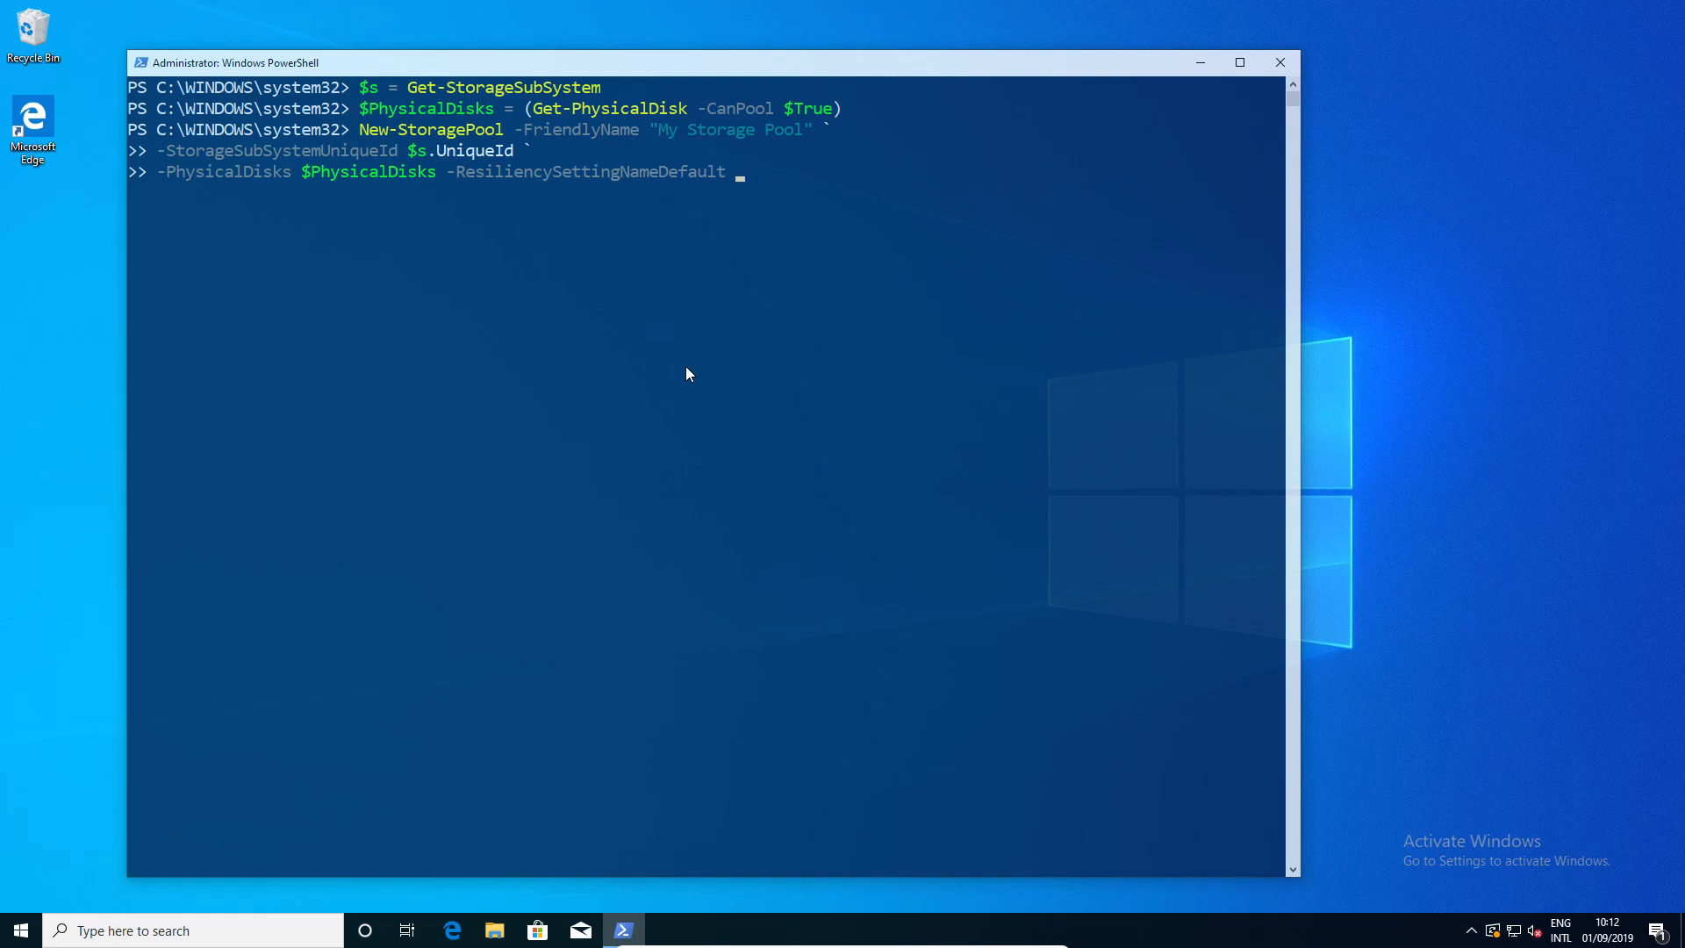
pyautogui.write('Pari')
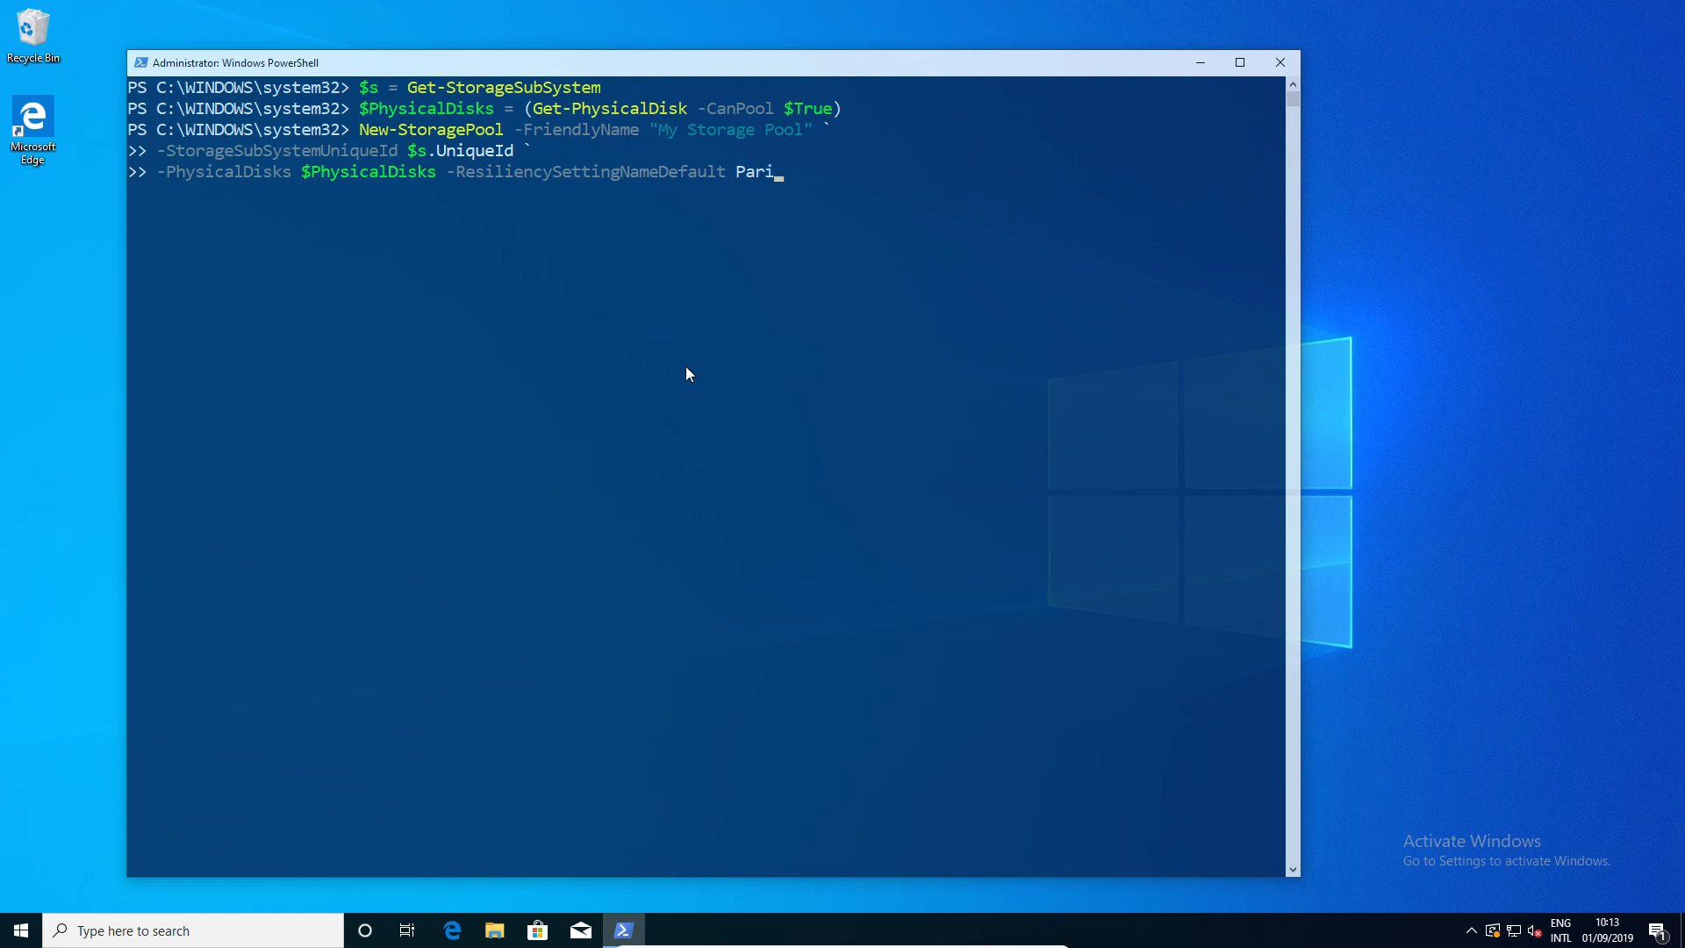
pyautogui.write('ty')
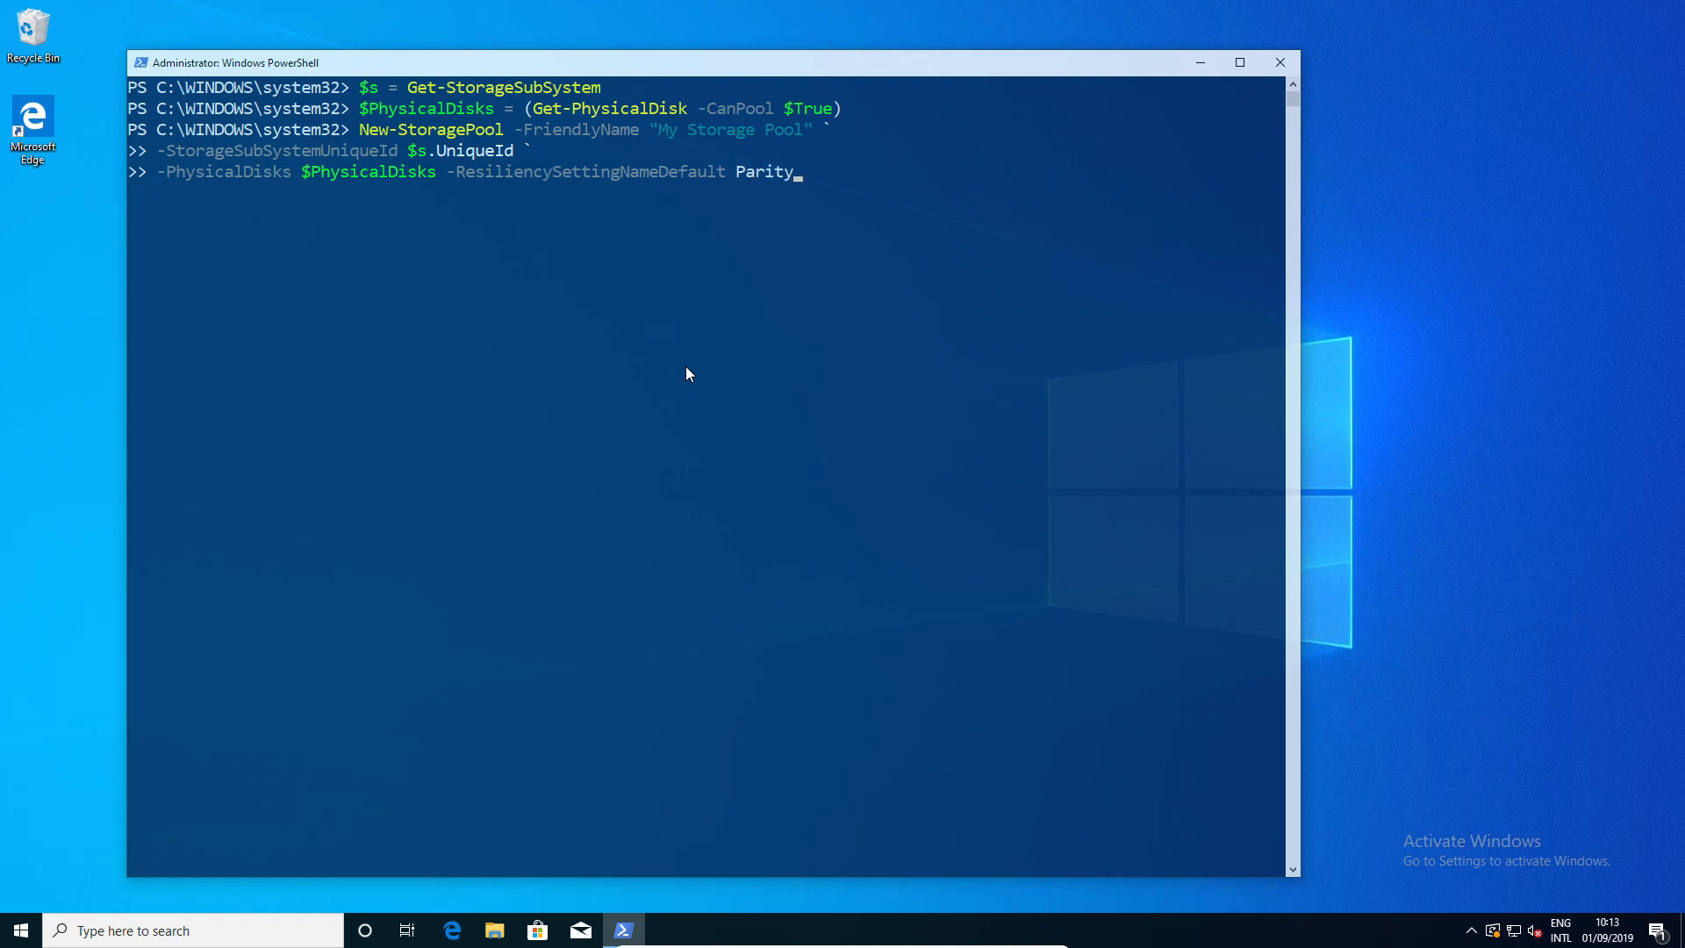
pyautogui.press('Return')
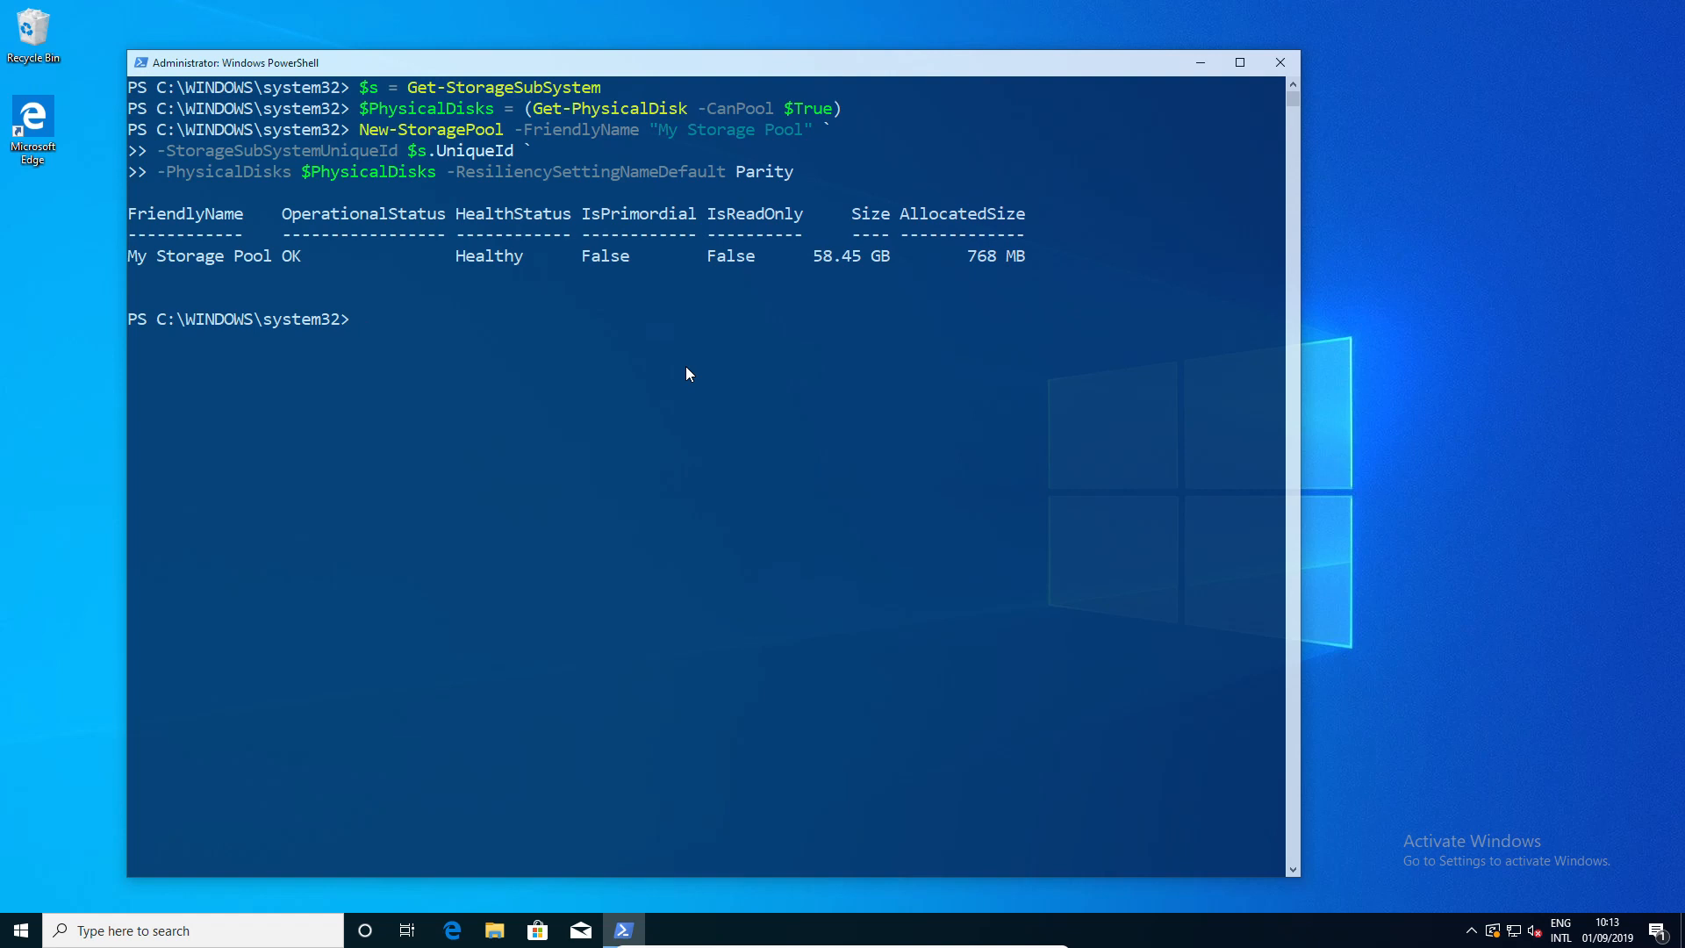
pyautogui.click(19, 930)
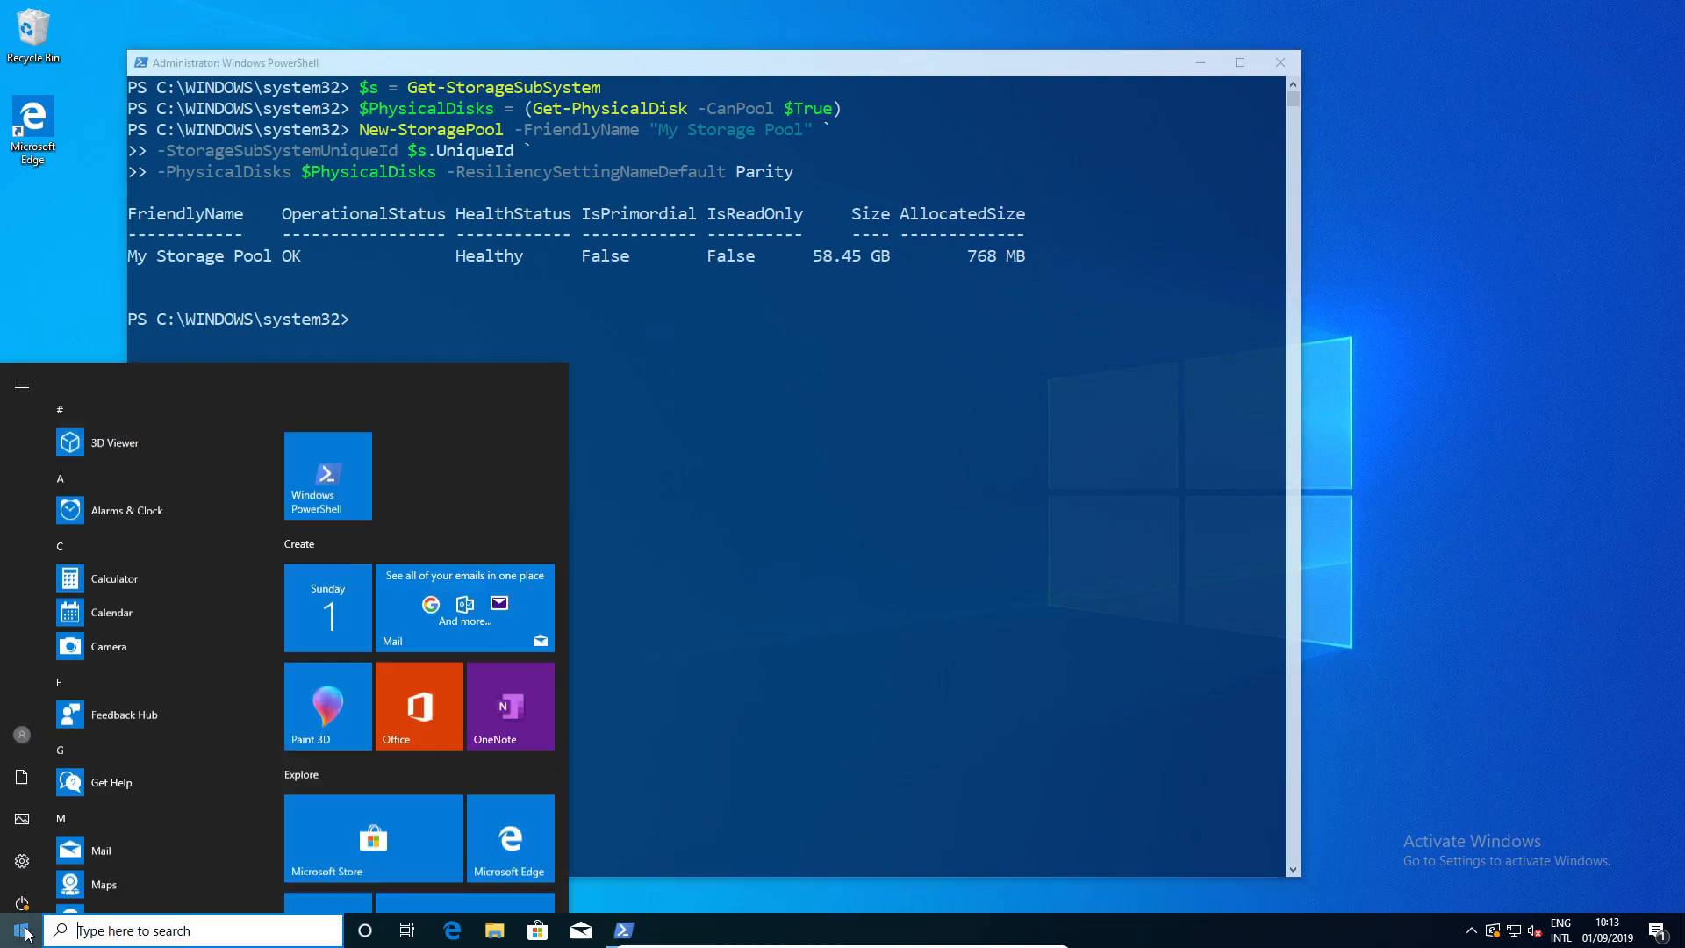
# - Open Storage Spaces from search and expand My Storage Pool's physical drives to review the three 19.7 GB SAS drives
pyautogui.write('stor')
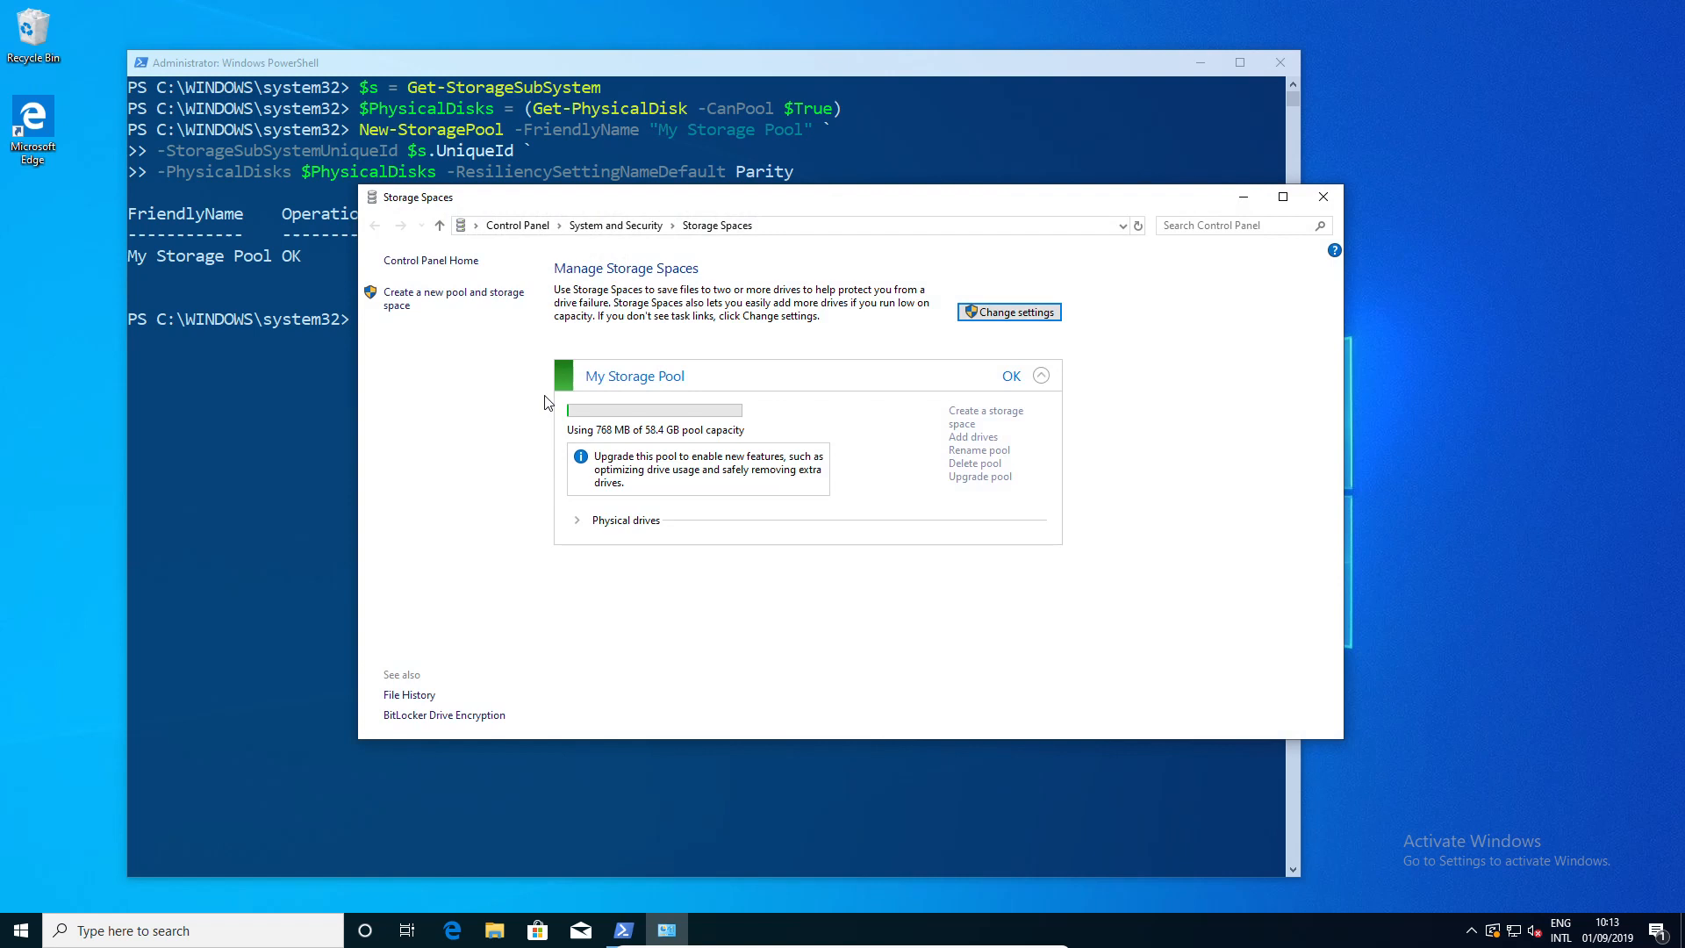
pyautogui.moveTo(621, 522)
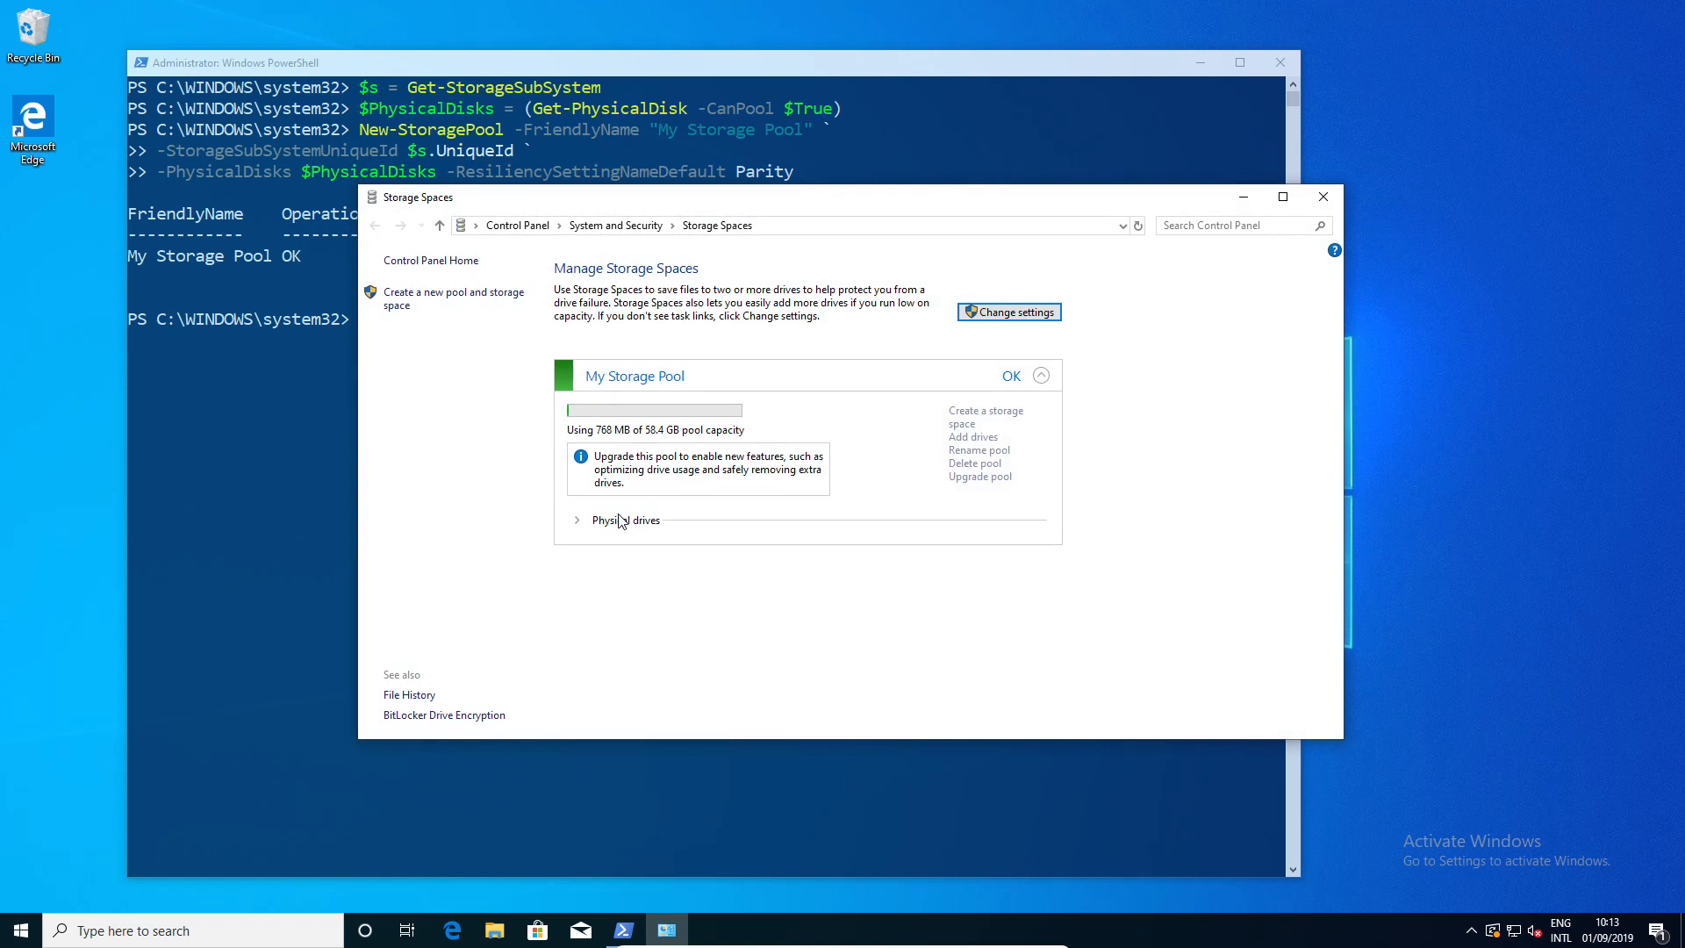
pyautogui.click(576, 521)
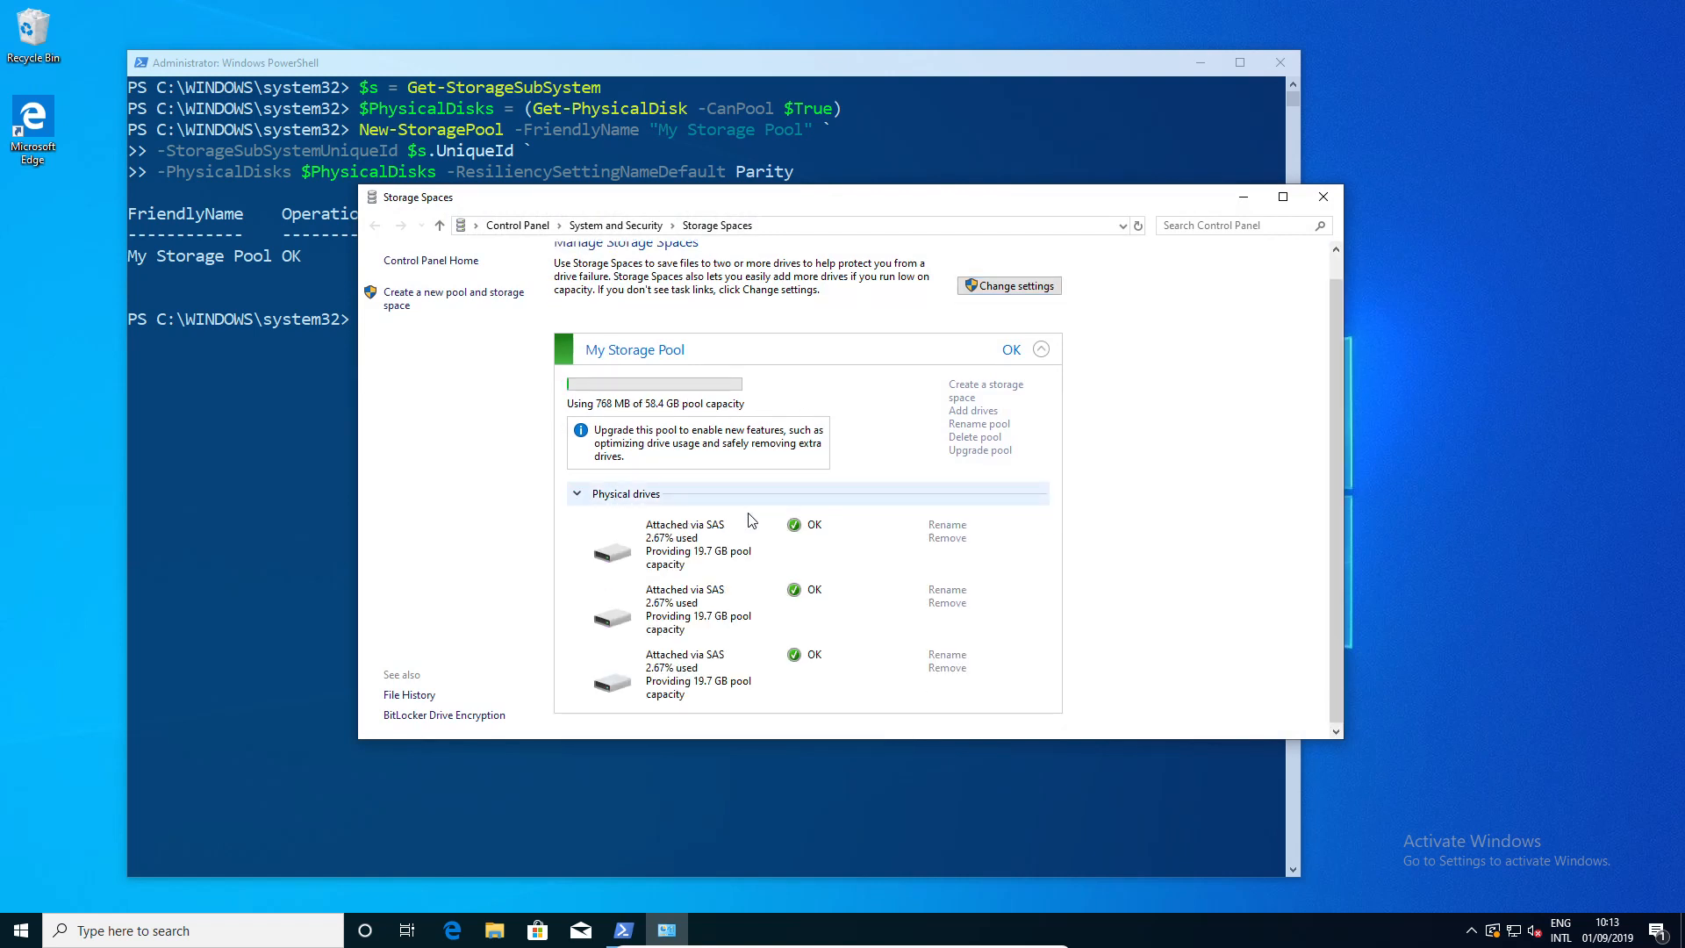
pyautogui.moveTo(753, 611)
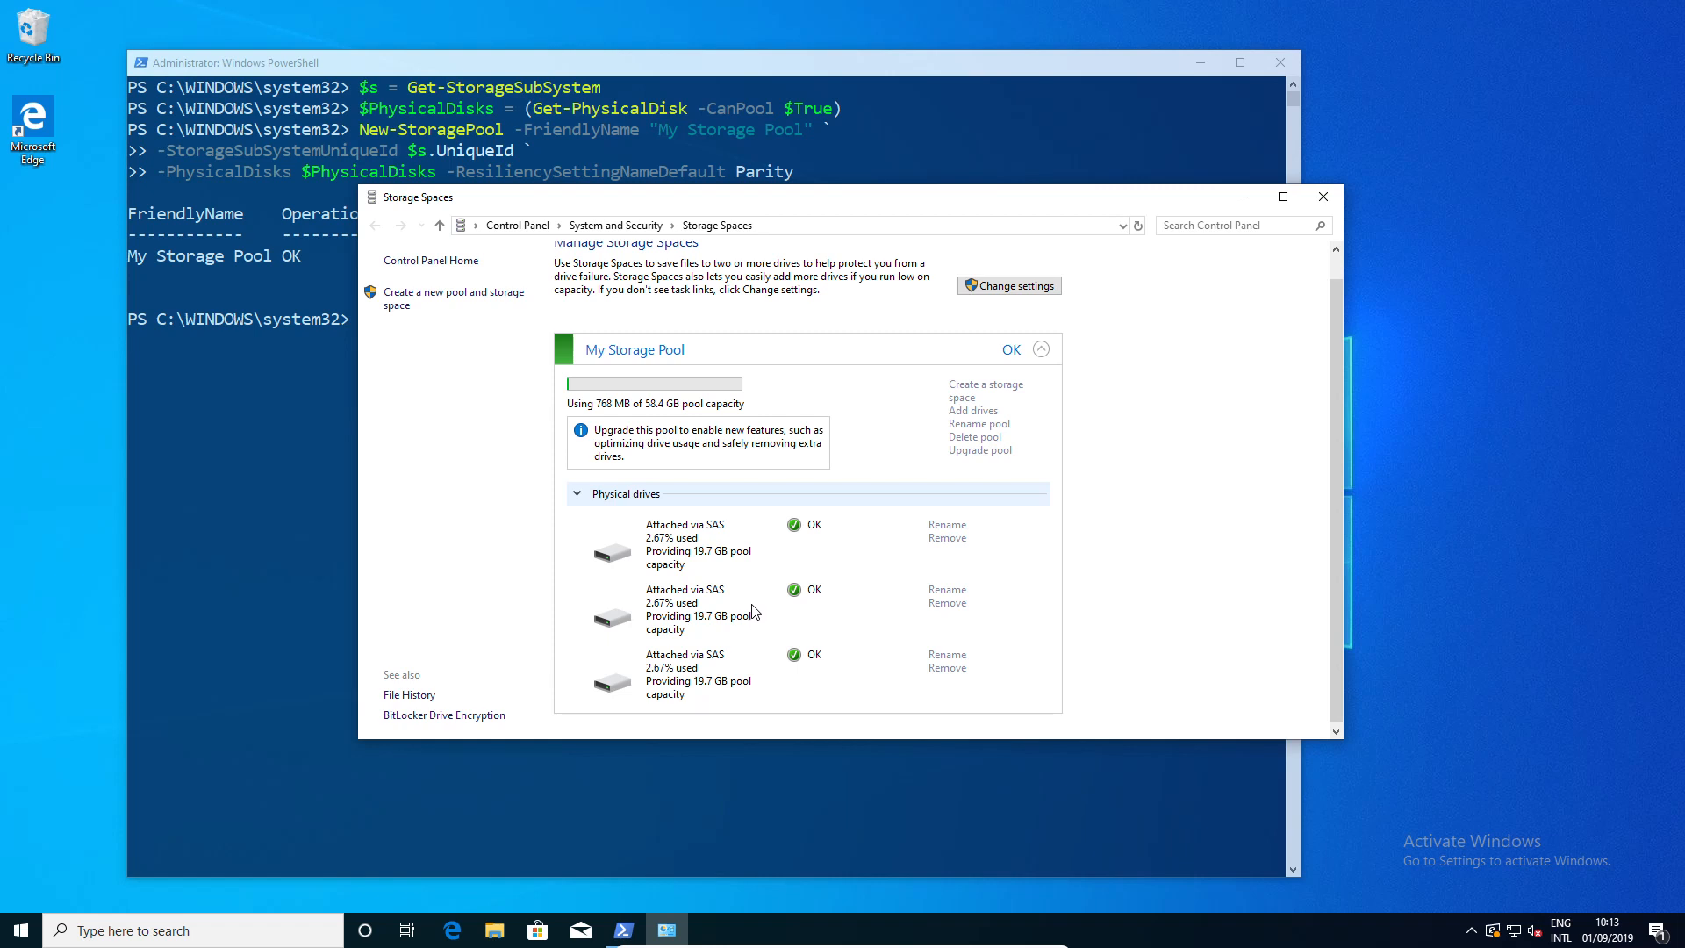
pyautogui.moveTo(634, 360)
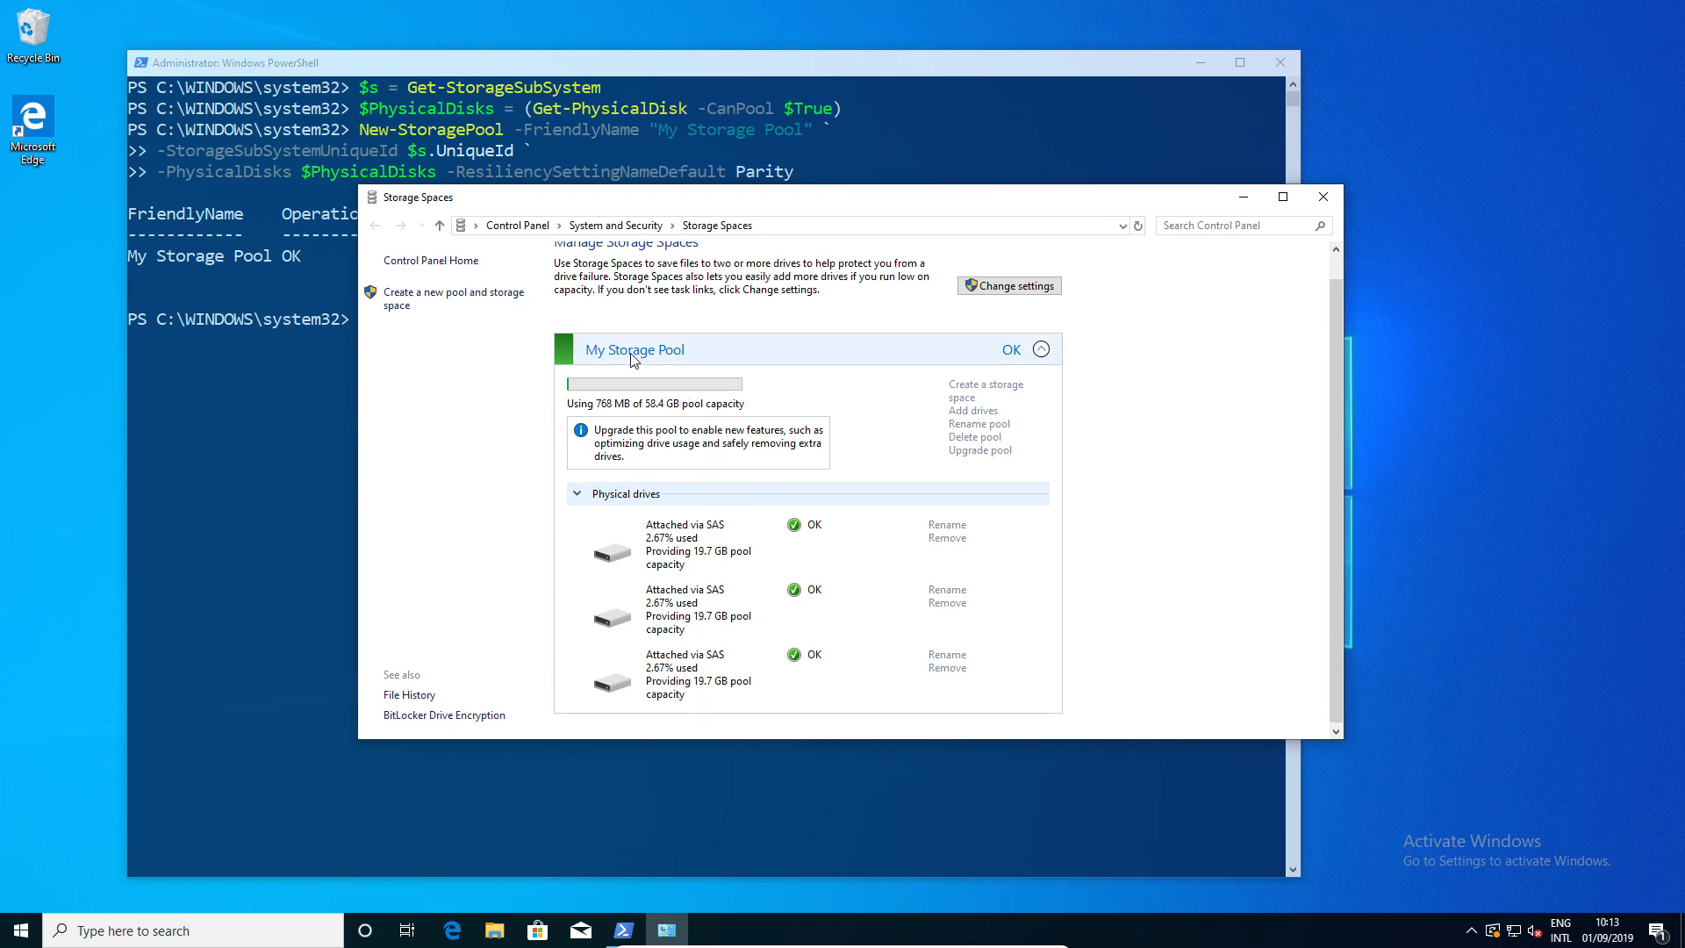
pyautogui.scroll(3)
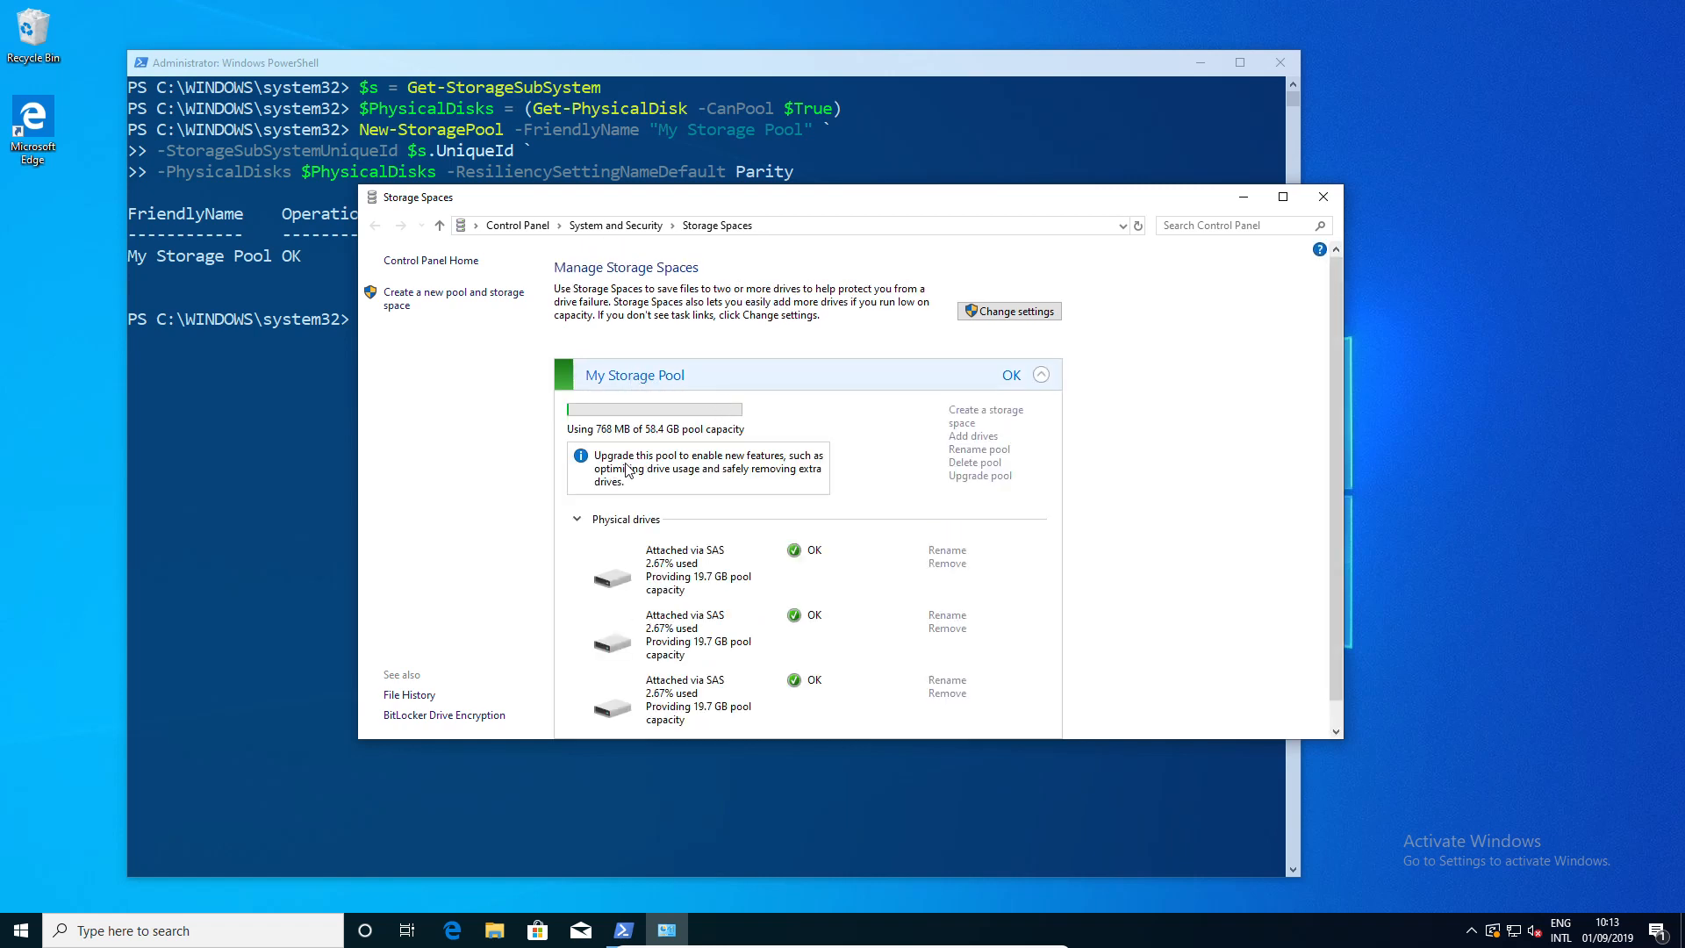
pyautogui.moveTo(772, 483)
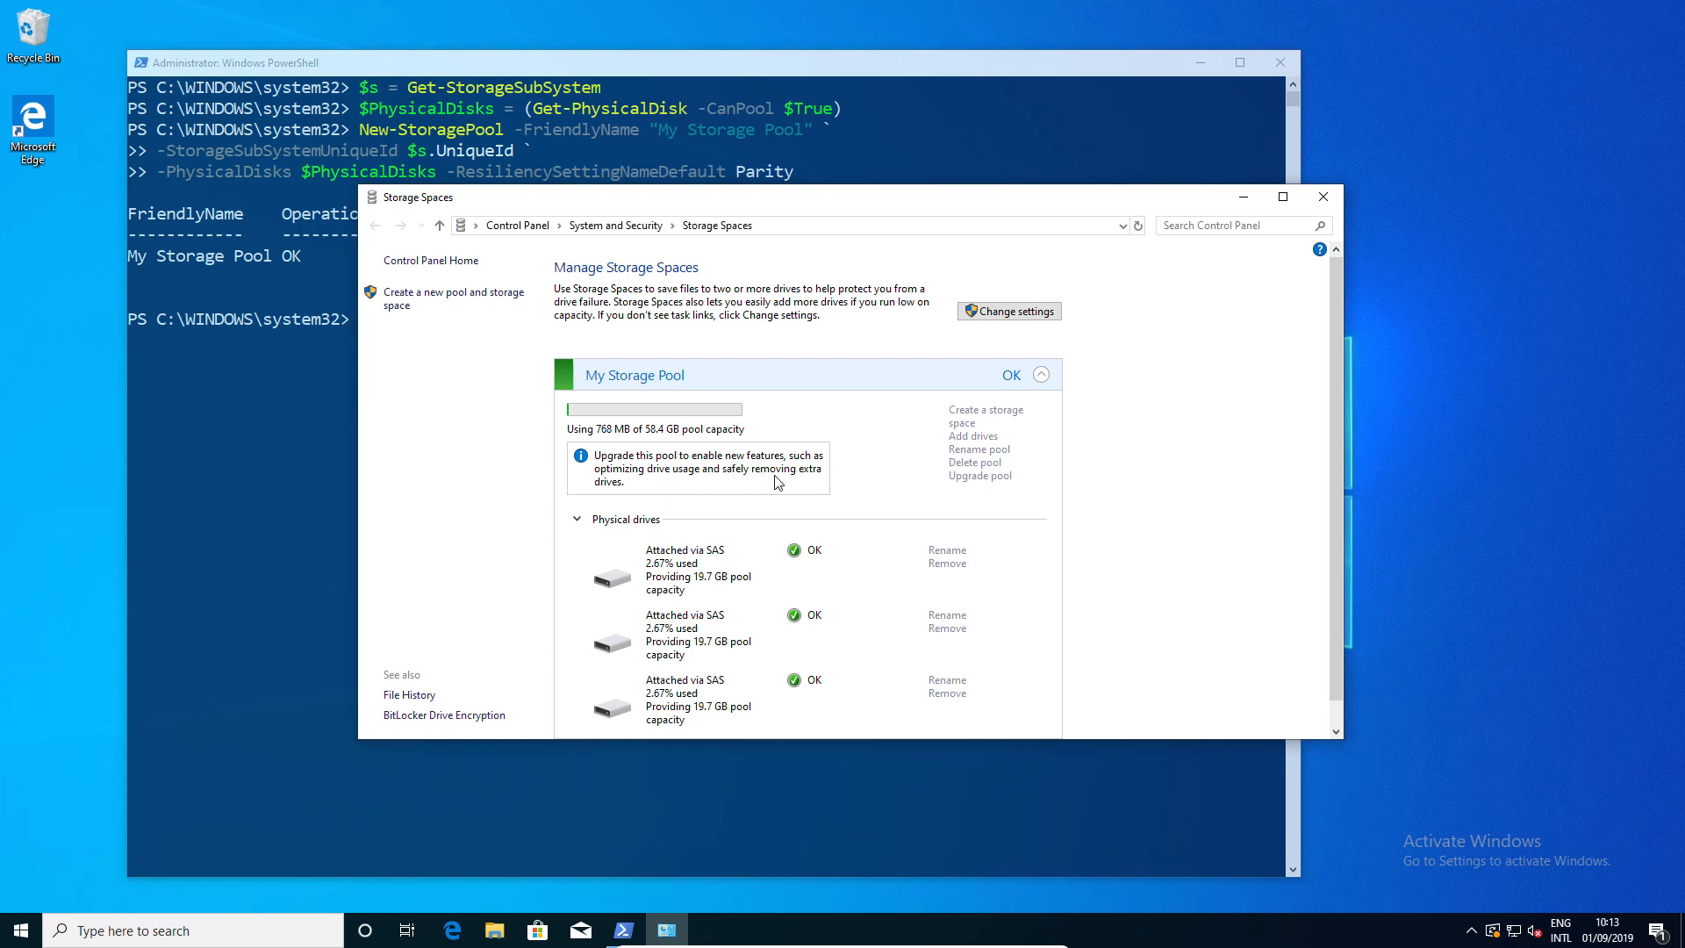
pyautogui.moveTo(670, 578)
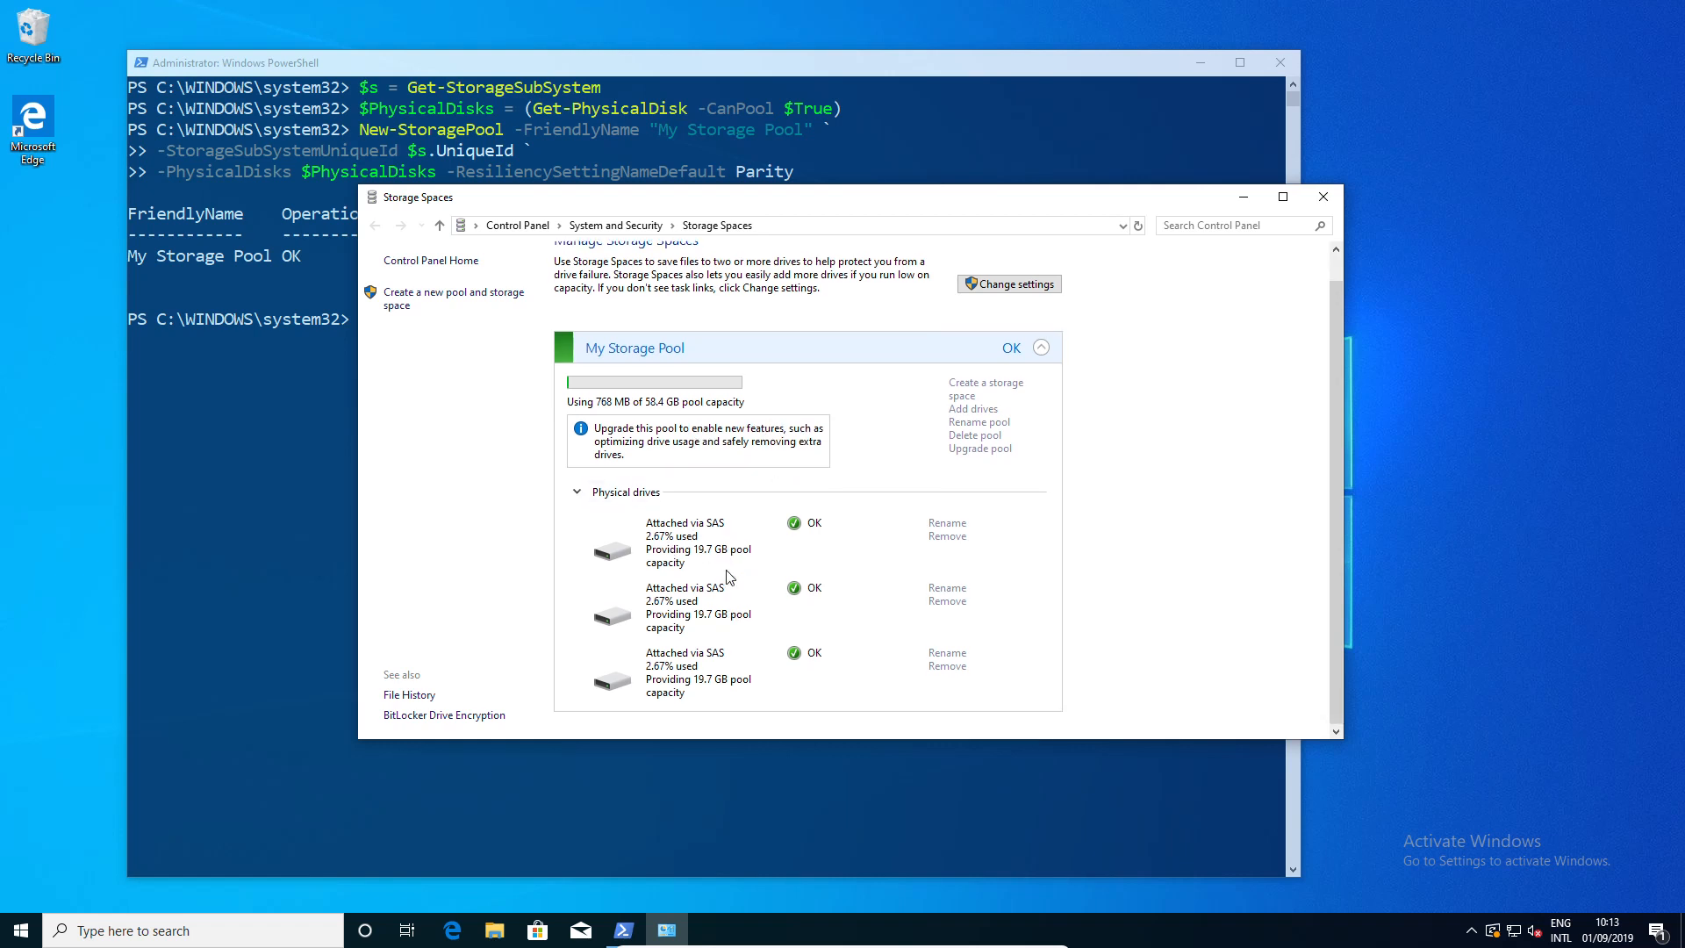
pyautogui.moveTo(495, 930)
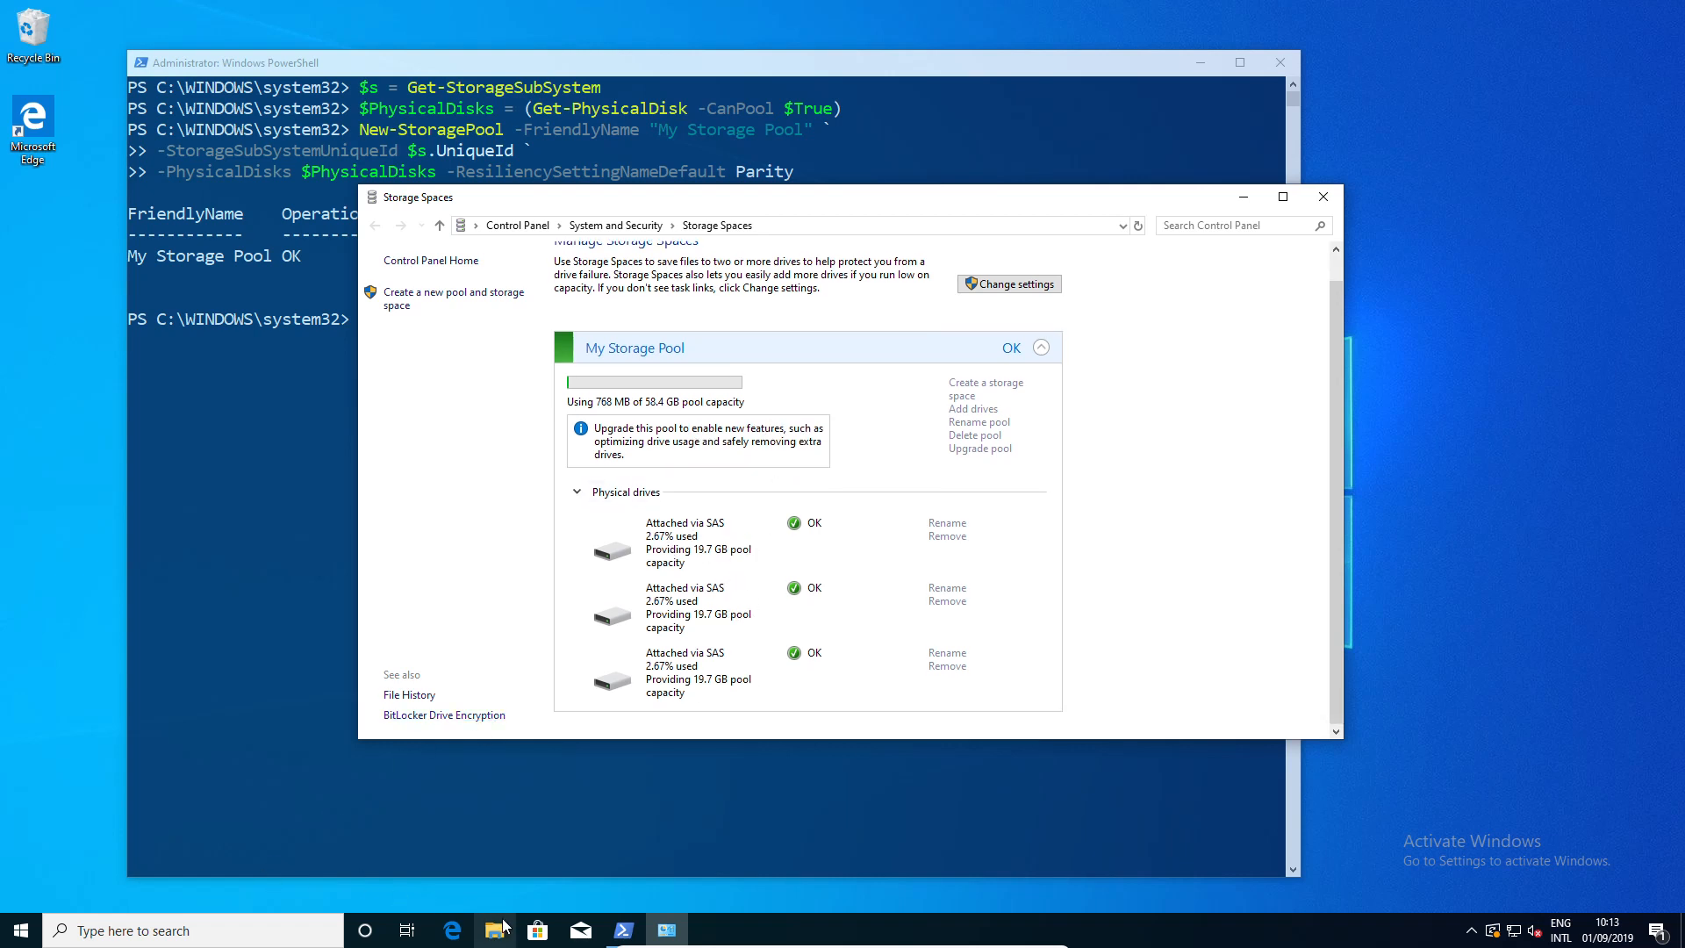
# - Browse This PC > Local Disk (C:) in File Explorer, then close Explorer
pyautogui.click(493, 929)
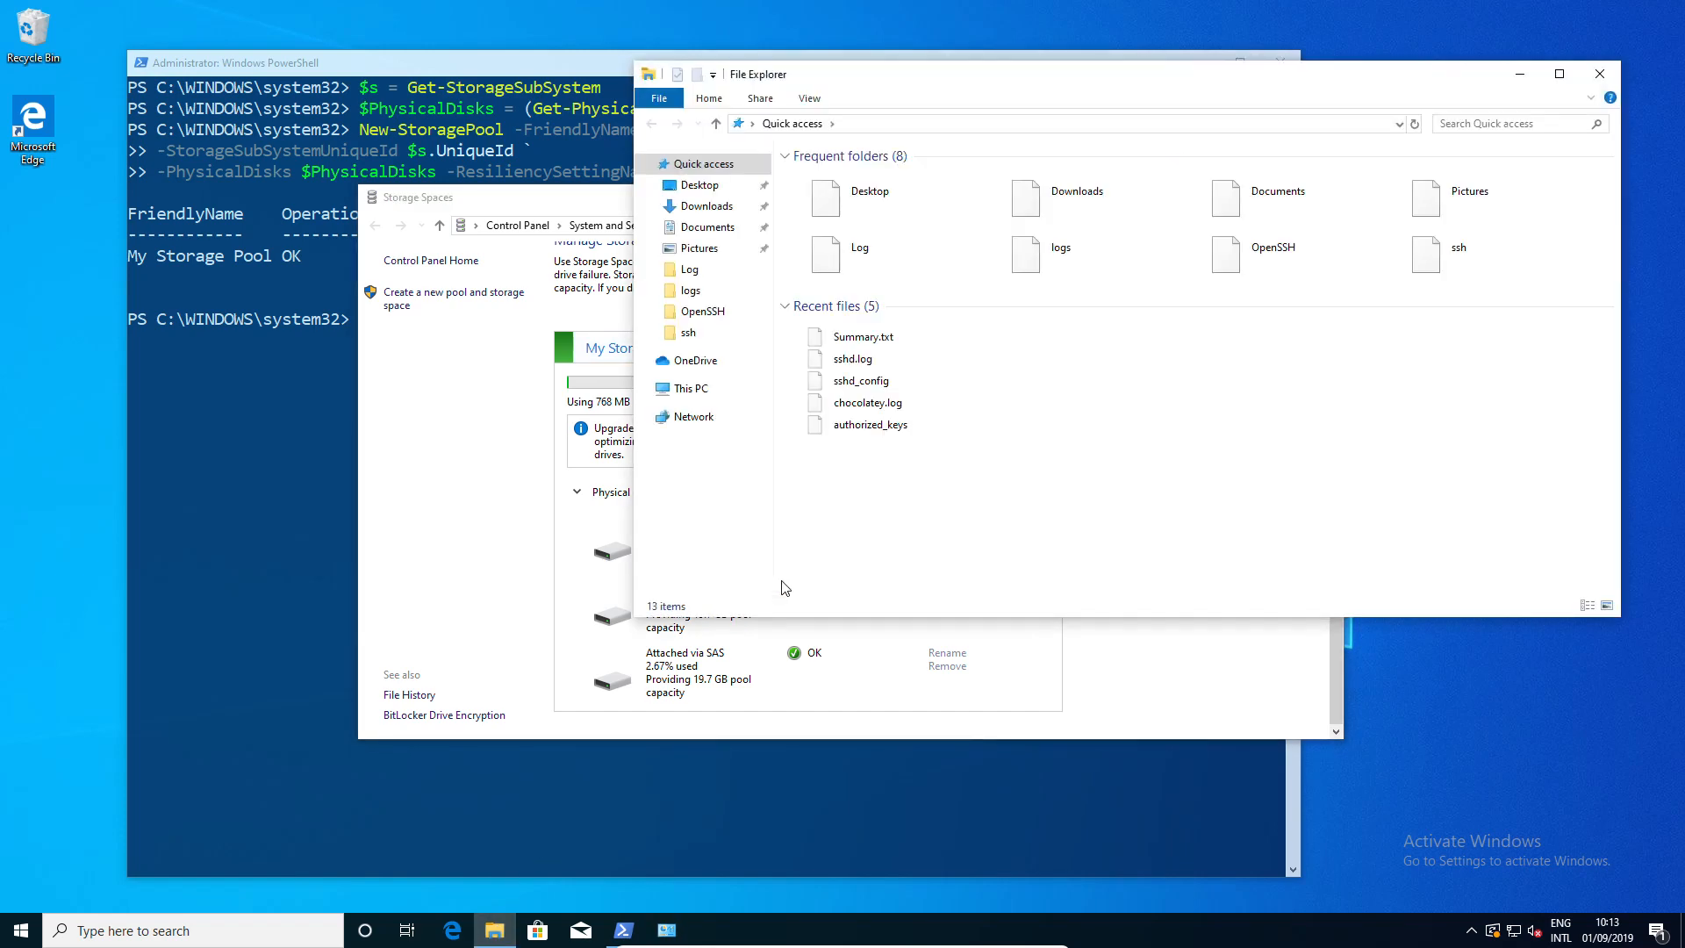
pyautogui.click(690, 388)
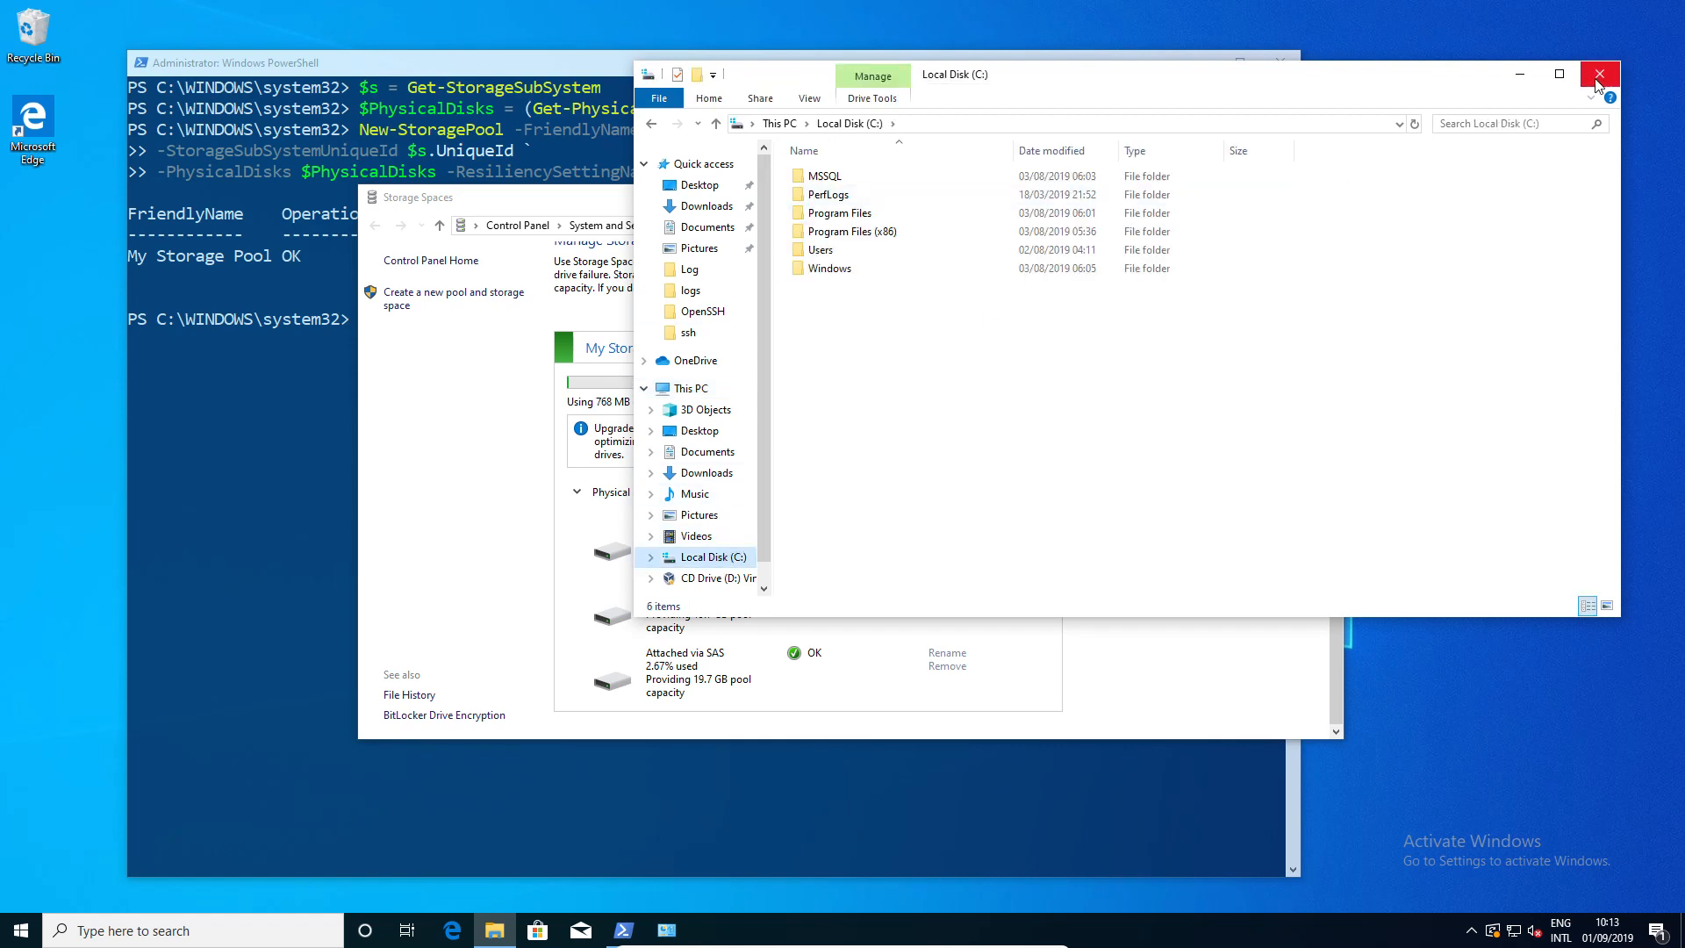
pyautogui.click(1599, 74)
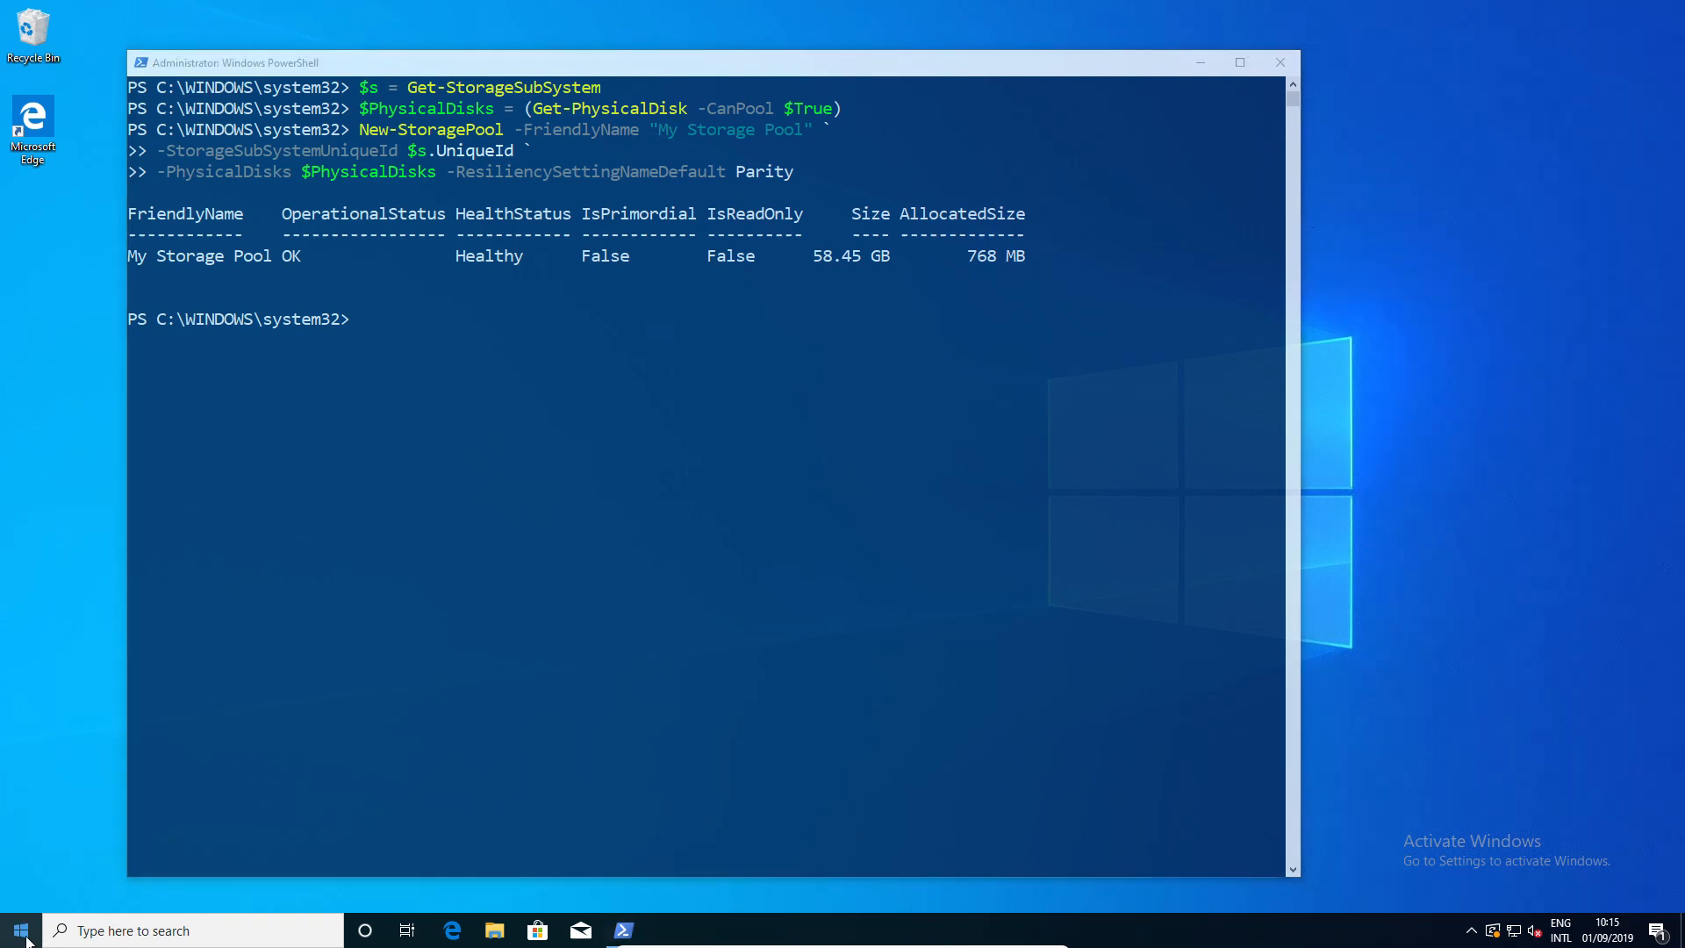
pyautogui.click(666, 930)
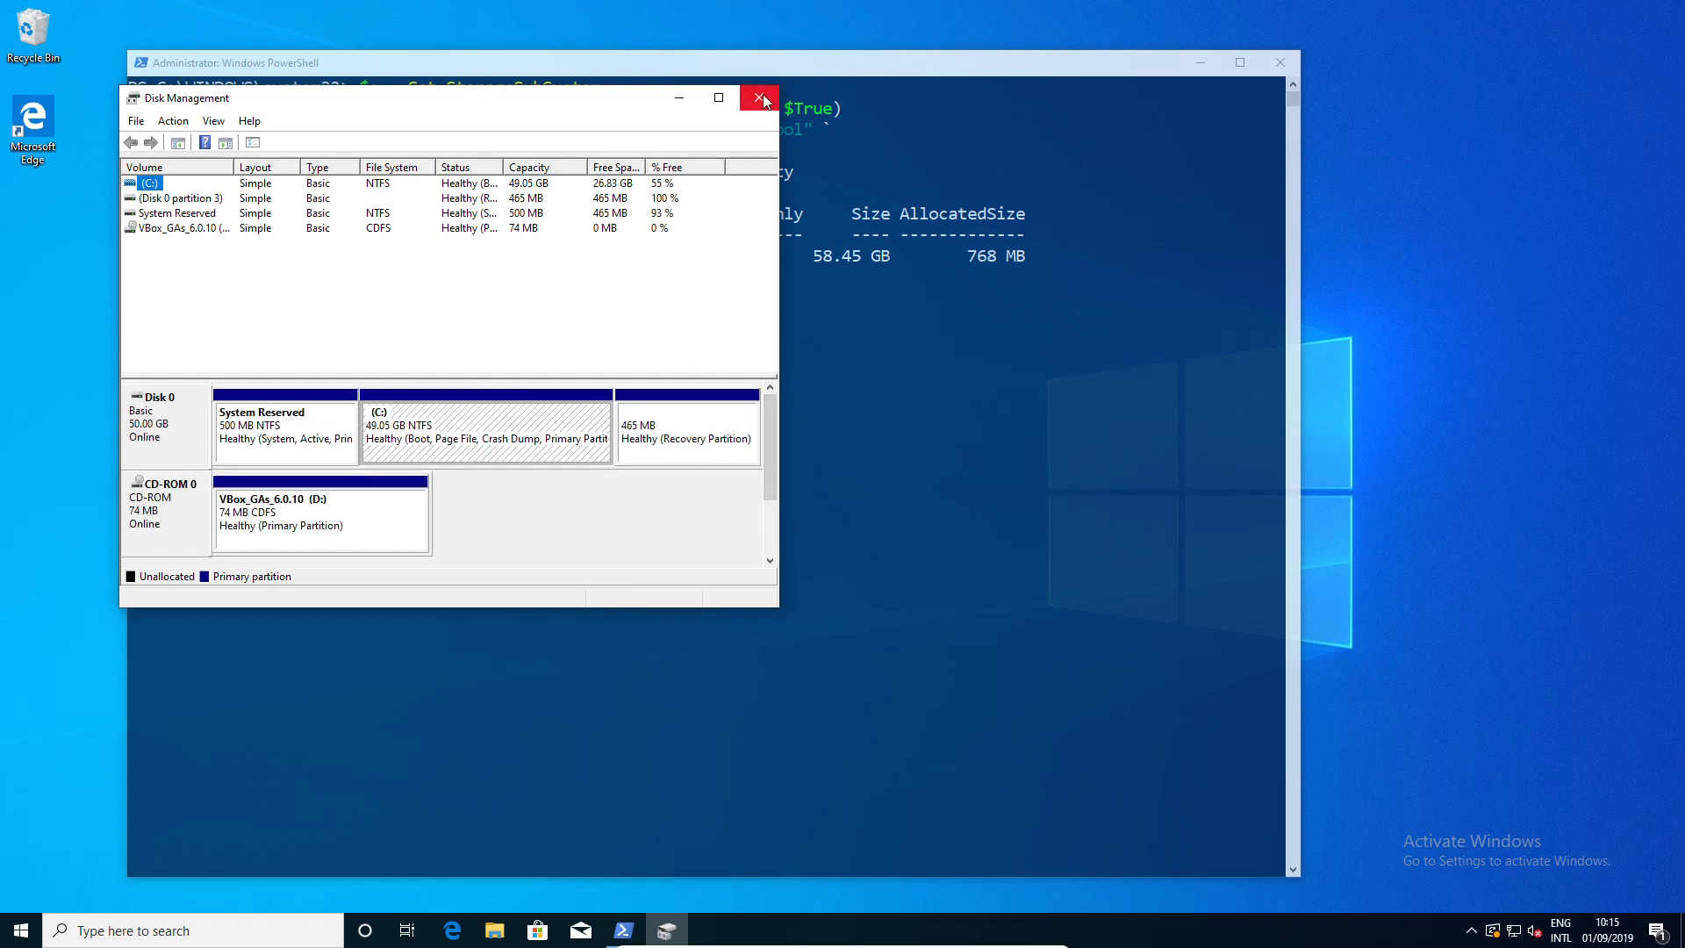
pyautogui.click(758, 98)
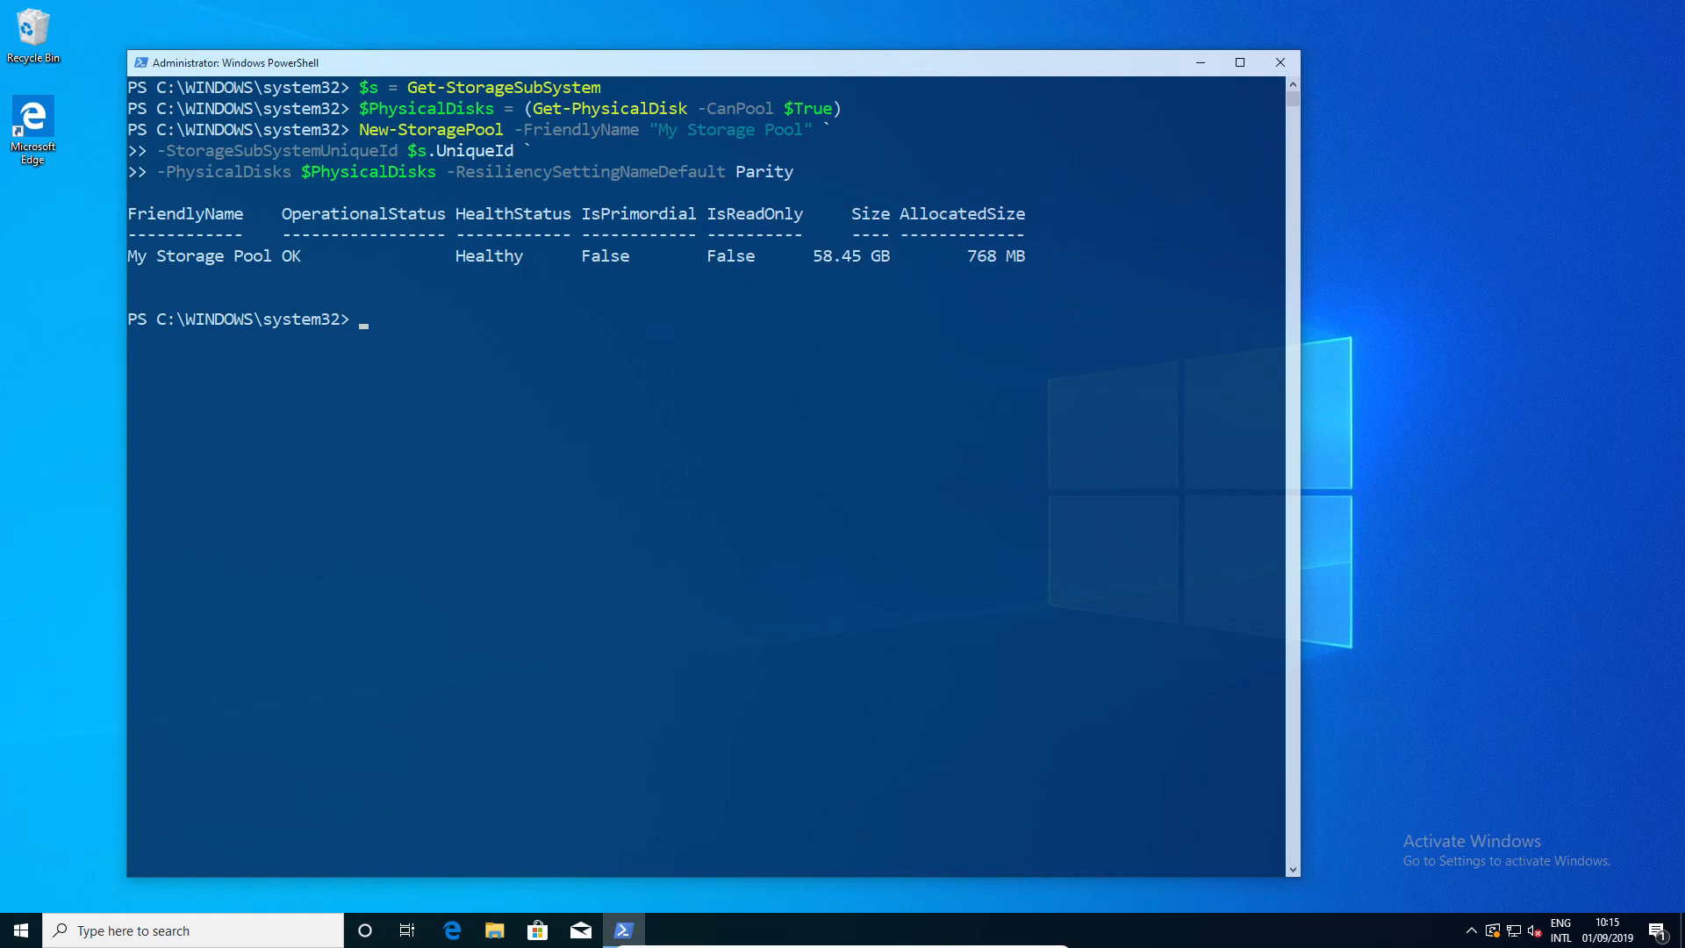
# - Run New-VirtualDisk -FriendlyName Data -StoragePoolFriendlyName "My Storage Pool" -UseMaximumSize after clearing the screen
pyautogui.write('c')
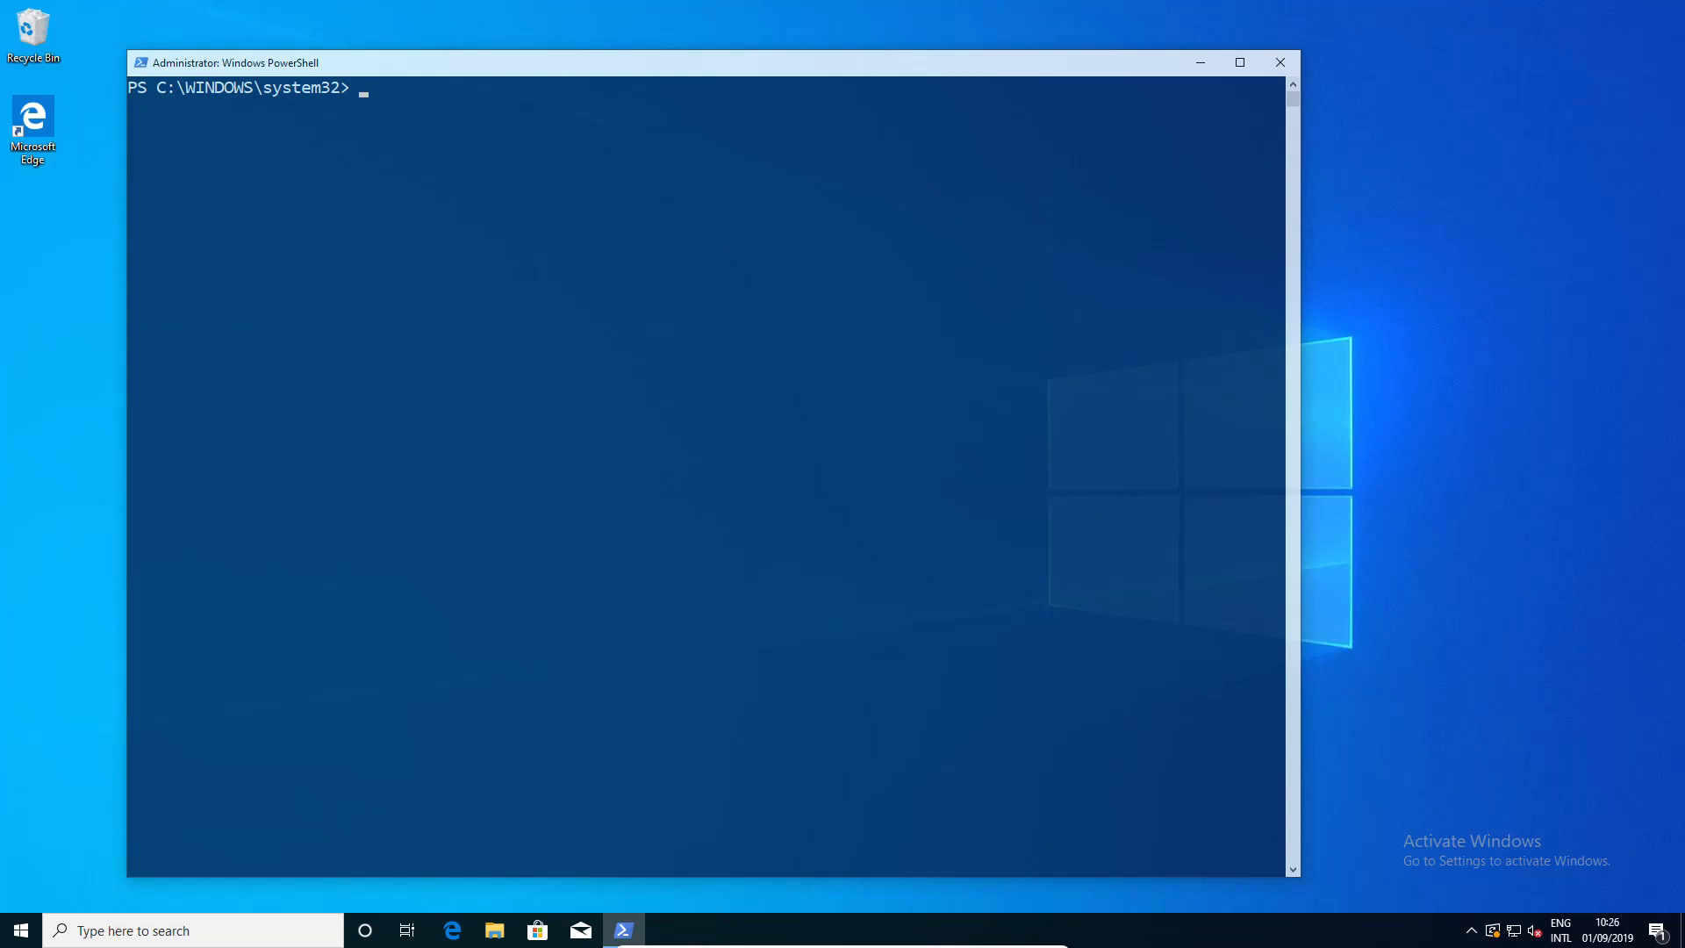
pyautogui.write('new')
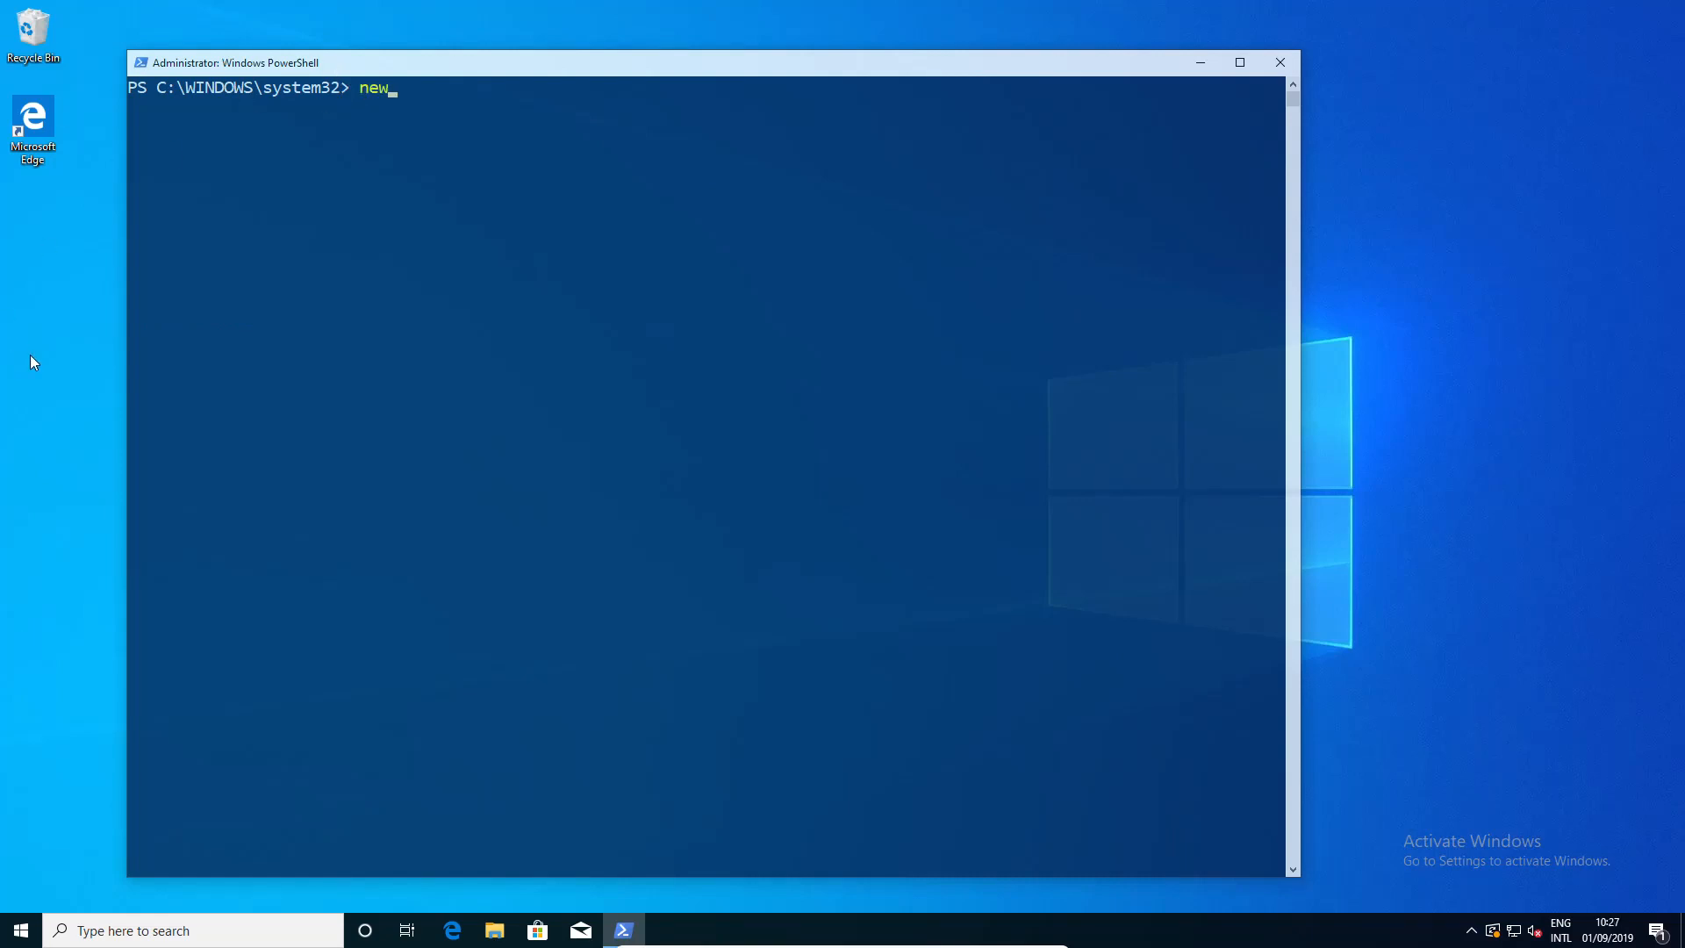
pyautogui.write('-vir')
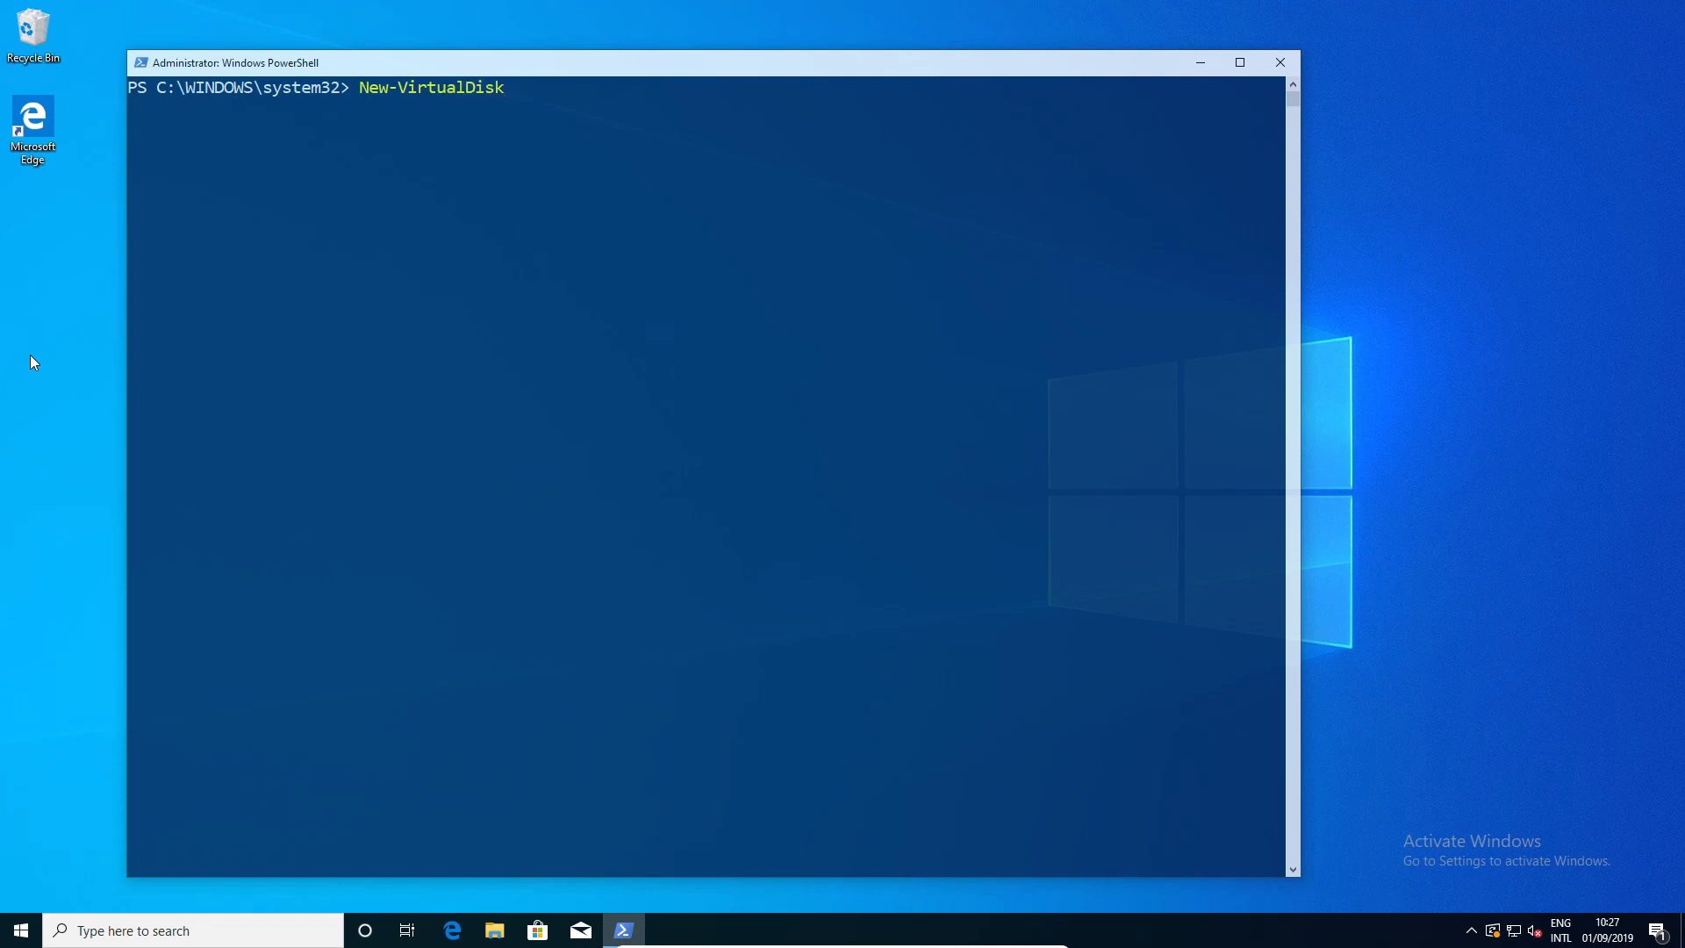
pyautogui.write('-fir')
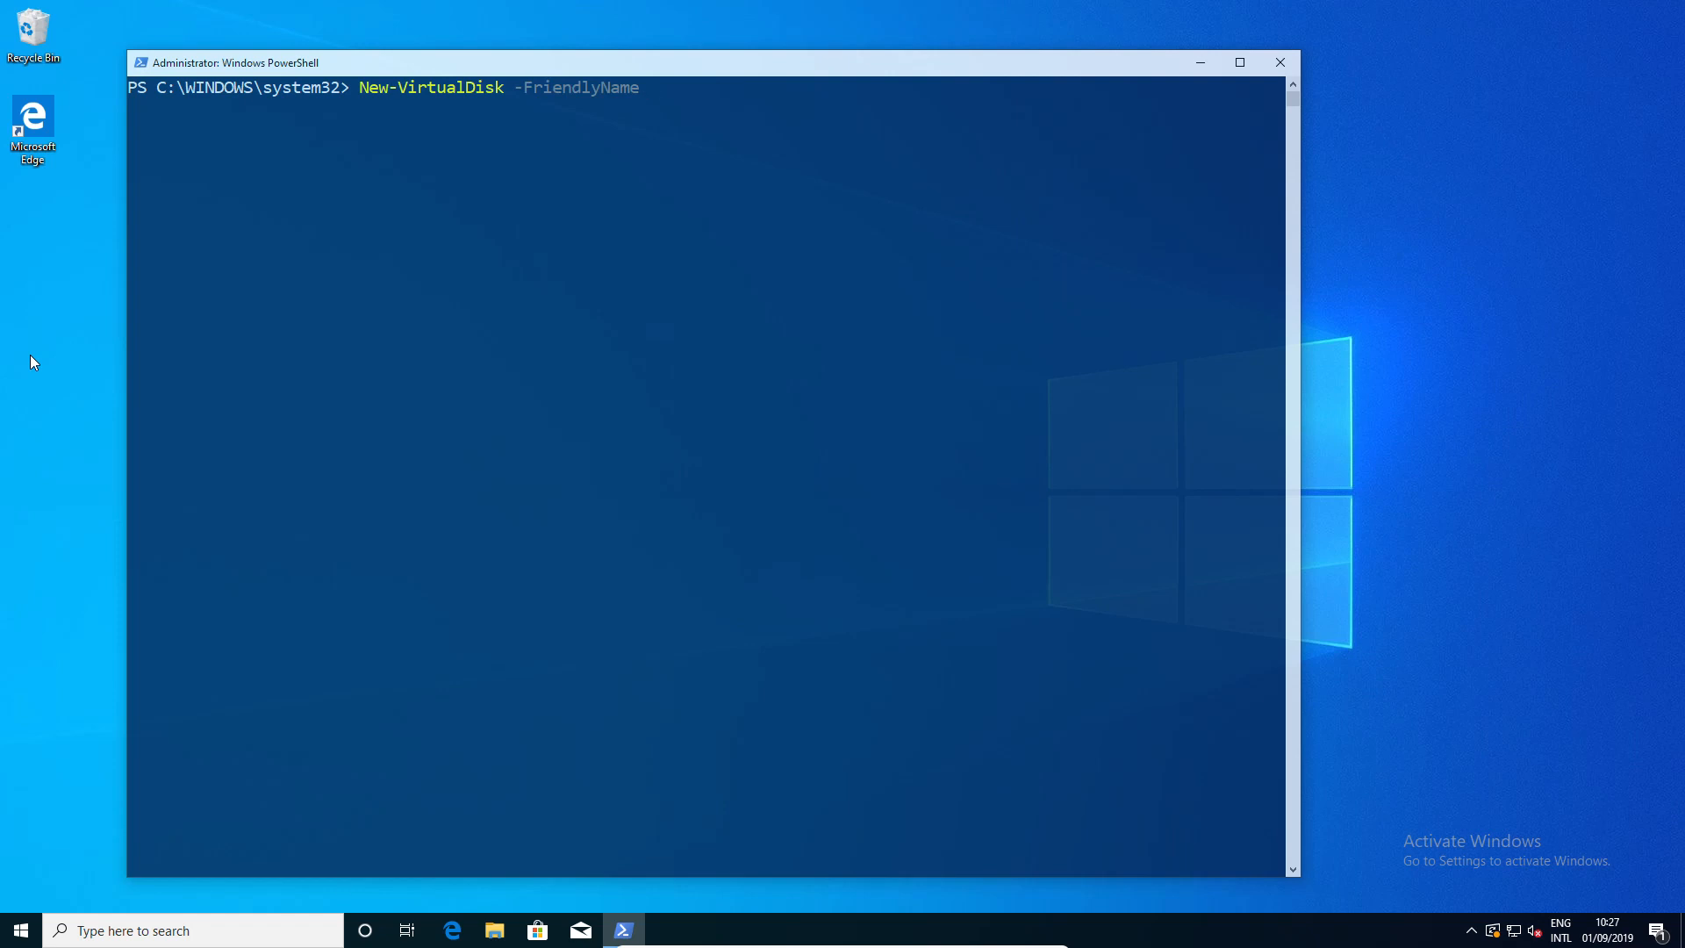
pyautogui.write('Data')
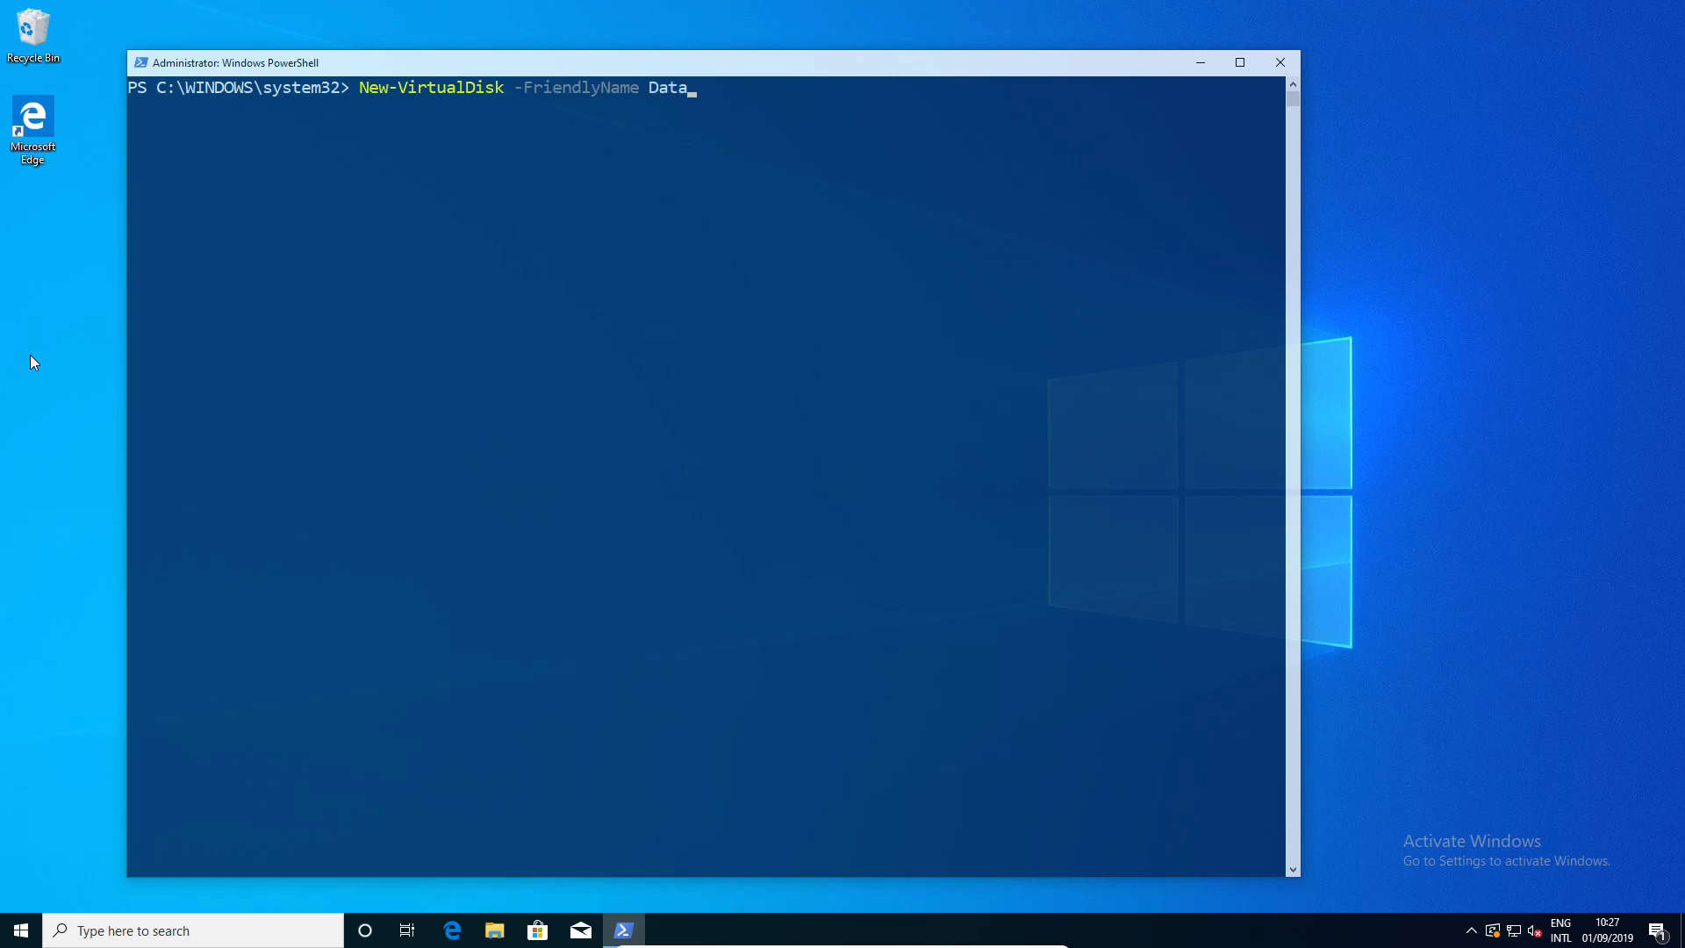
pyautogui.write('-so')
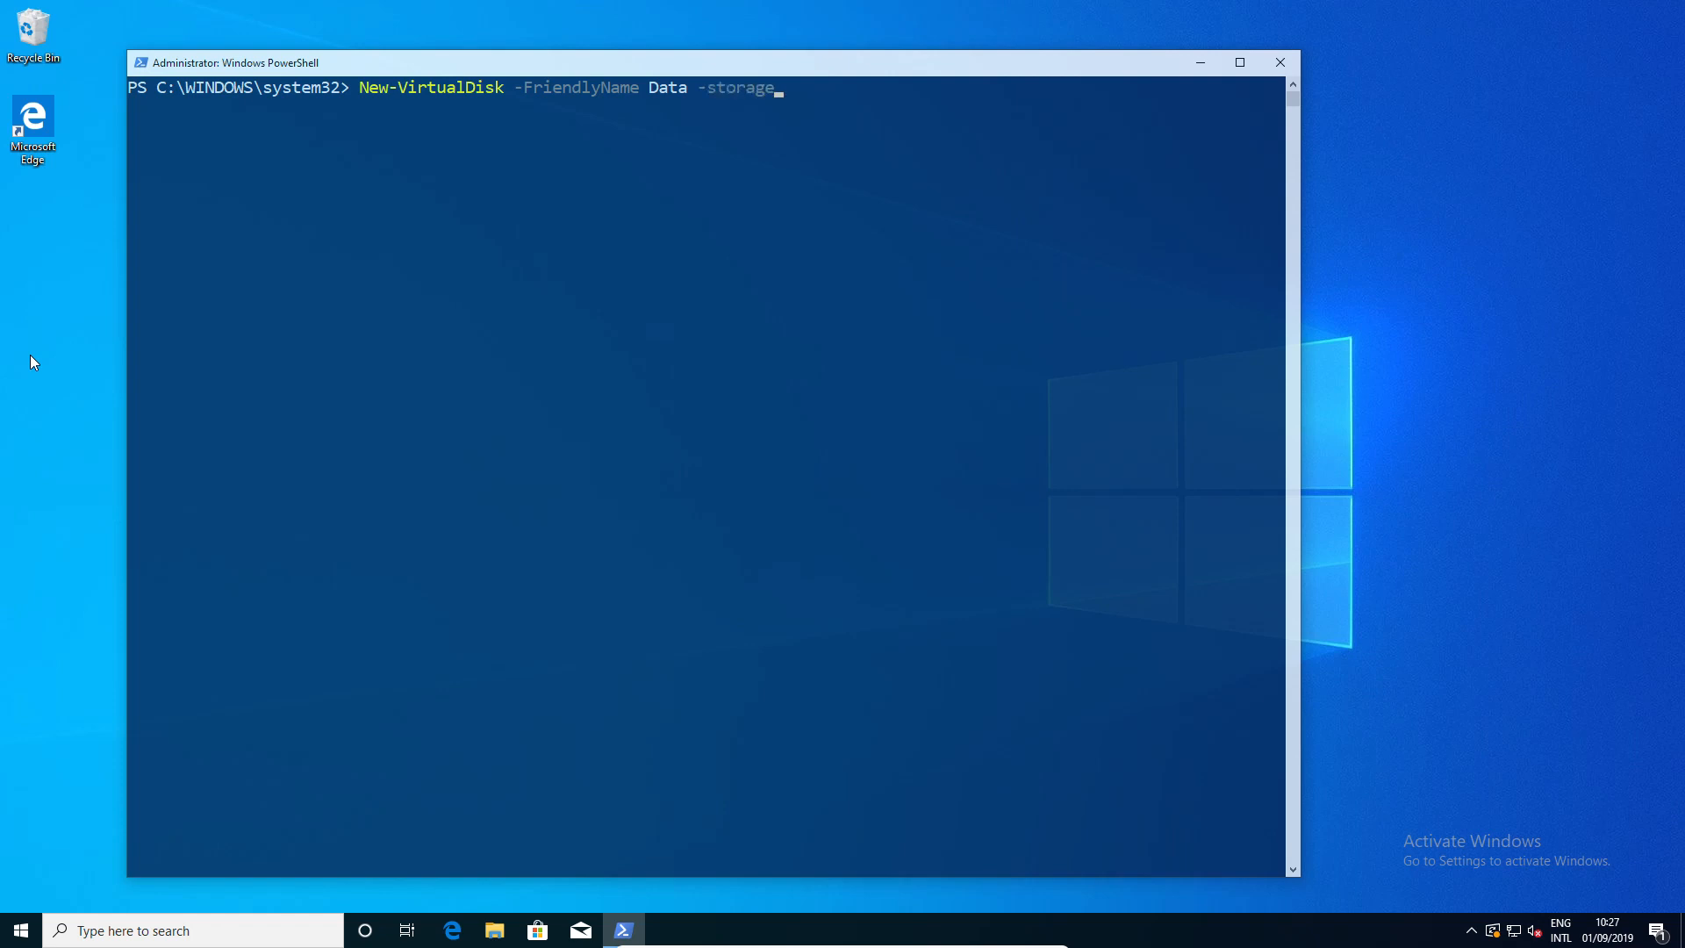
pyautogui.write('poof')
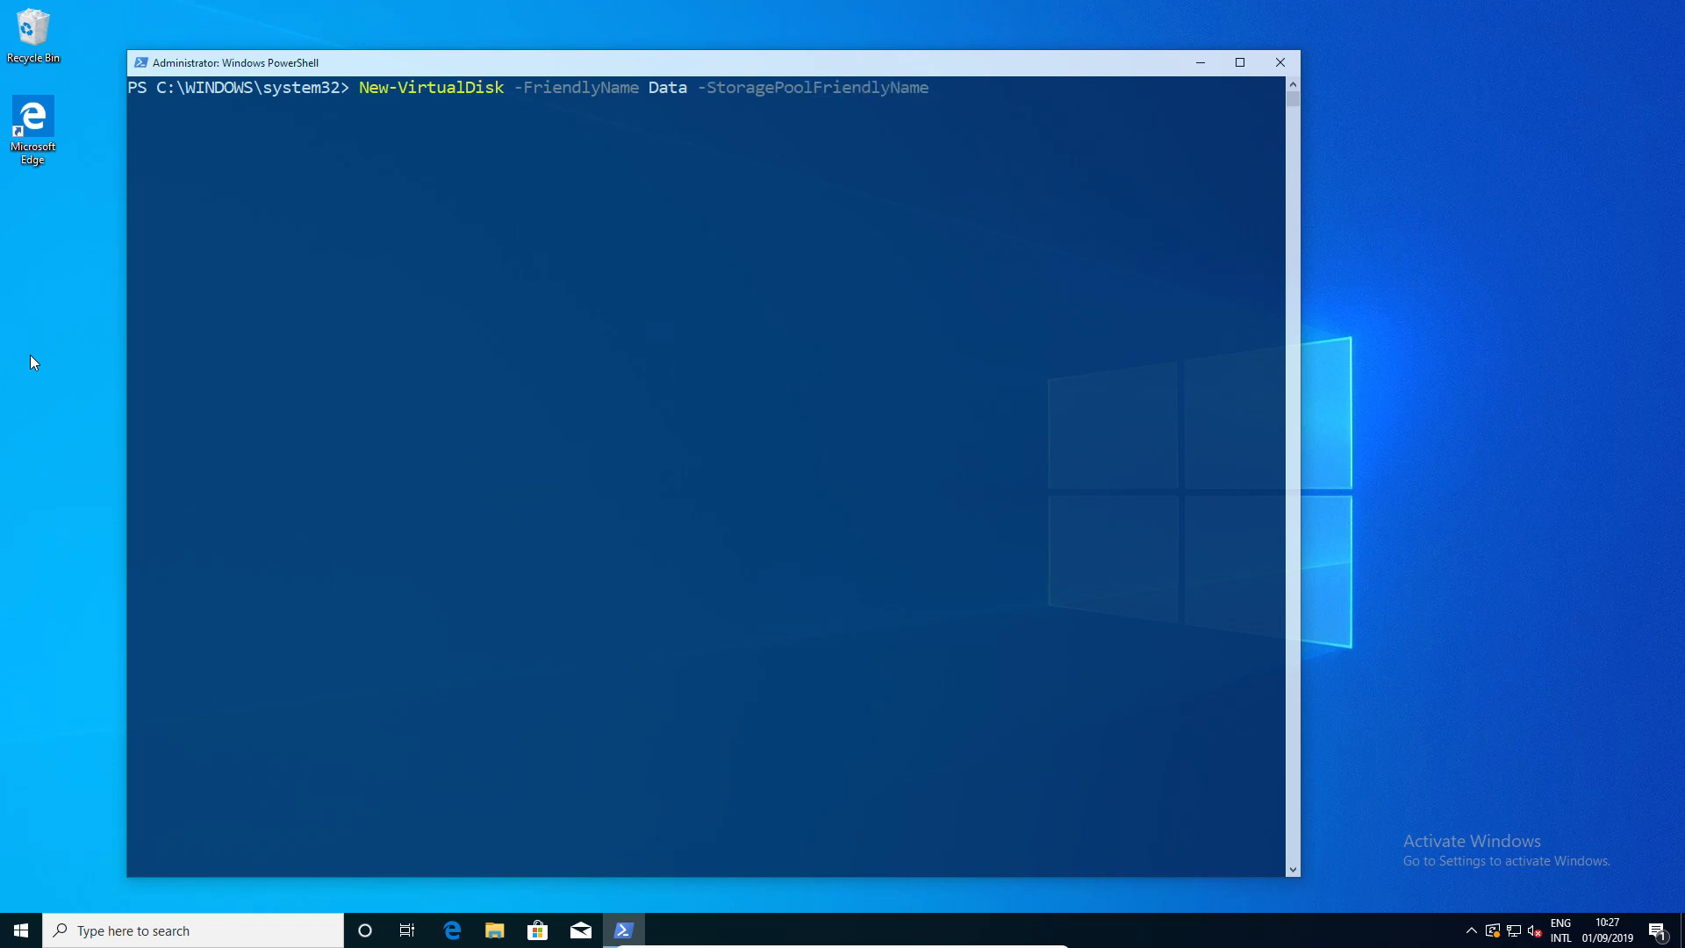
pyautogui.write('"My Stor')
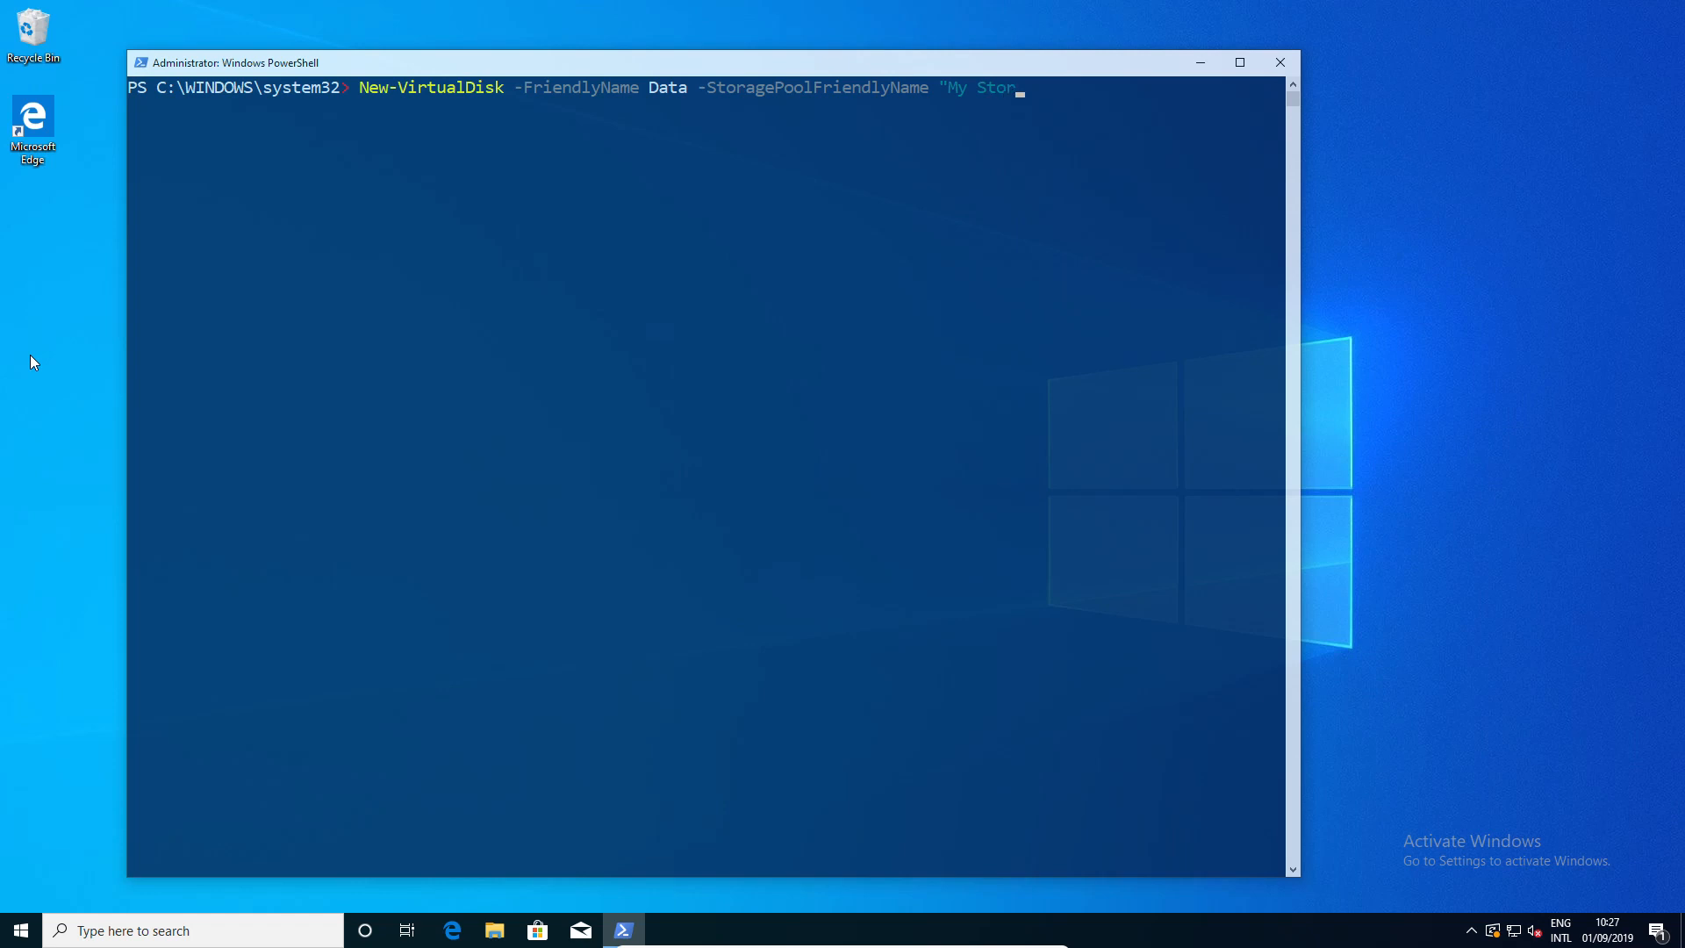
pyautogui.write('age Pool')
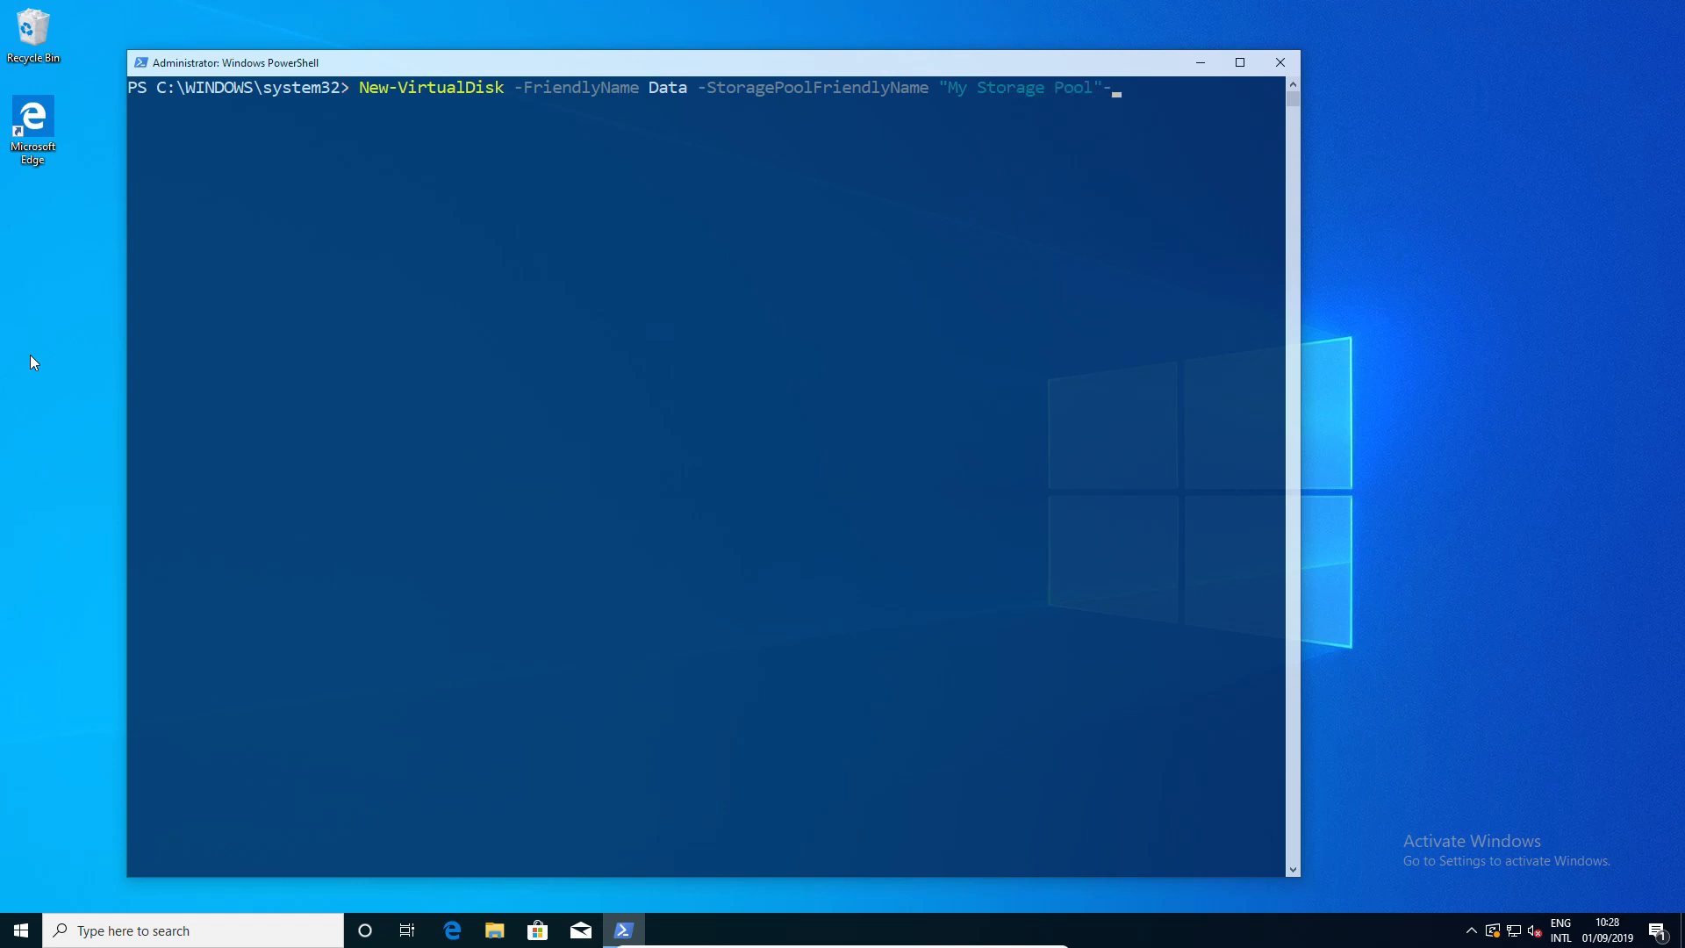
pyautogui.write('-OtherUsageDescription')
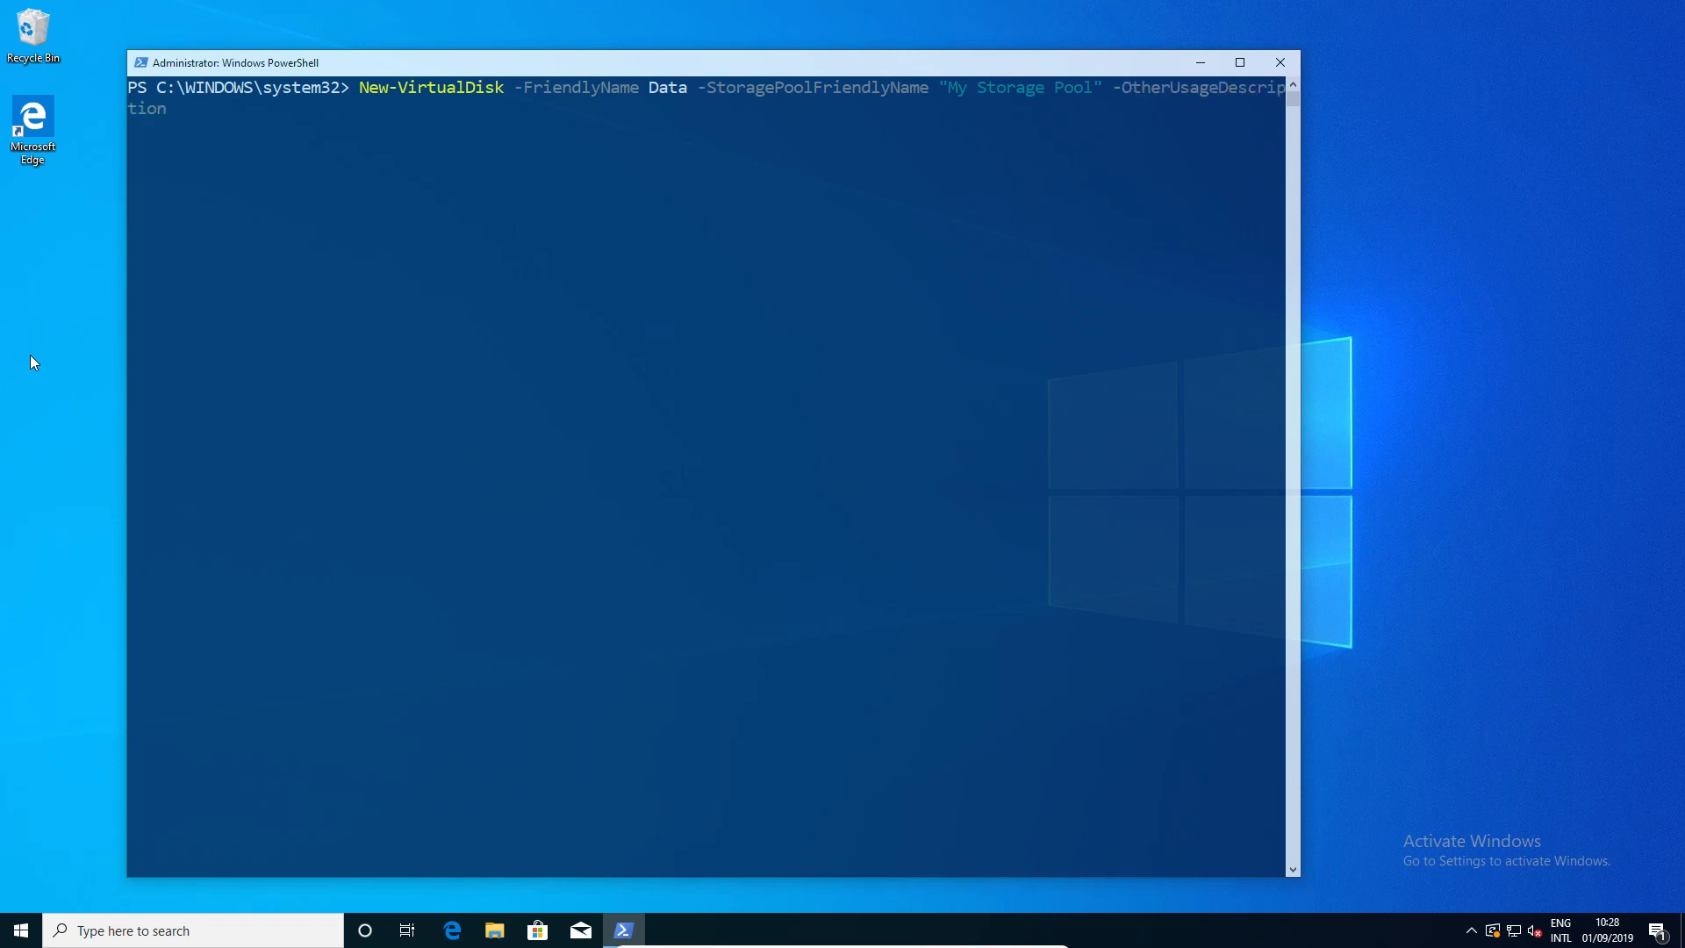
pyautogui.write('-Size')
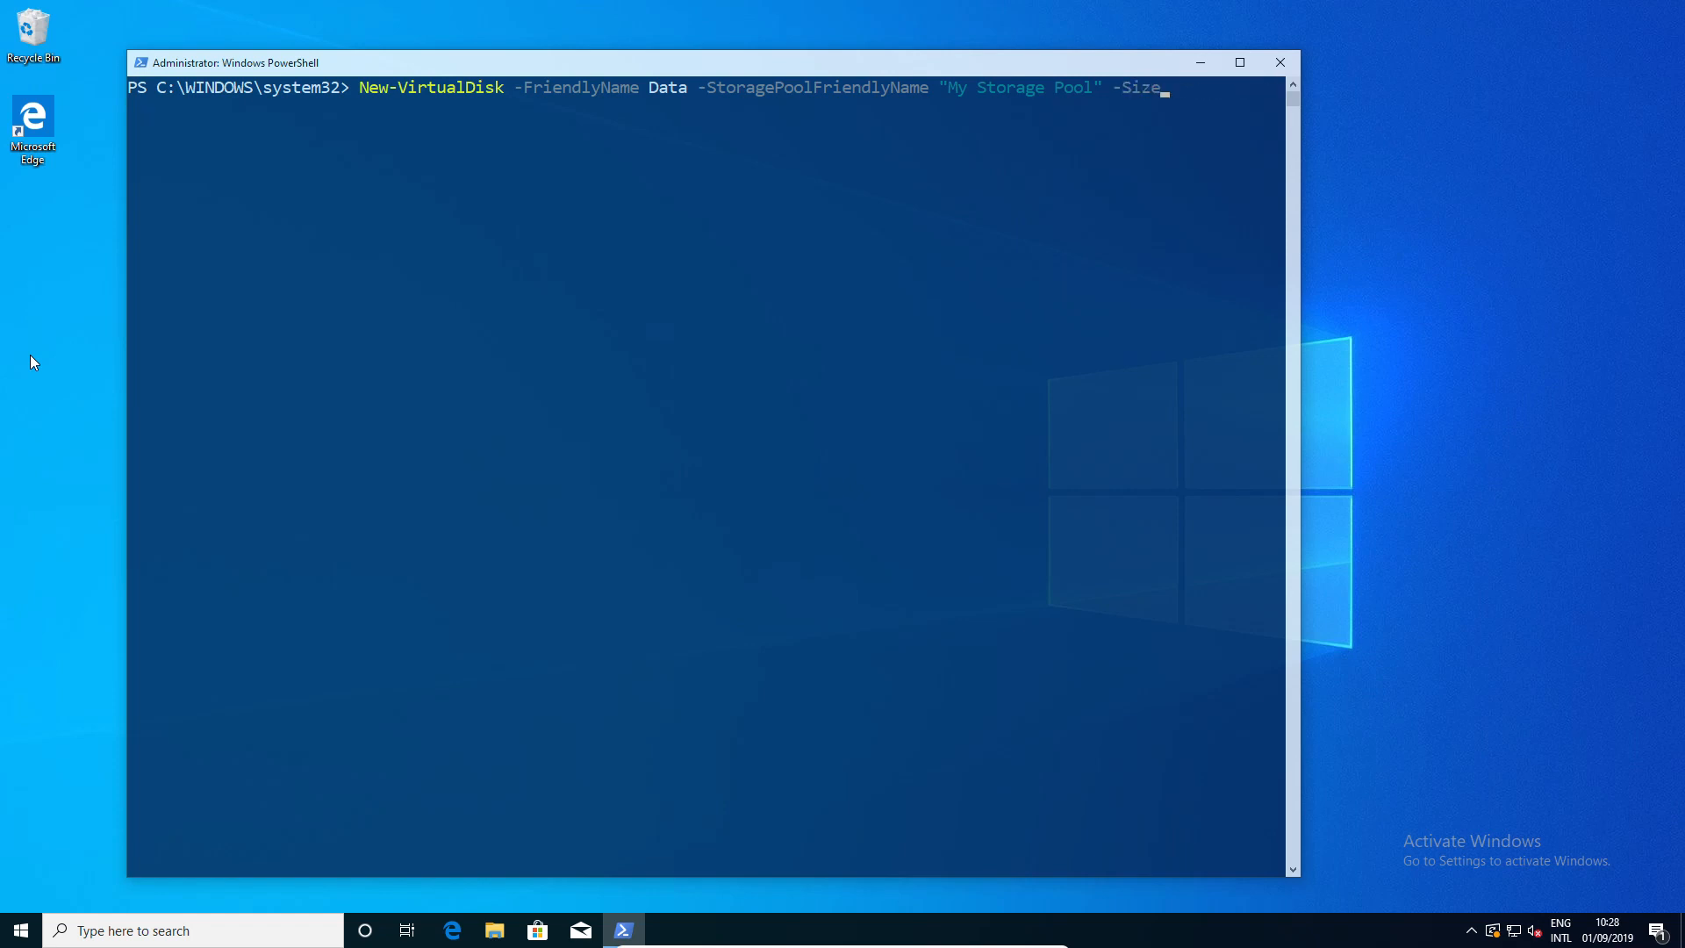
pyautogui.write('-use')
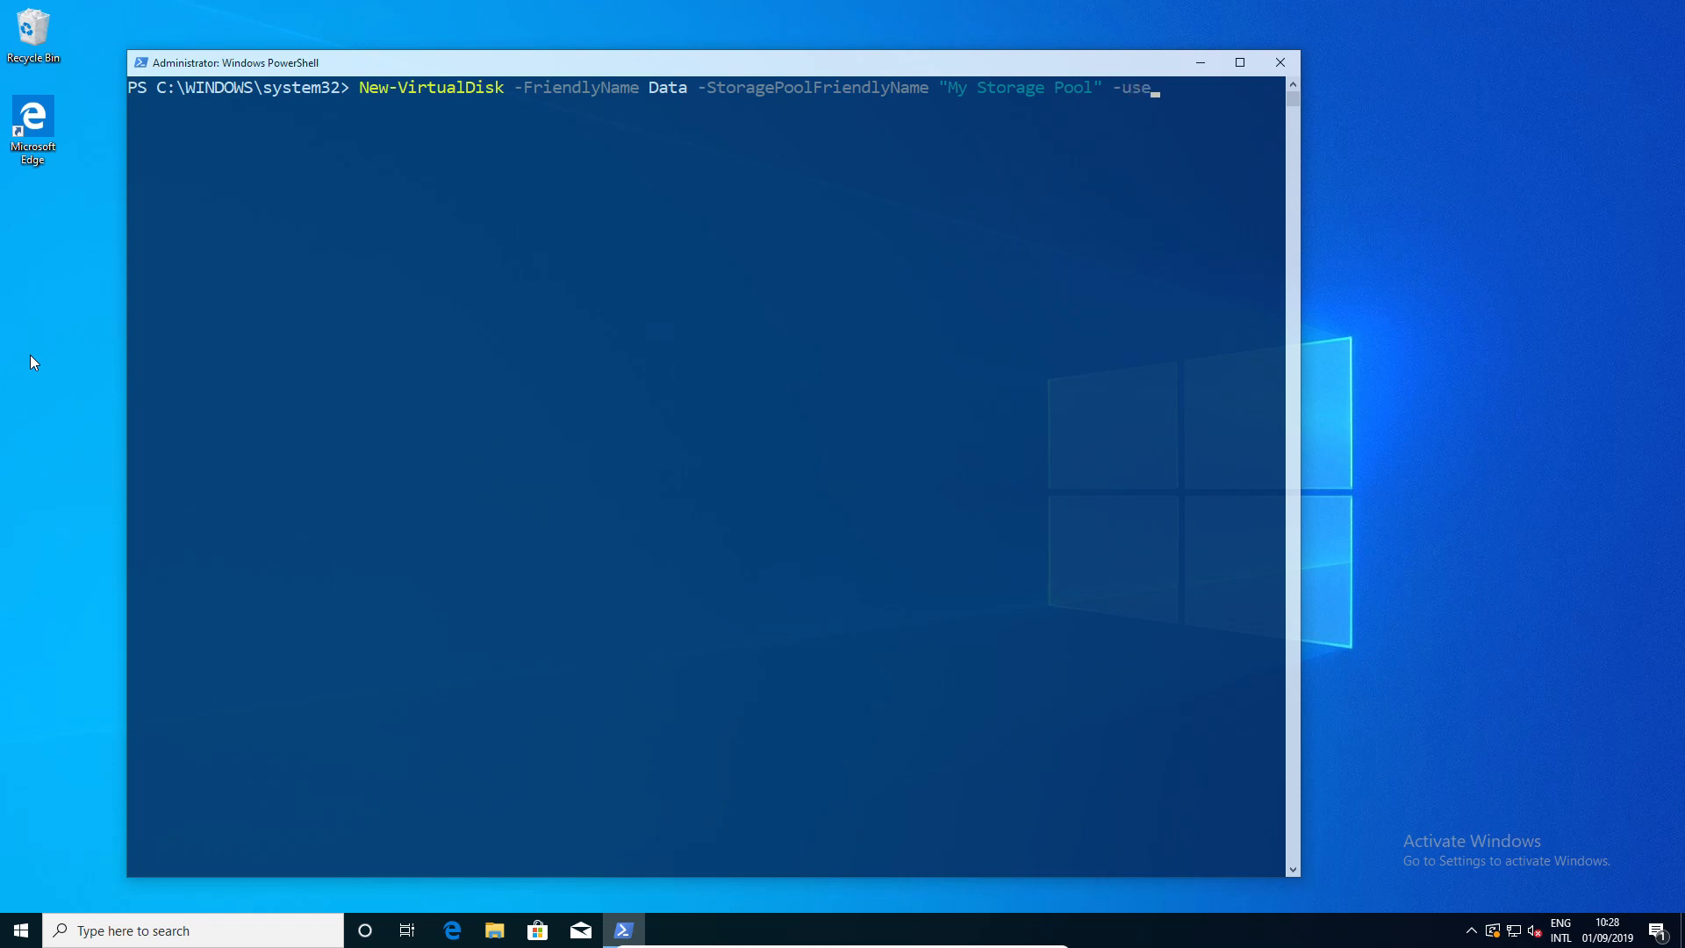
pyautogui.press('Return')
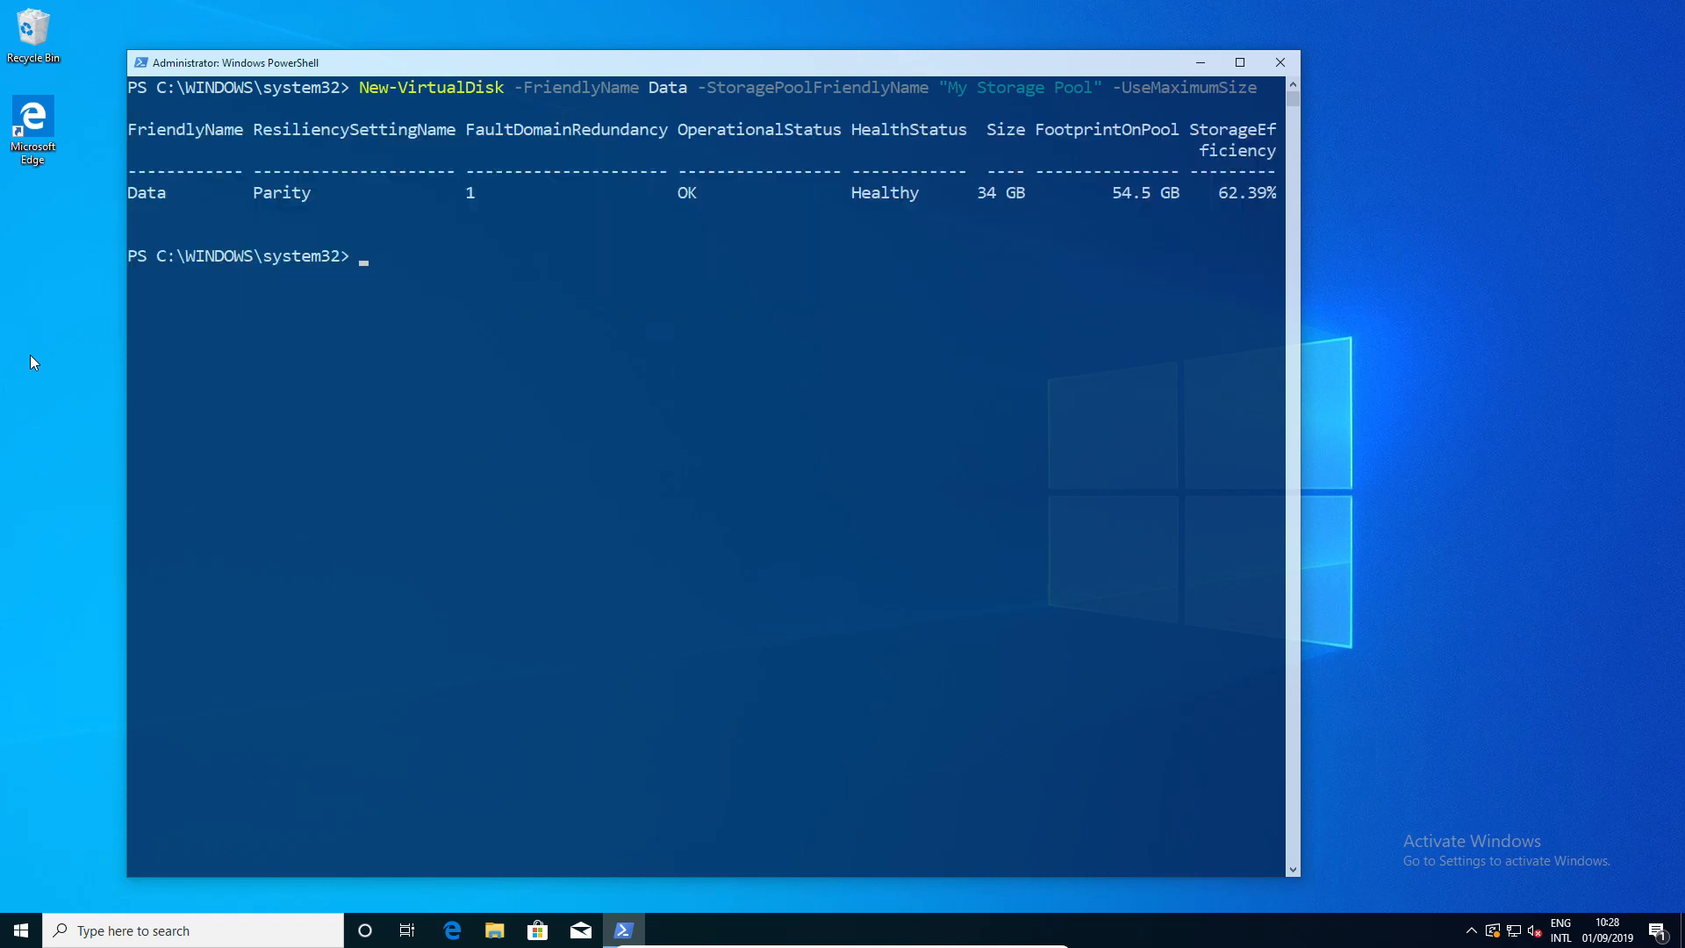
# - Run Initialize-Disk -FriendlyName Data to initialize the new virtual disk
pyautogui.write('in')
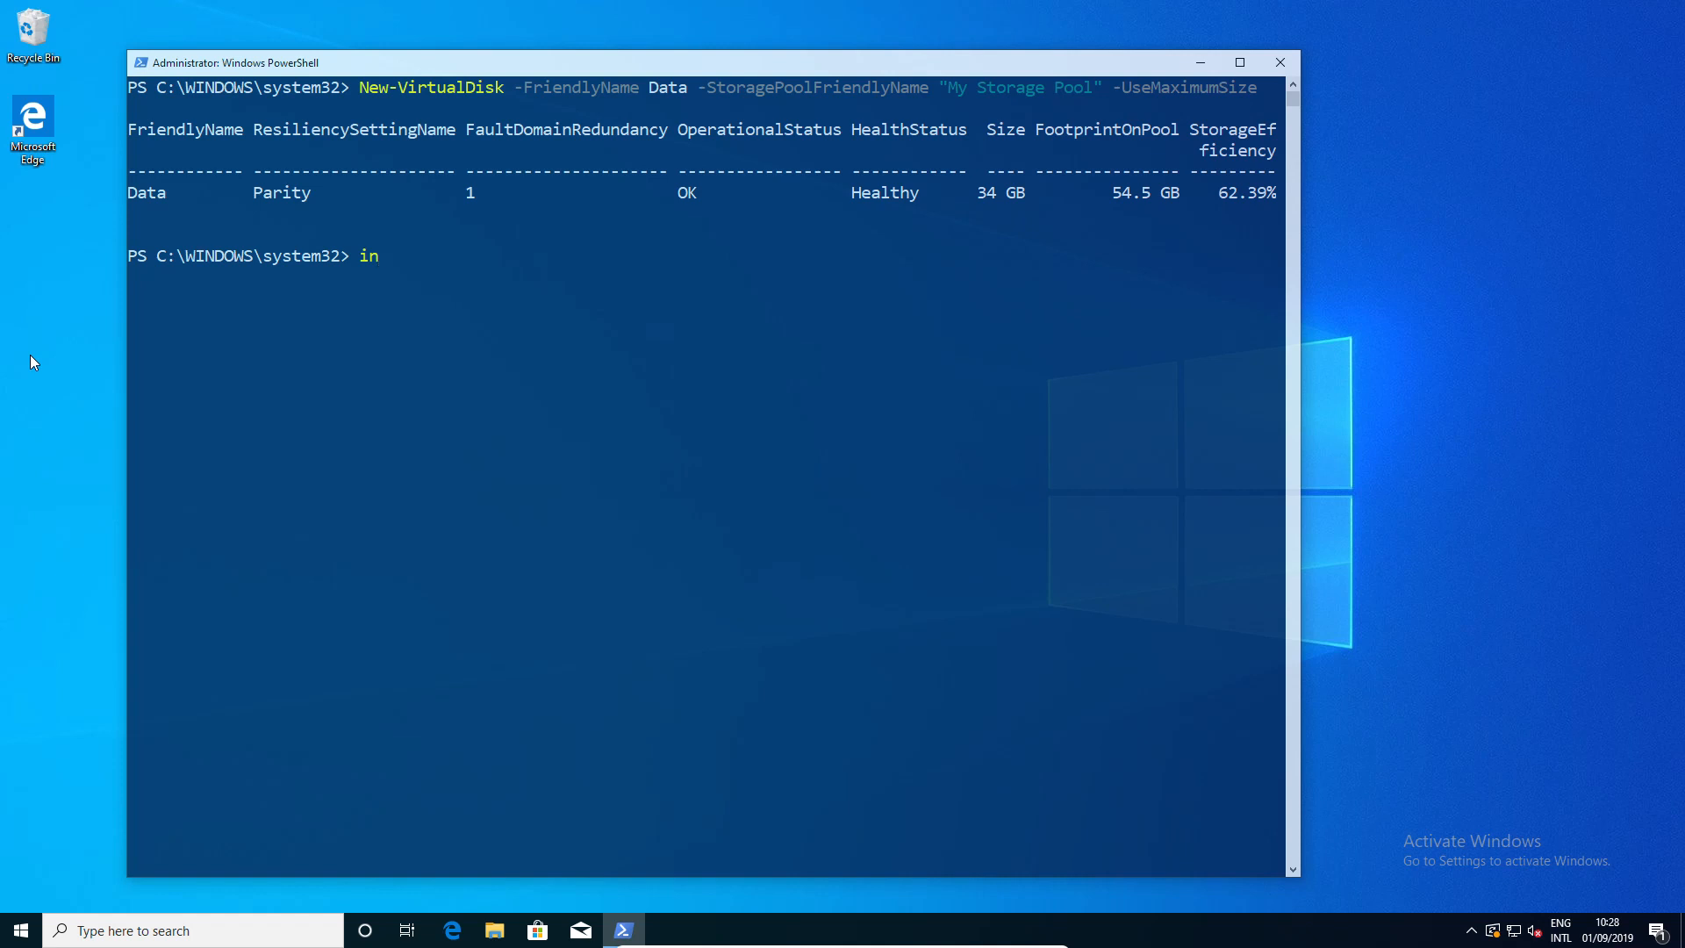
pyautogui.write('itialize-Disk')
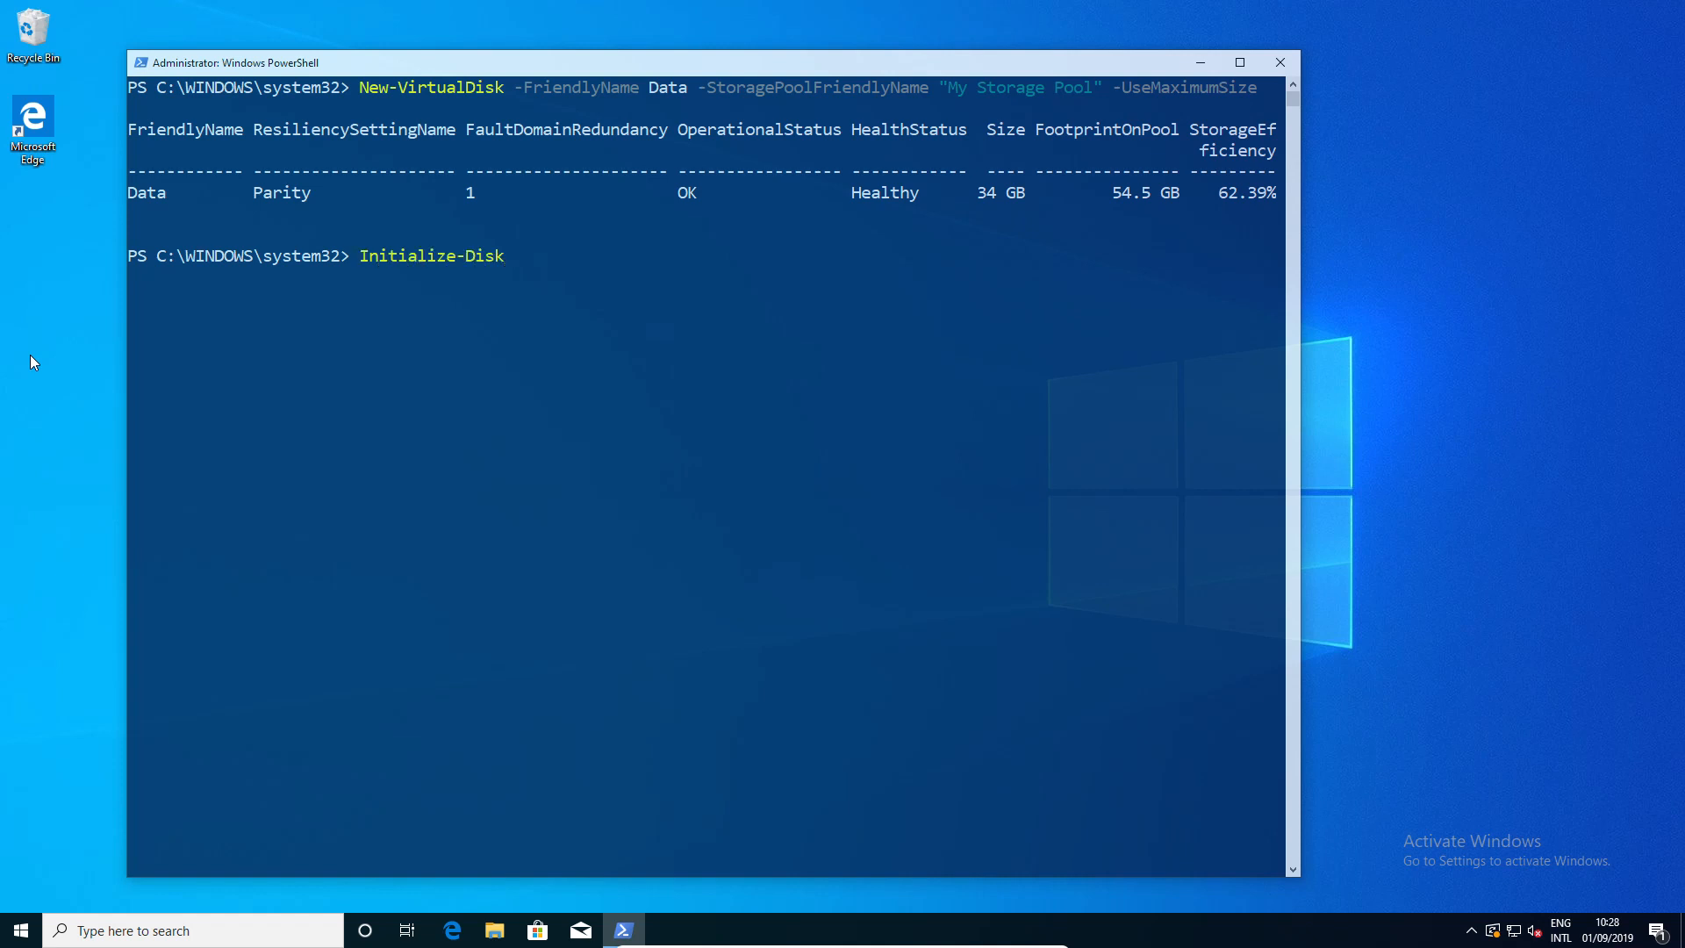
pyautogui.write('-f')
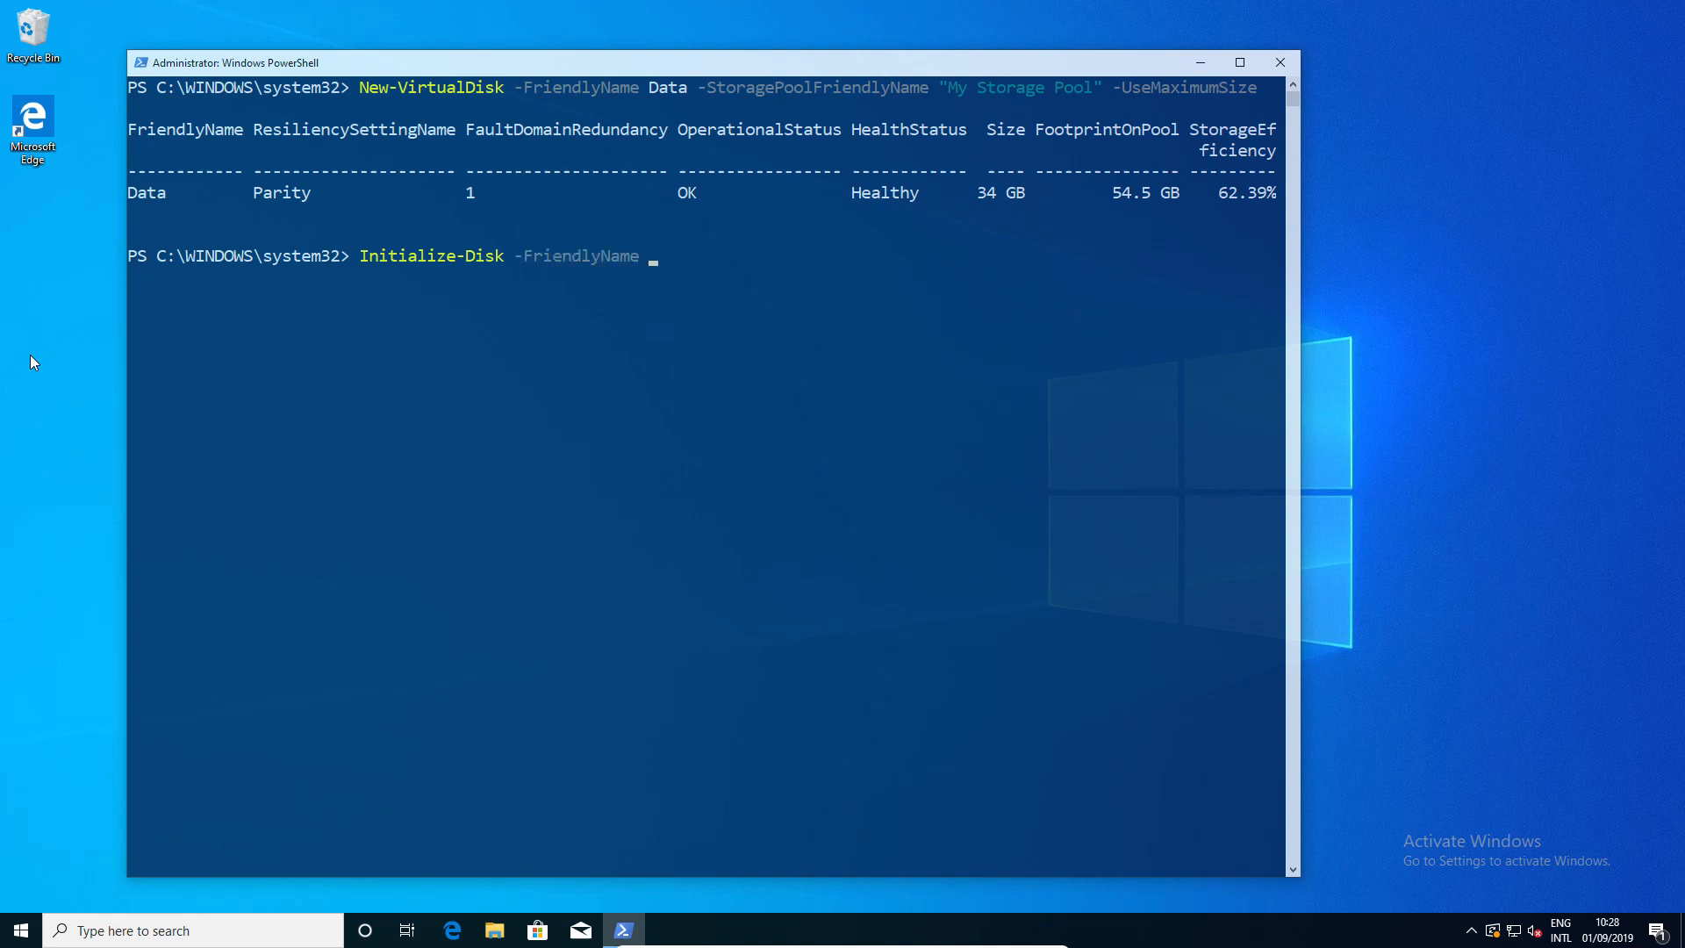
pyautogui.write('Data')
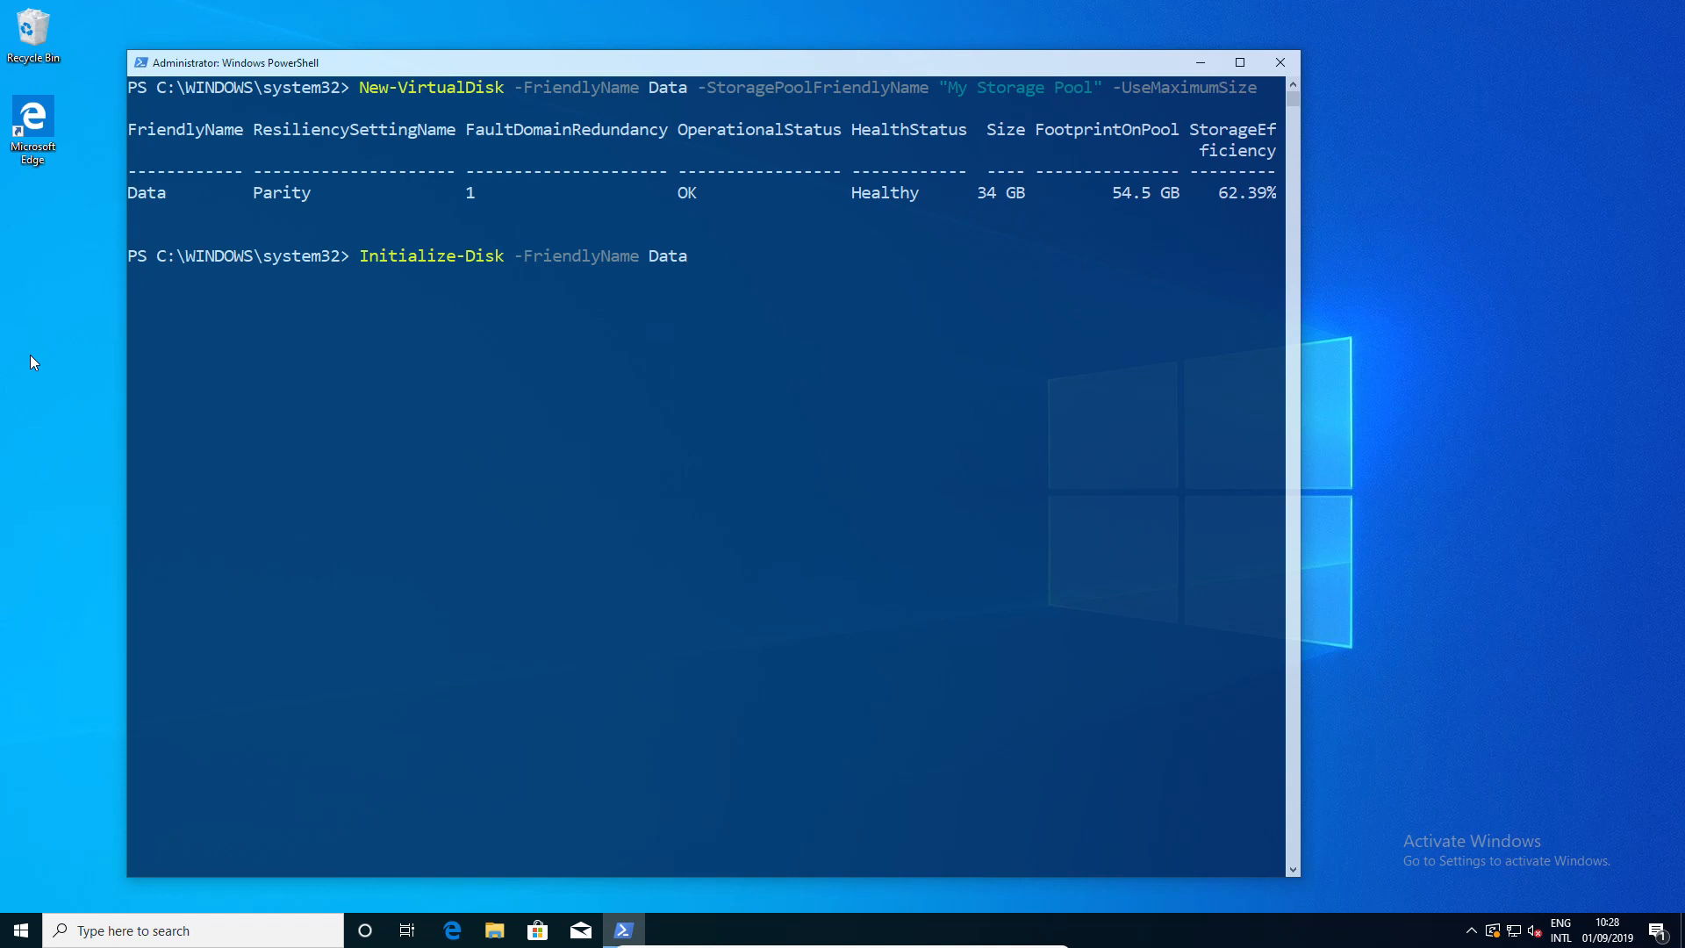
pyautogui.press('Return')
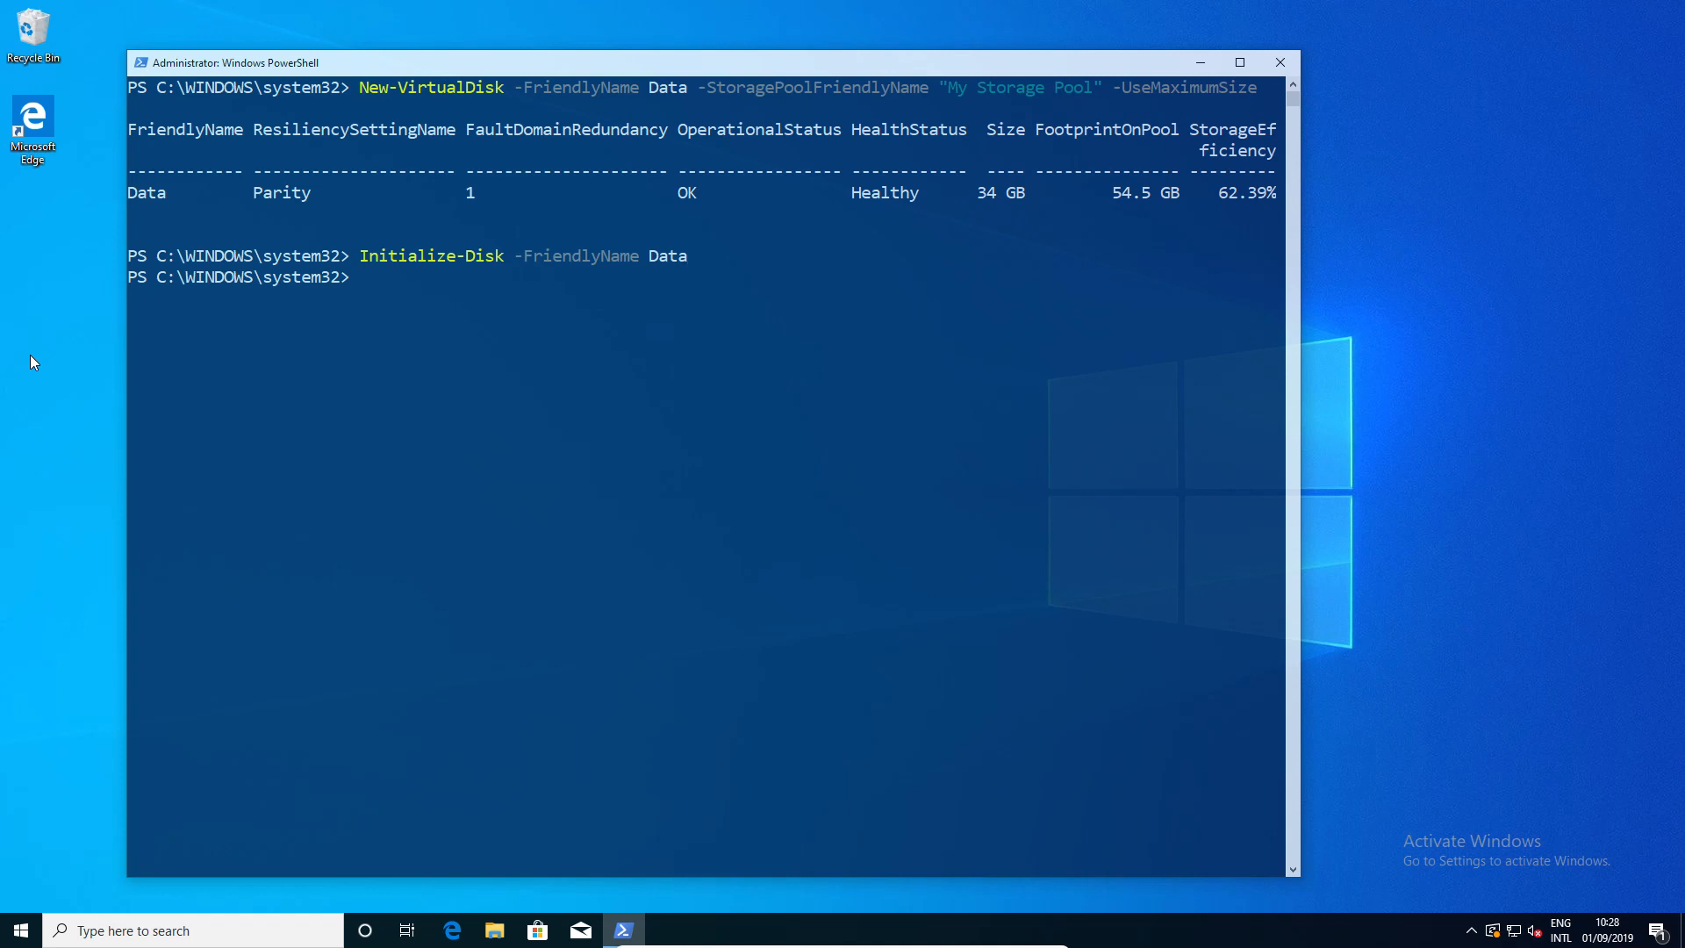
# - Abandon a half-typed New- command and enter get-disk at the prompt instead
pyautogui.write('new-')
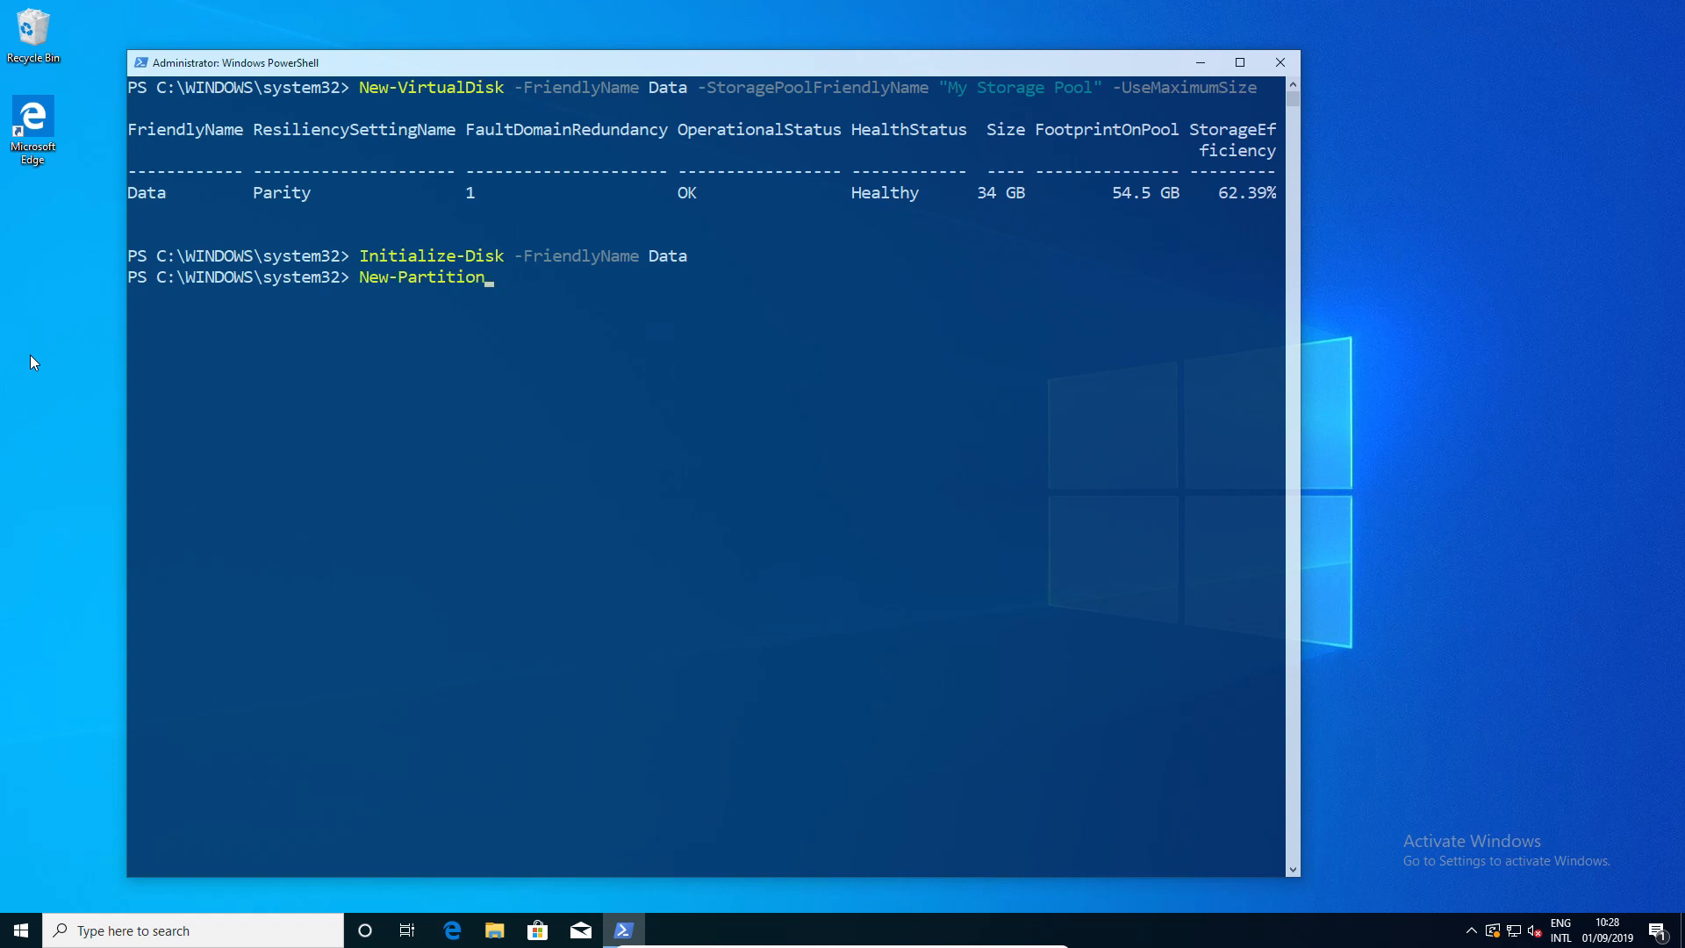
pyautogui.press('Backspace')
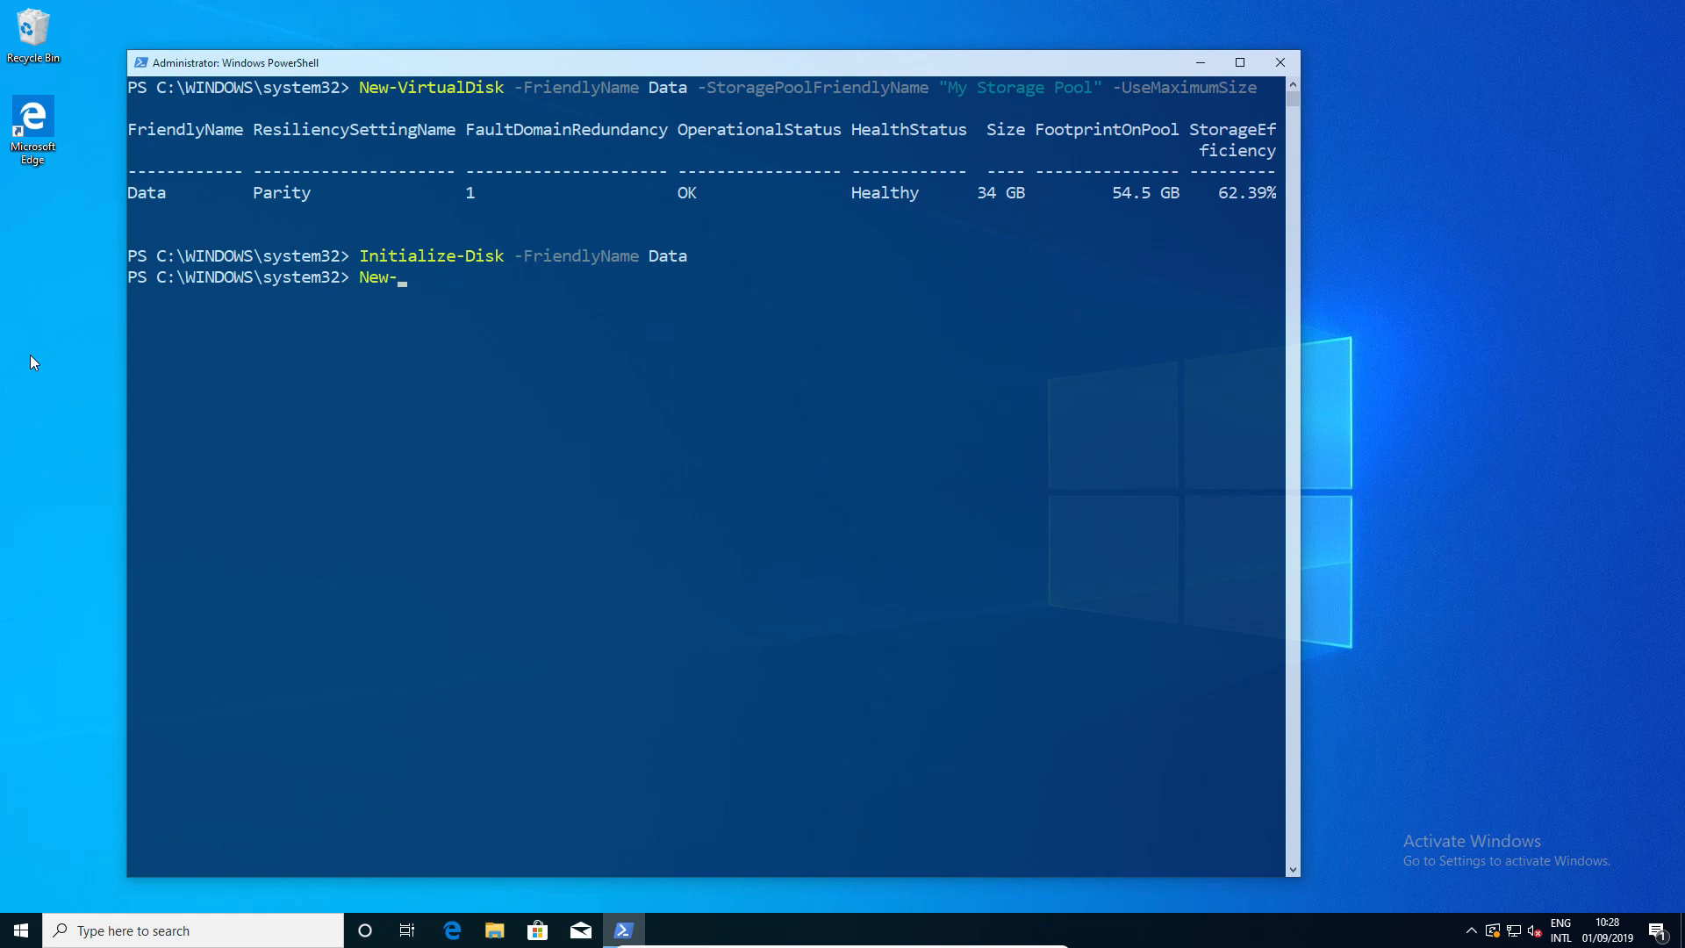
pyautogui.write('get-disk')
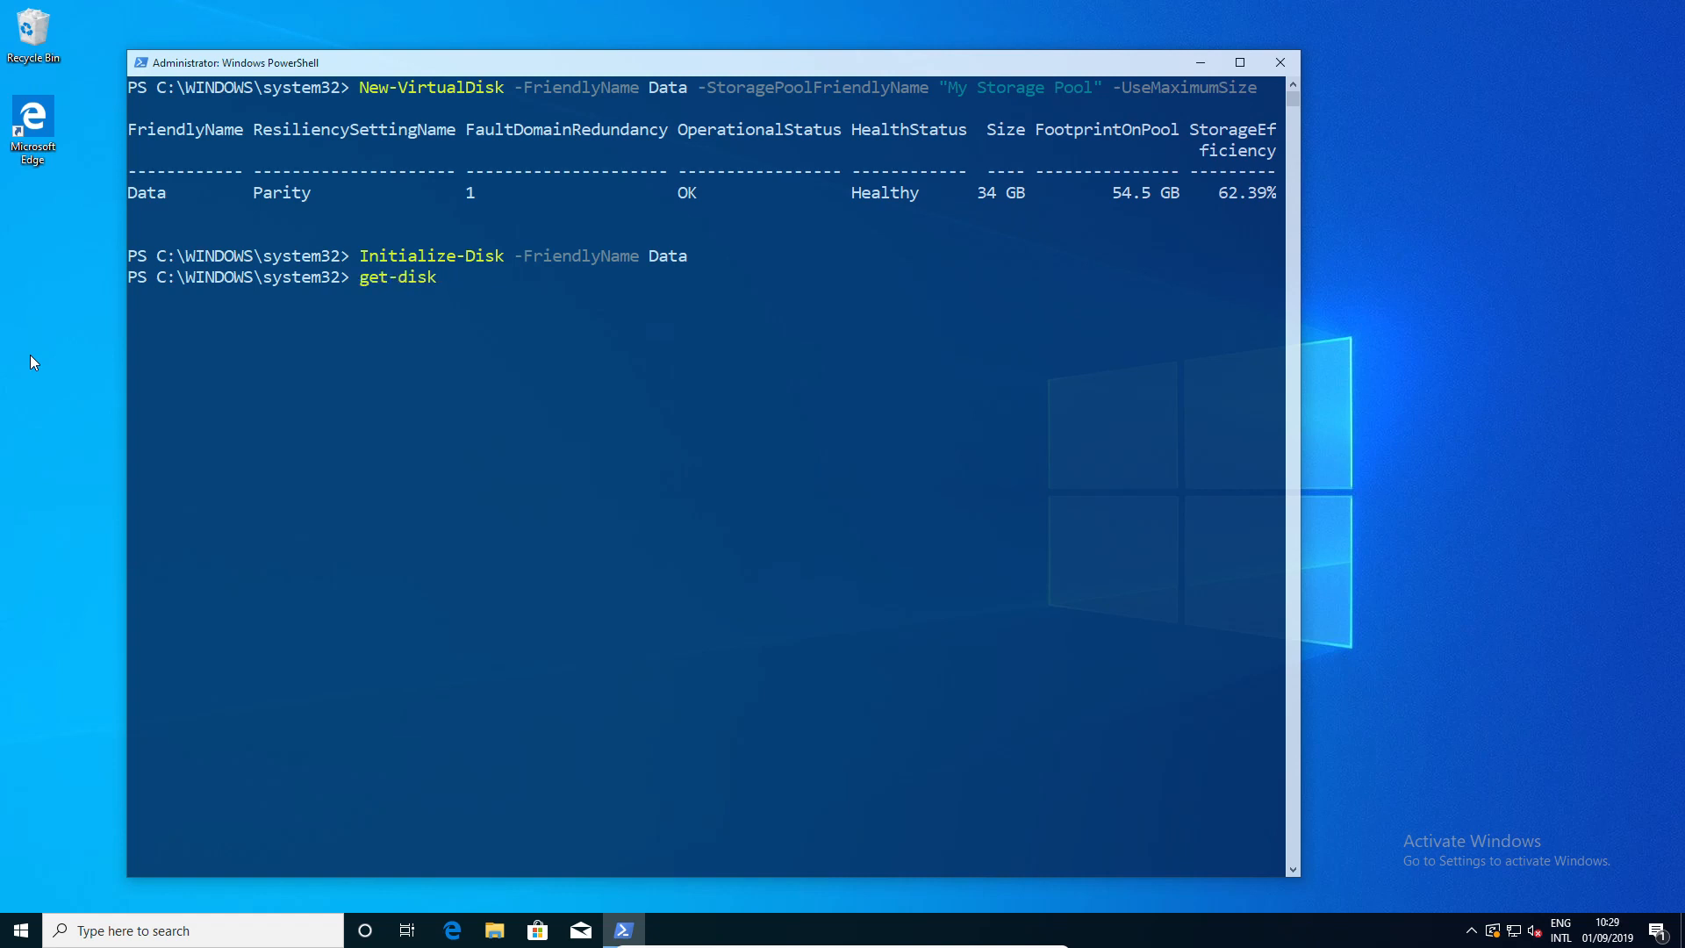
# - List disks with get-disk, then run New-Partition -DiskNumber 4 -UseMaximumSize -AssignDriveLetter
pyautogui.press('Return')
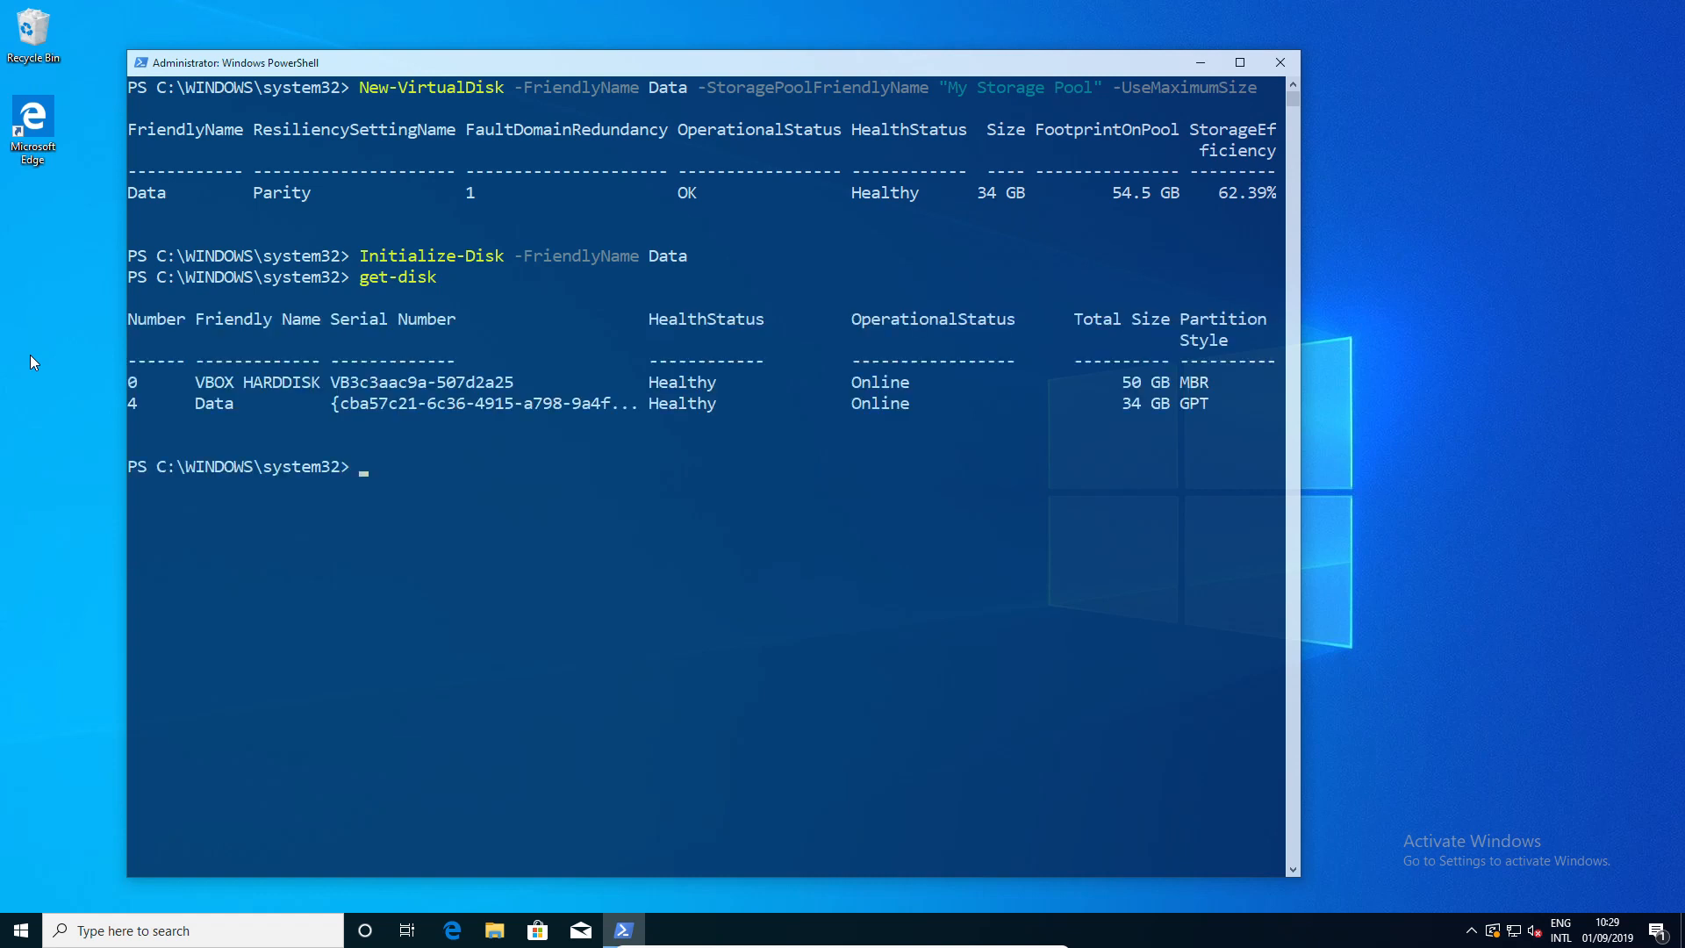
pyautogui.write('new-par')
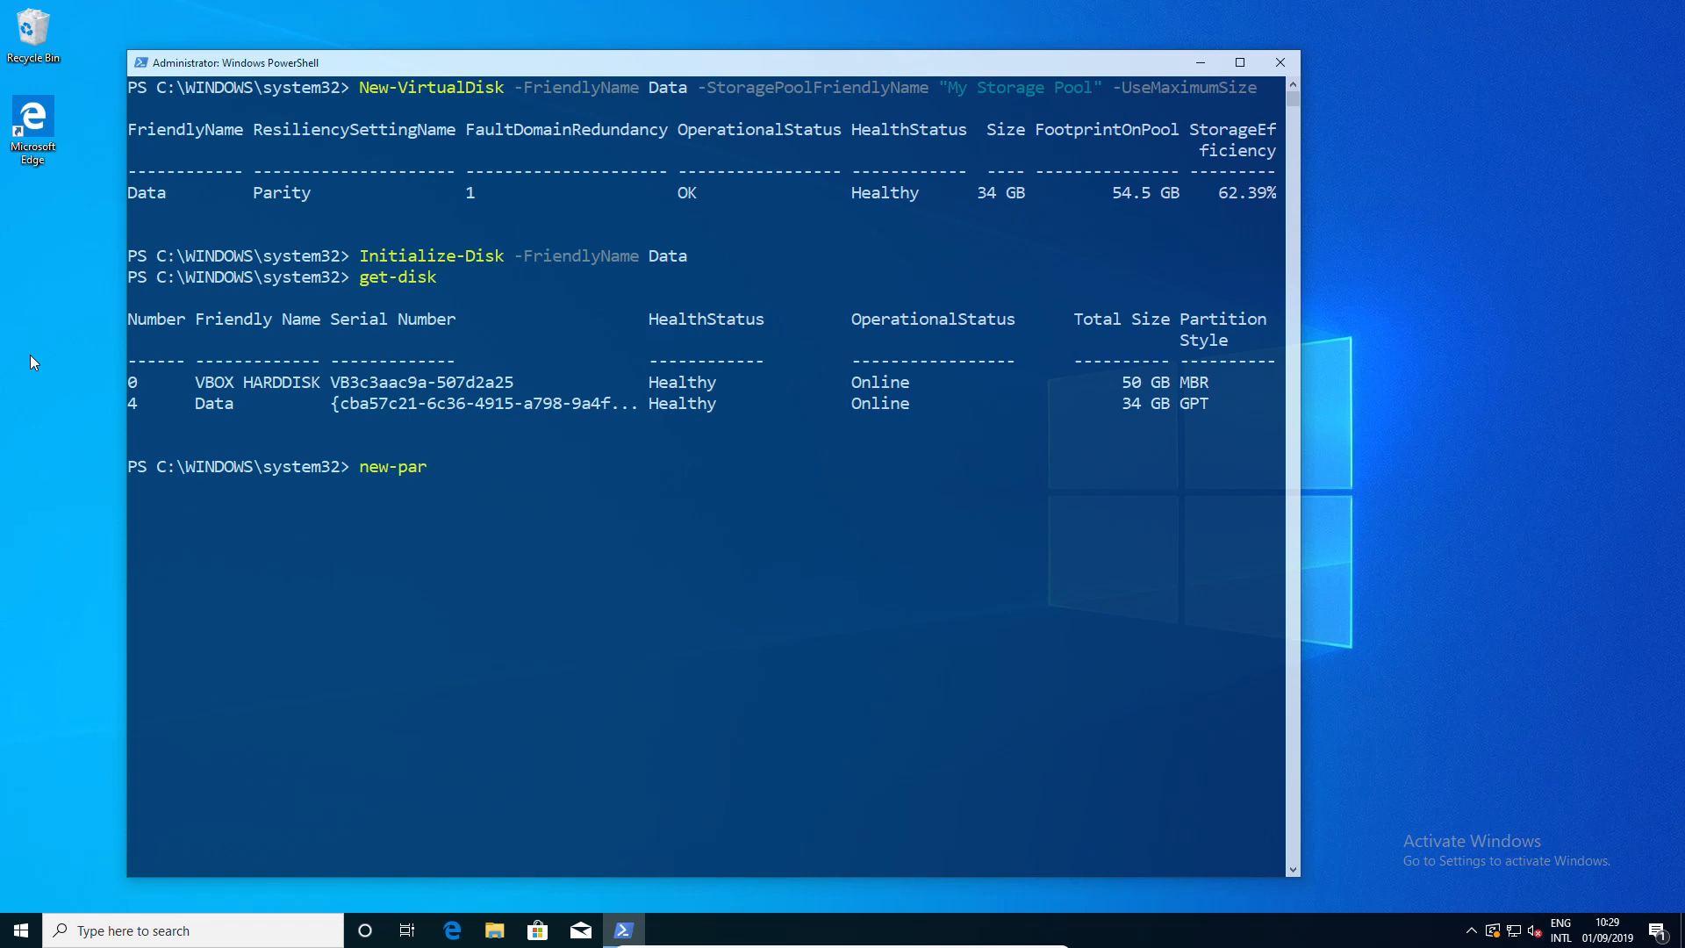
pyautogui.write('tition')
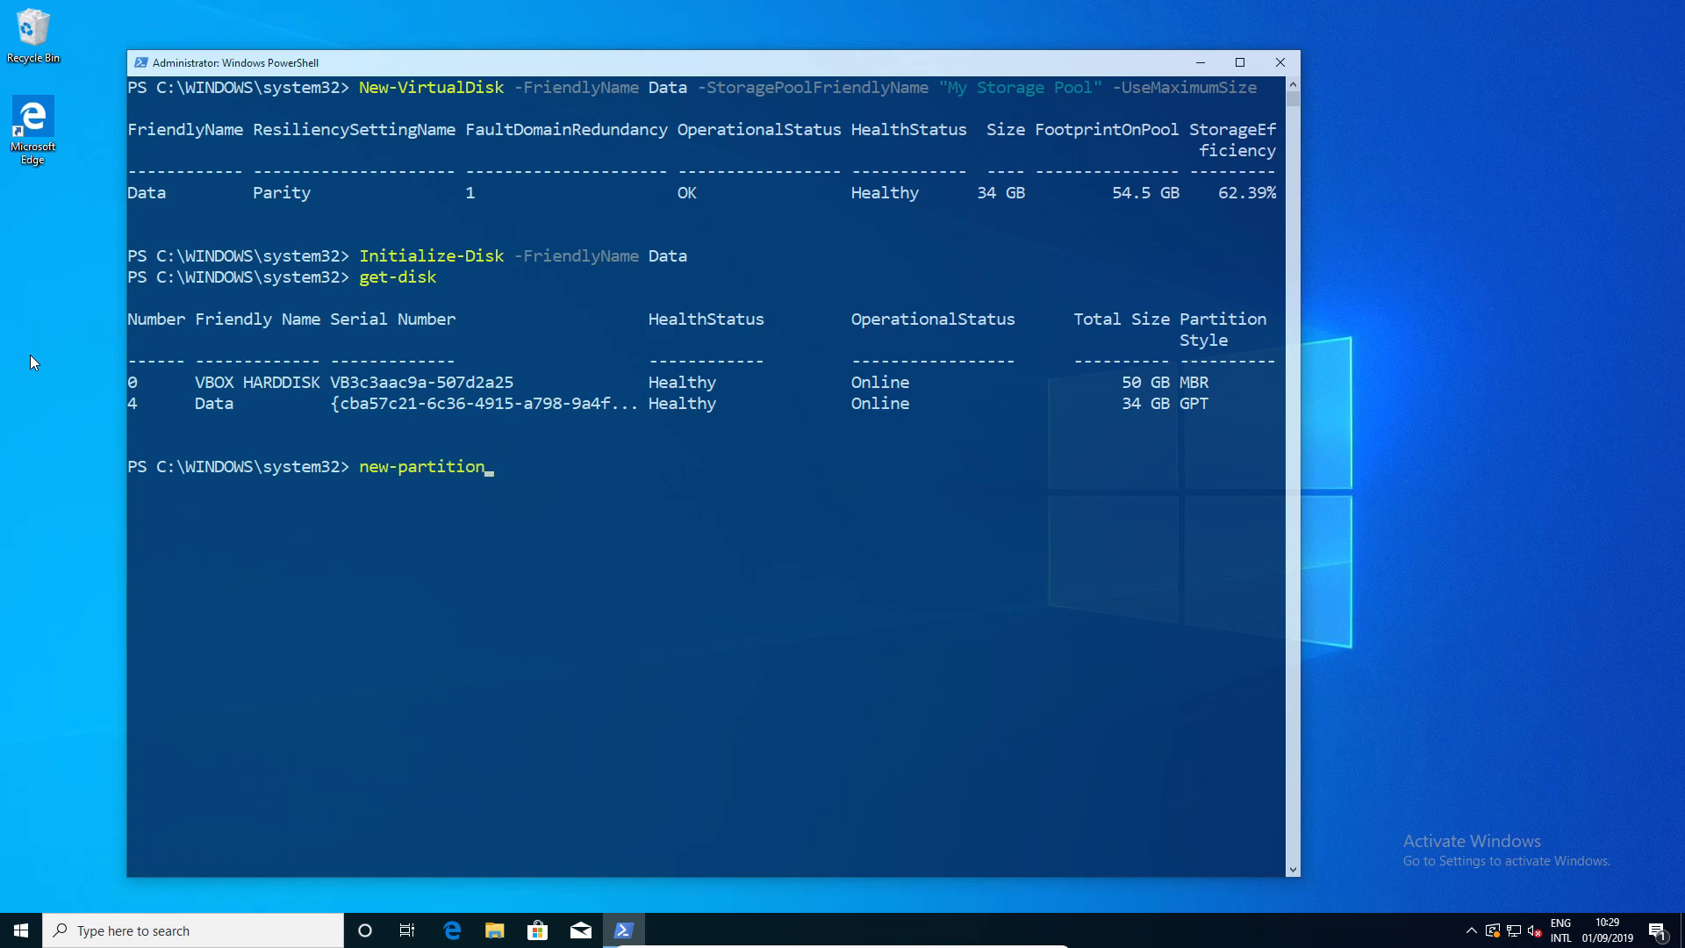
pyautogui.write('-')
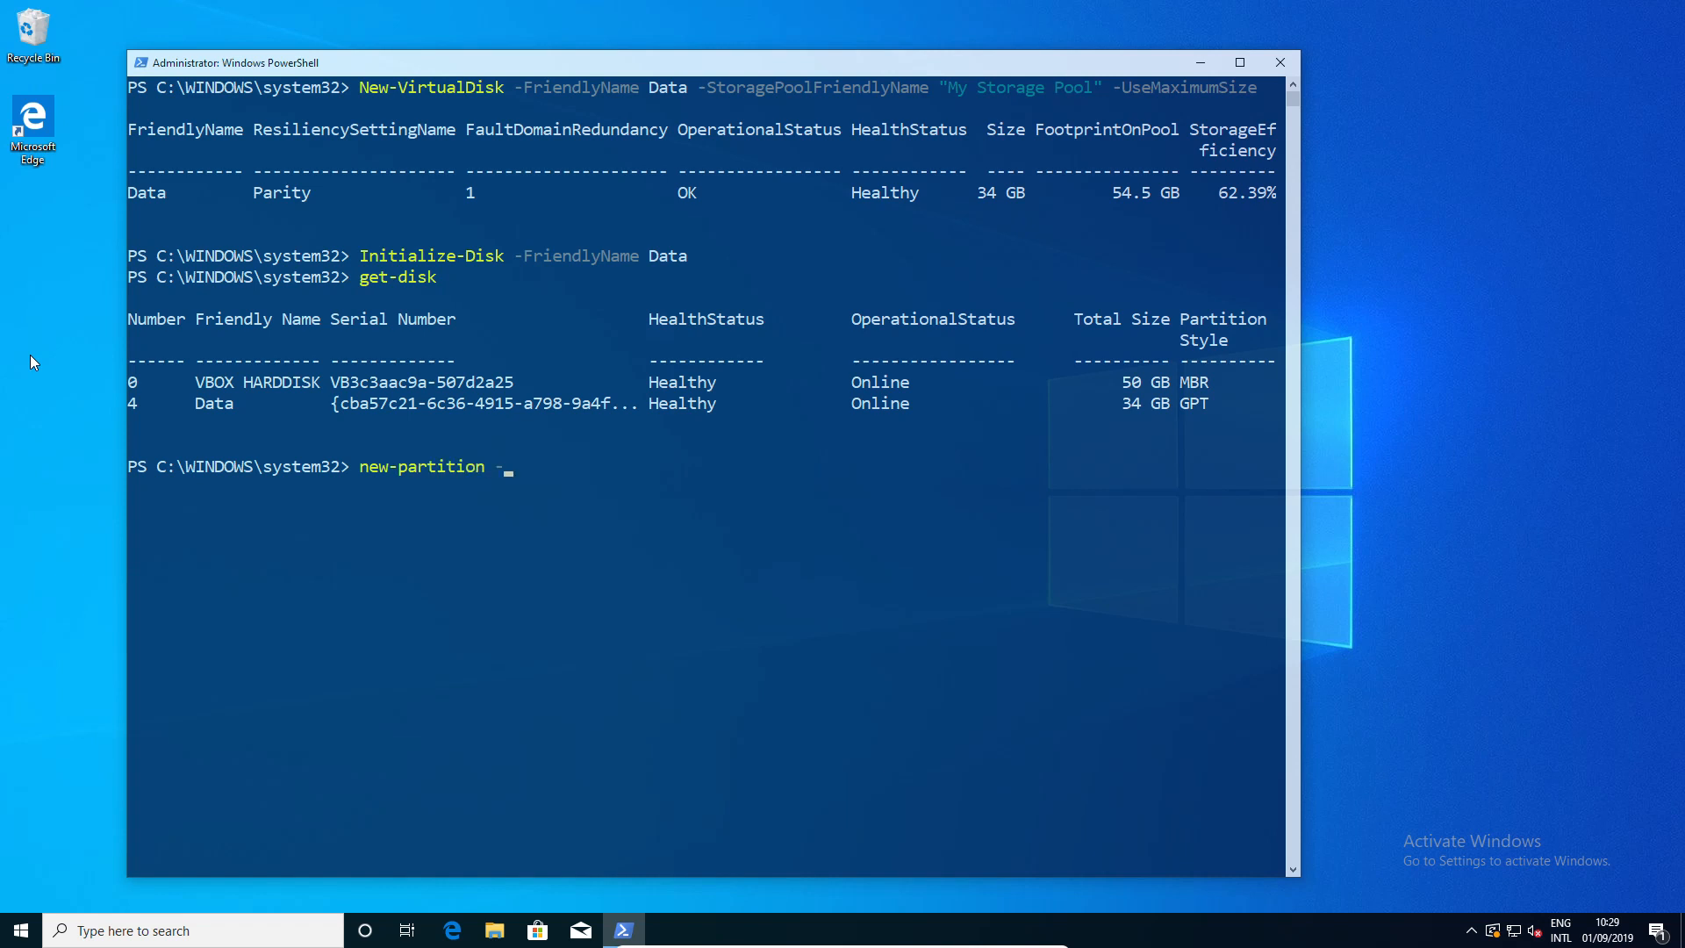
pyautogui.write('-DiskNumber')
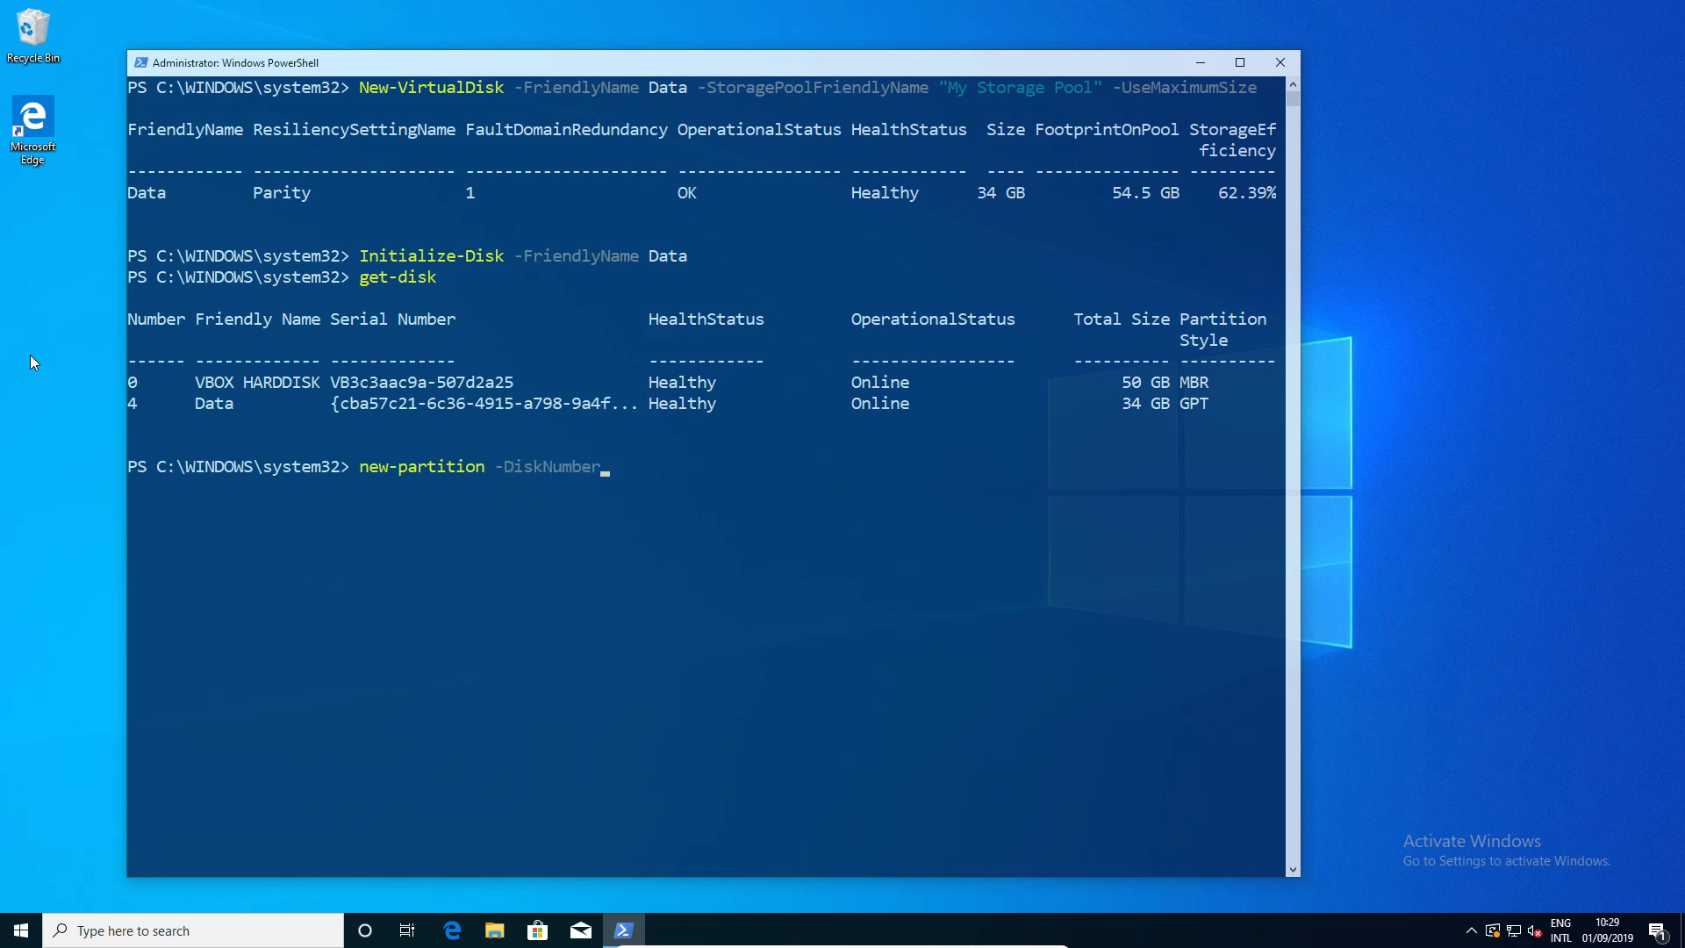
pyautogui.write('4 -')
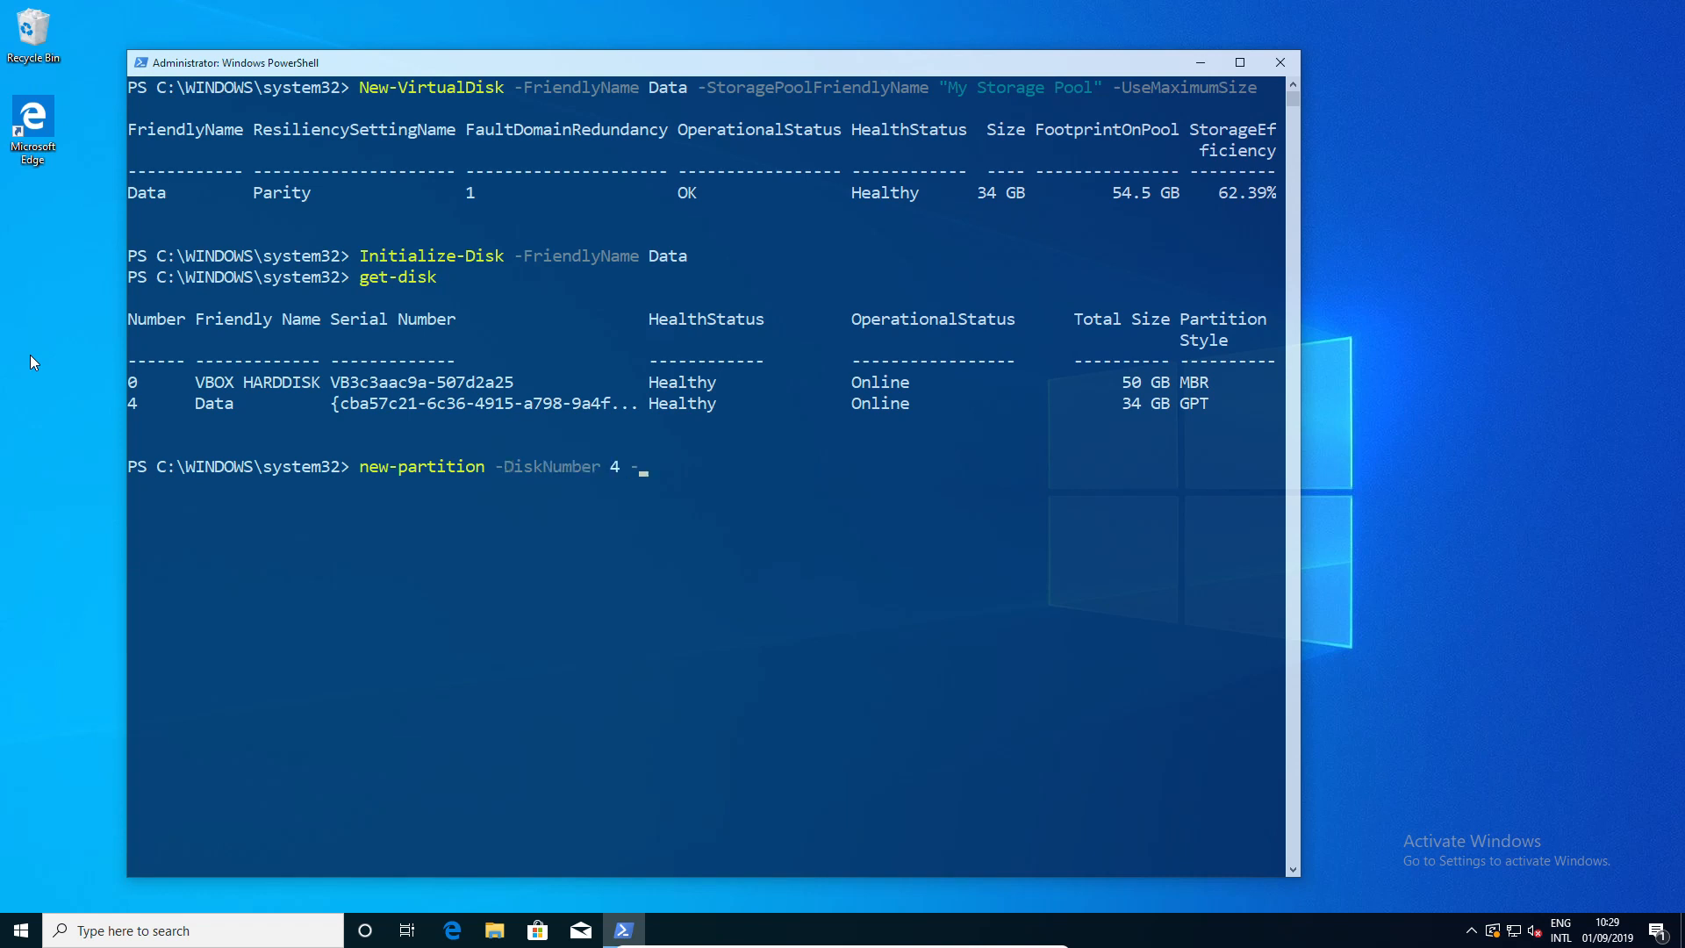
pyautogui.write('UseMaximumSize')
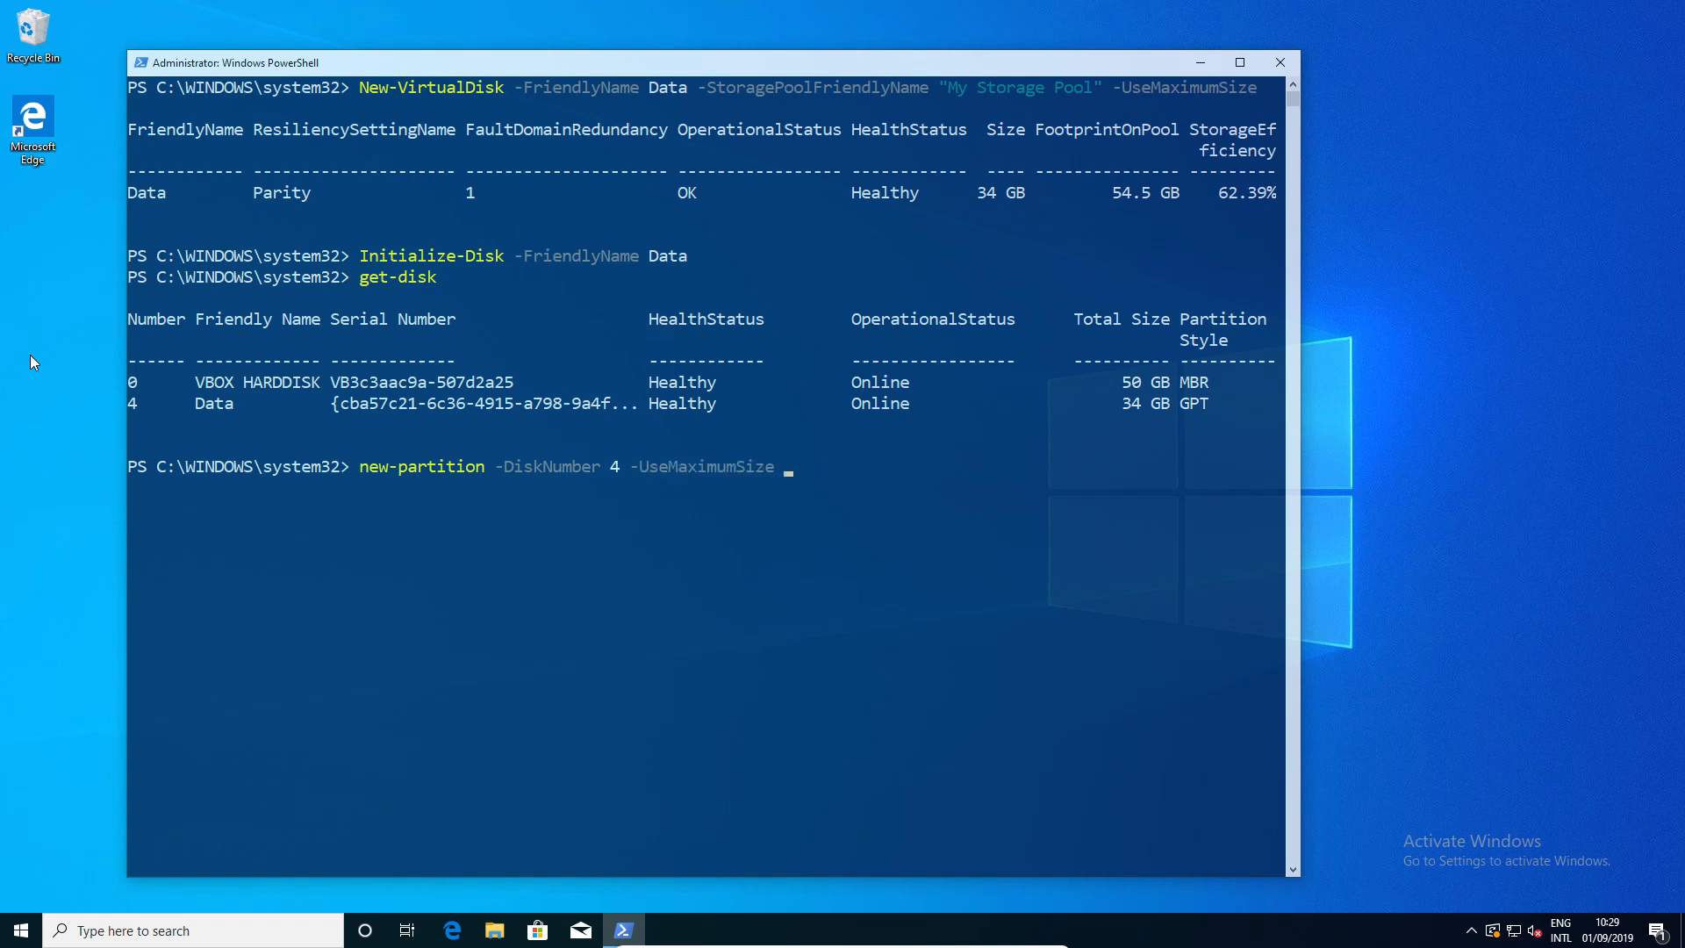
pyautogui.write('-as')
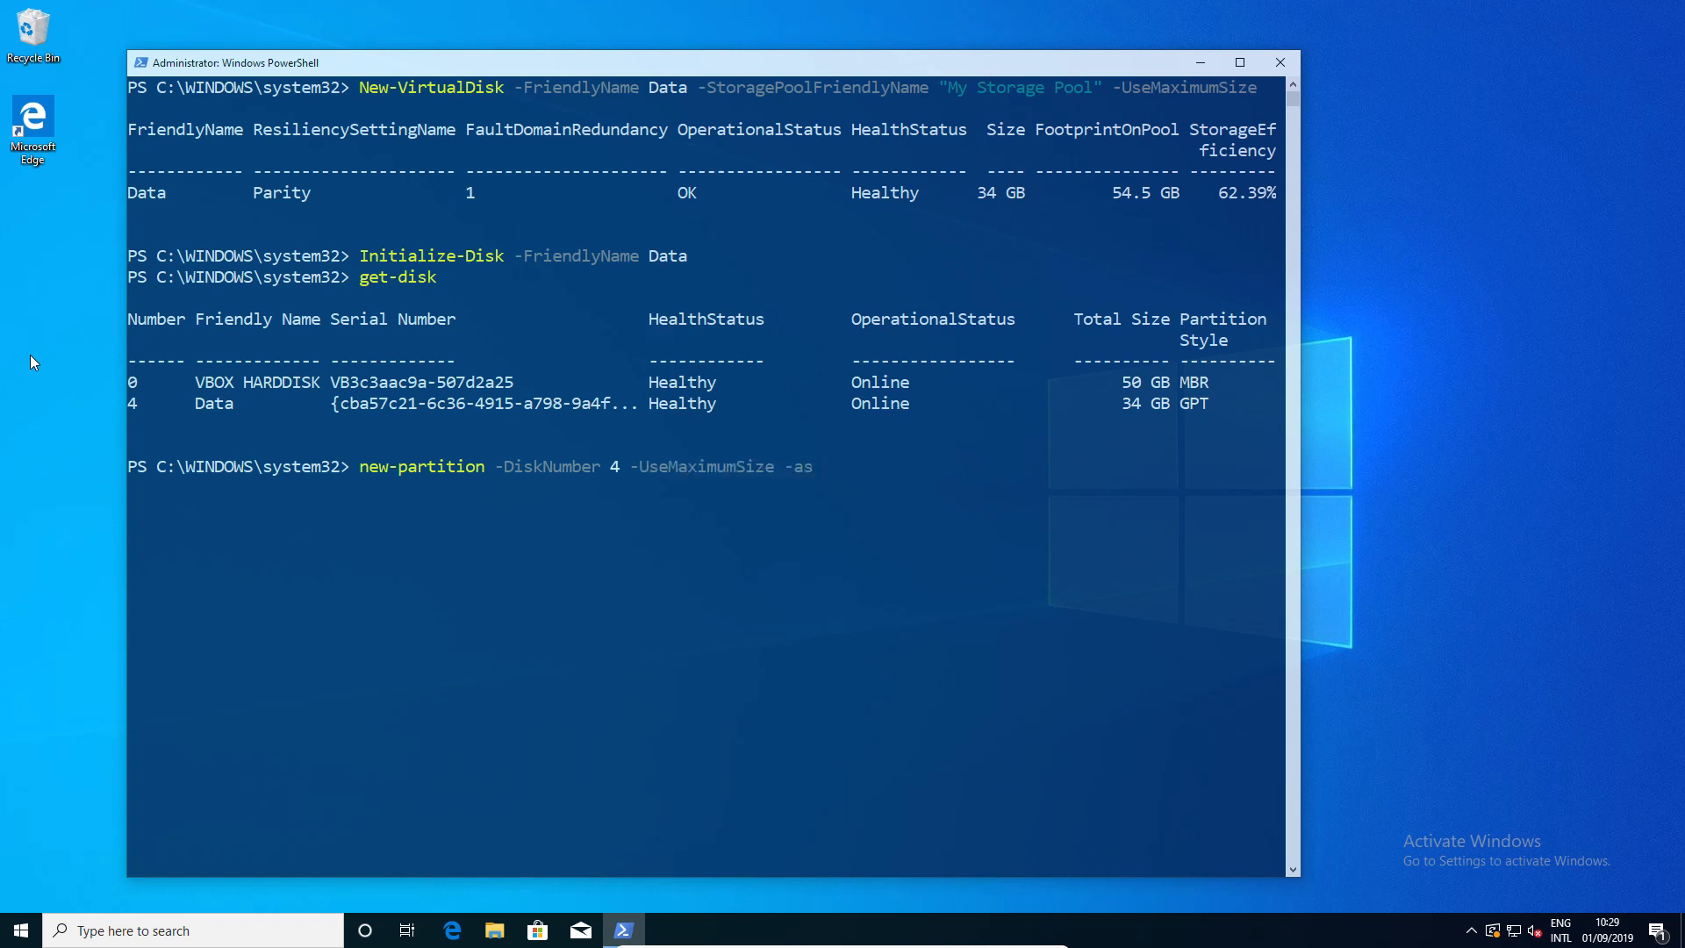
pyautogui.press('Return')
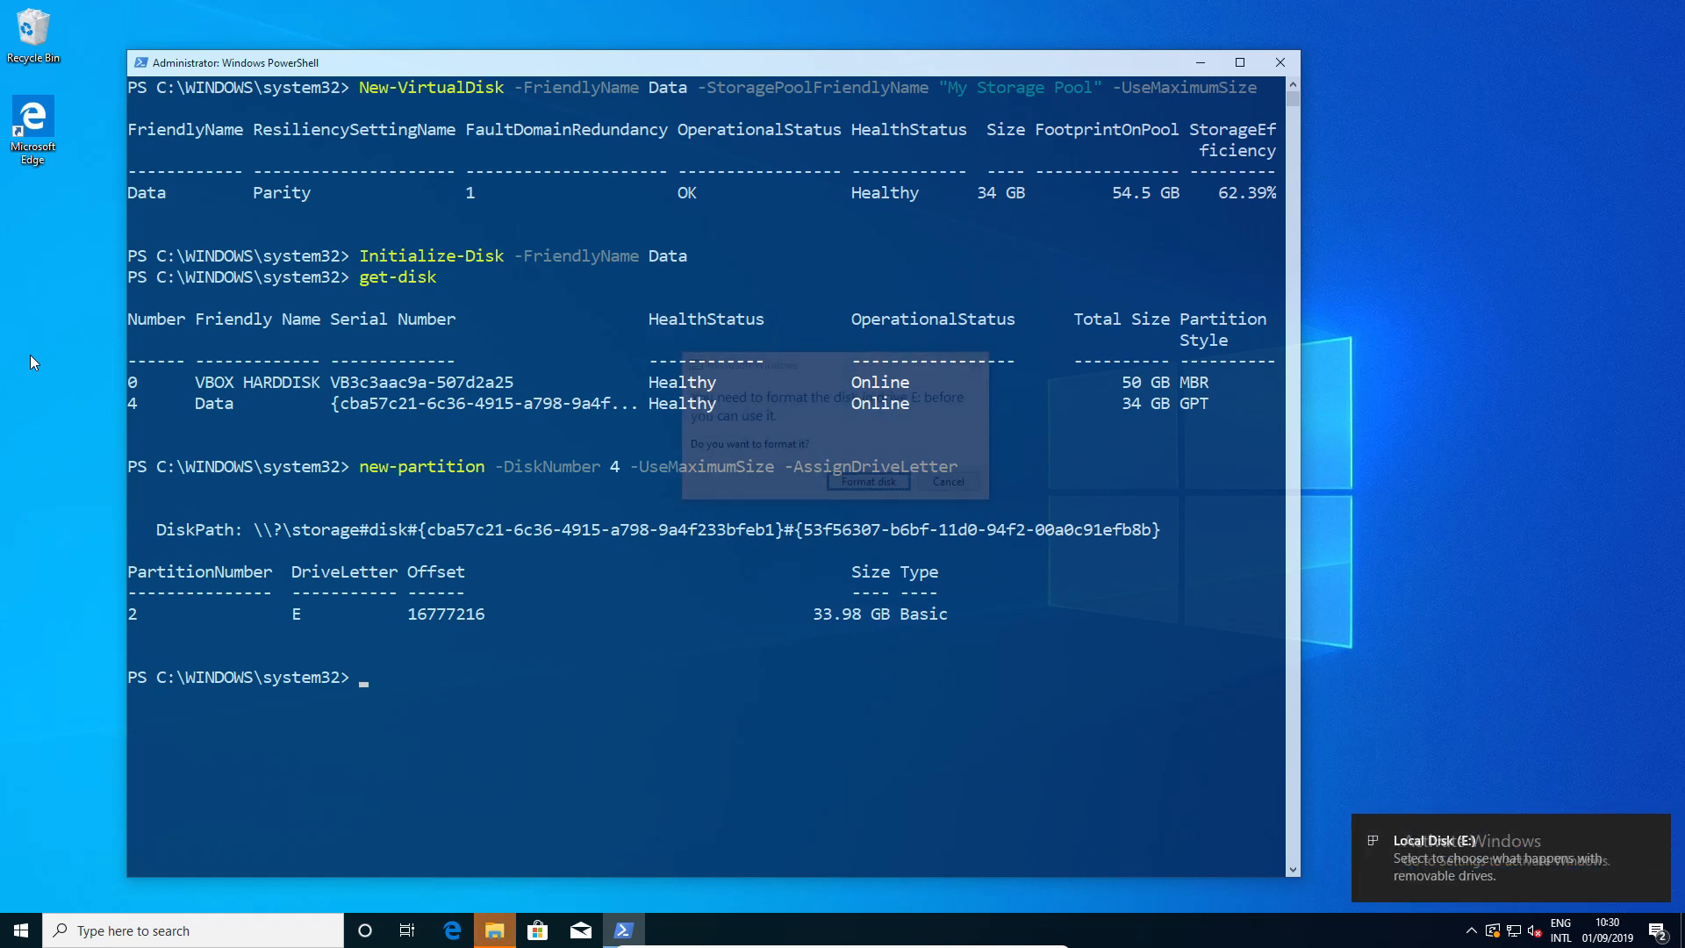
# - Run Format-Volume E to format the new partition as NTFS
pyautogui.write('format-')
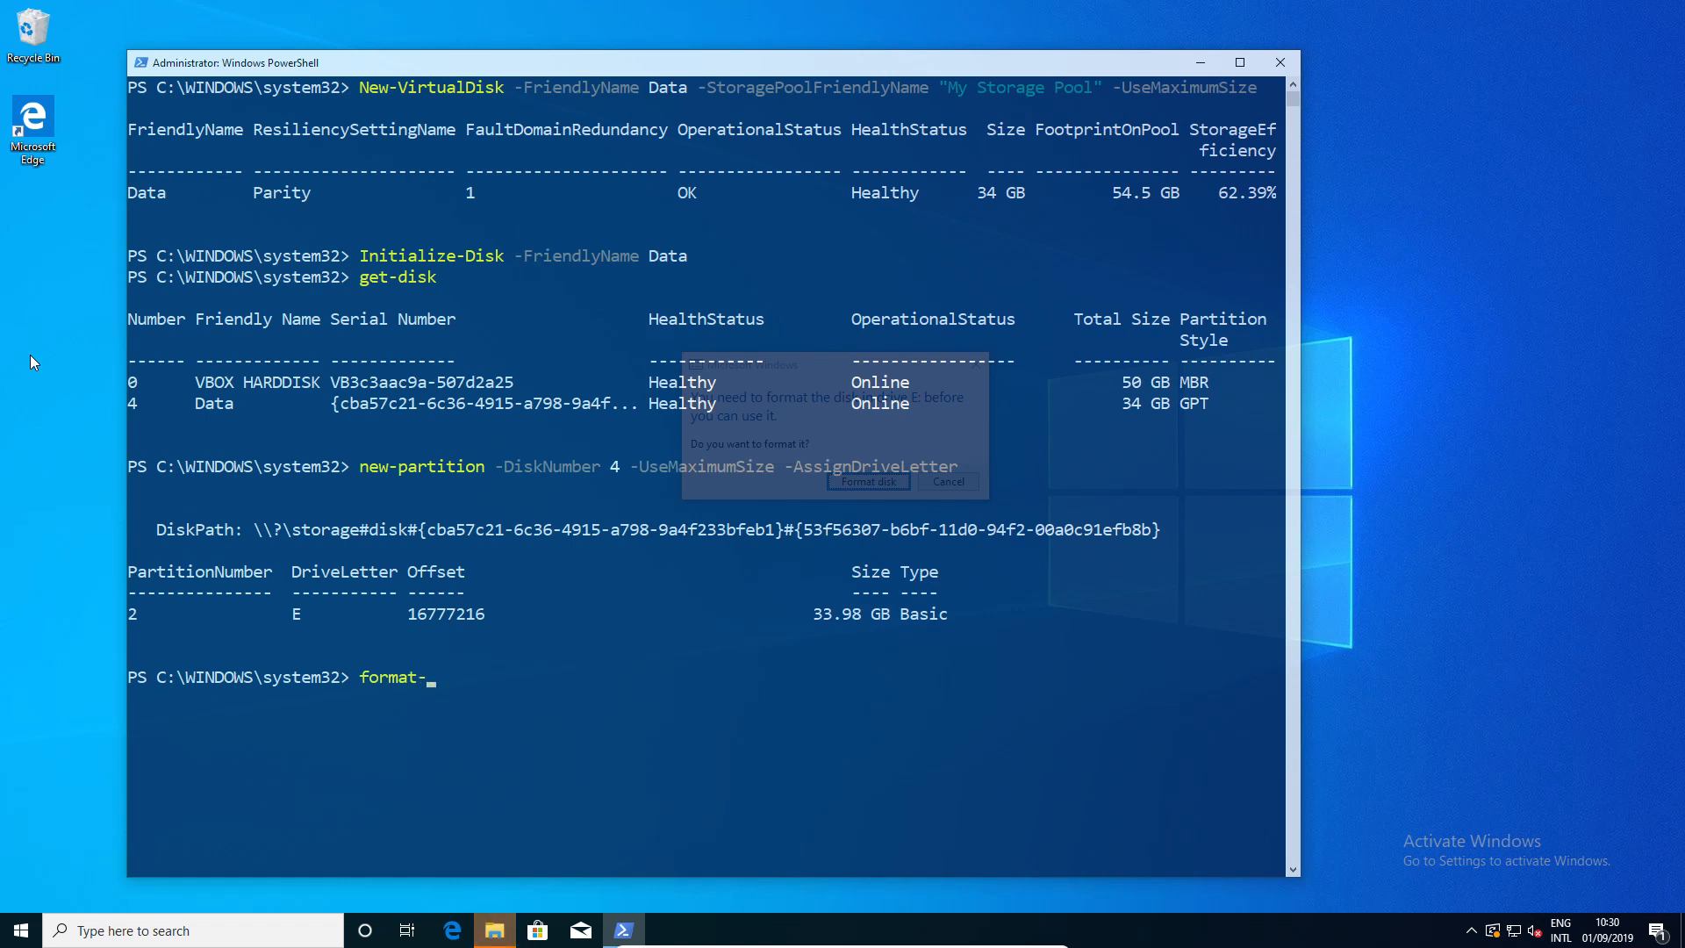
pyautogui.write('Li')
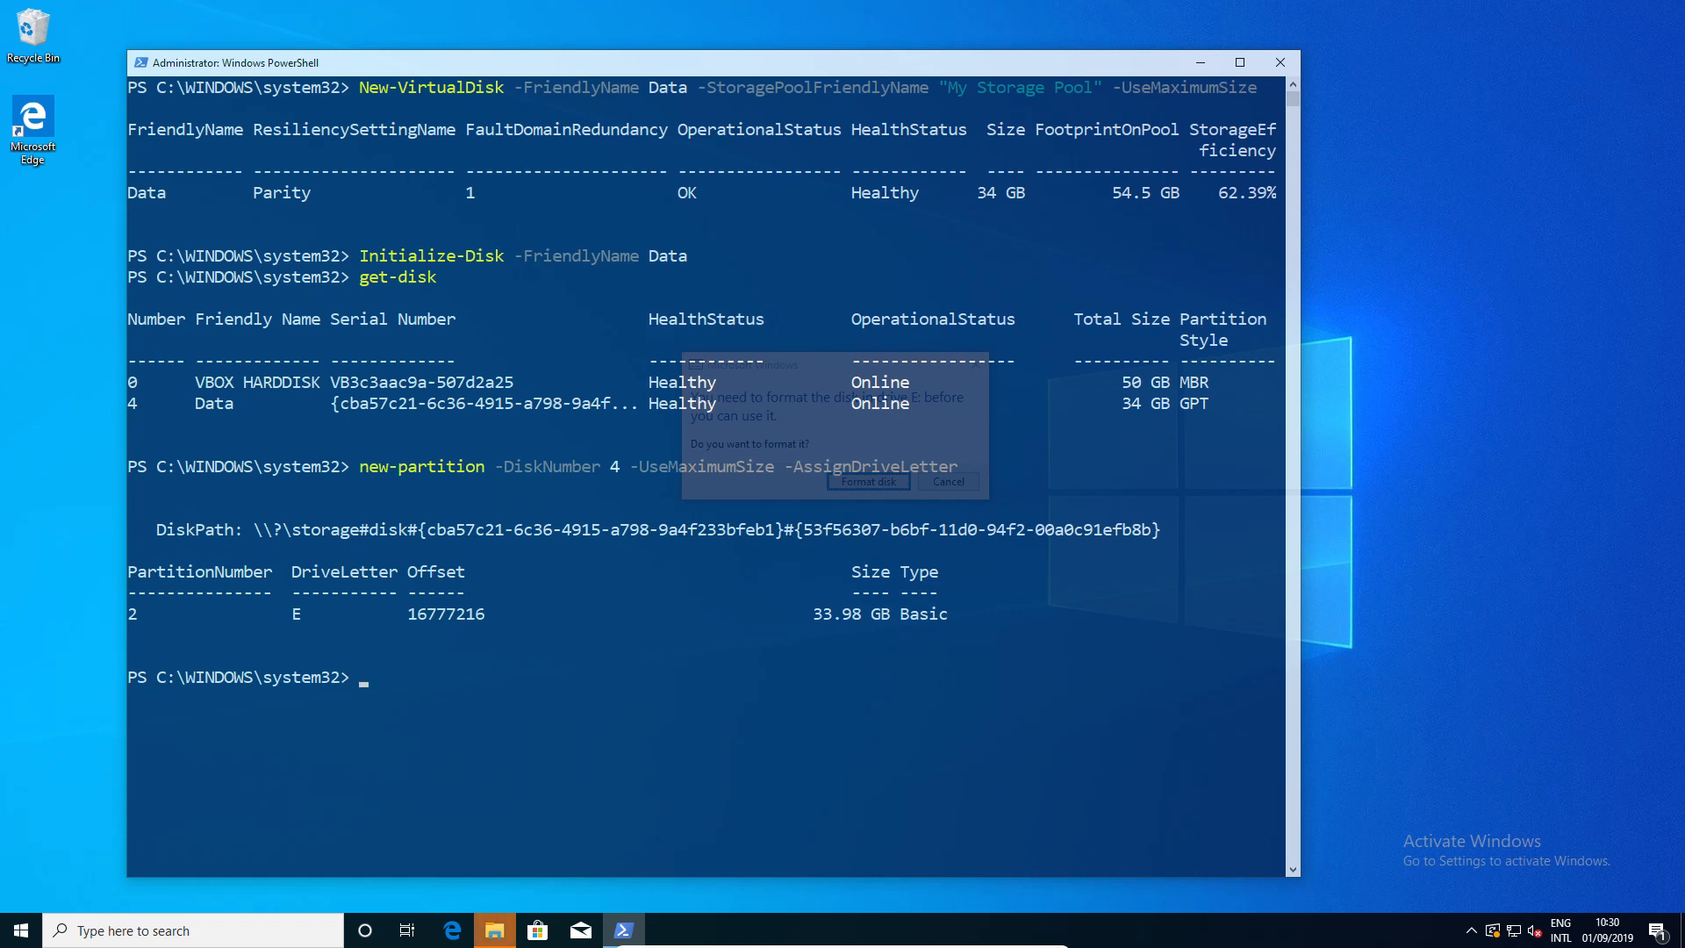
pyautogui.moveTo(163, 885)
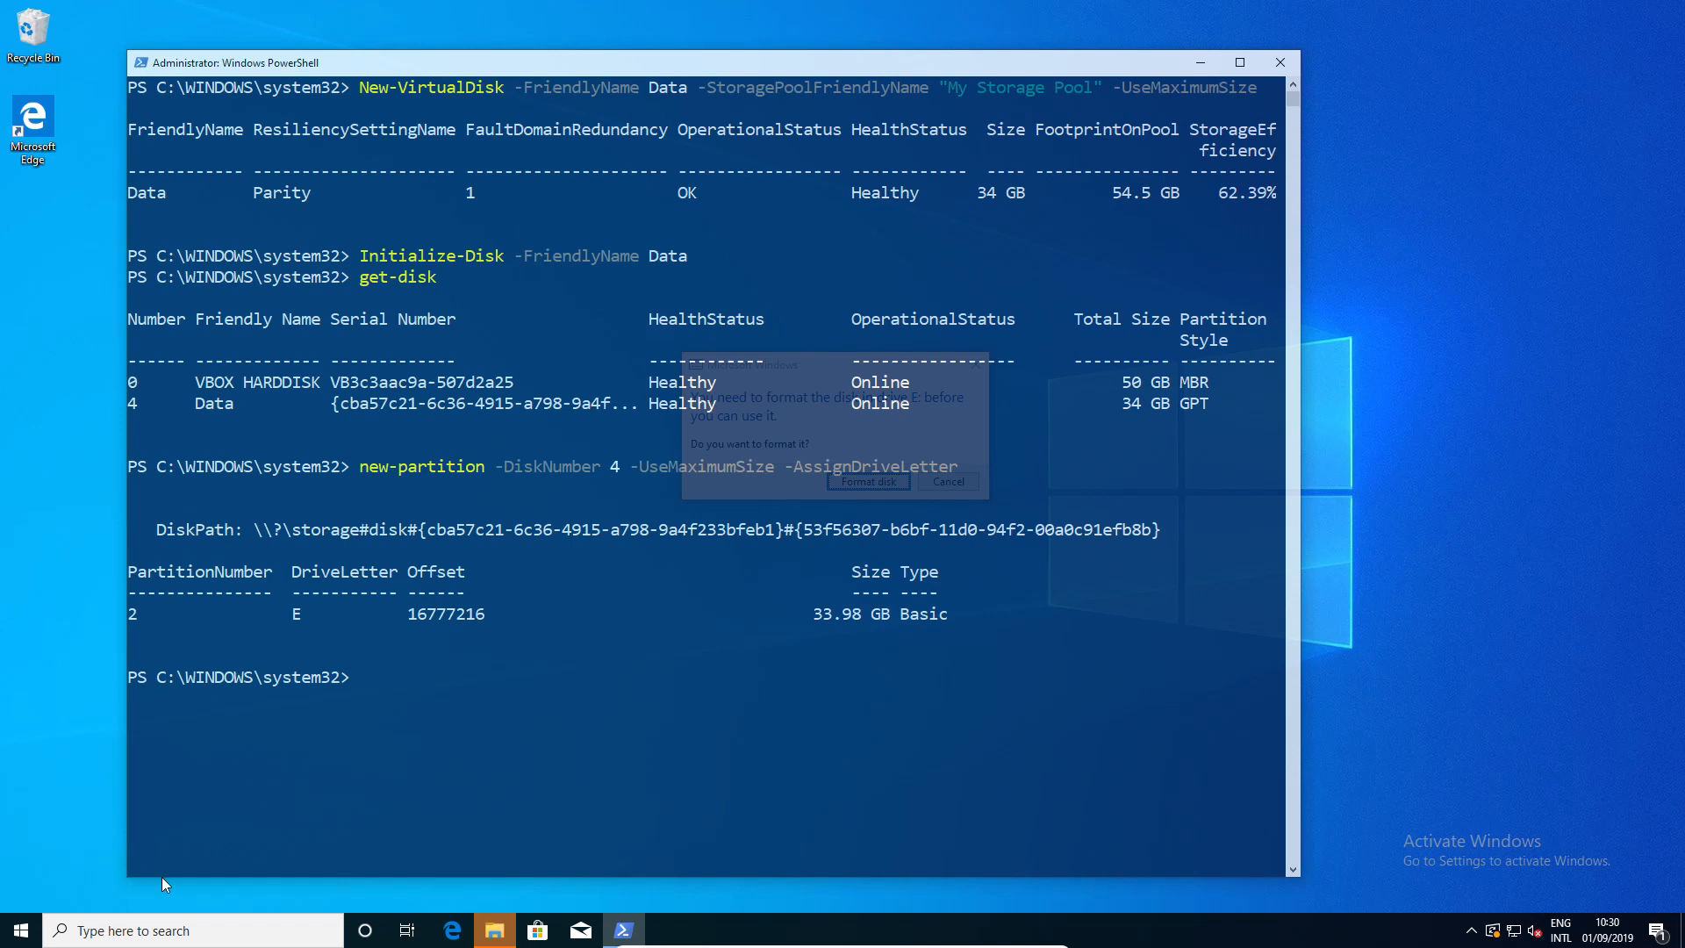
pyautogui.write('format-')
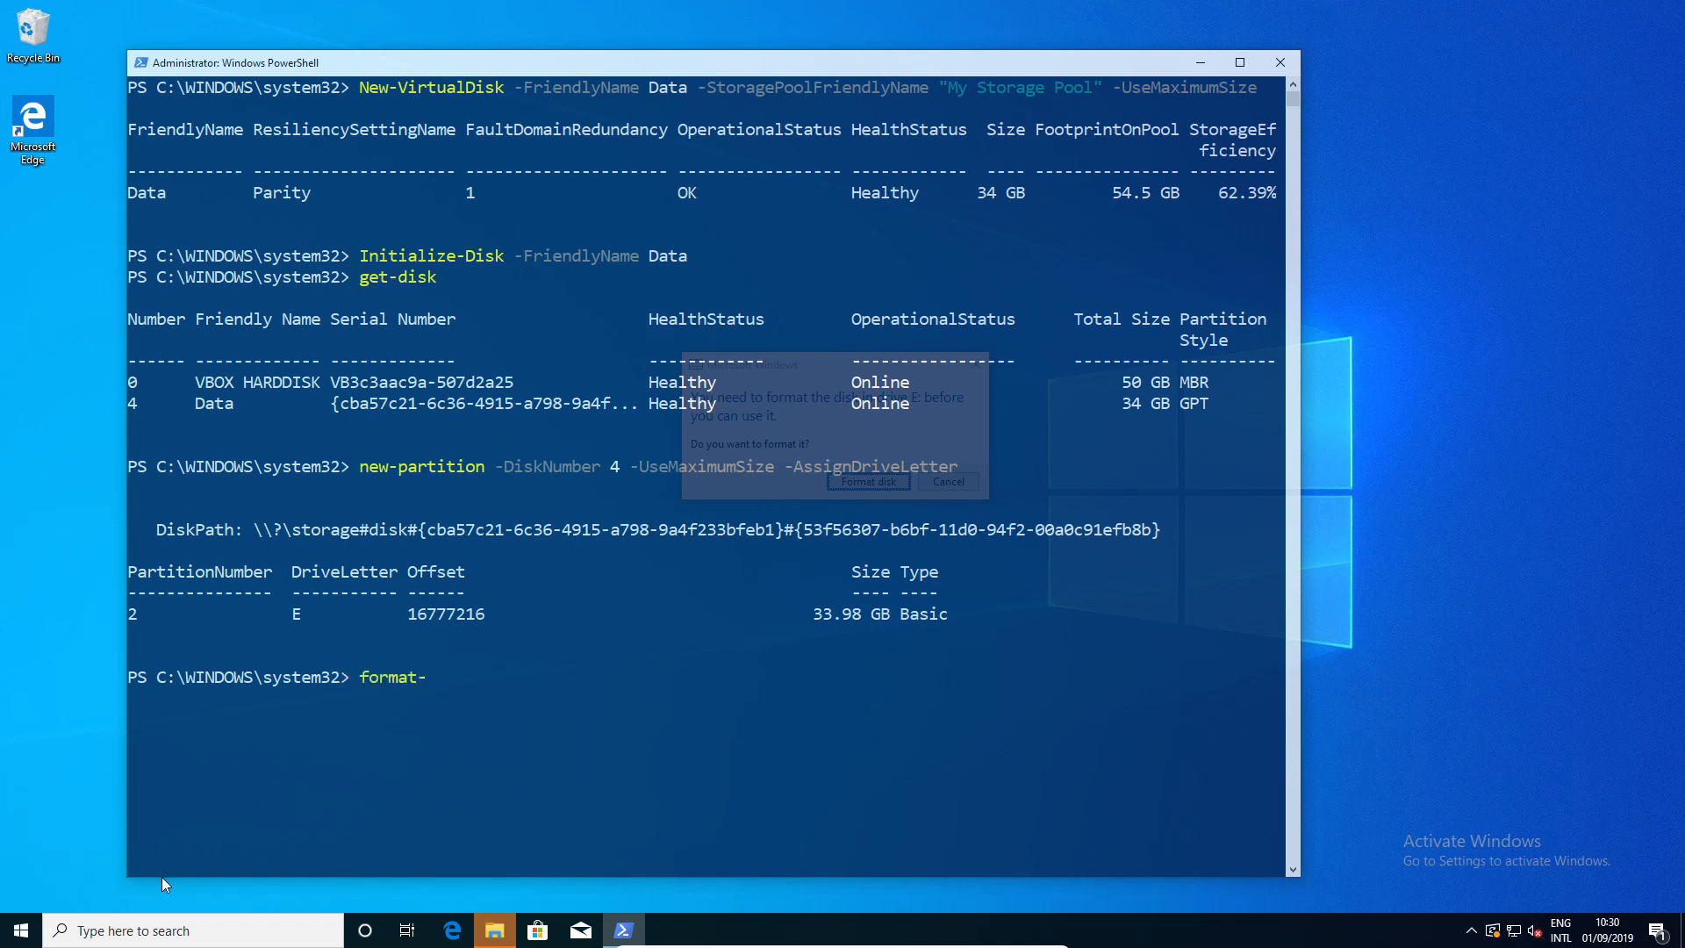
pyautogui.write('Format-Volume')
pyautogui.click(193, 930)
pyautogui.write('s')
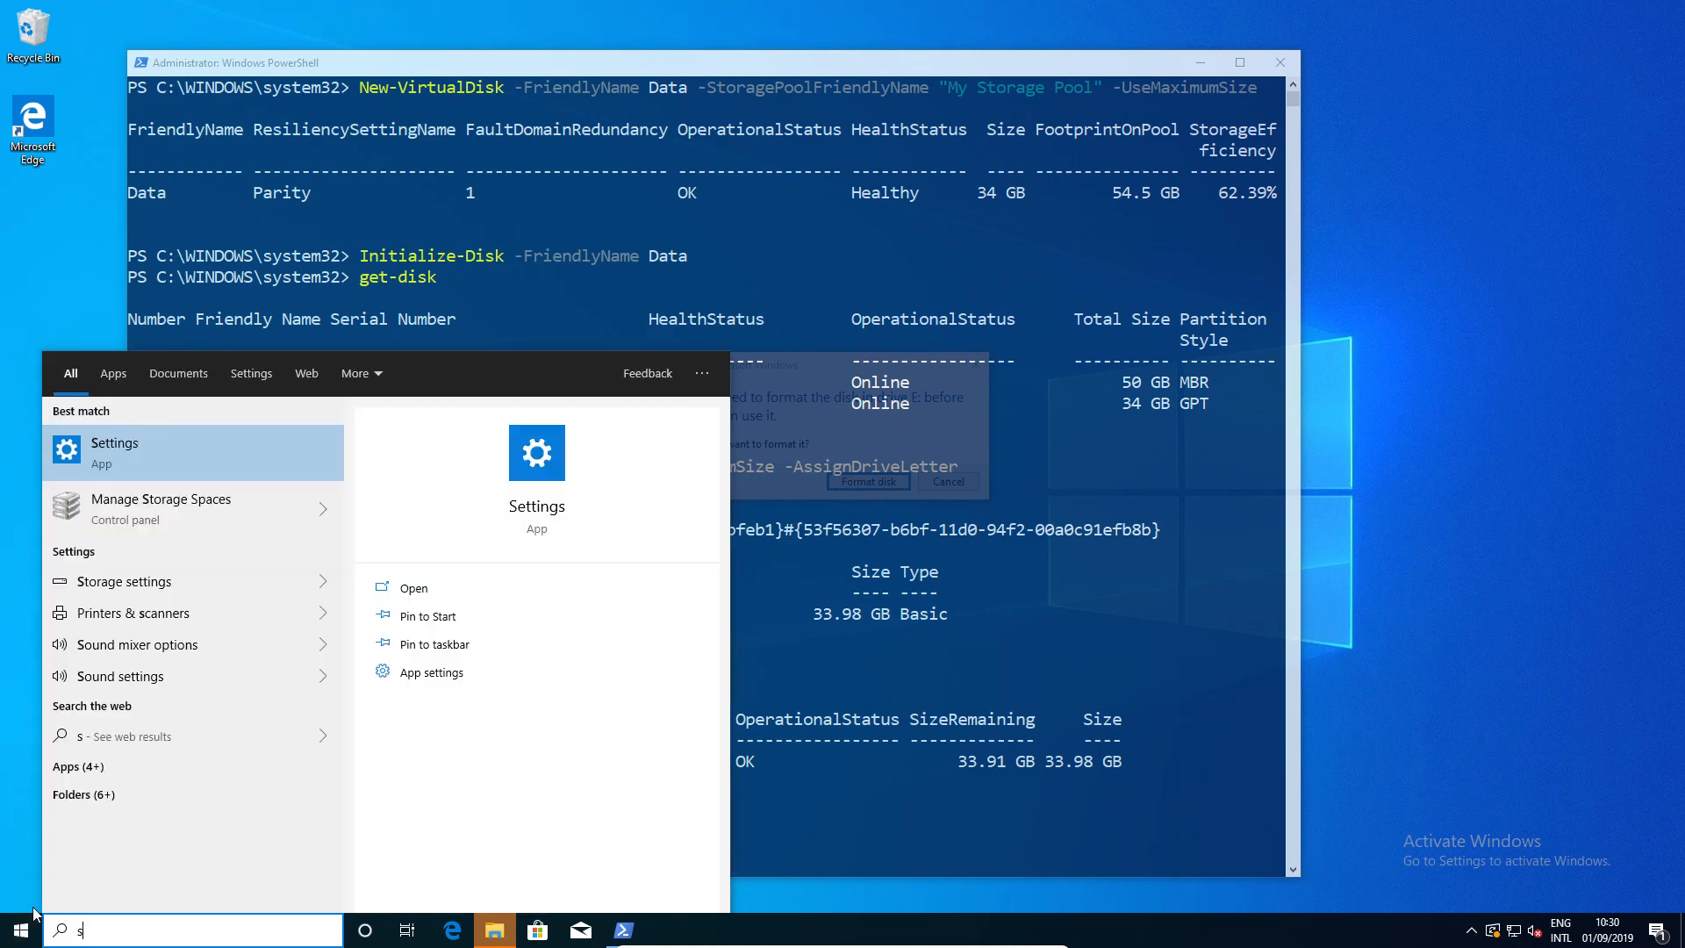
# - Open Manage Storage Spaces, allow Change settings and expand My Storage Pool's physical drives list
pyautogui.click(161, 499)
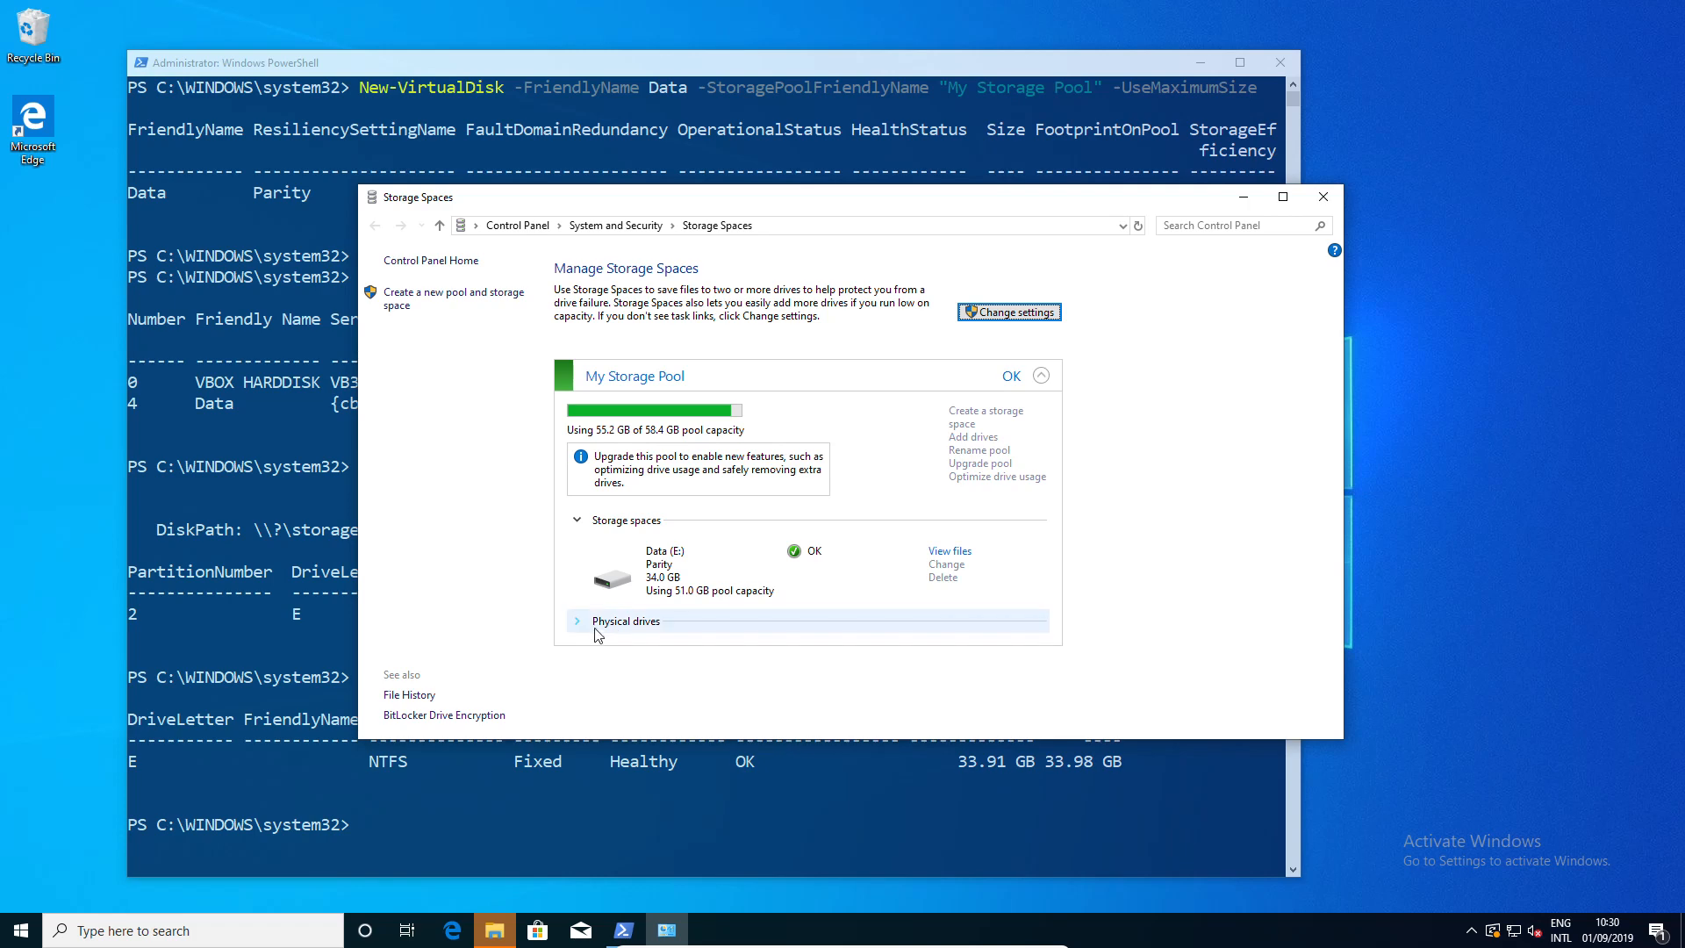
pyautogui.moveTo(1009, 312)
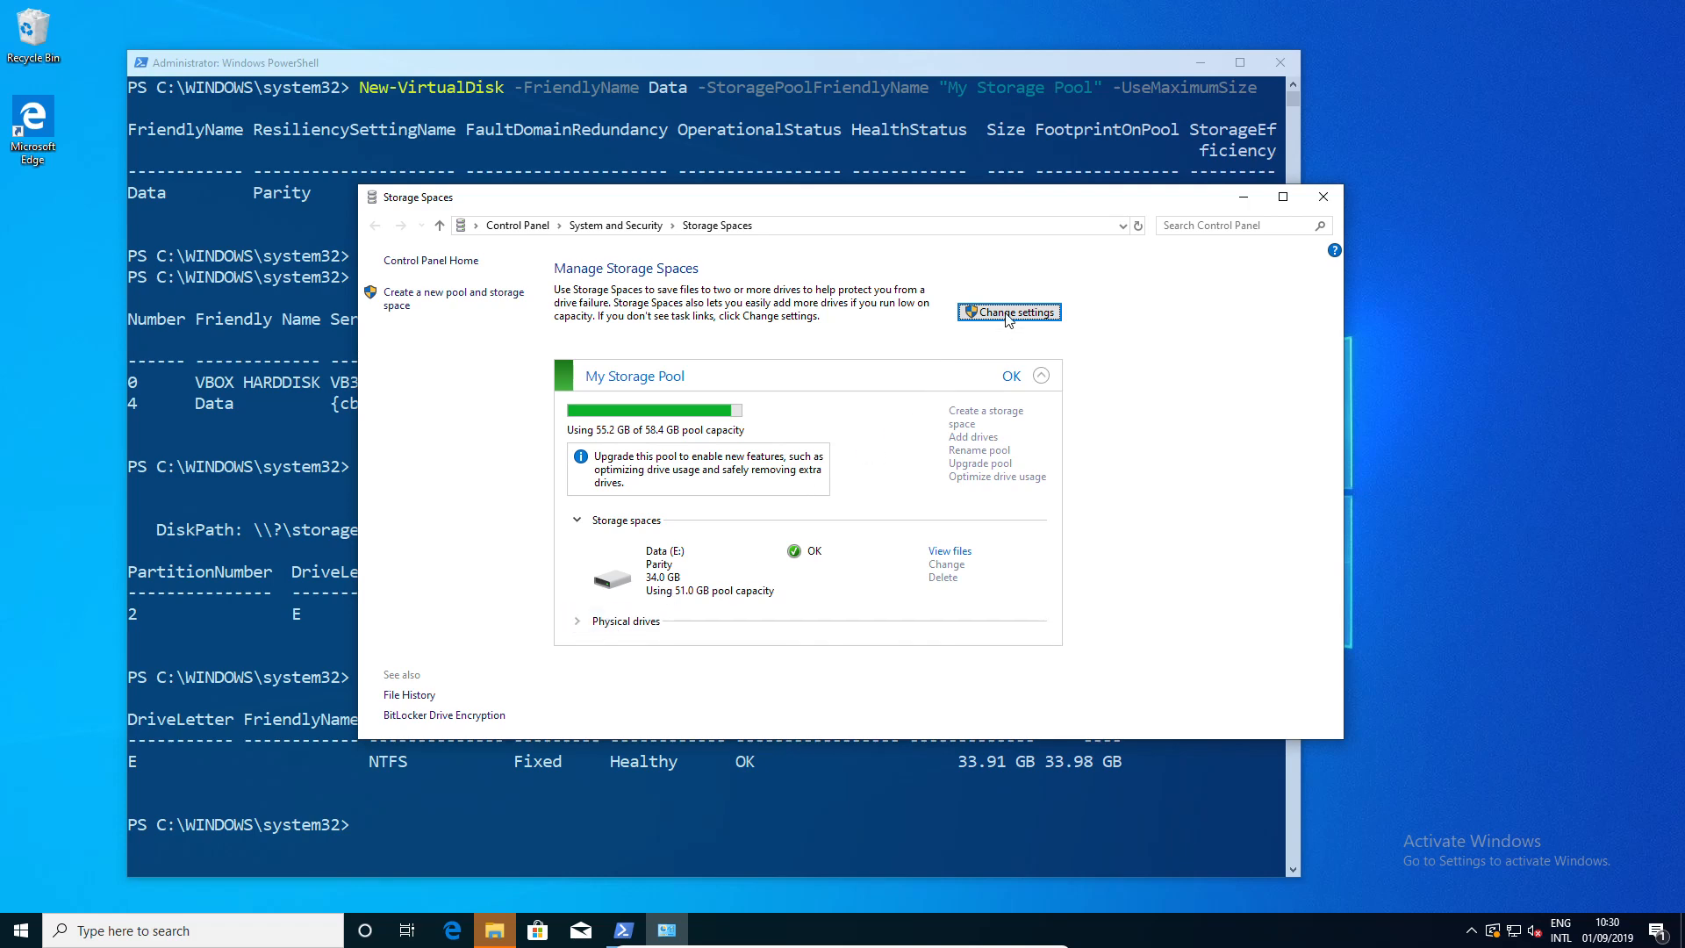
pyautogui.click(1009, 311)
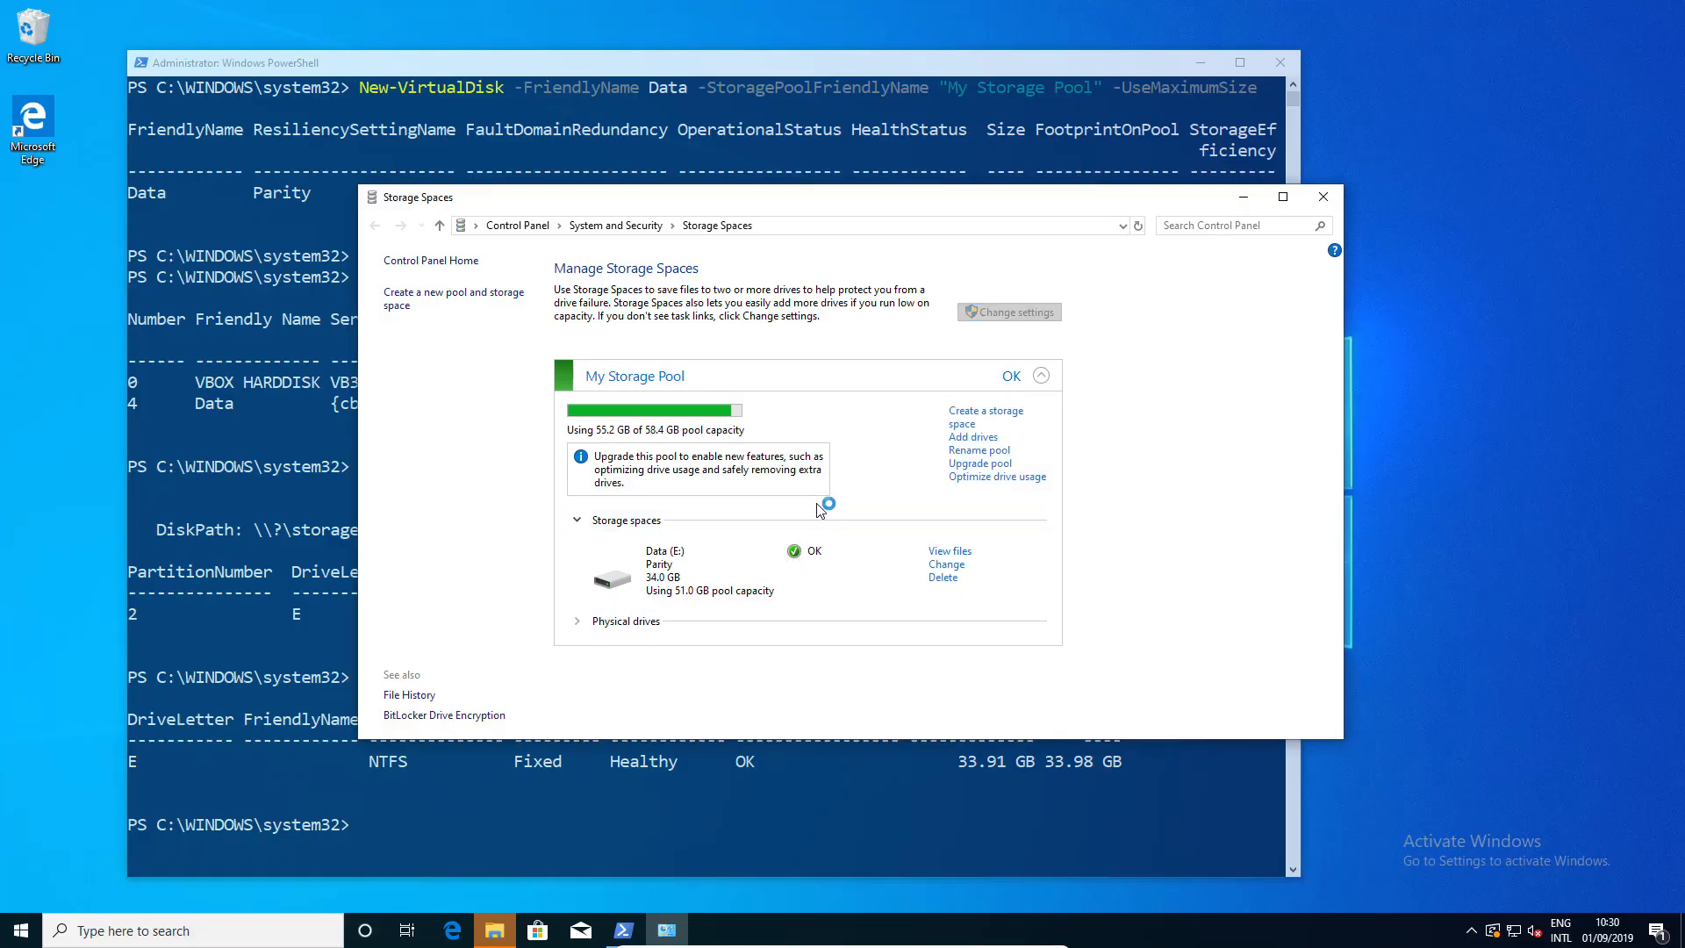
pyautogui.moveTo(865, 483)
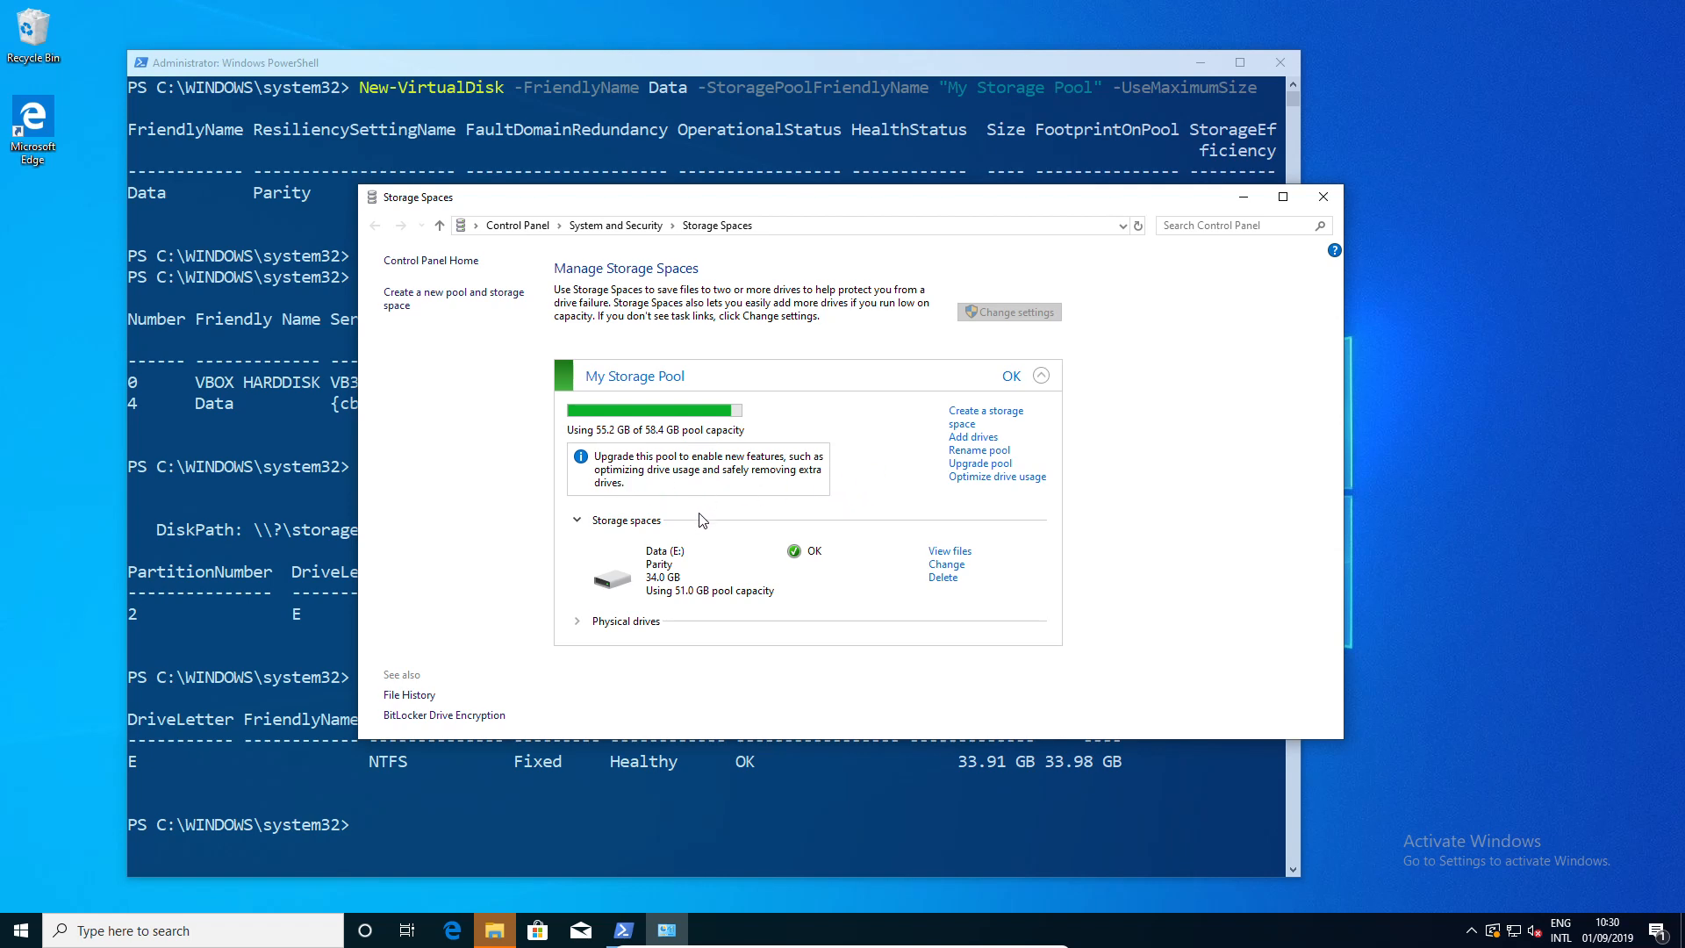
pyautogui.moveTo(1029, 487)
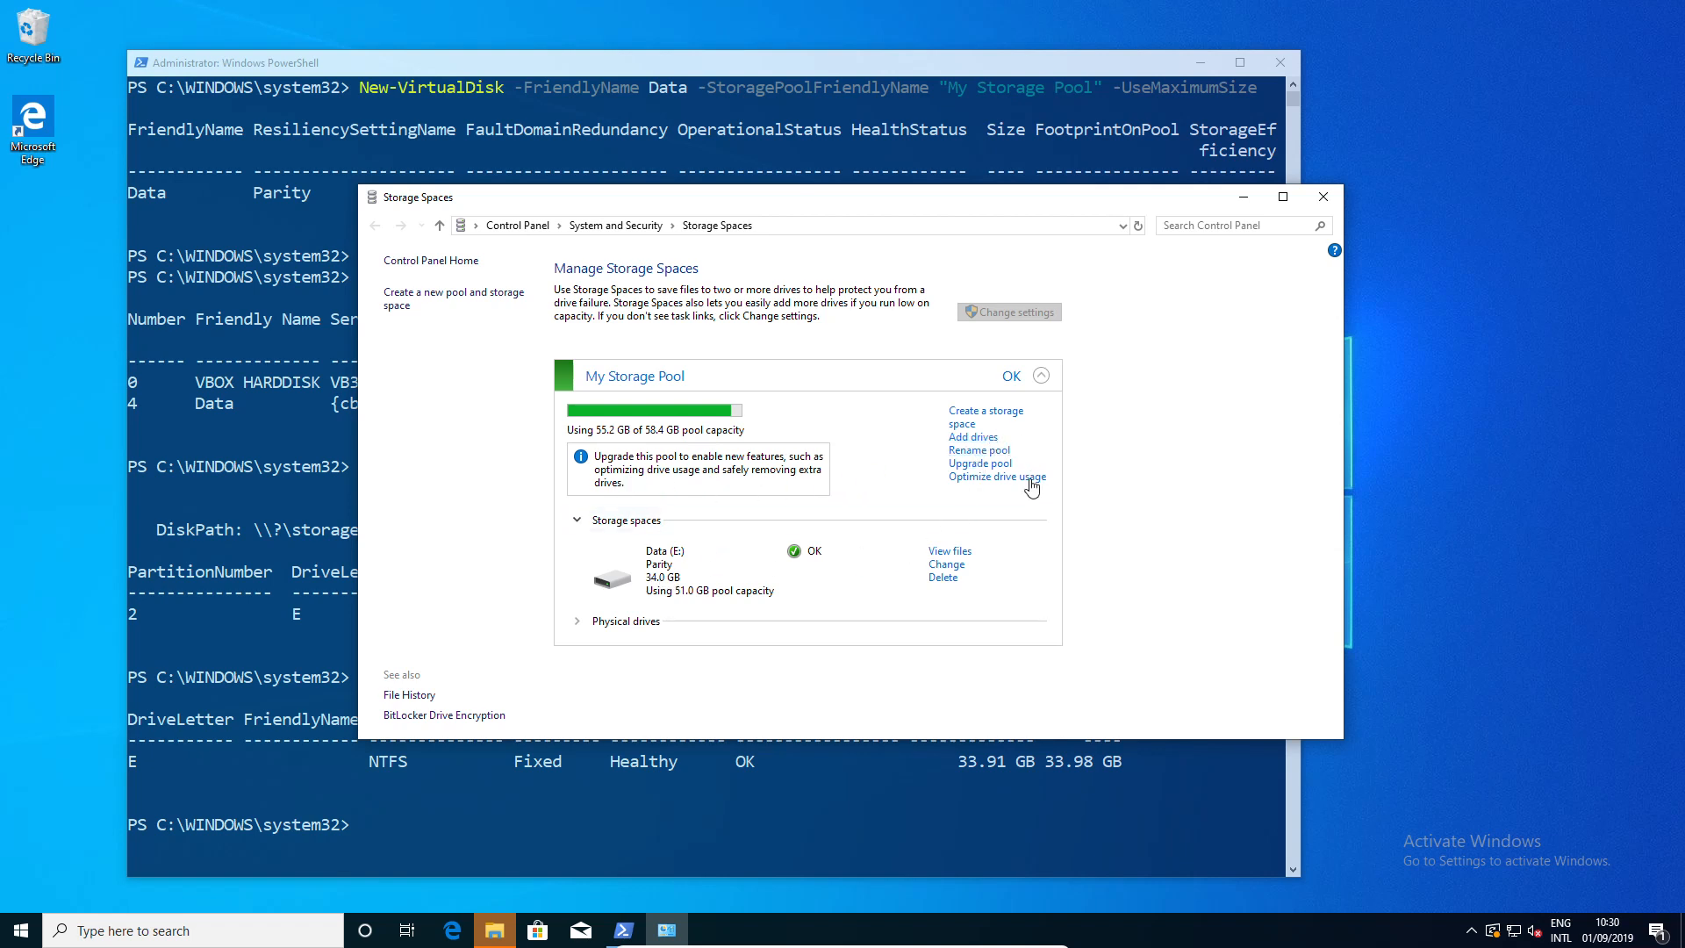
pyautogui.click(579, 621)
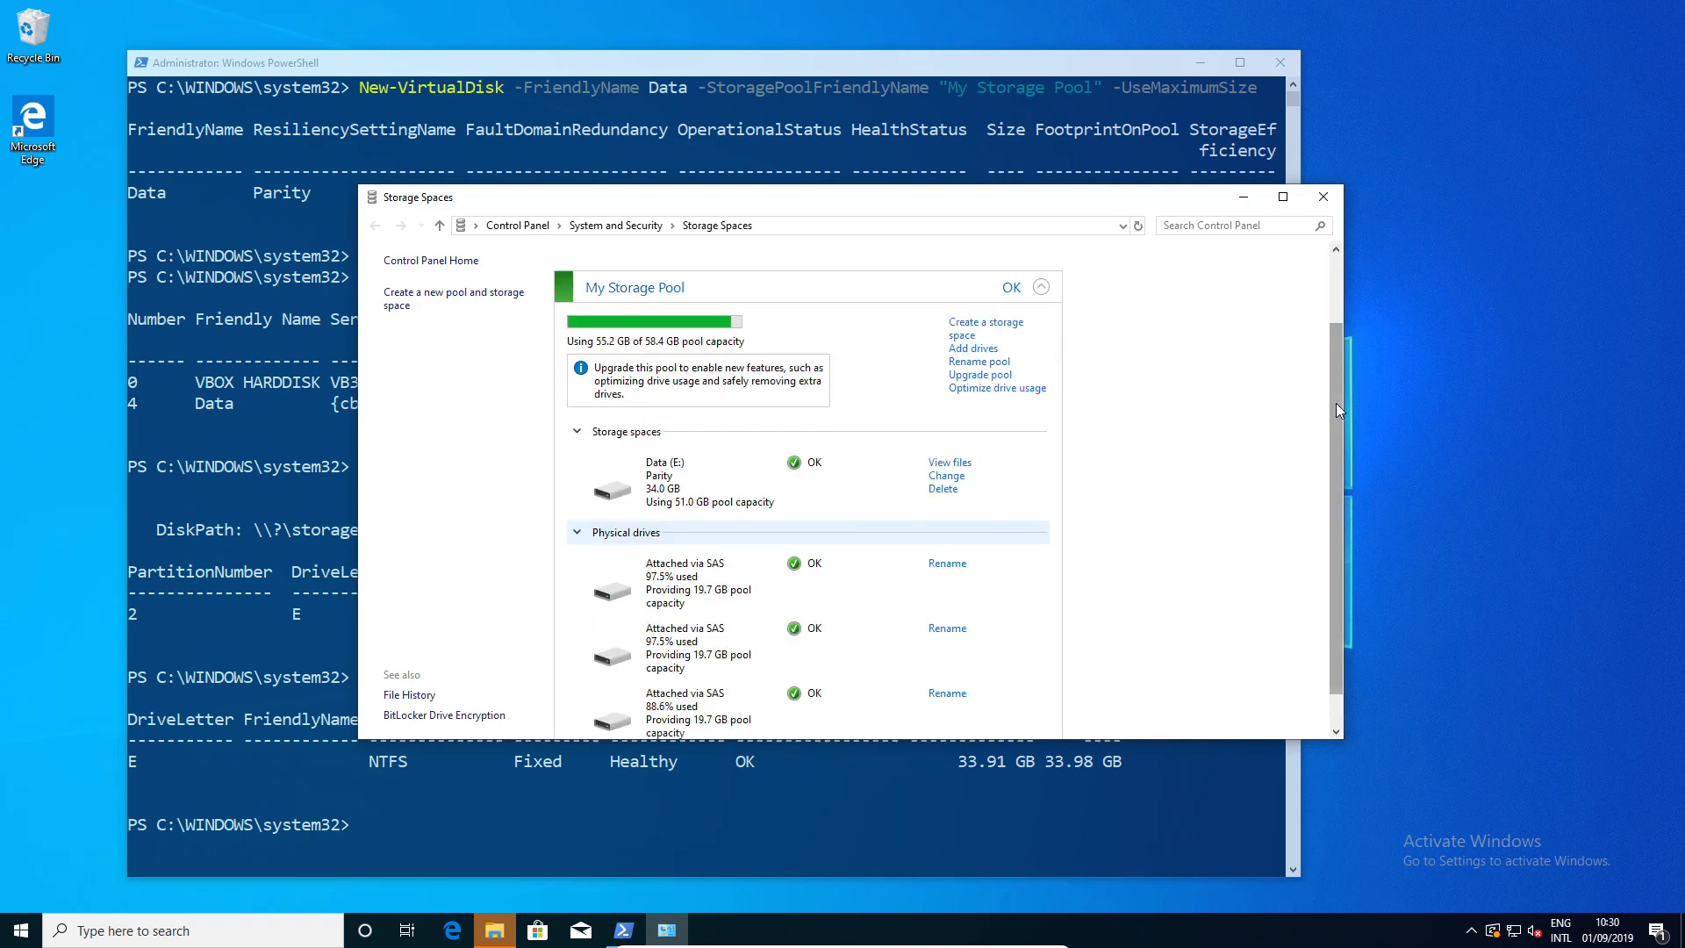
pyautogui.scroll(3)
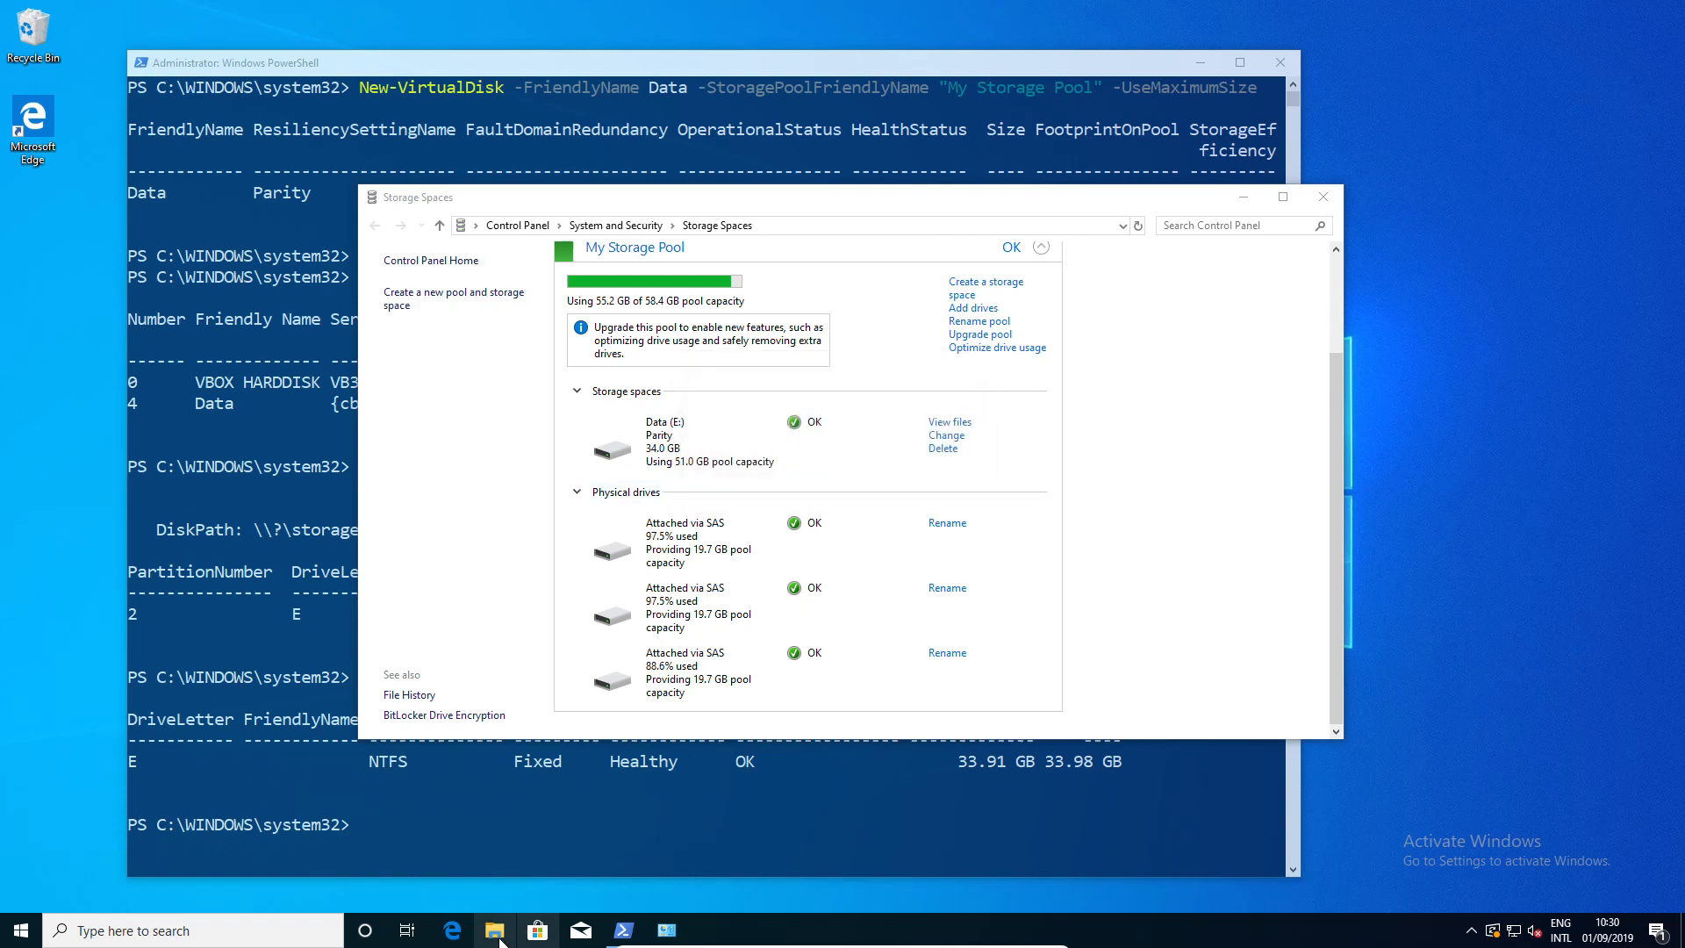
# - Open Local Disk (E:) in File Explorer and create a new folder named Files
pyautogui.click(494, 931)
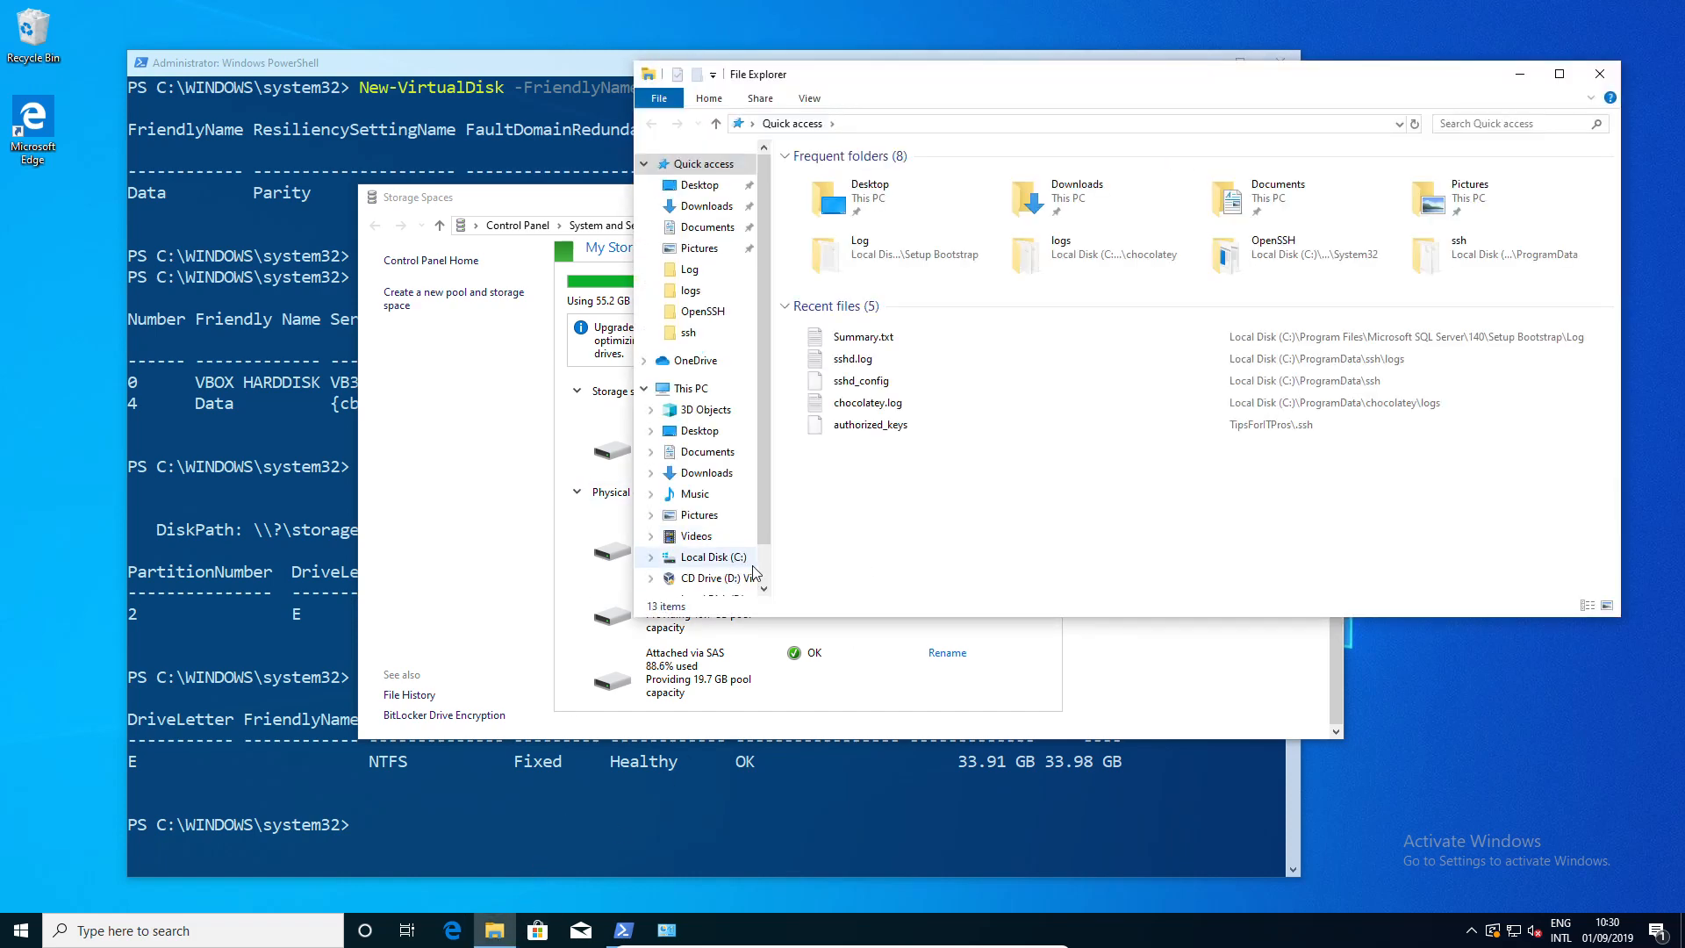
pyautogui.click(714, 542)
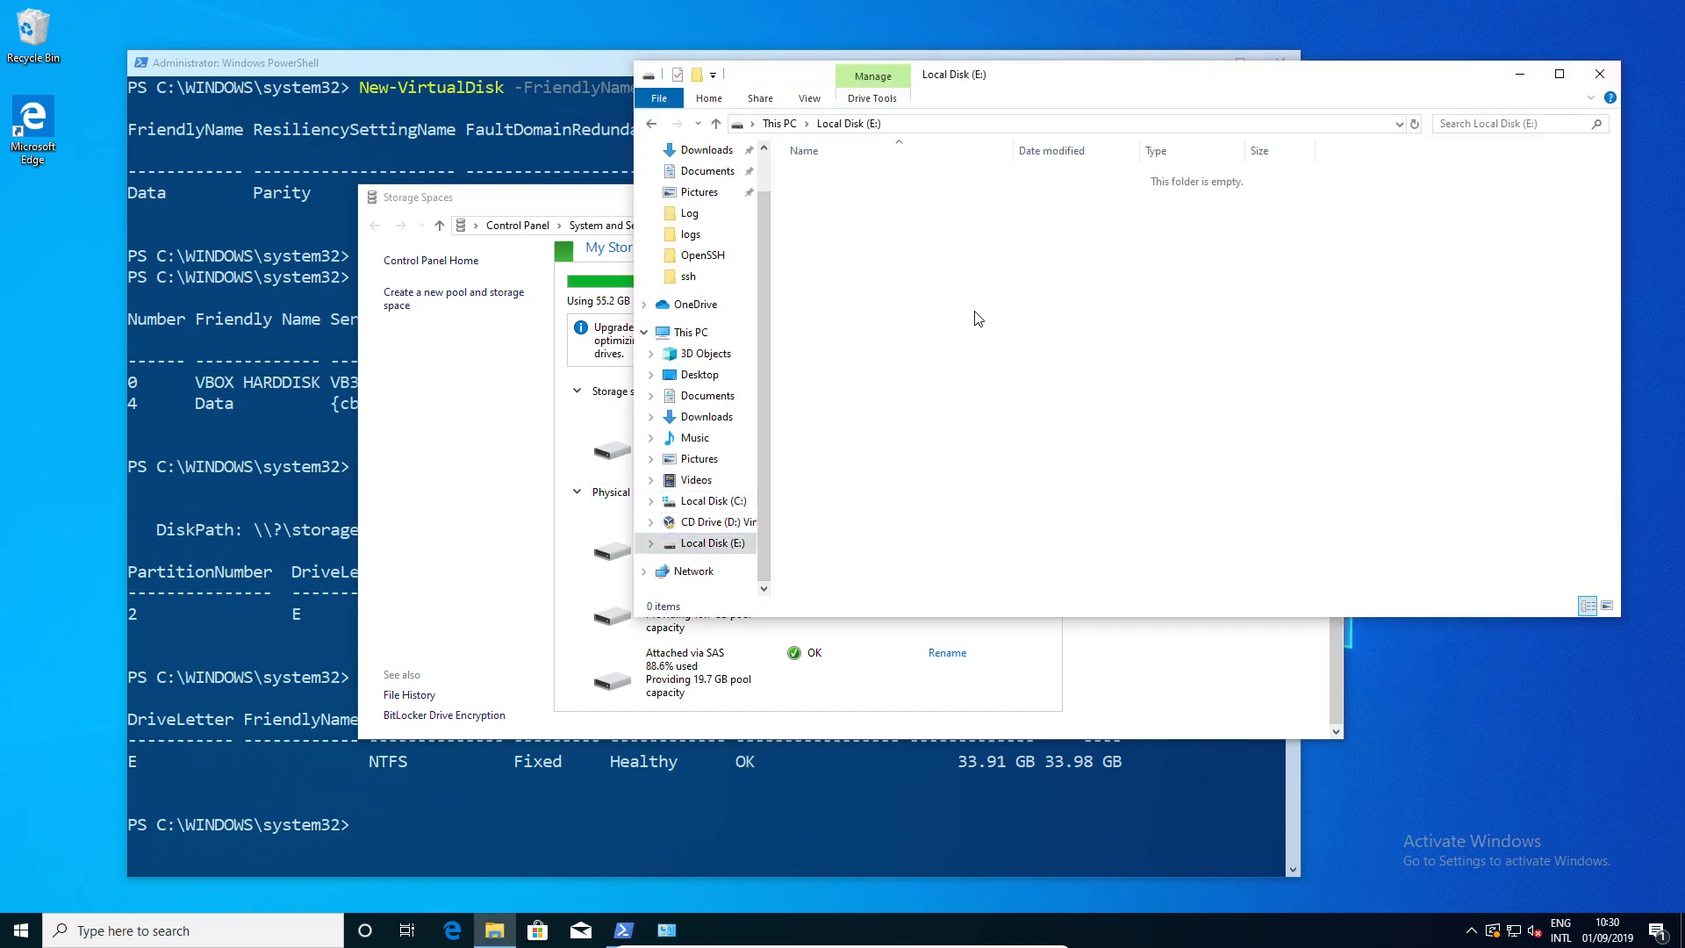
pyautogui.rightClick(977, 318)
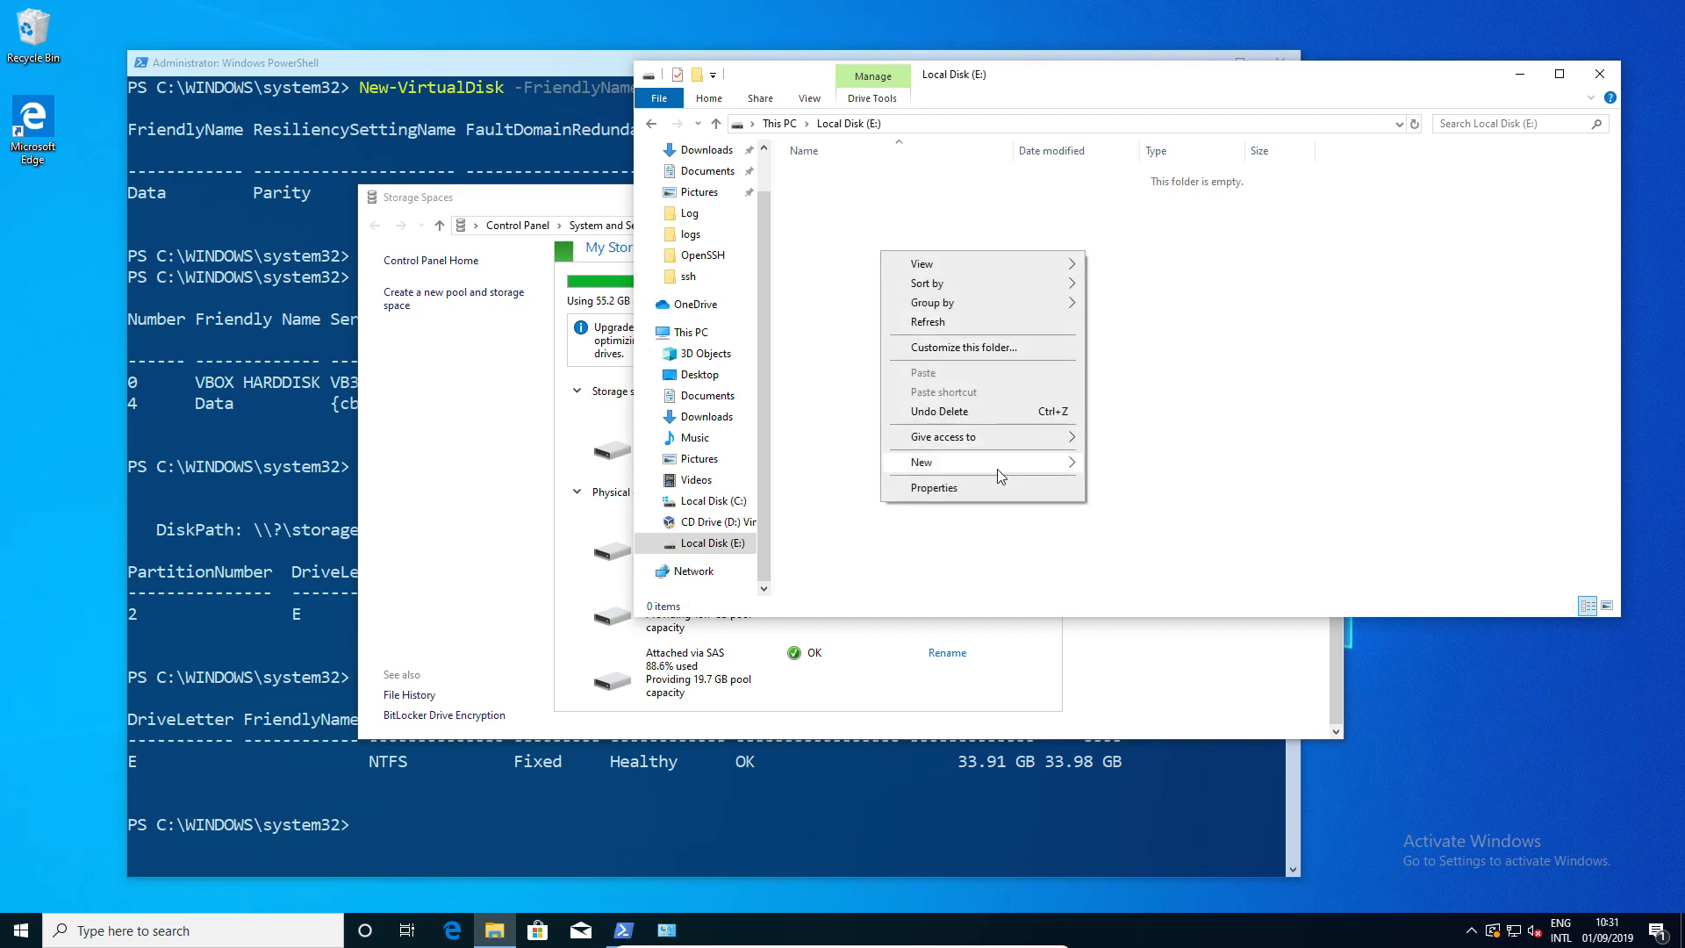
pyautogui.click(920, 463)
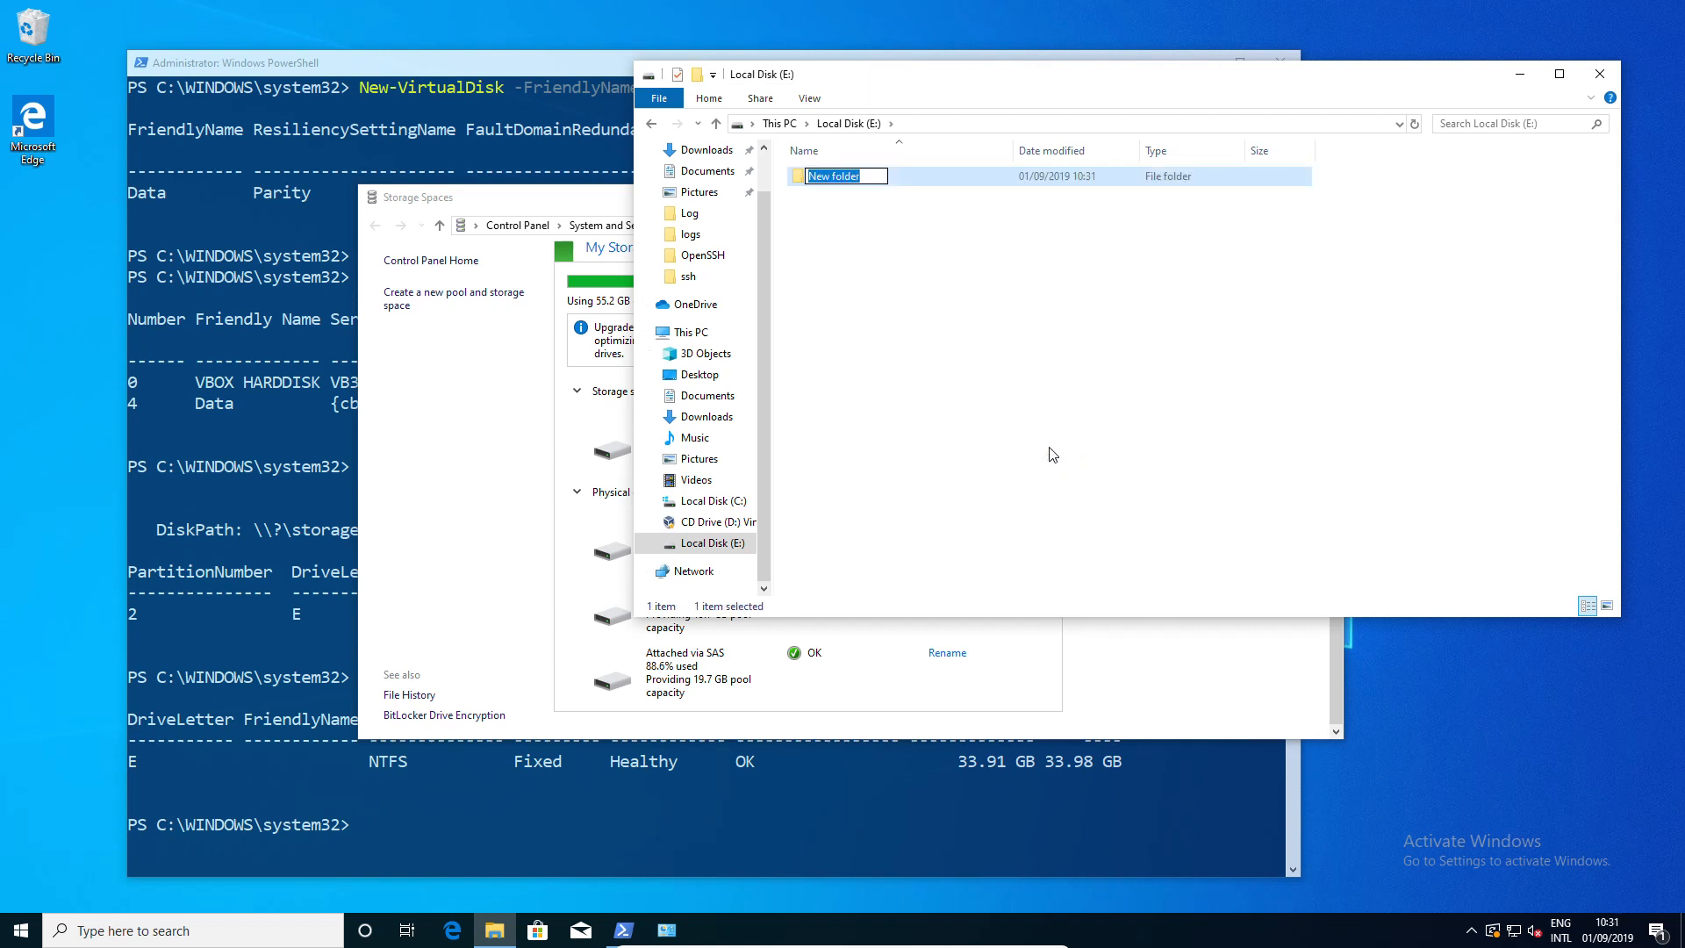
pyautogui.write('Files')
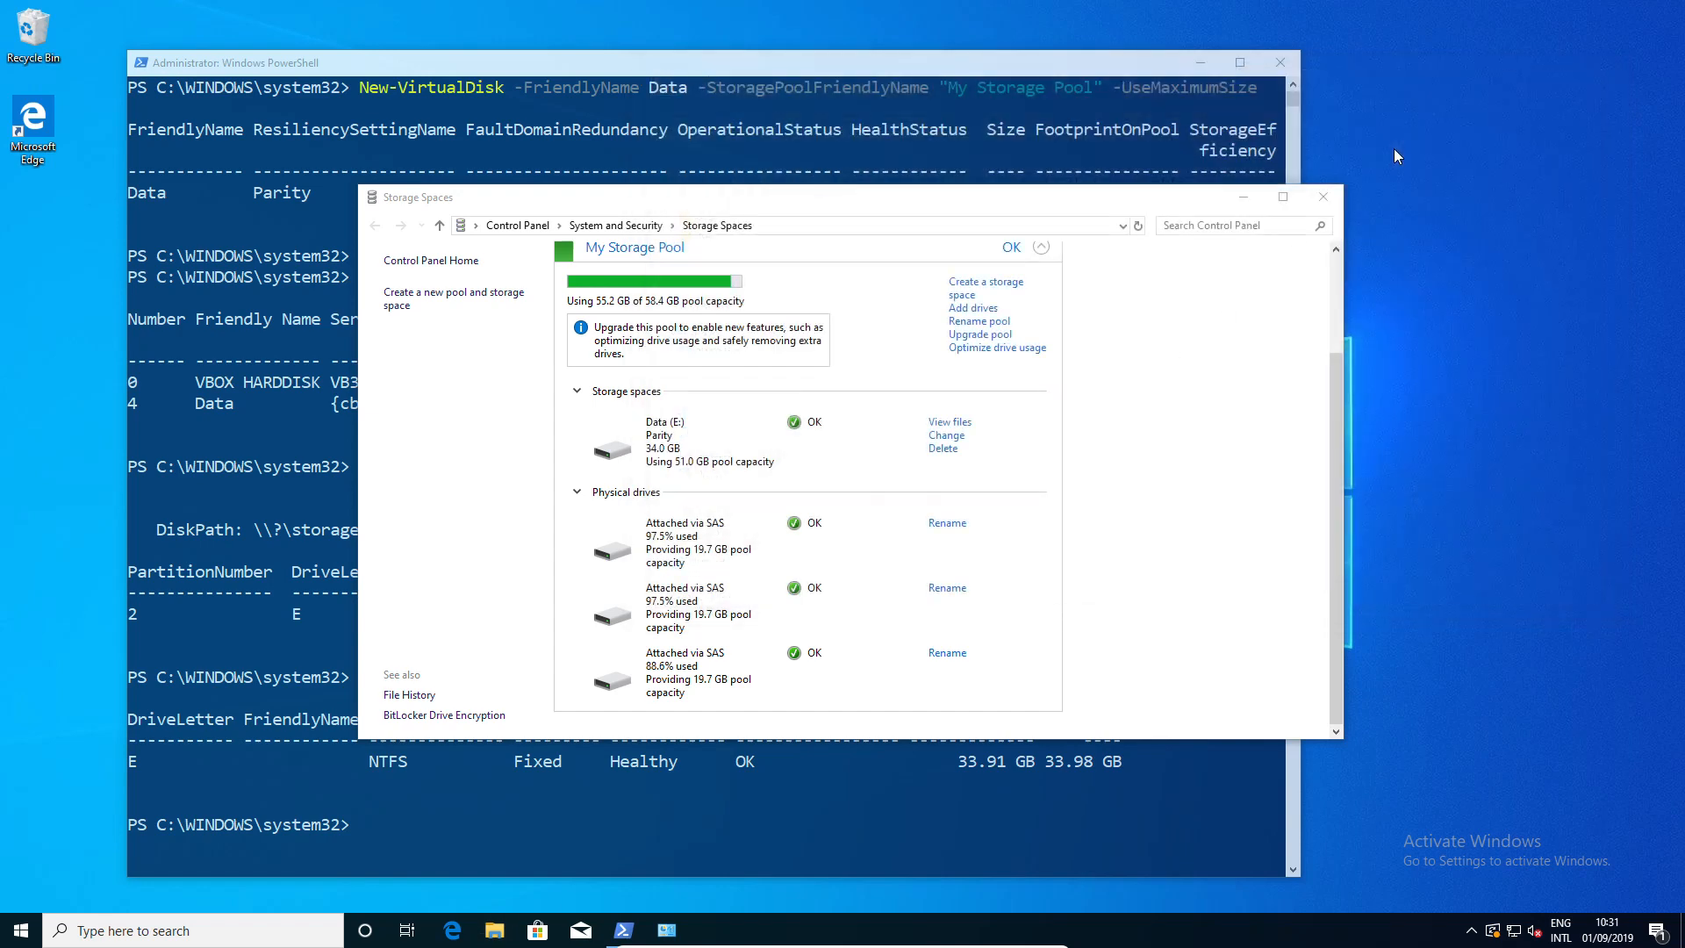
pyautogui.moveTo(1072, 240)
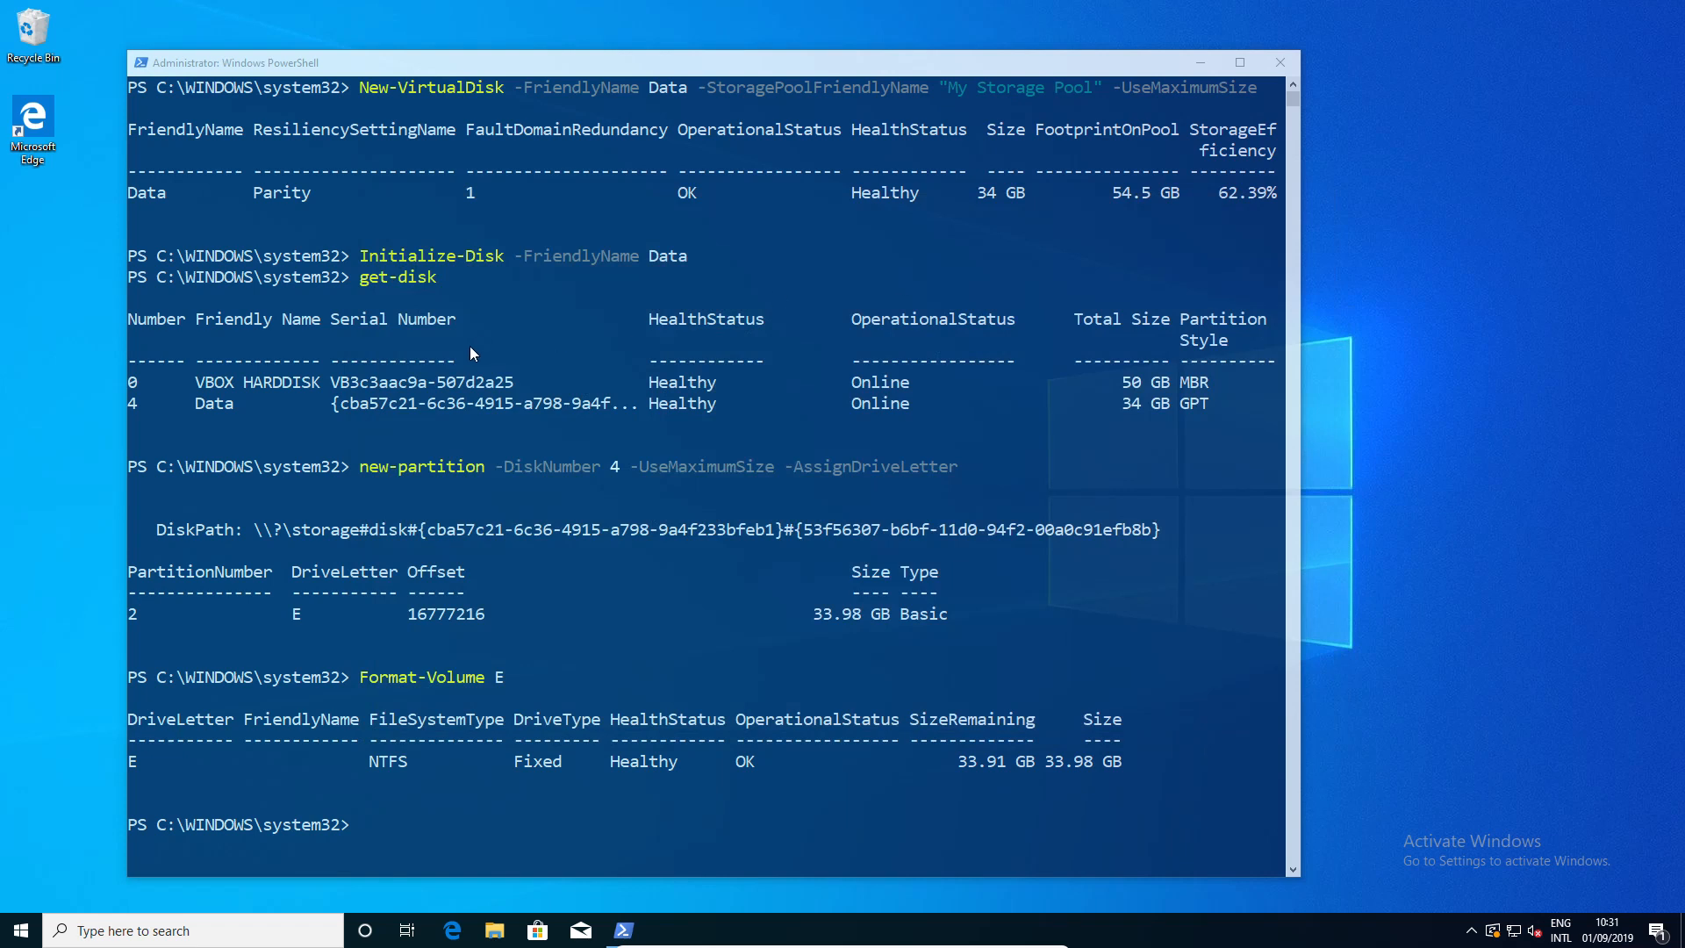
pyautogui.moveTo(548, 71)
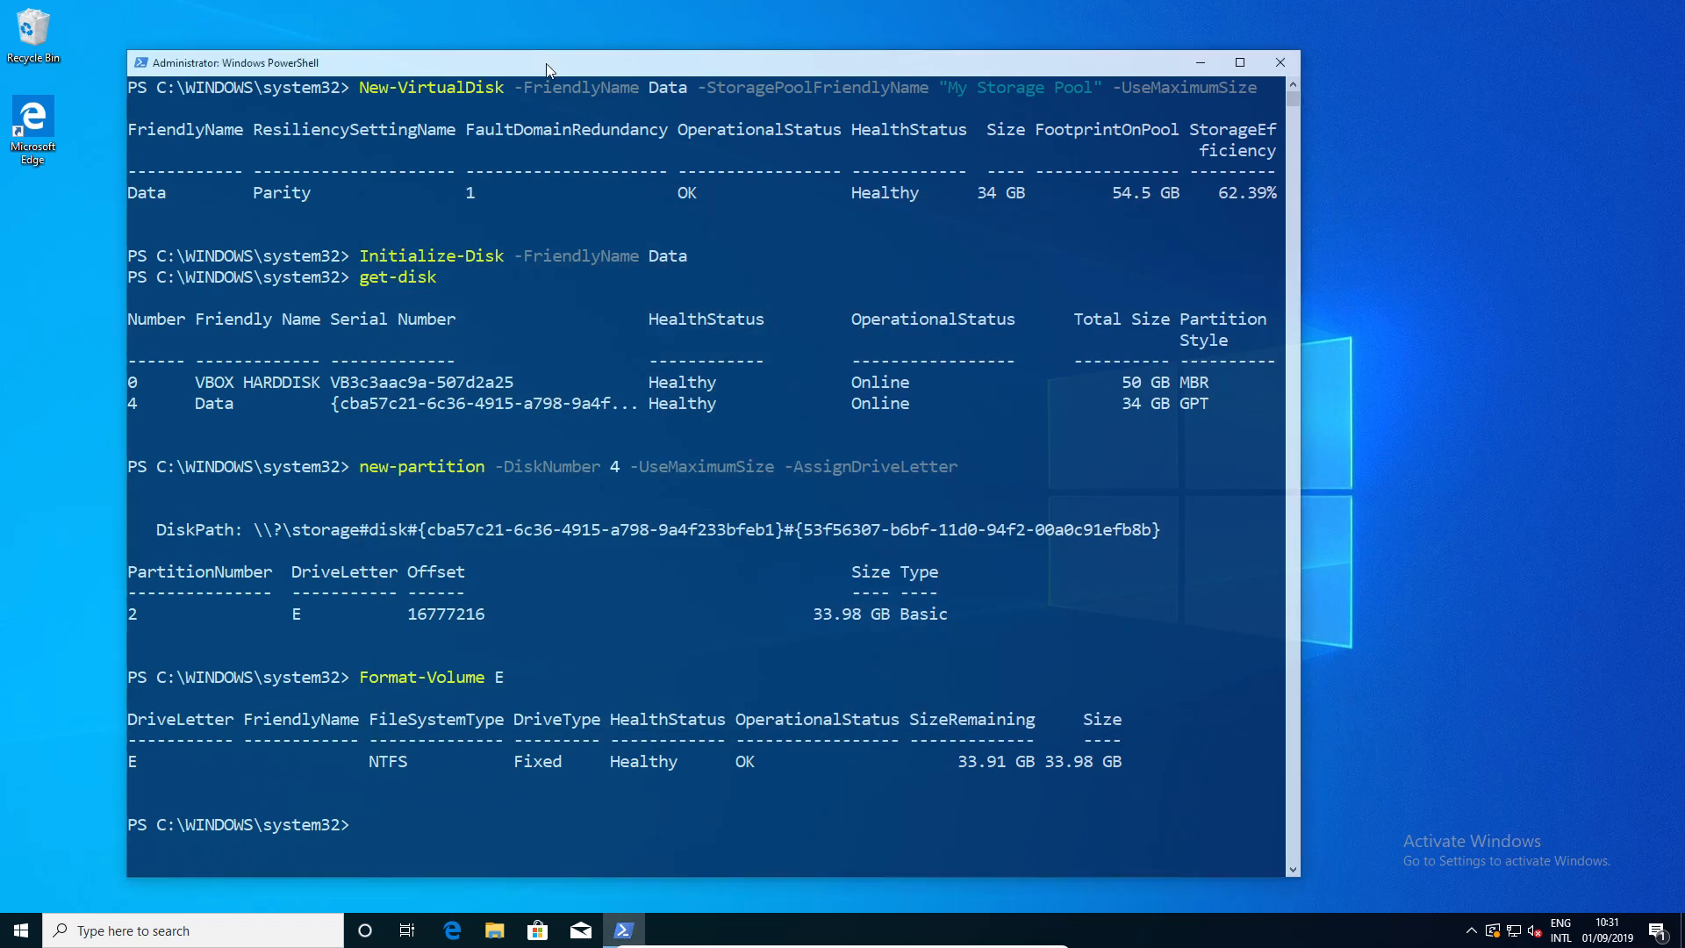